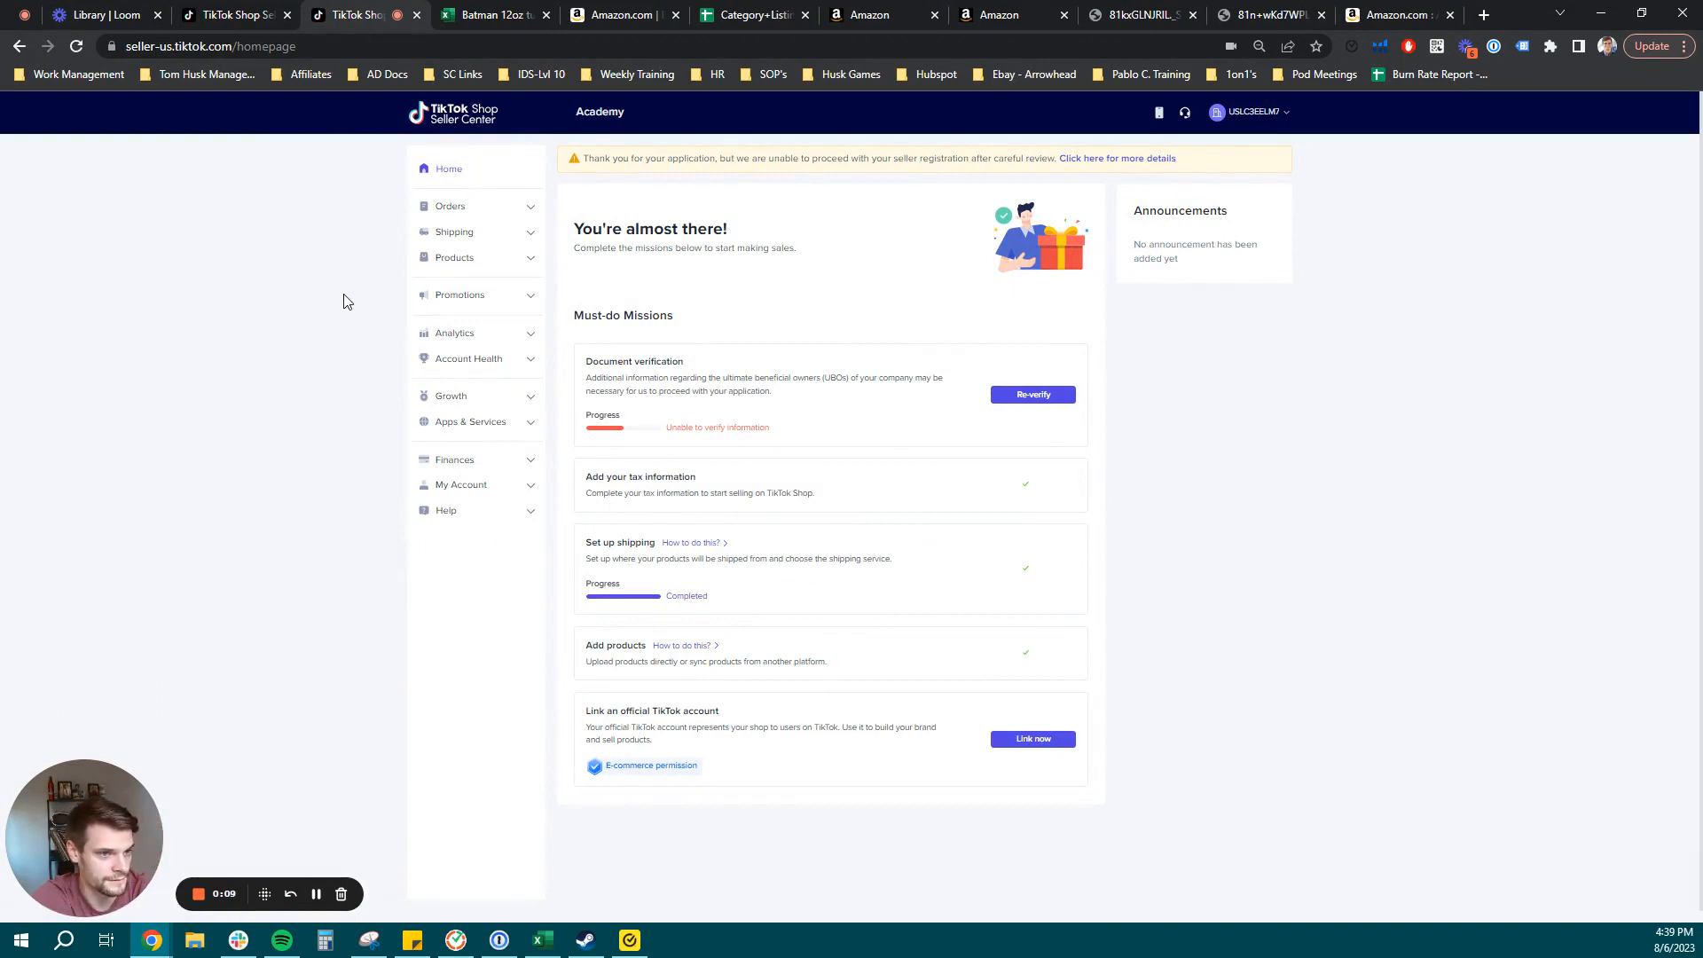
From Products bulk actions, start Bulk publish products and request the template download.
click(454, 257)
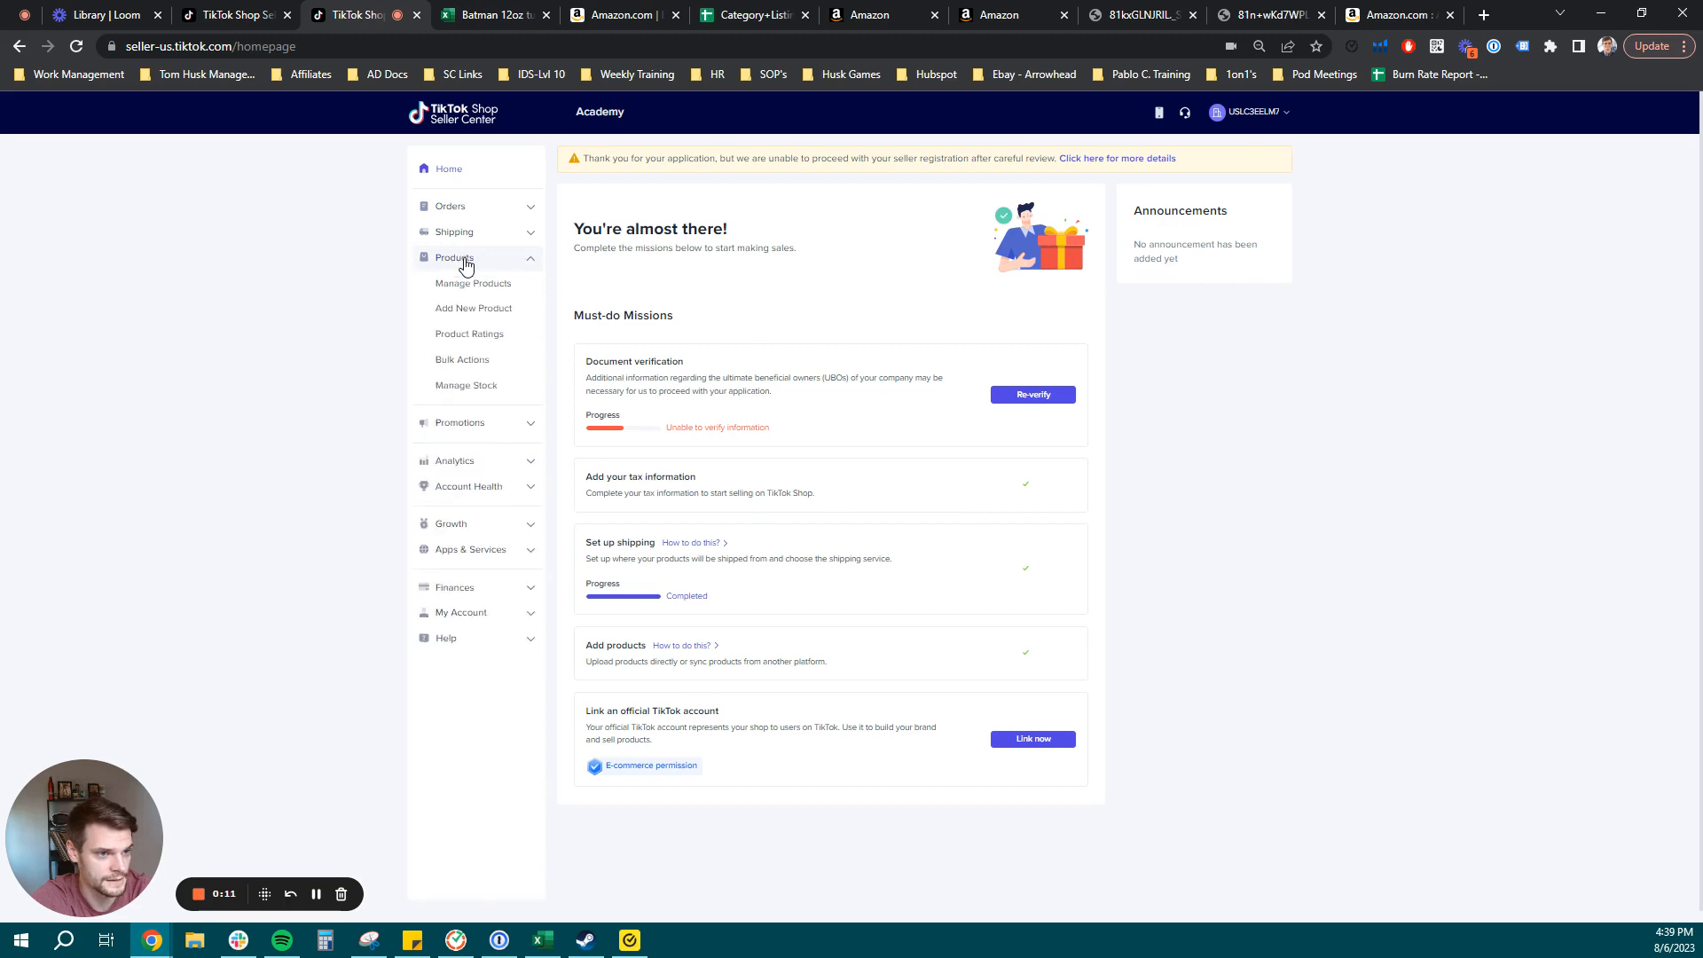
click(461, 359)
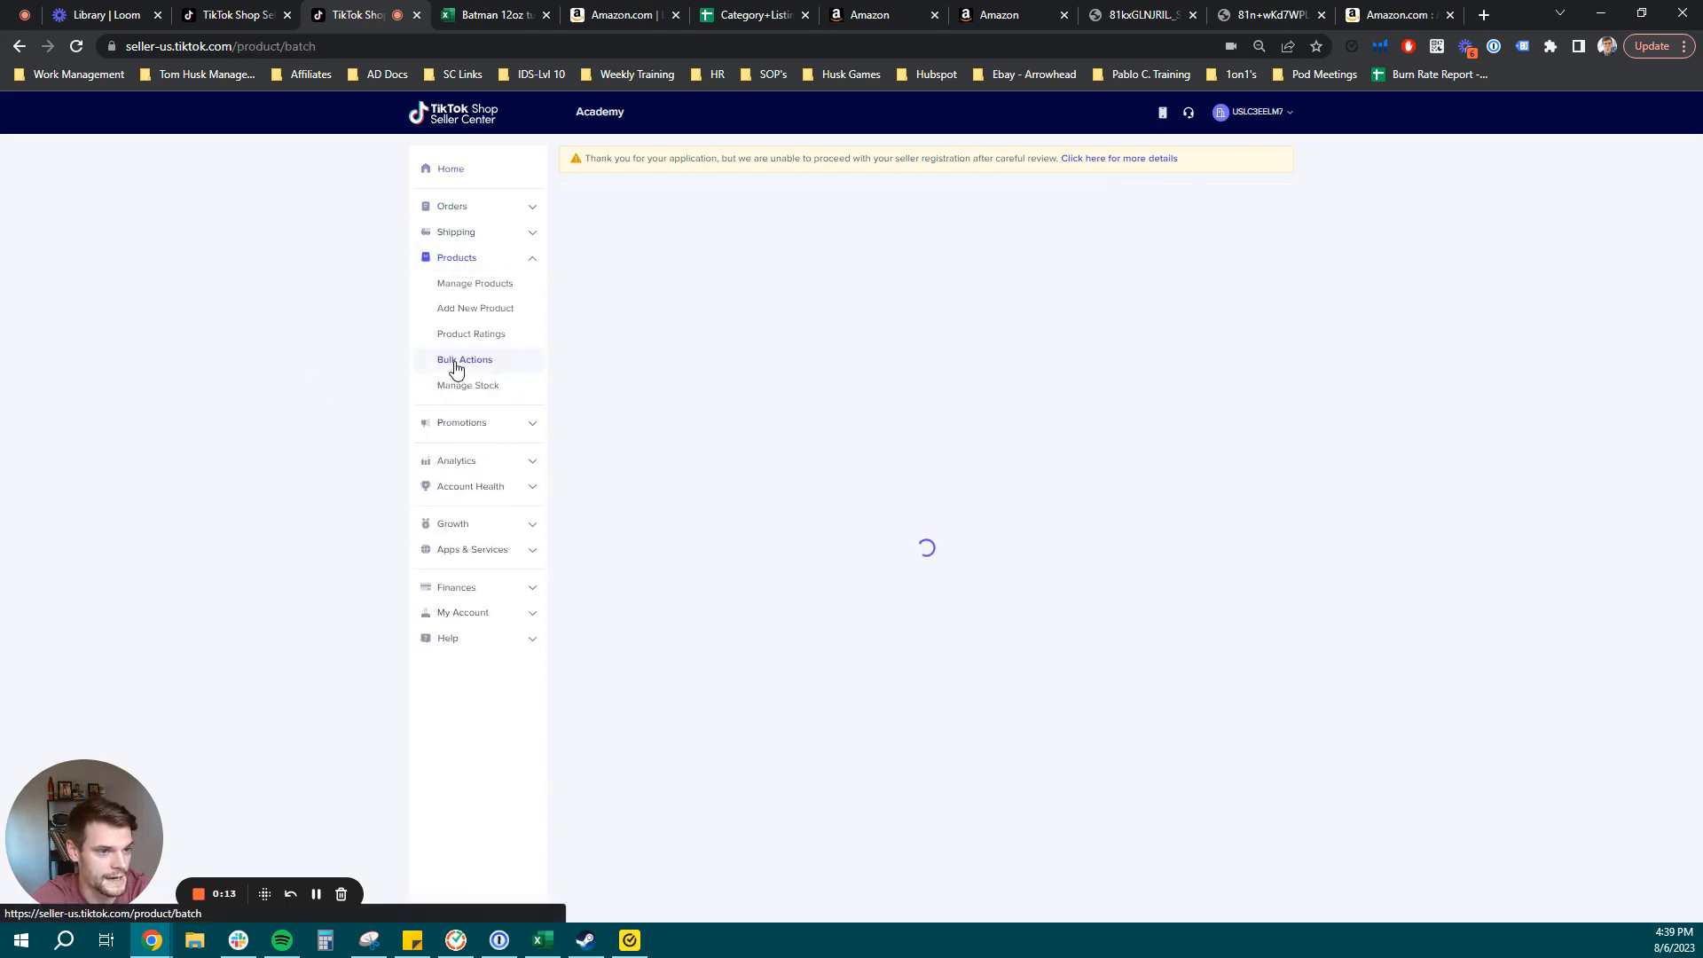
click(464, 359)
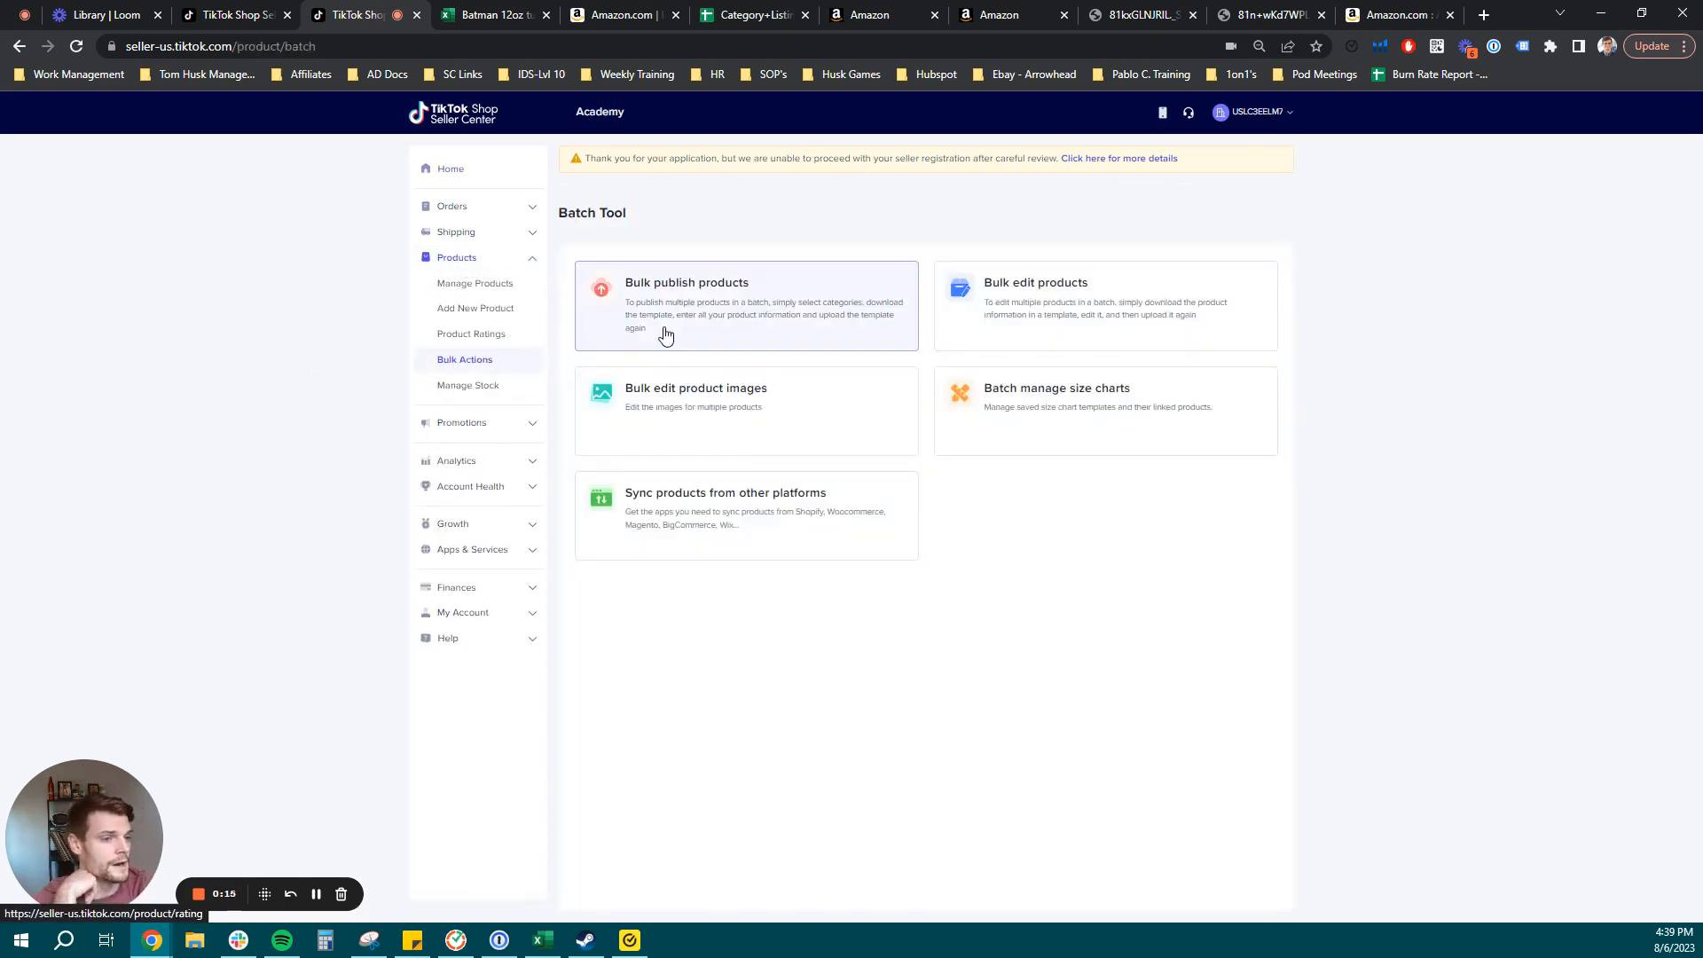
click(686, 304)
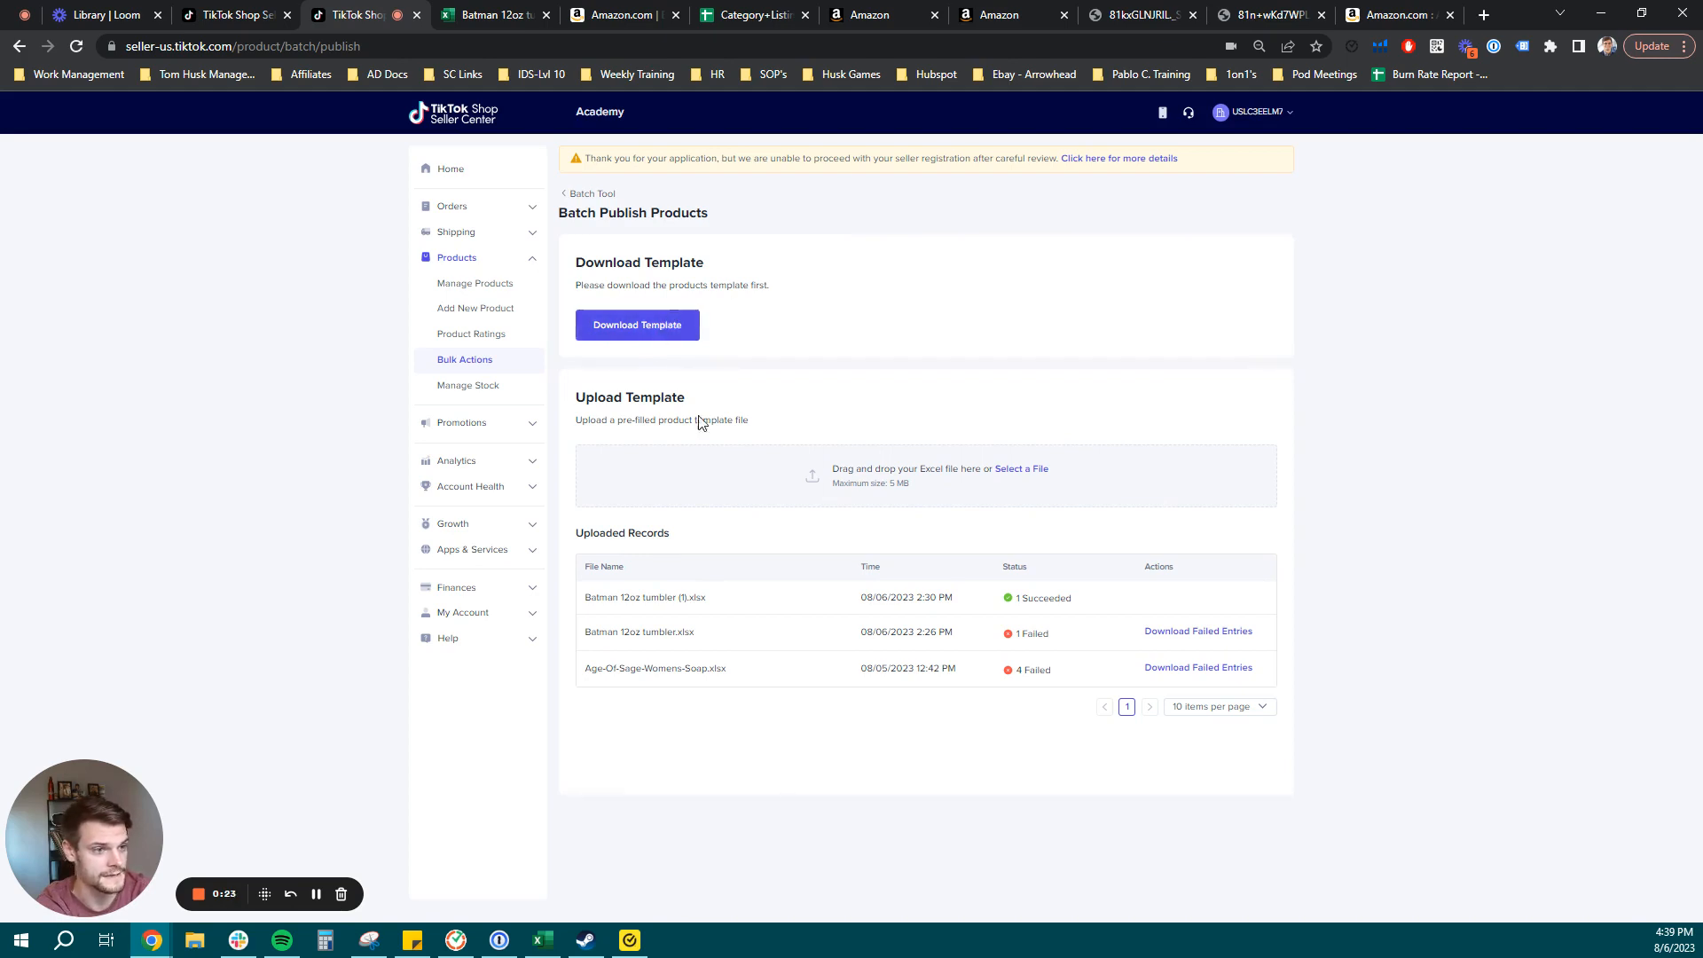
click(637, 324)
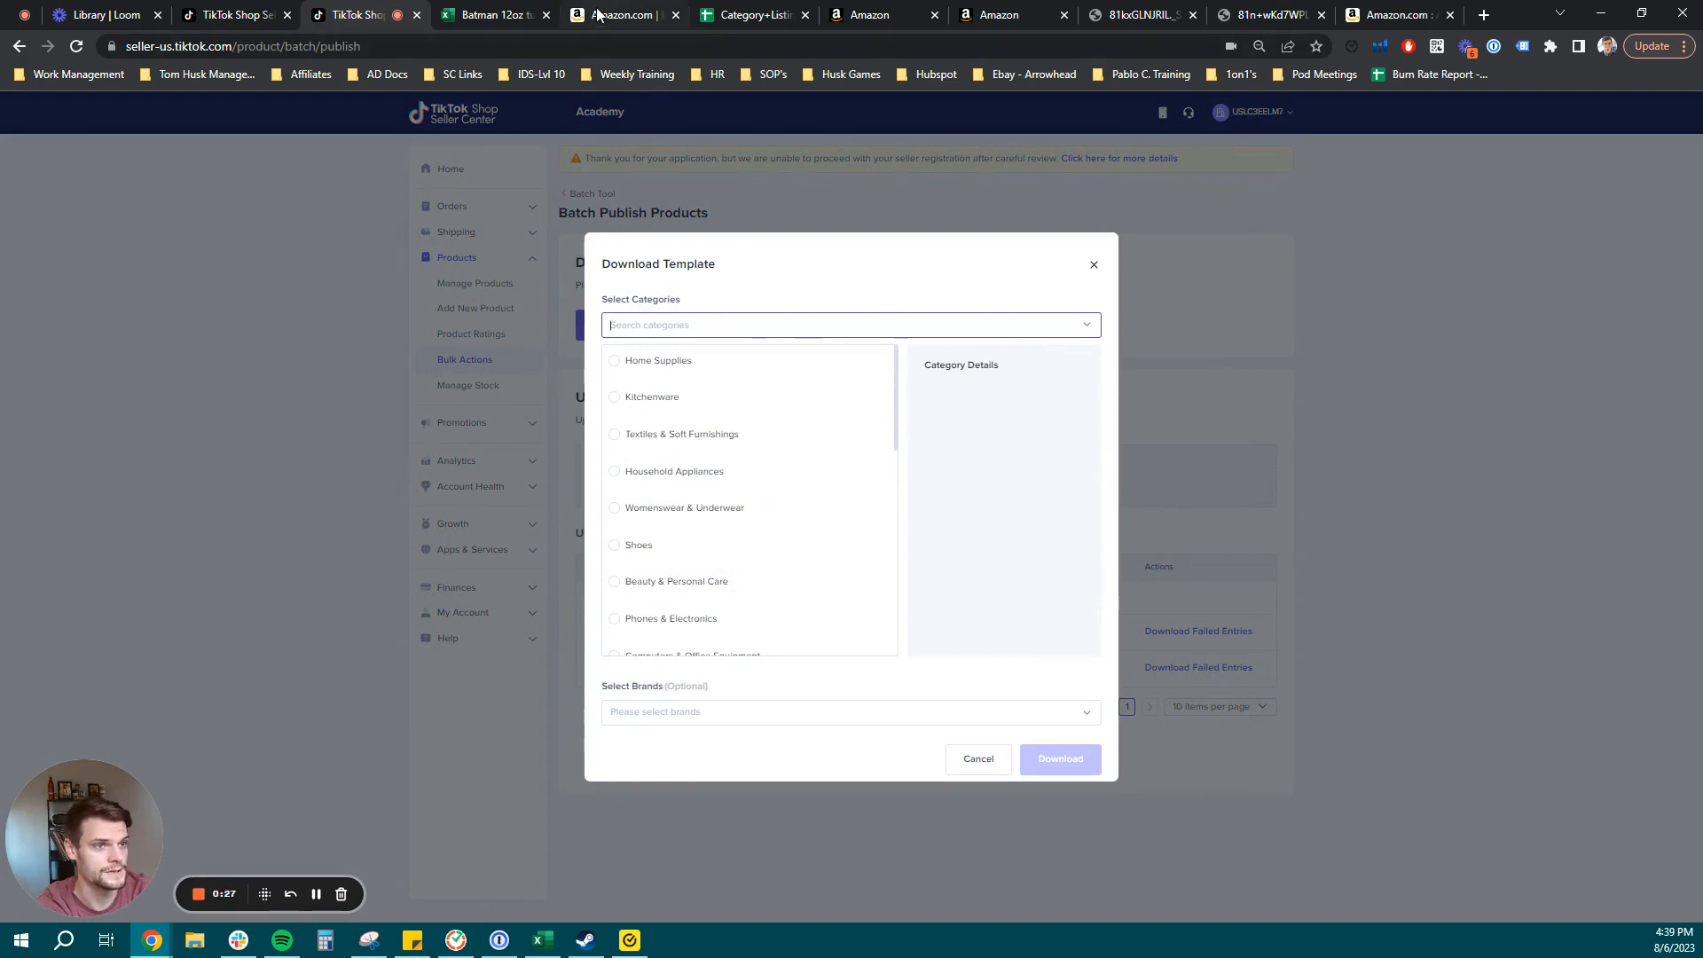
Switch to the Amazon tab showing the Age of Sage Batman 12oz tumbler.
click(623, 15)
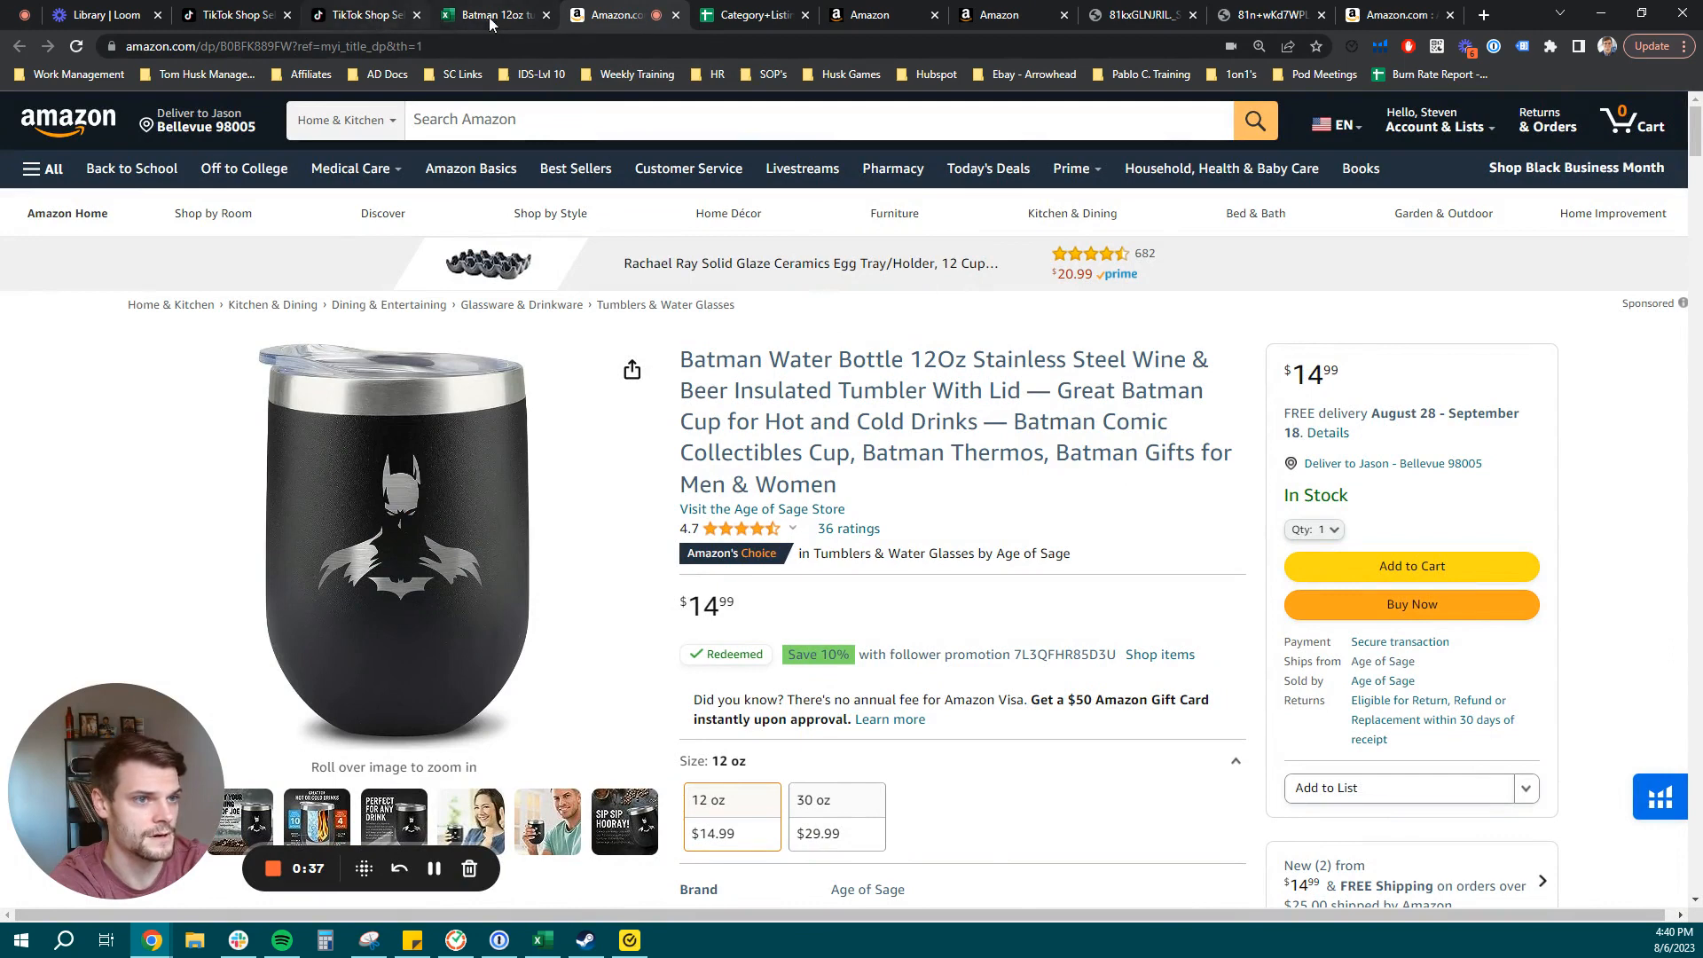
Choose Kitchenware > Drinkware > Vacuum Flasks and brand Age of Sage for the template.
click(348, 15)
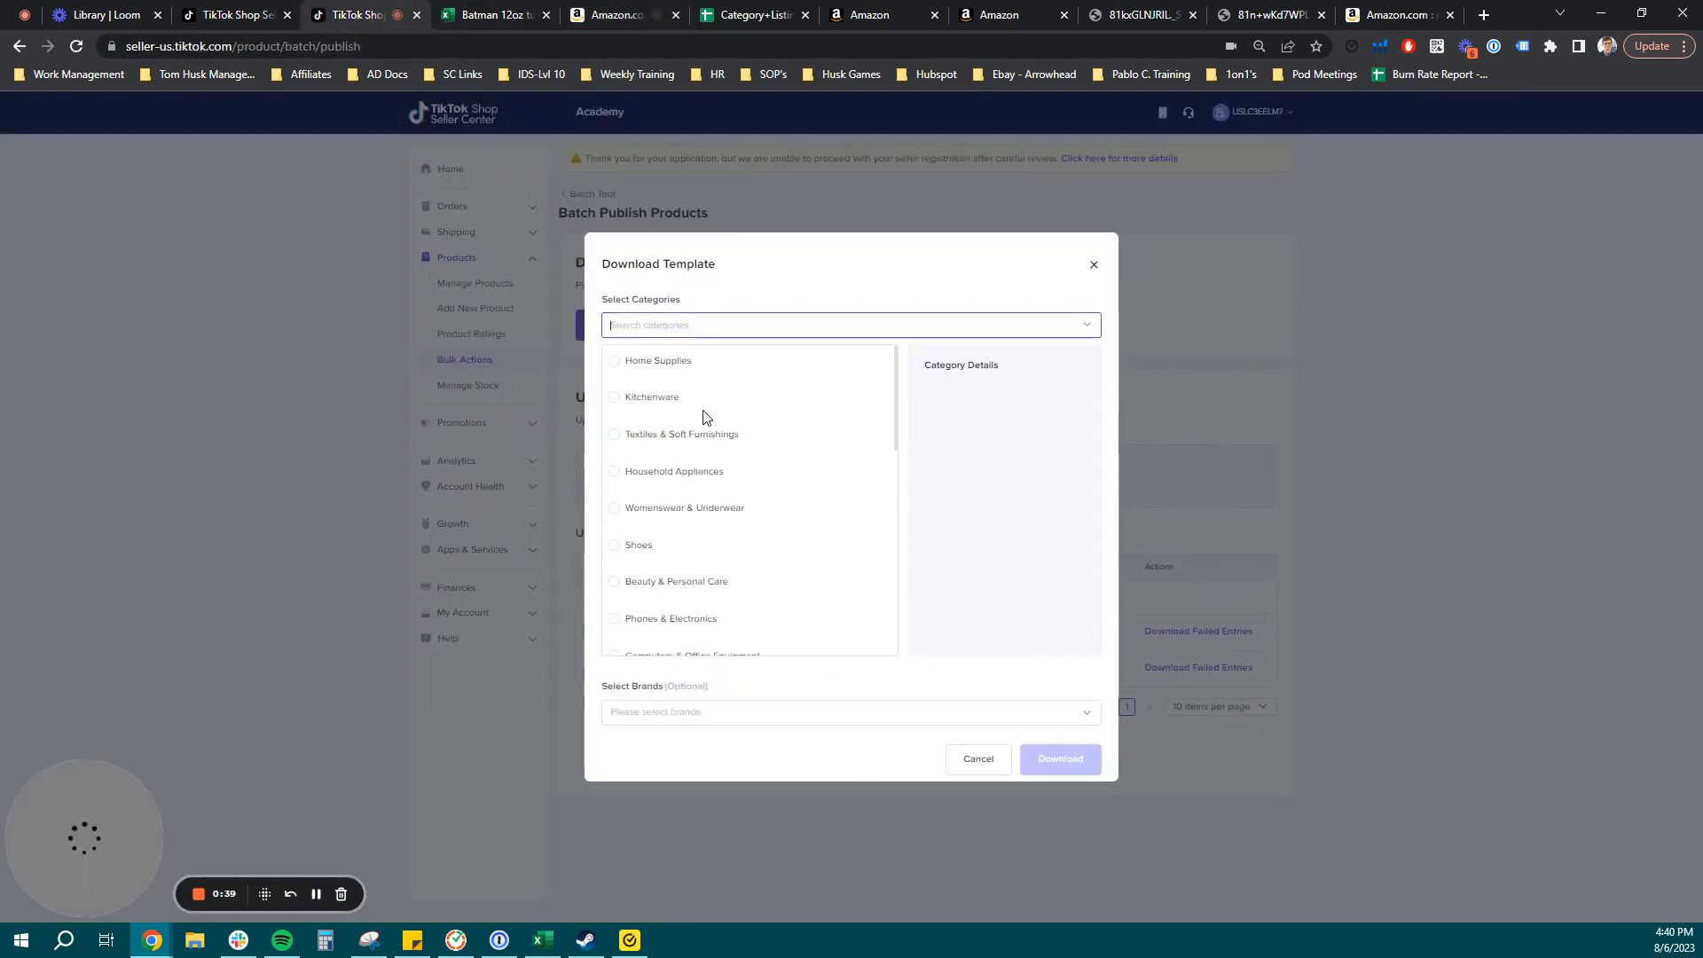
click(652, 396)
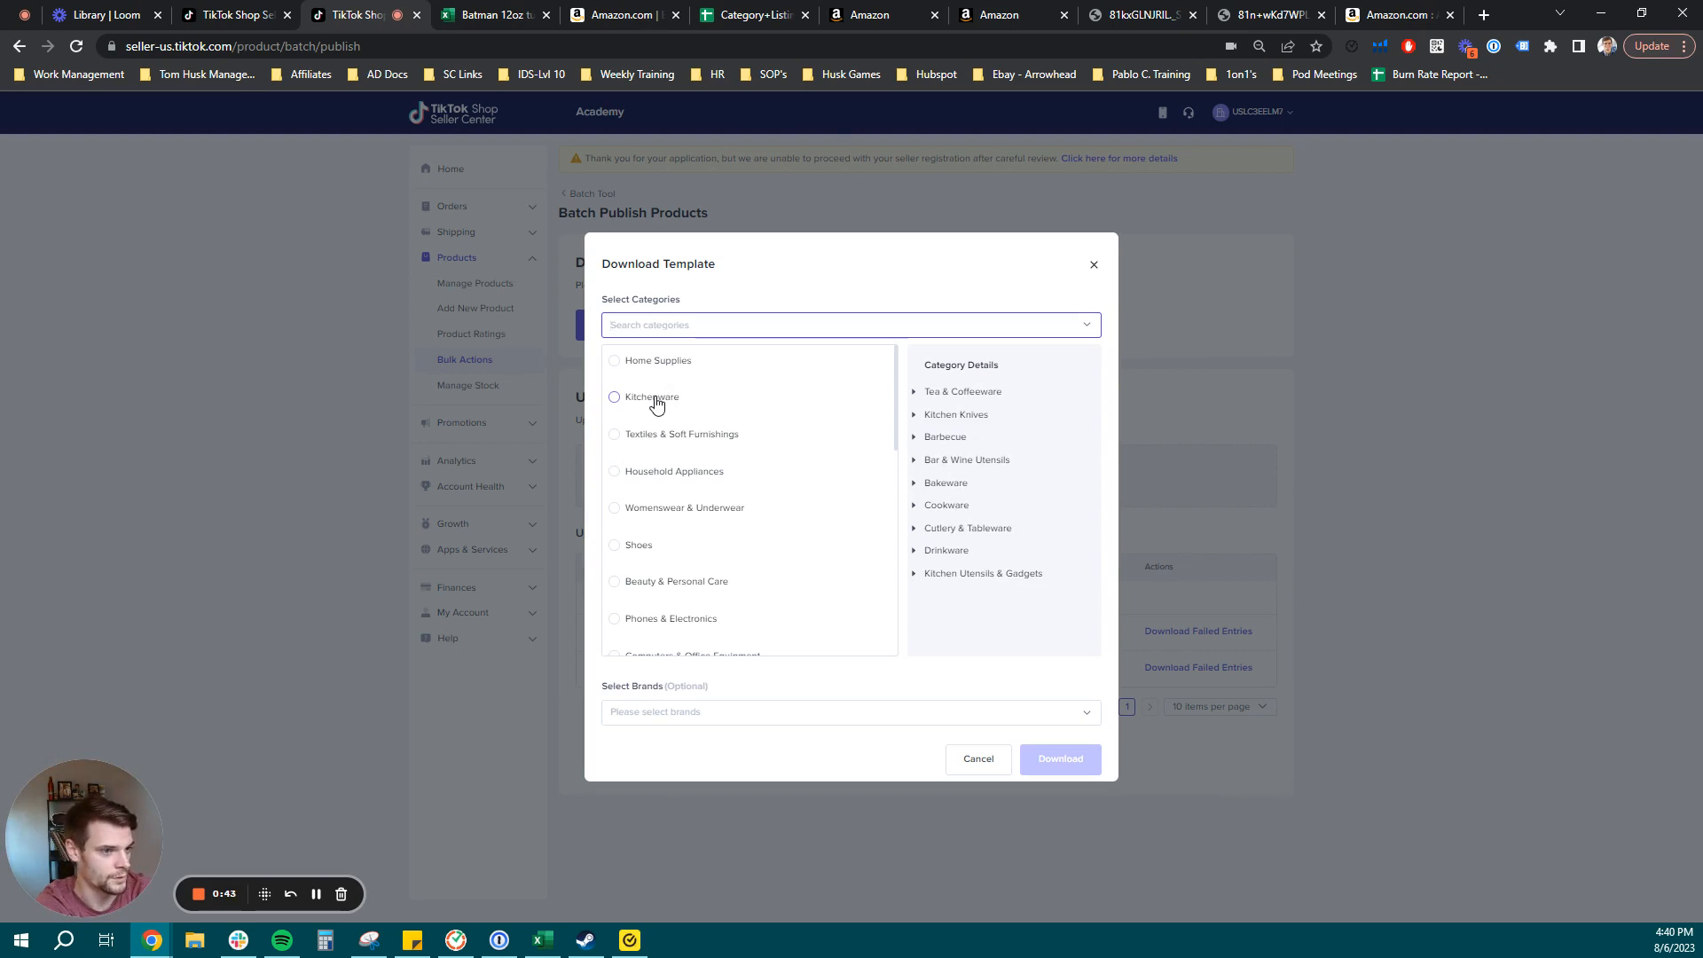
click(614, 397)
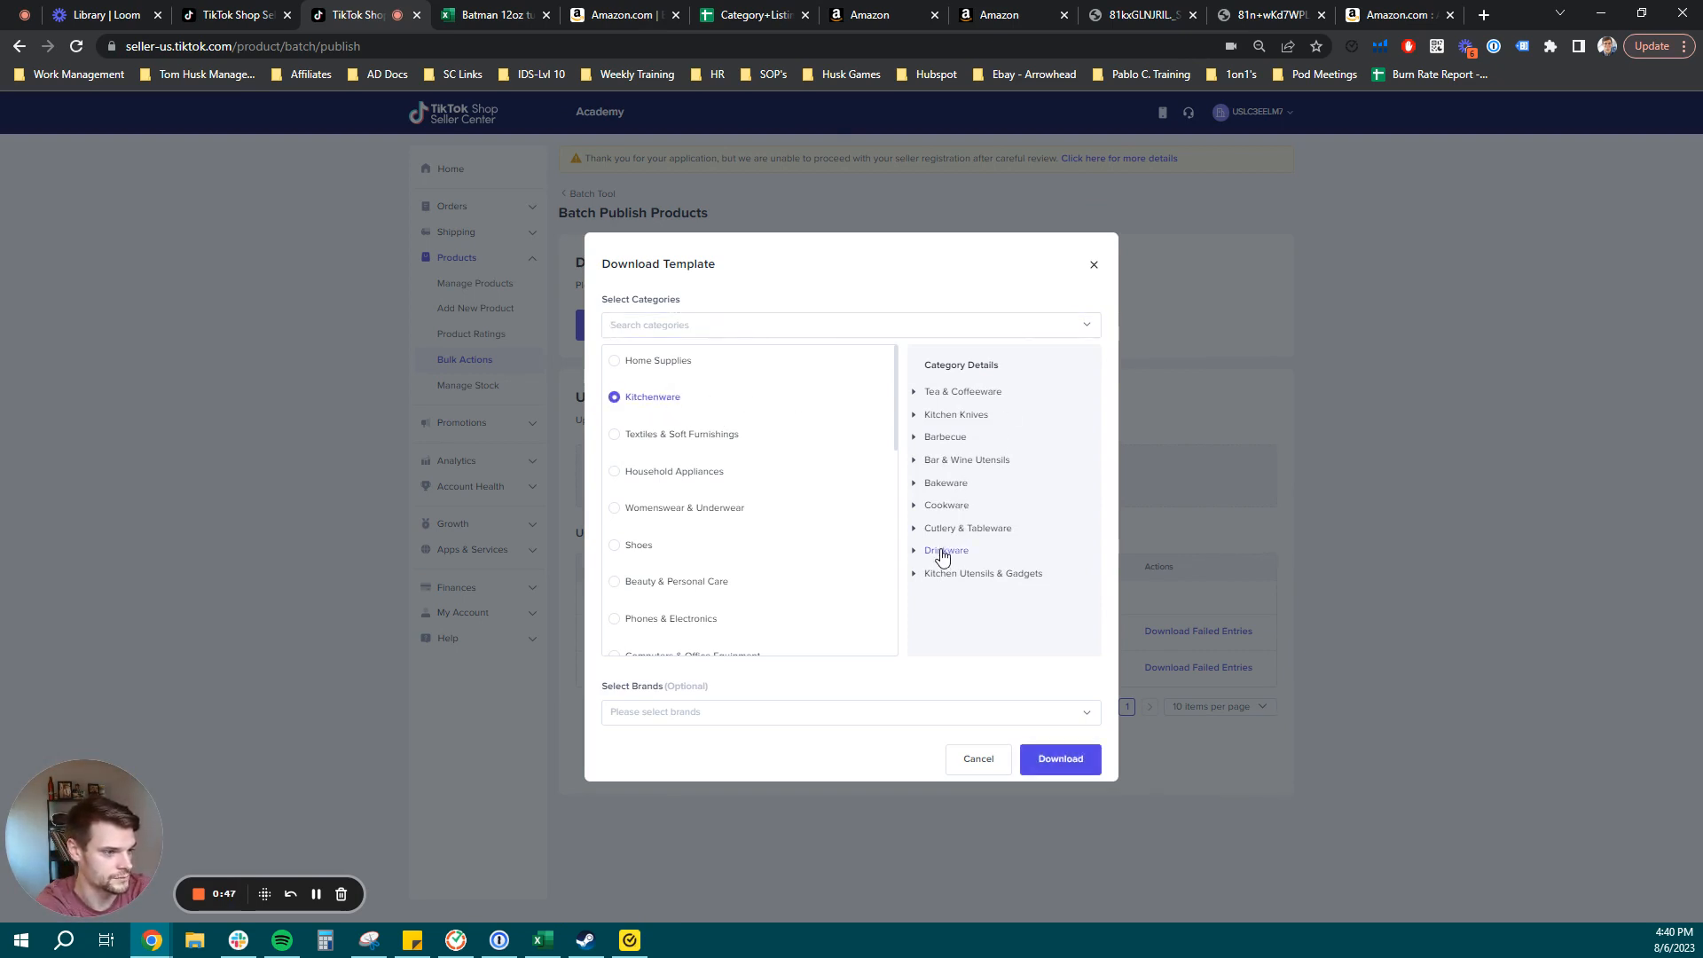
click(944, 551)
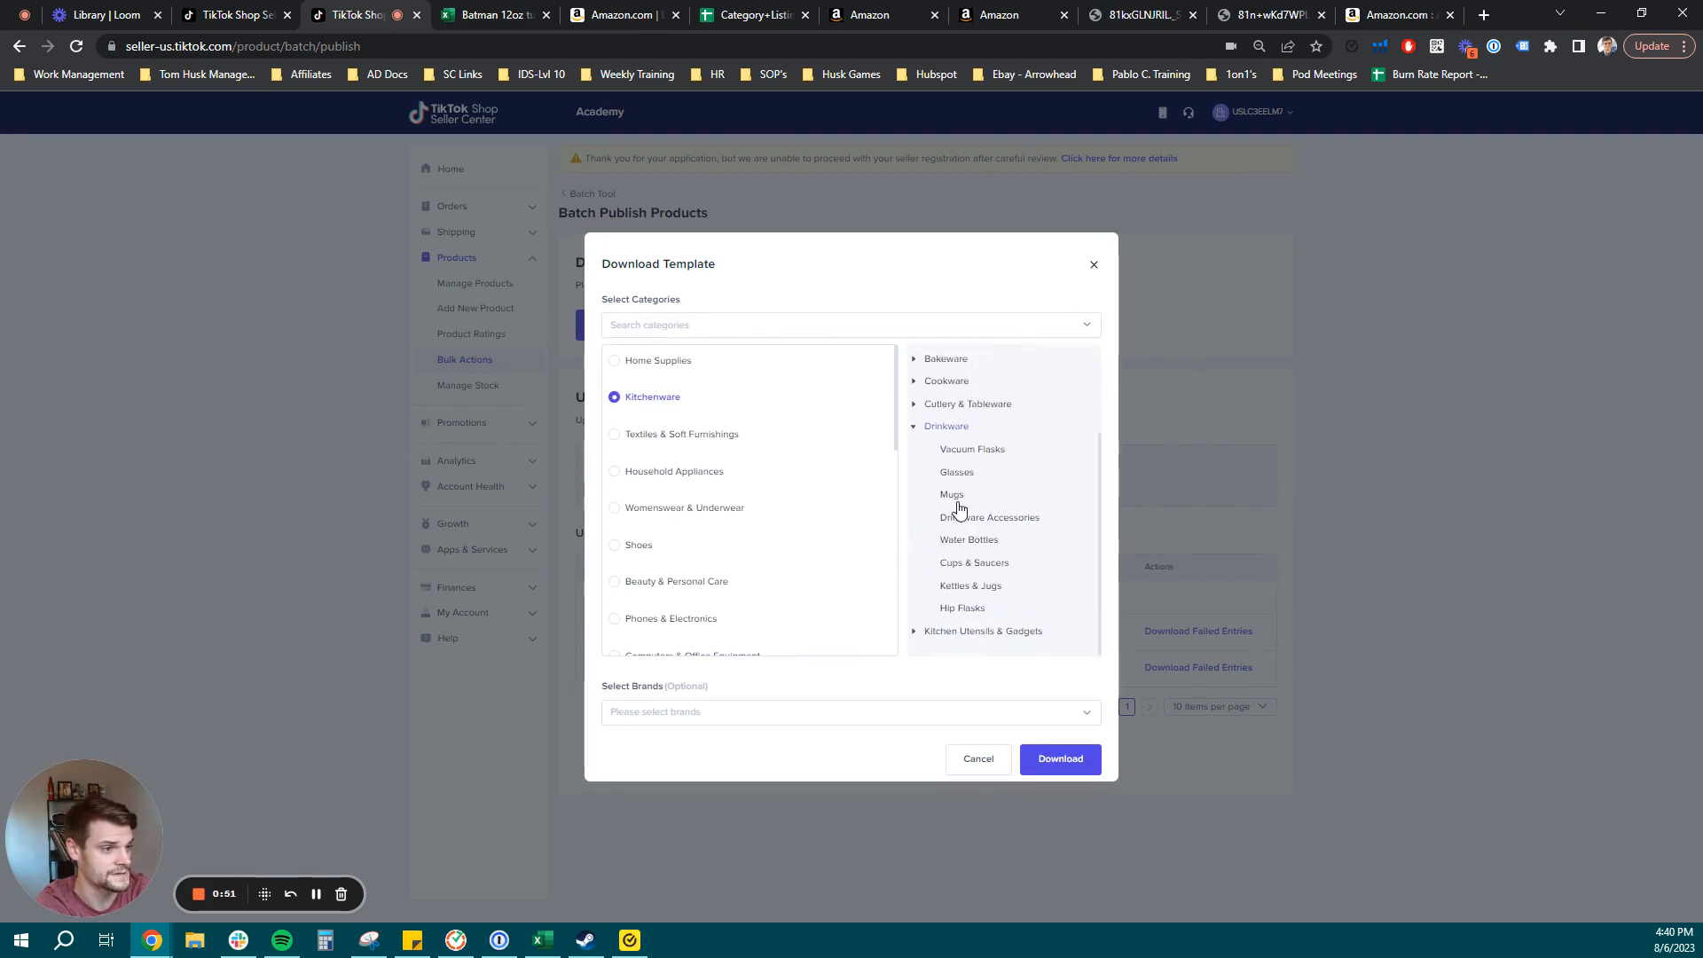
click(847, 325)
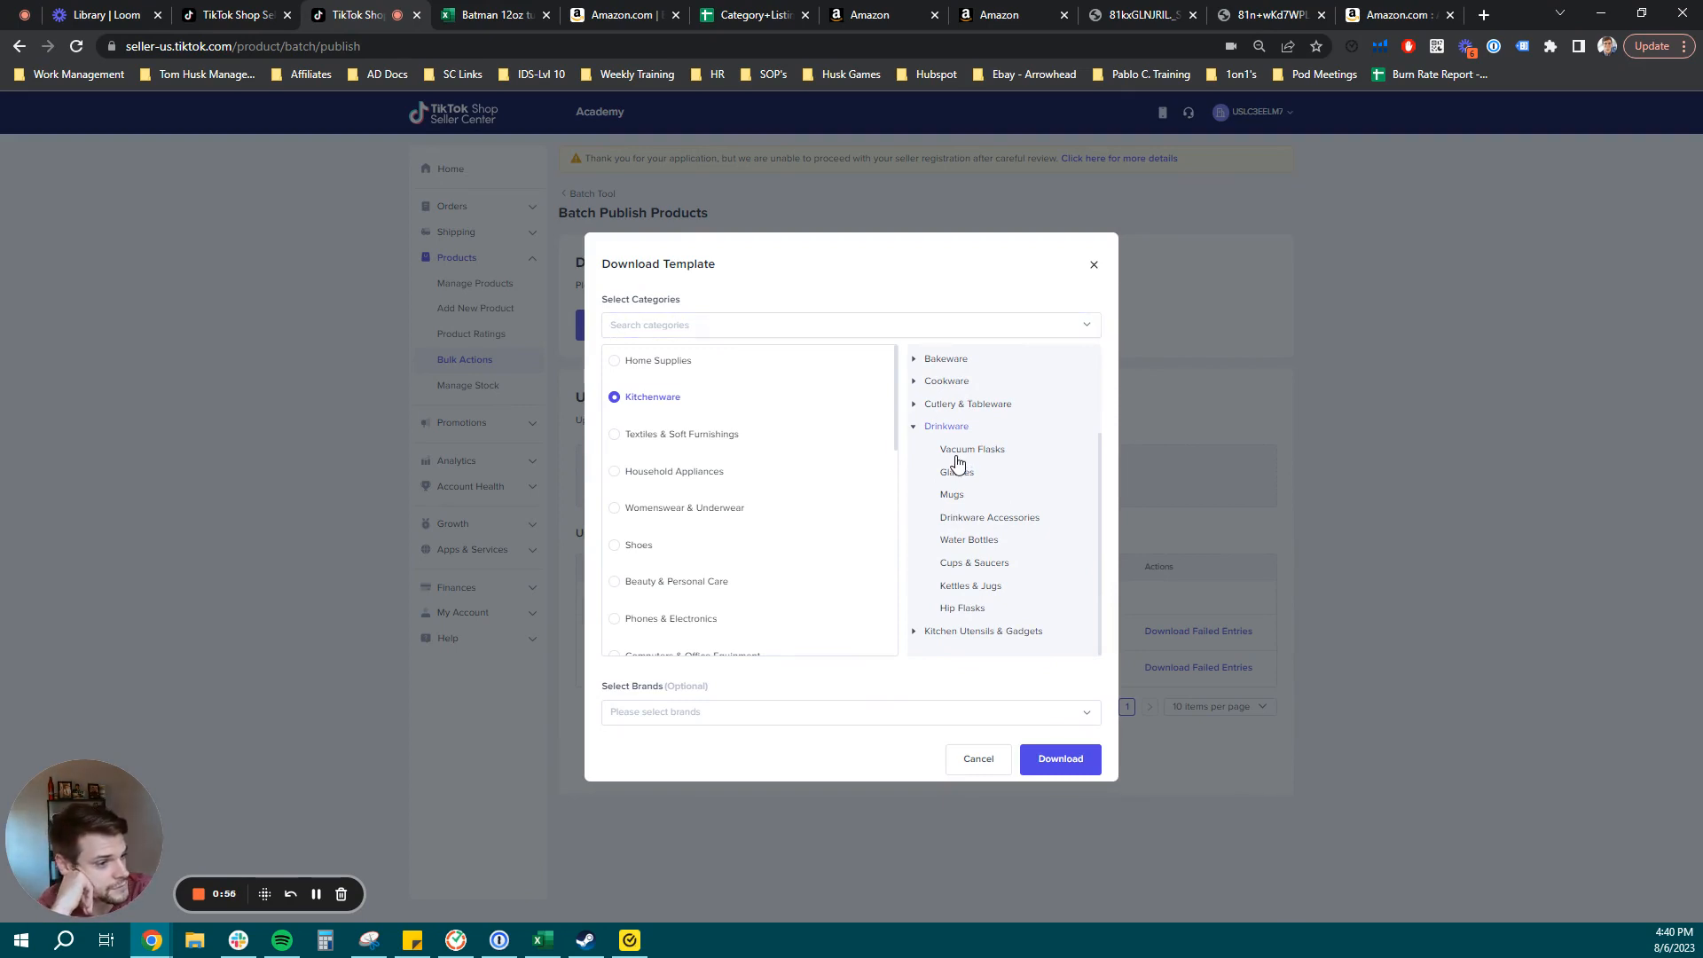
mouse_move(953, 461)
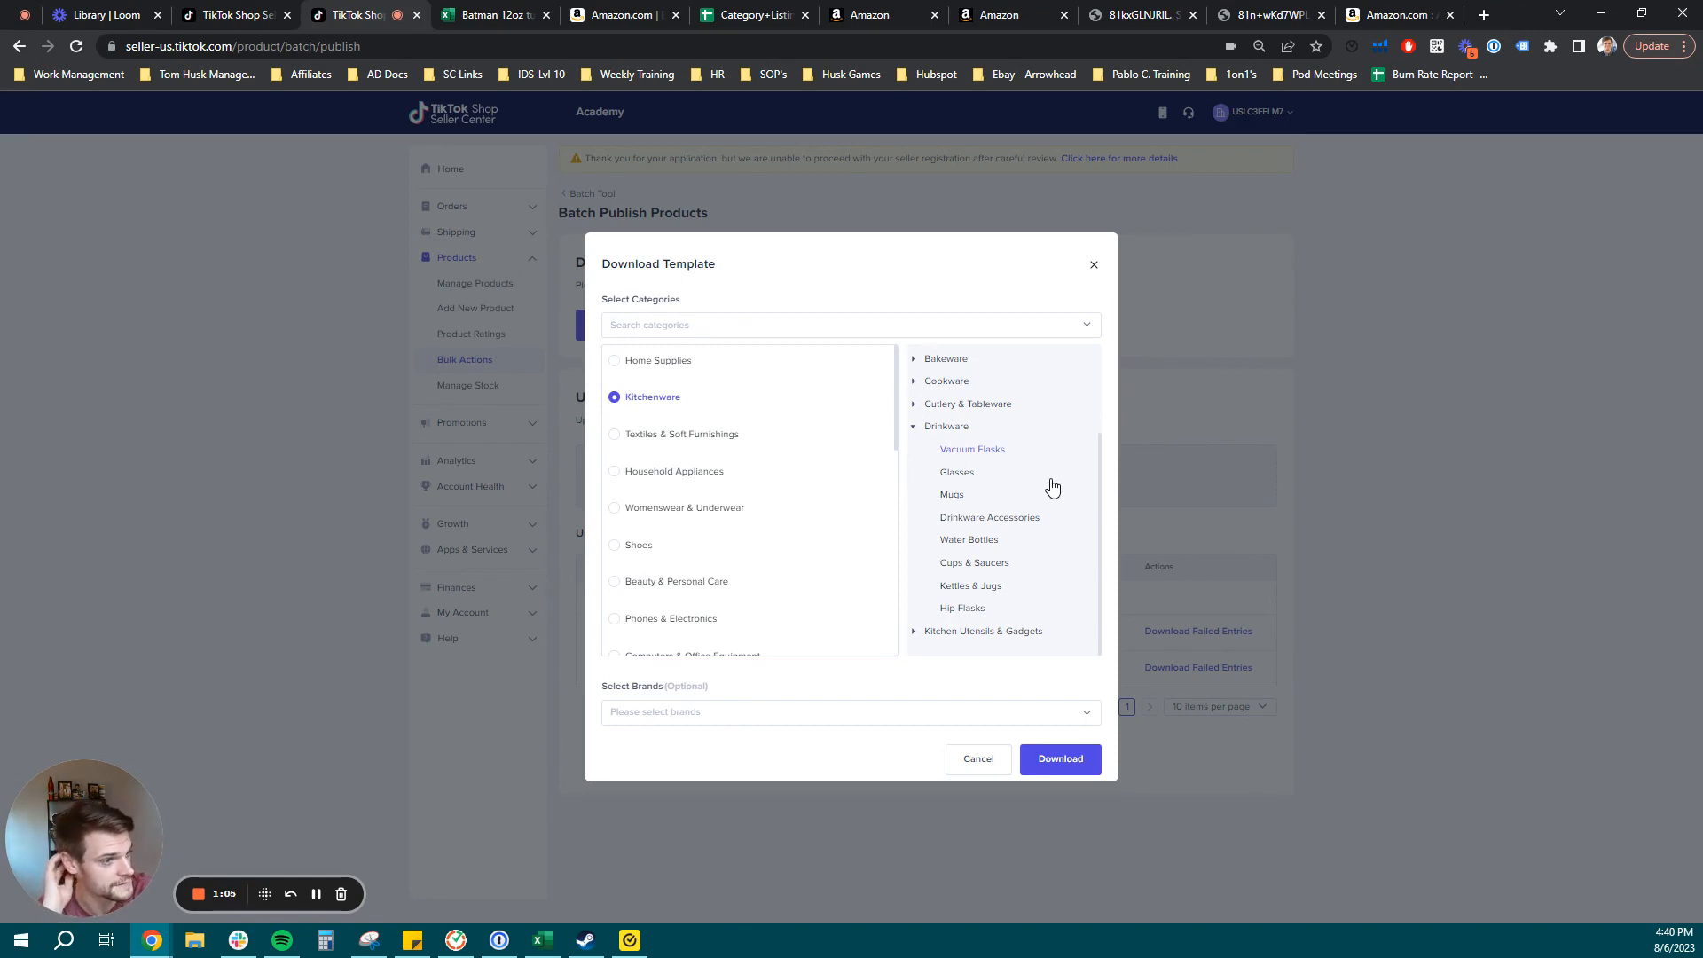
mouse_move(988, 591)
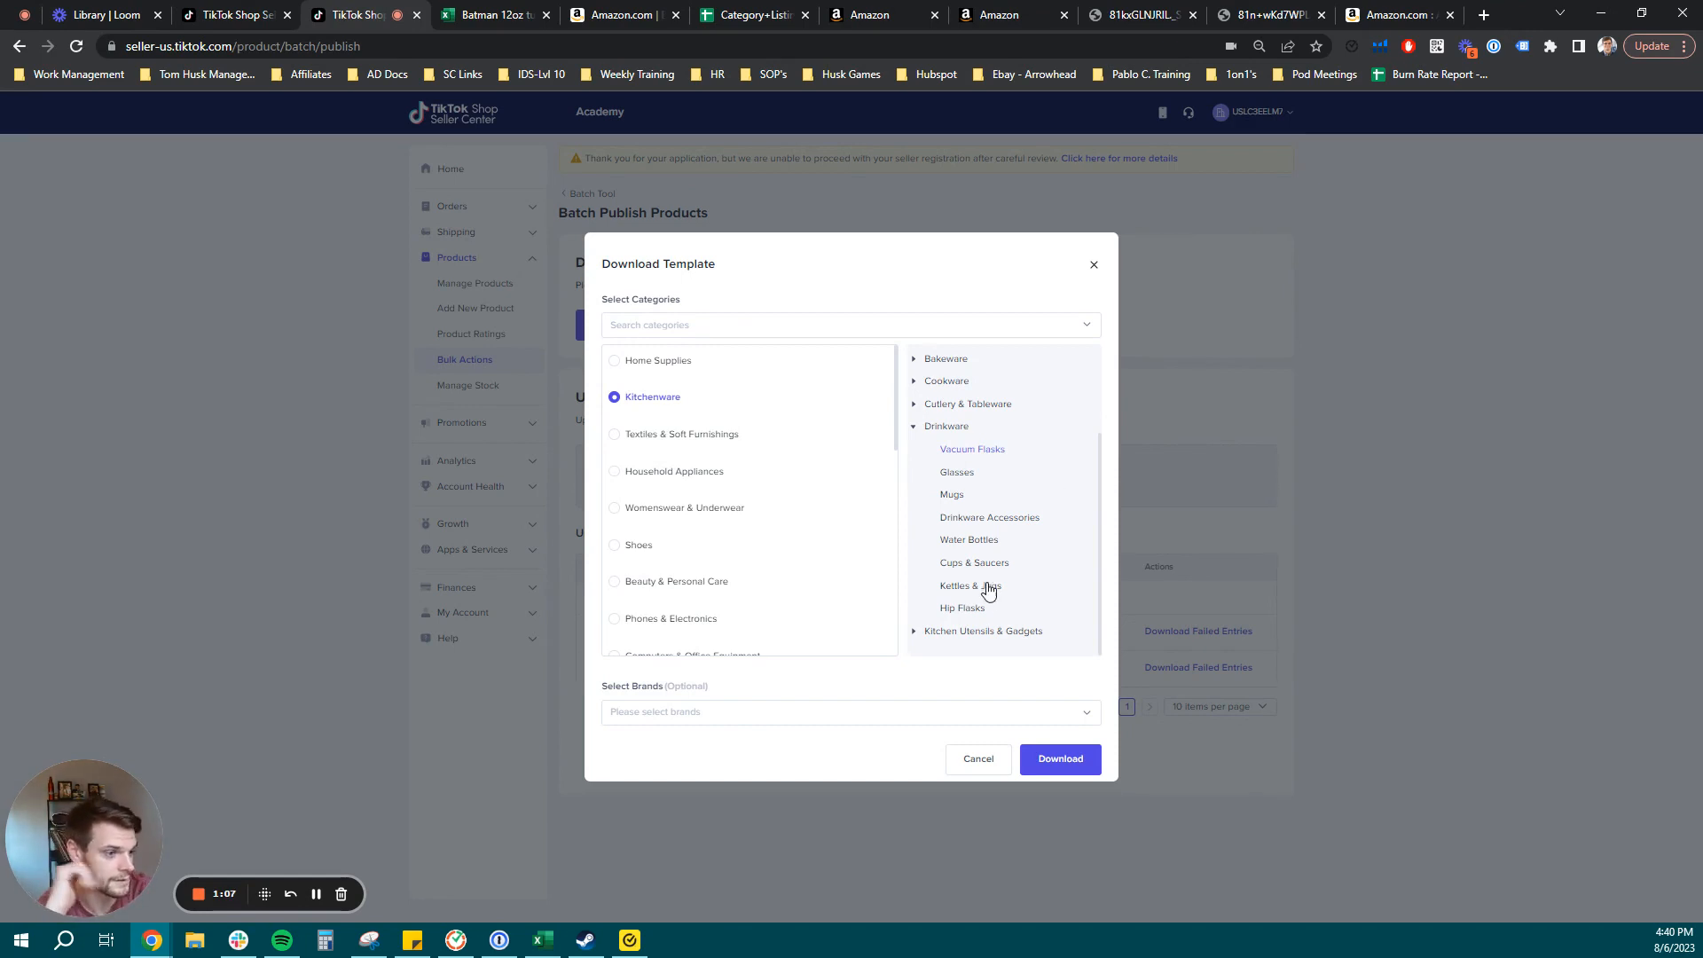
mouse_move(735, 696)
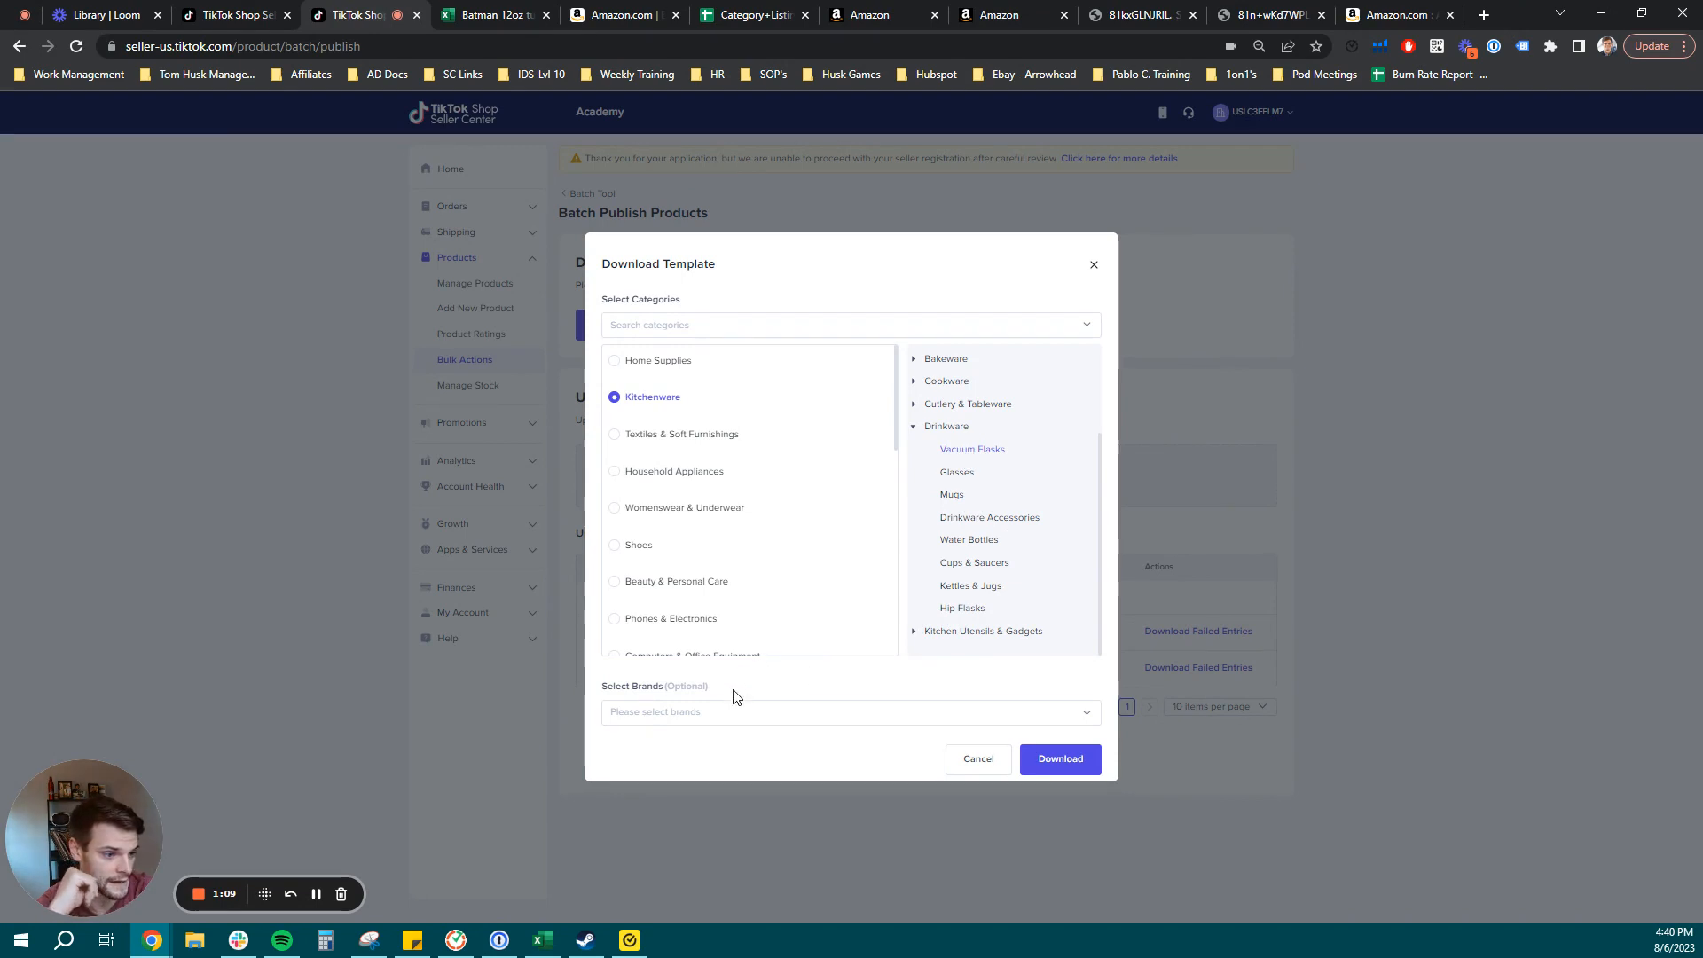
click(849, 712)
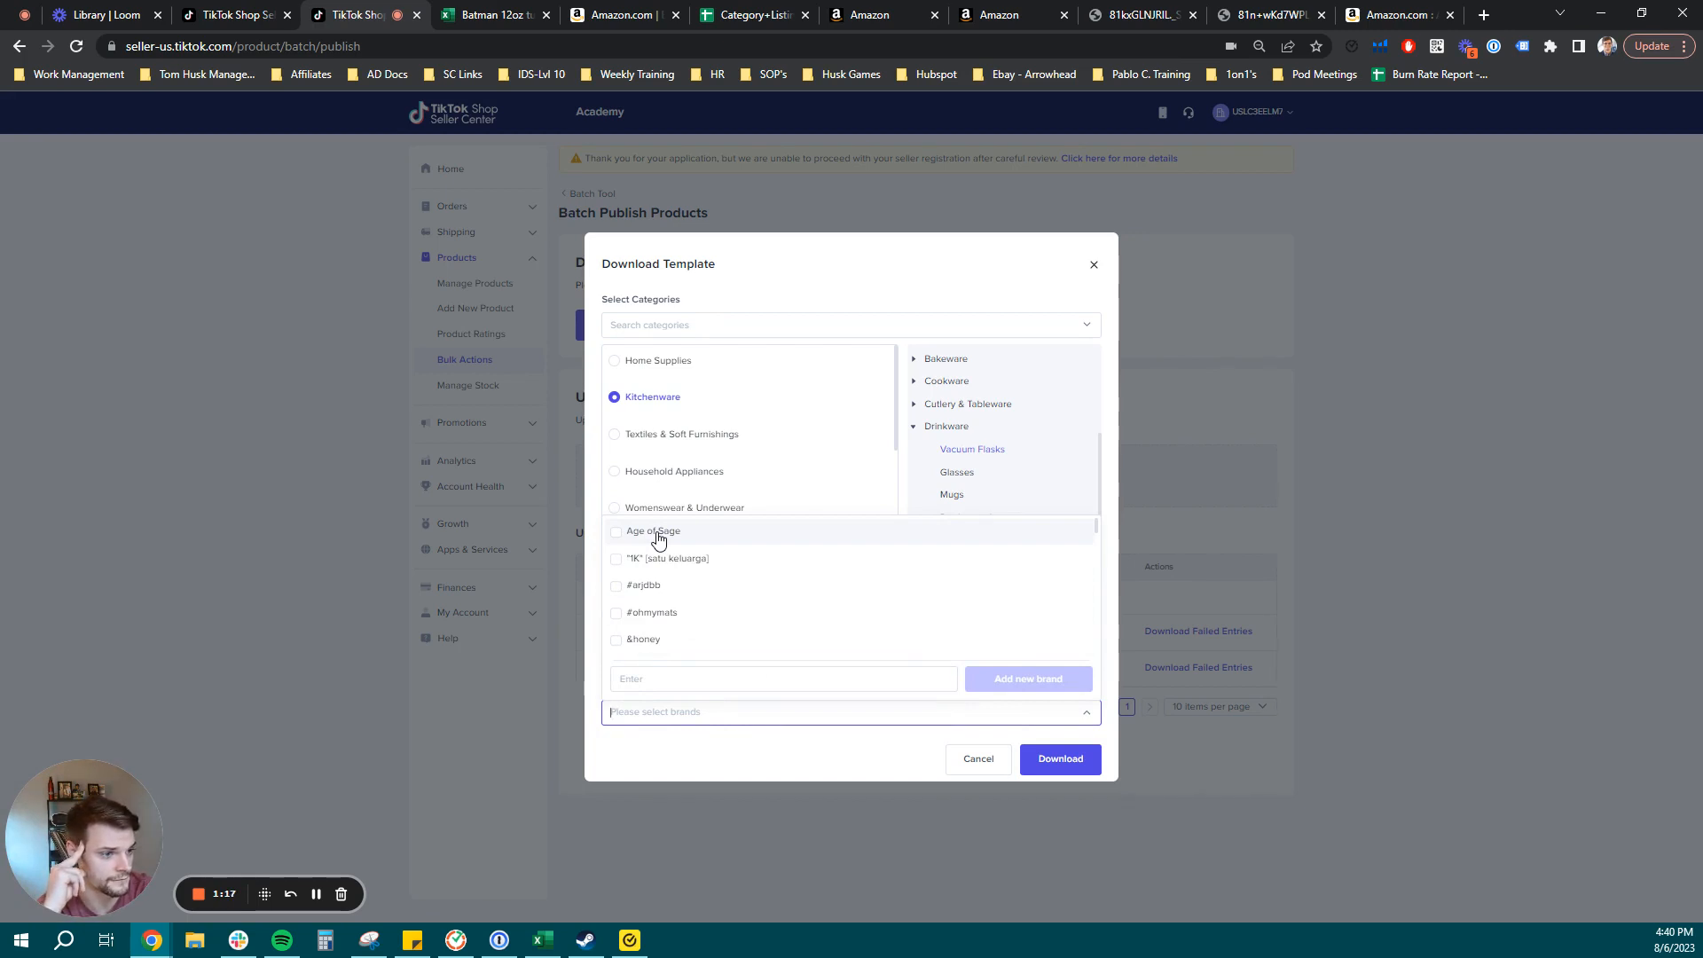
click(652, 532)
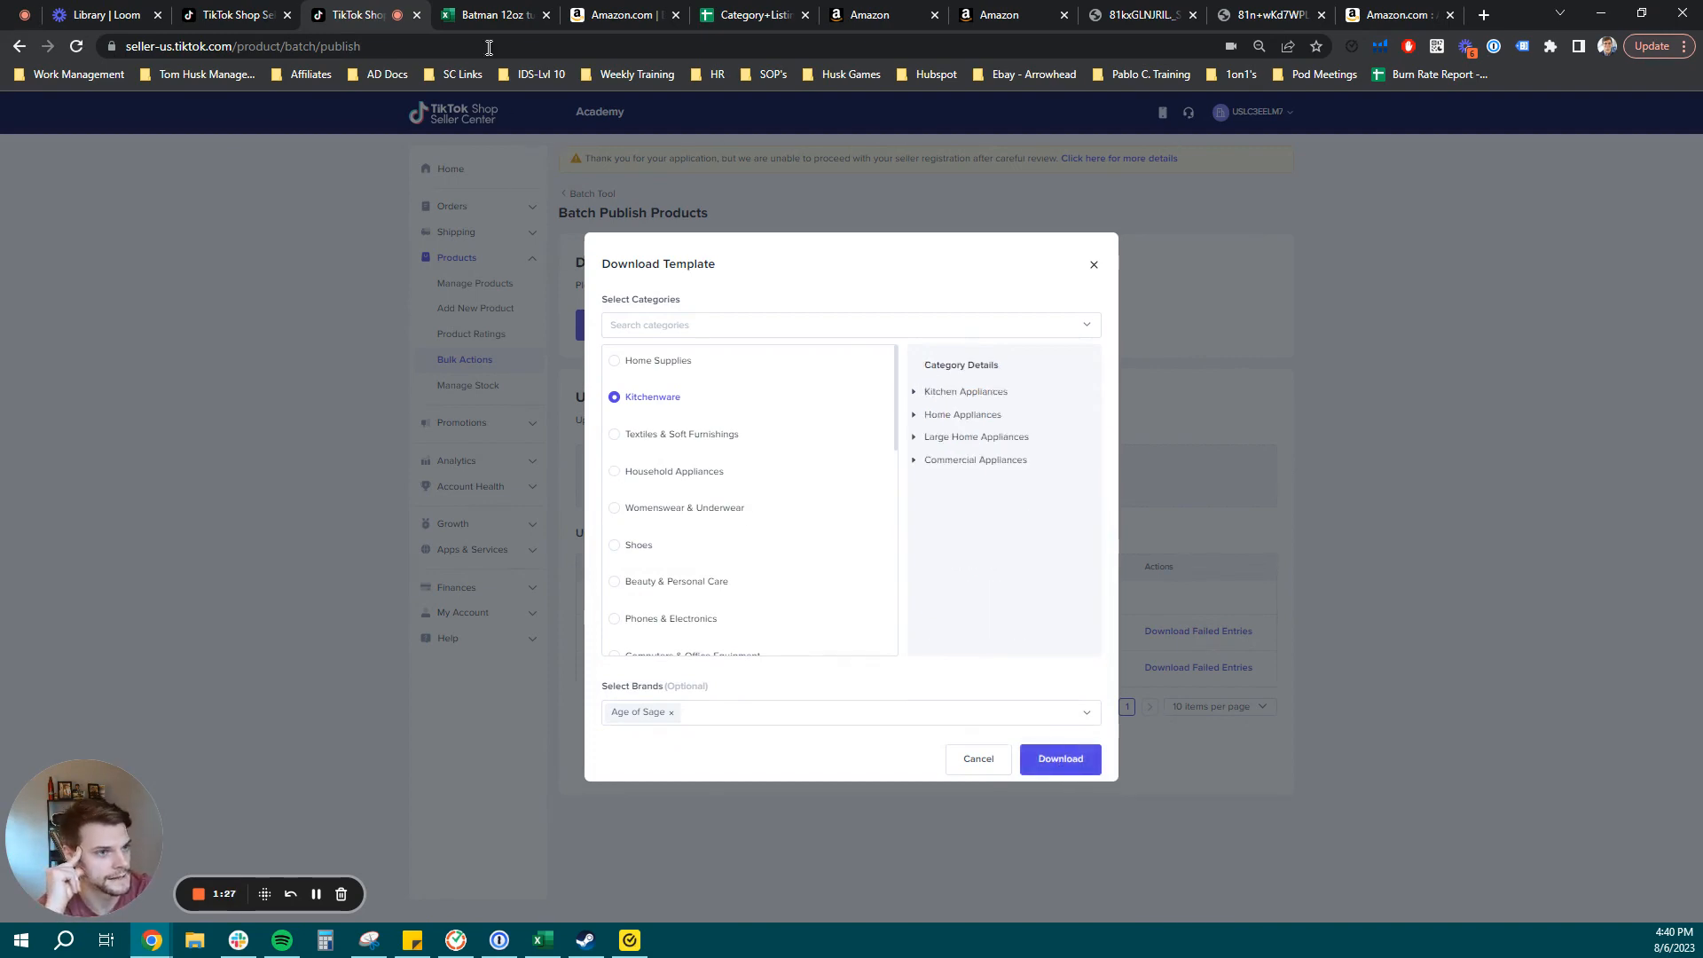
mouse_move(493, 14)
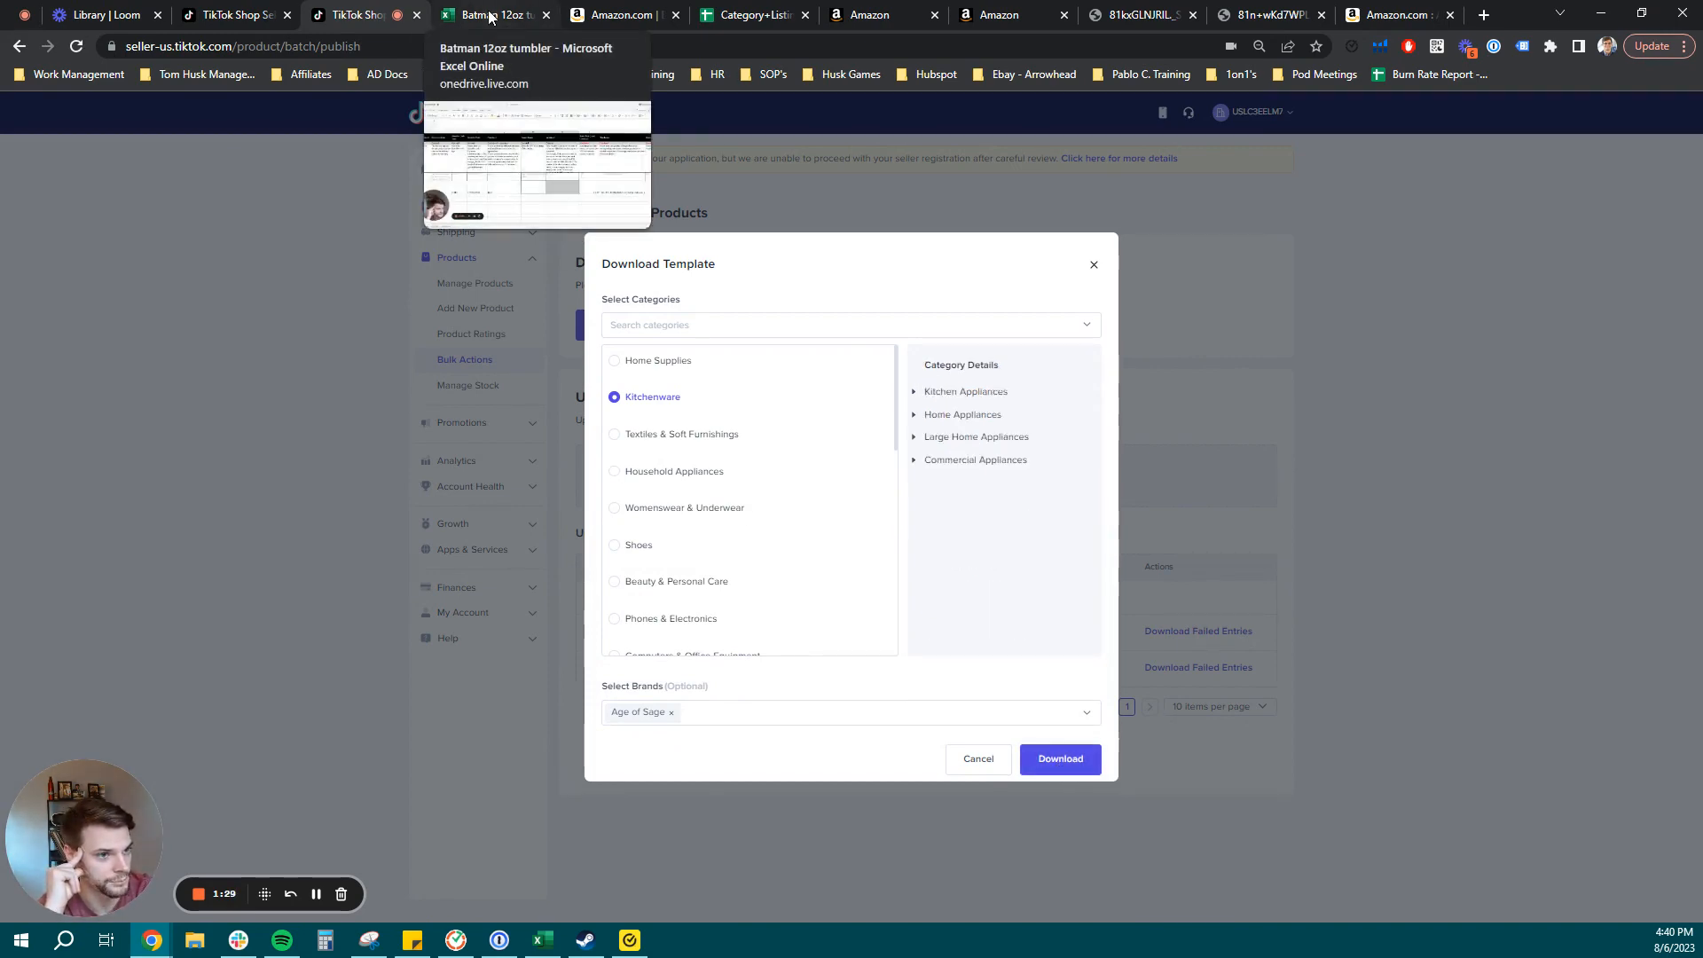
Browse the Category+Listings Template sheet columns and inspect the wine glass product row.
click(494, 14)
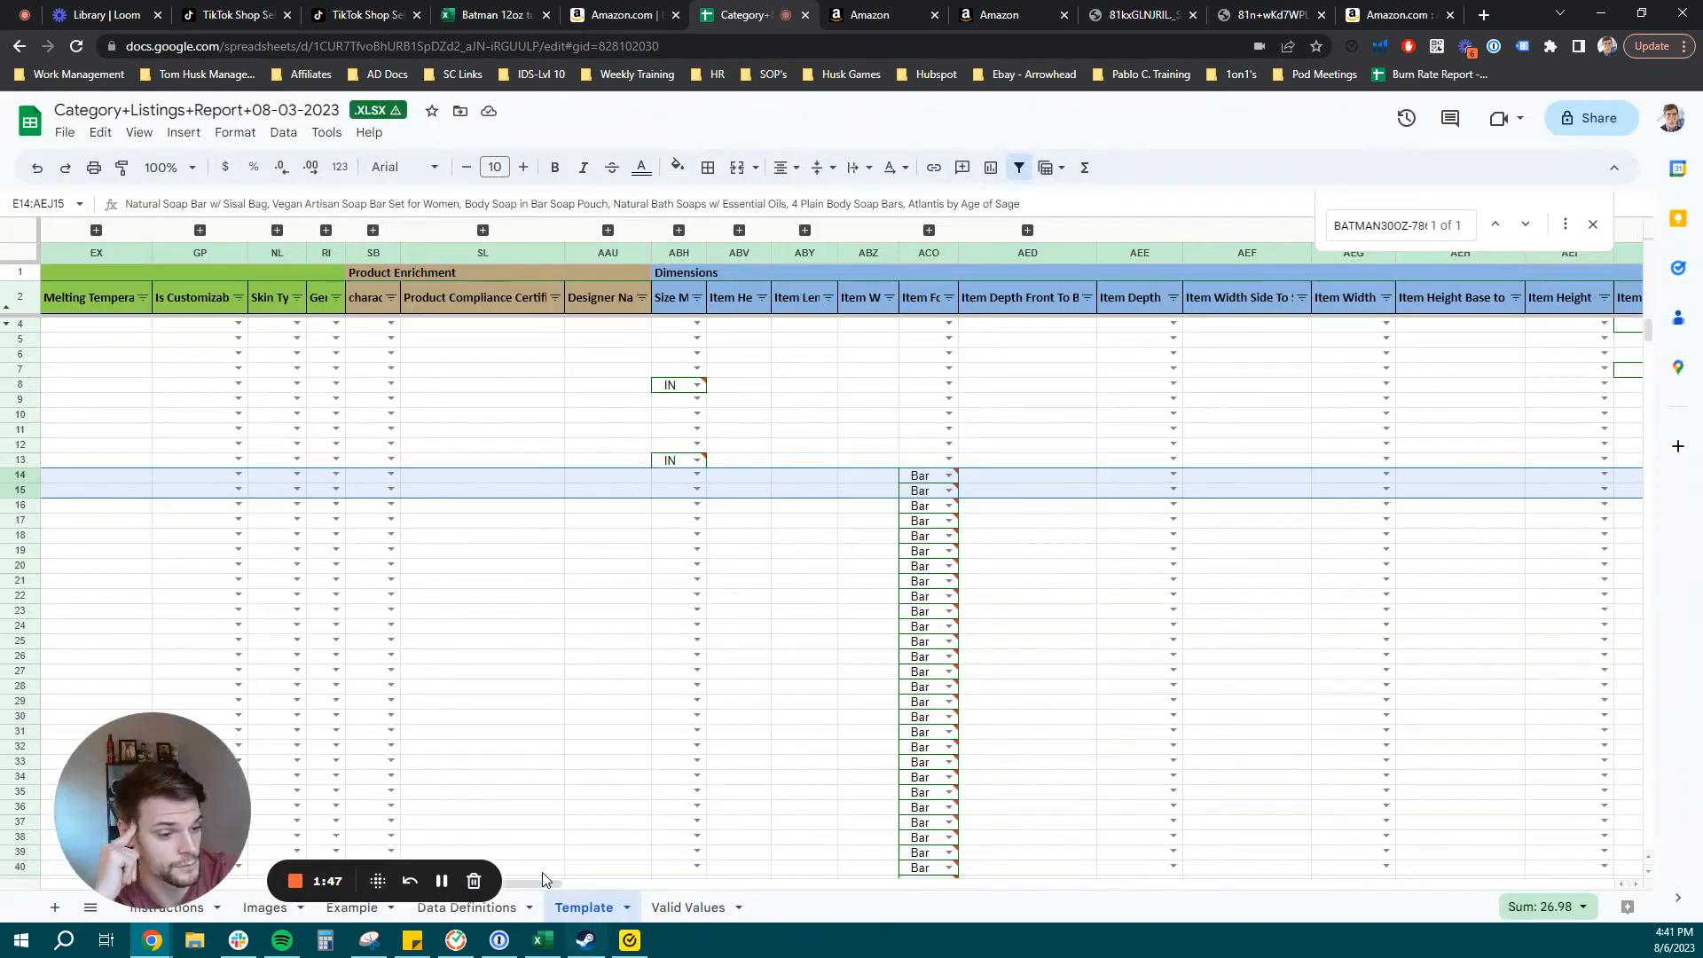
scroll(left, 3)
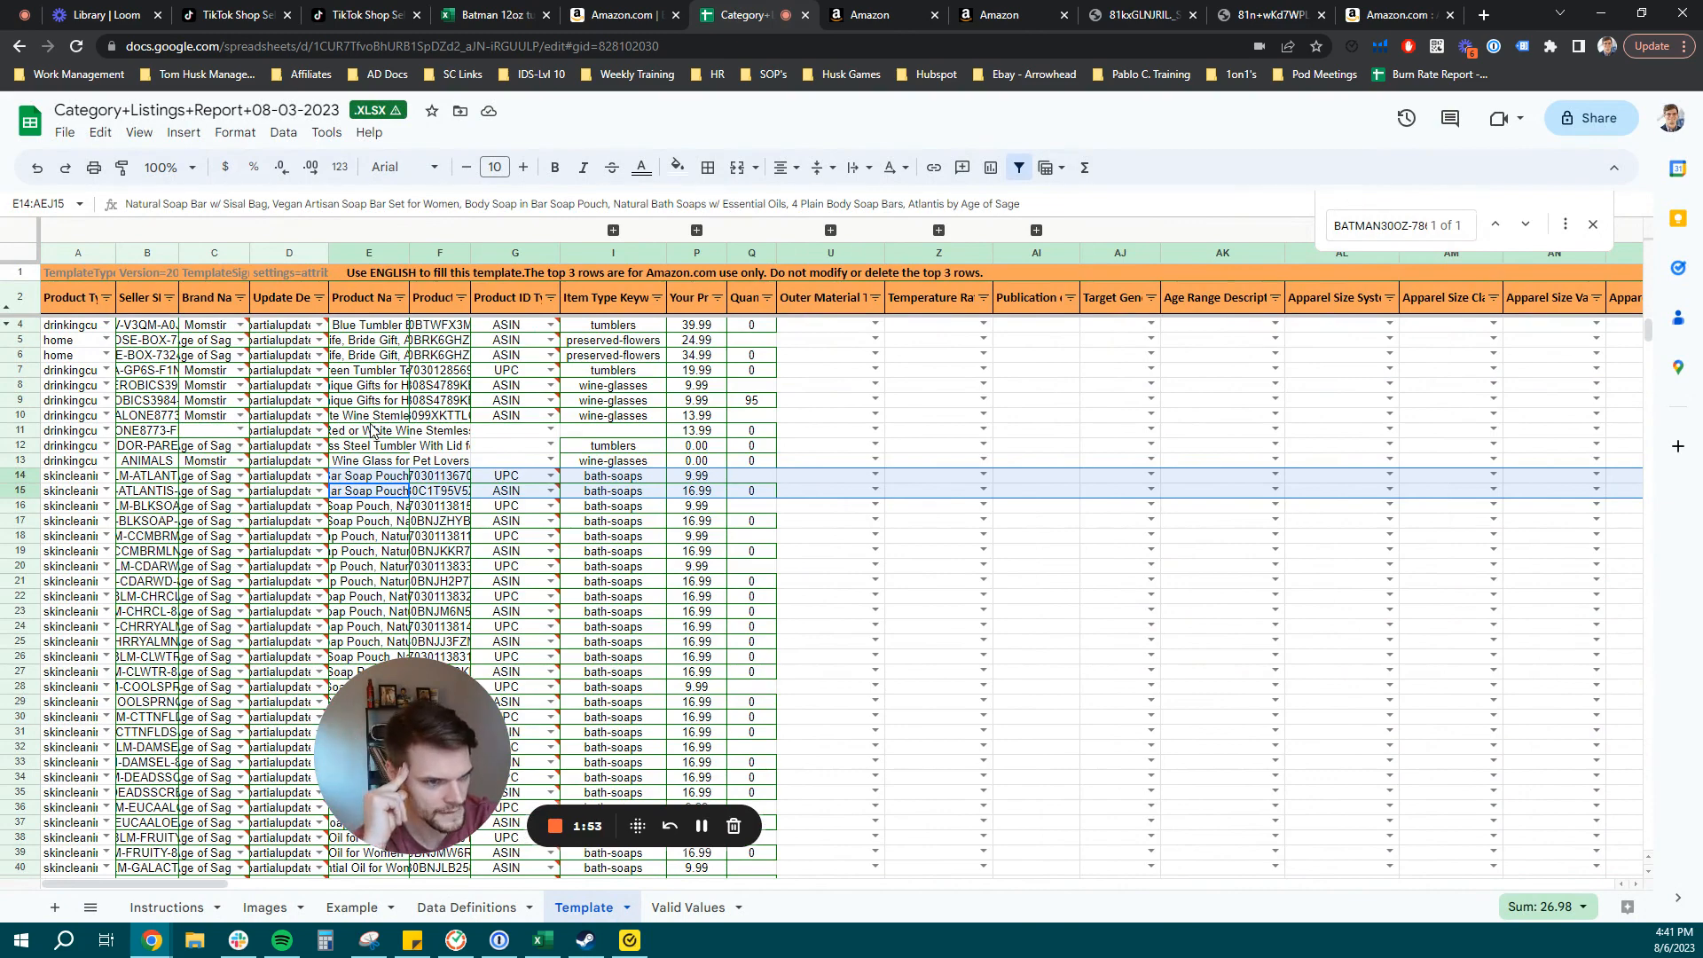
click(369, 415)
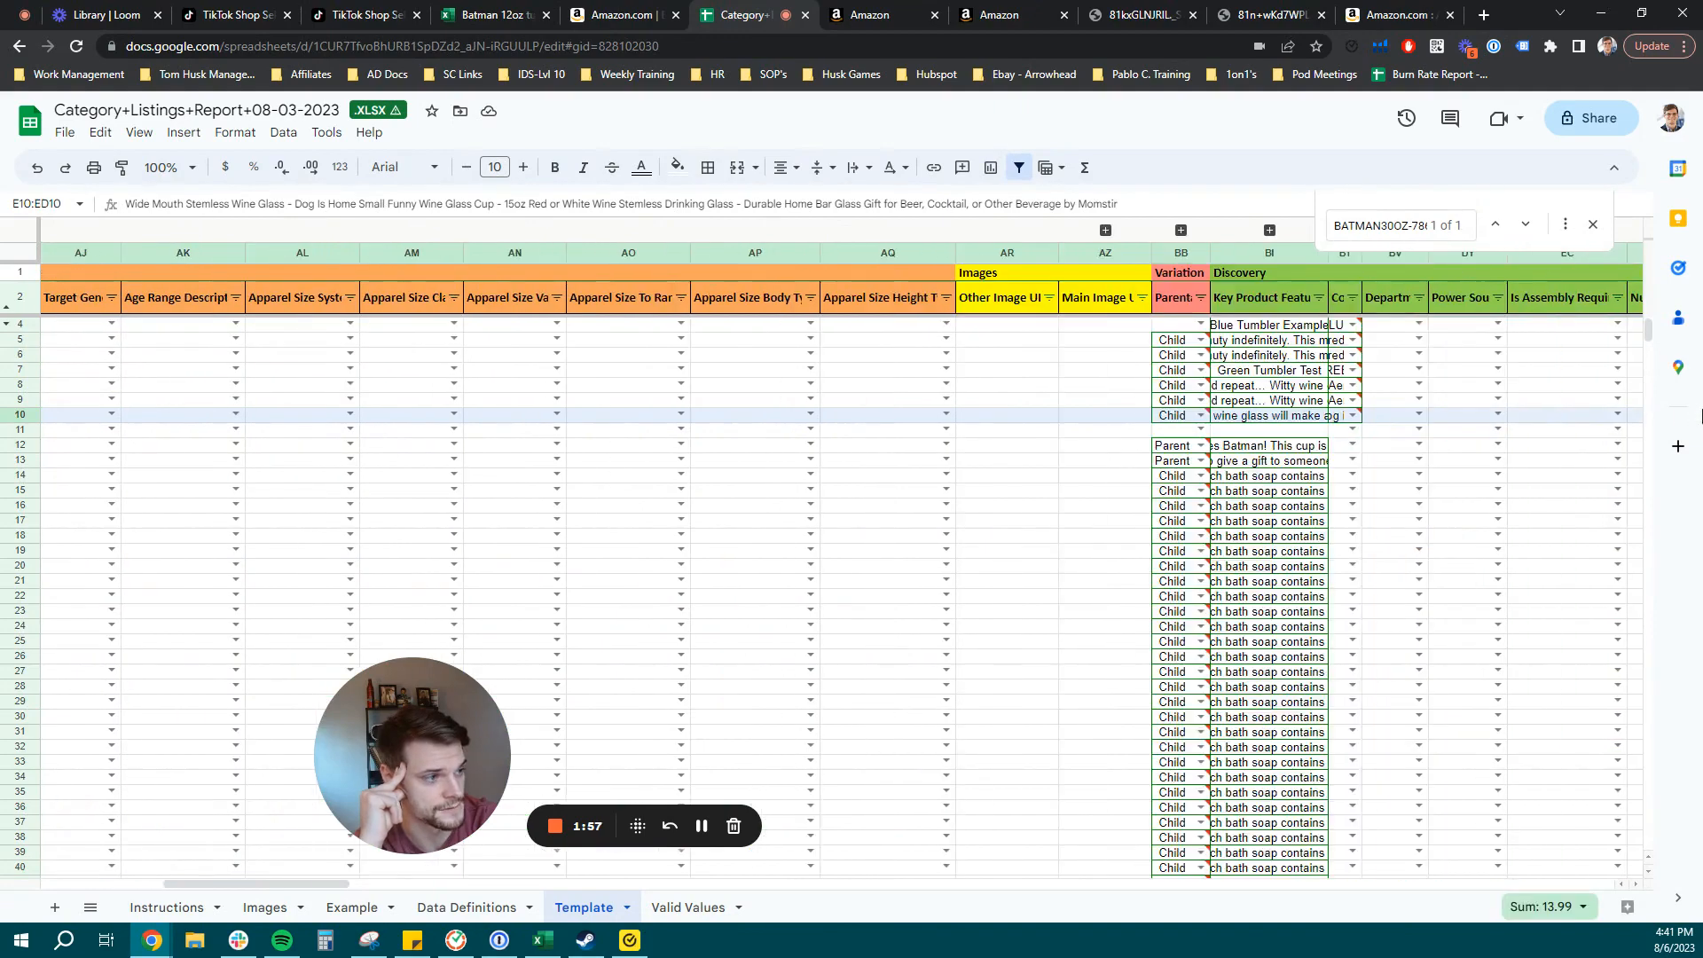
scroll(right, 3)
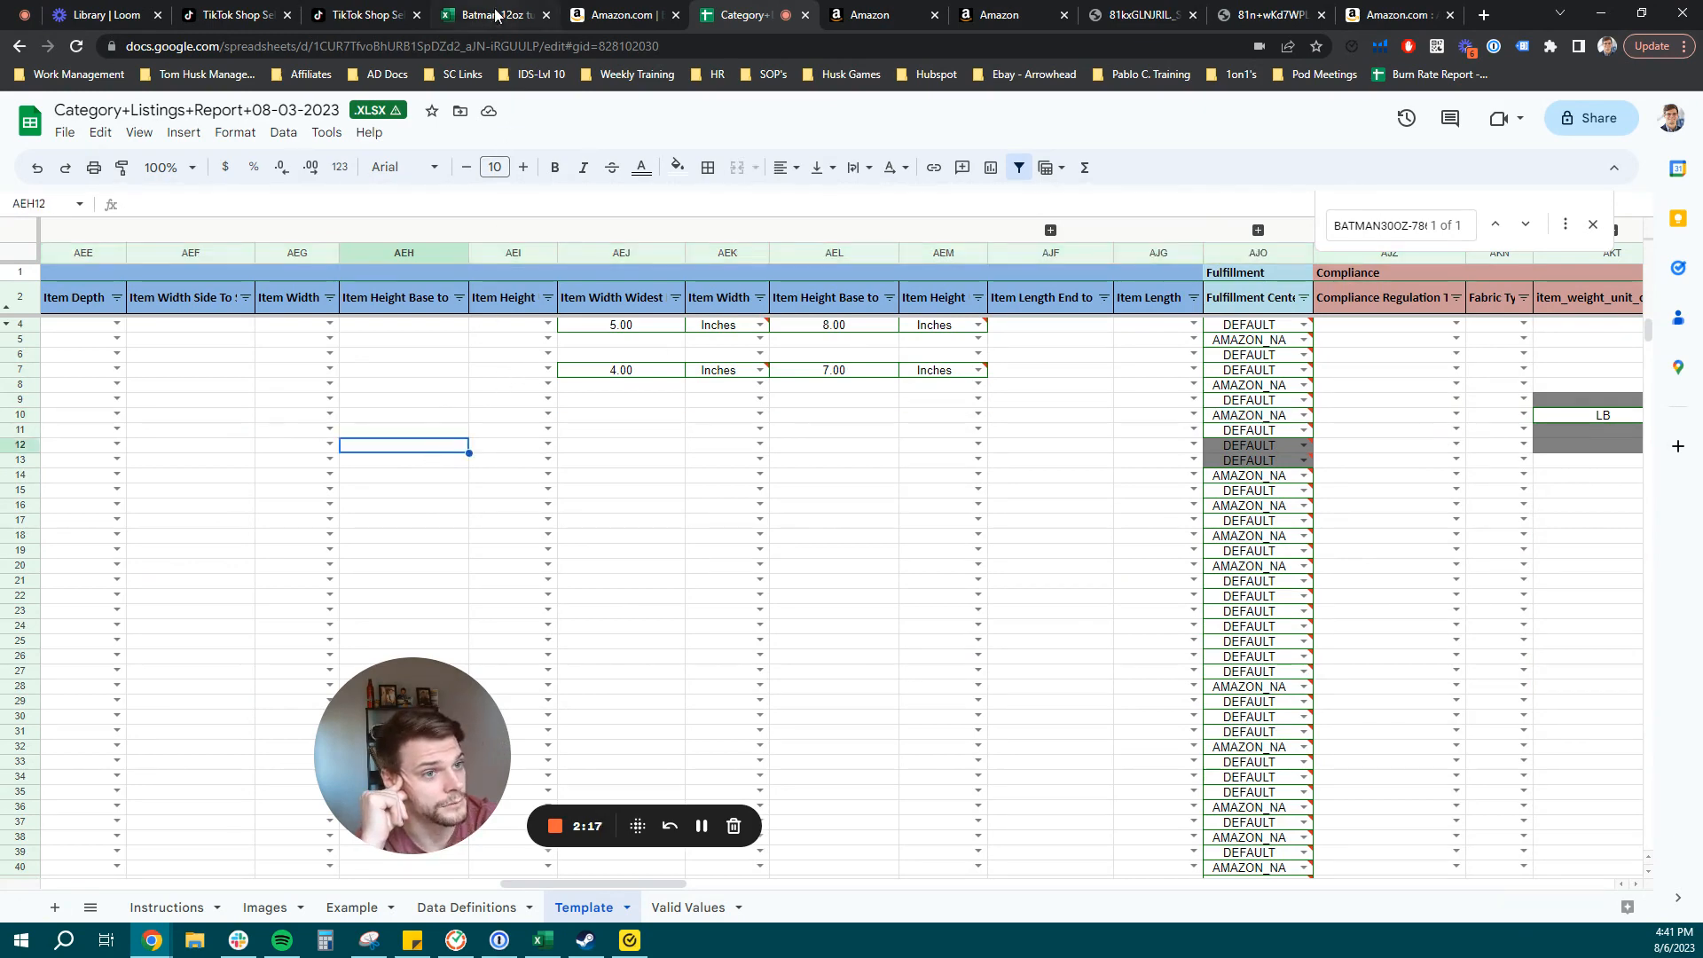
Review the tumbler row's Vacuum Flasks category, Age of Sage brand and product name.
click(478, 15)
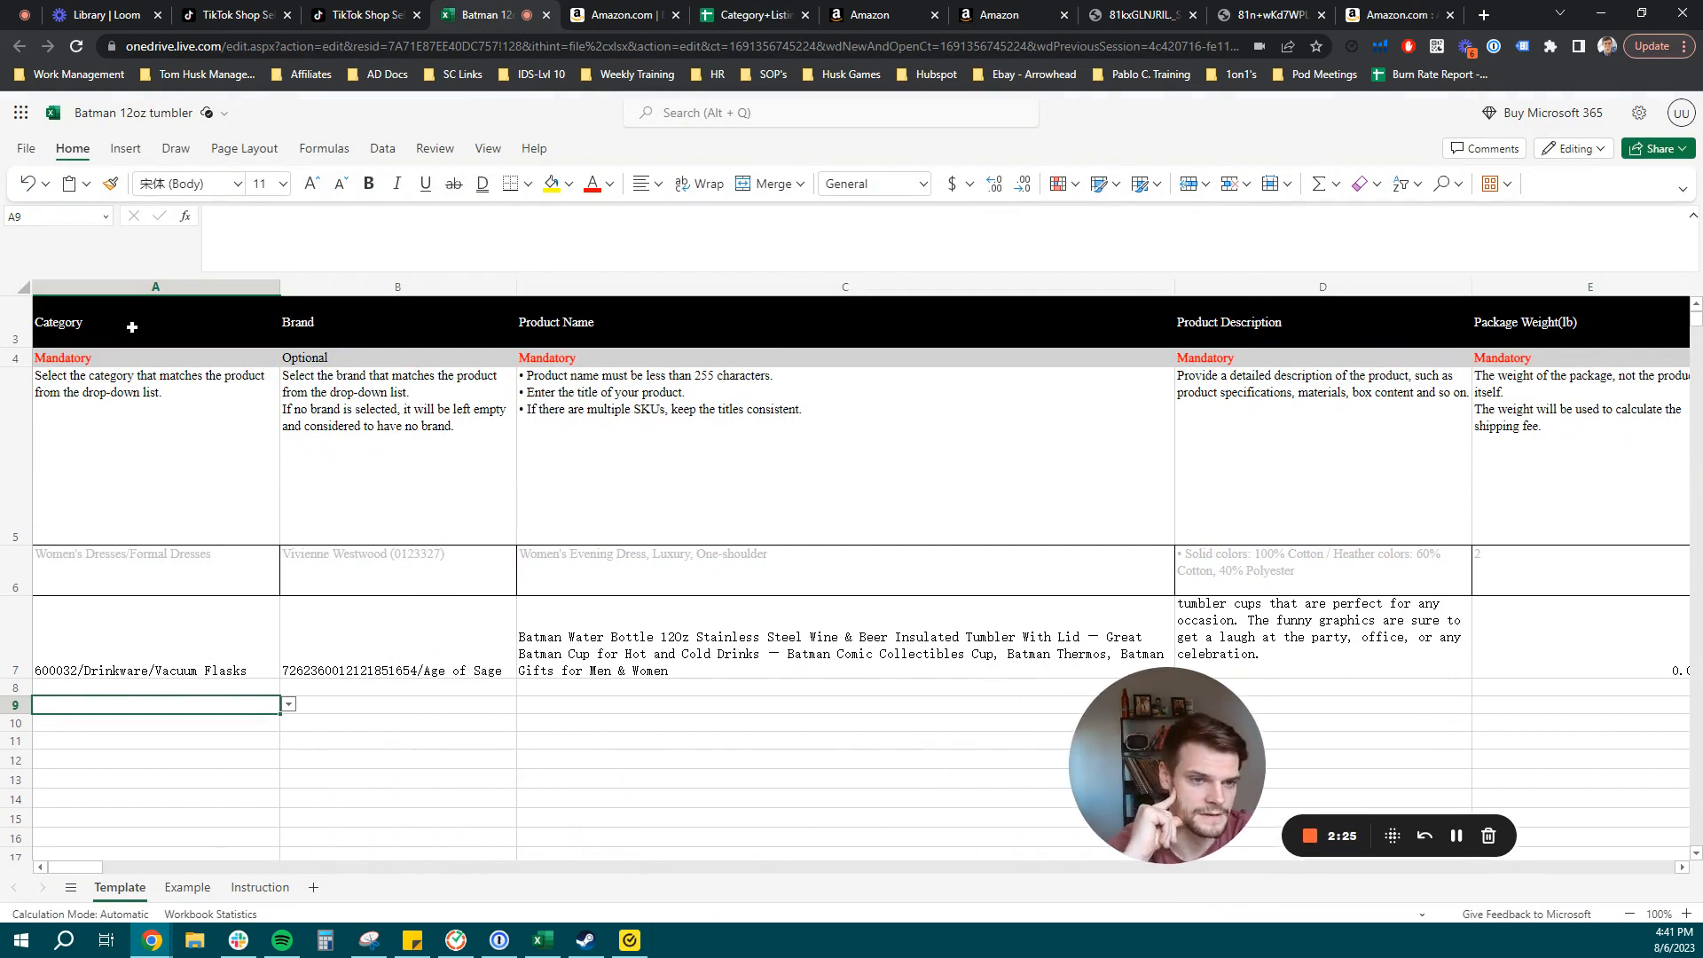
click(156, 639)
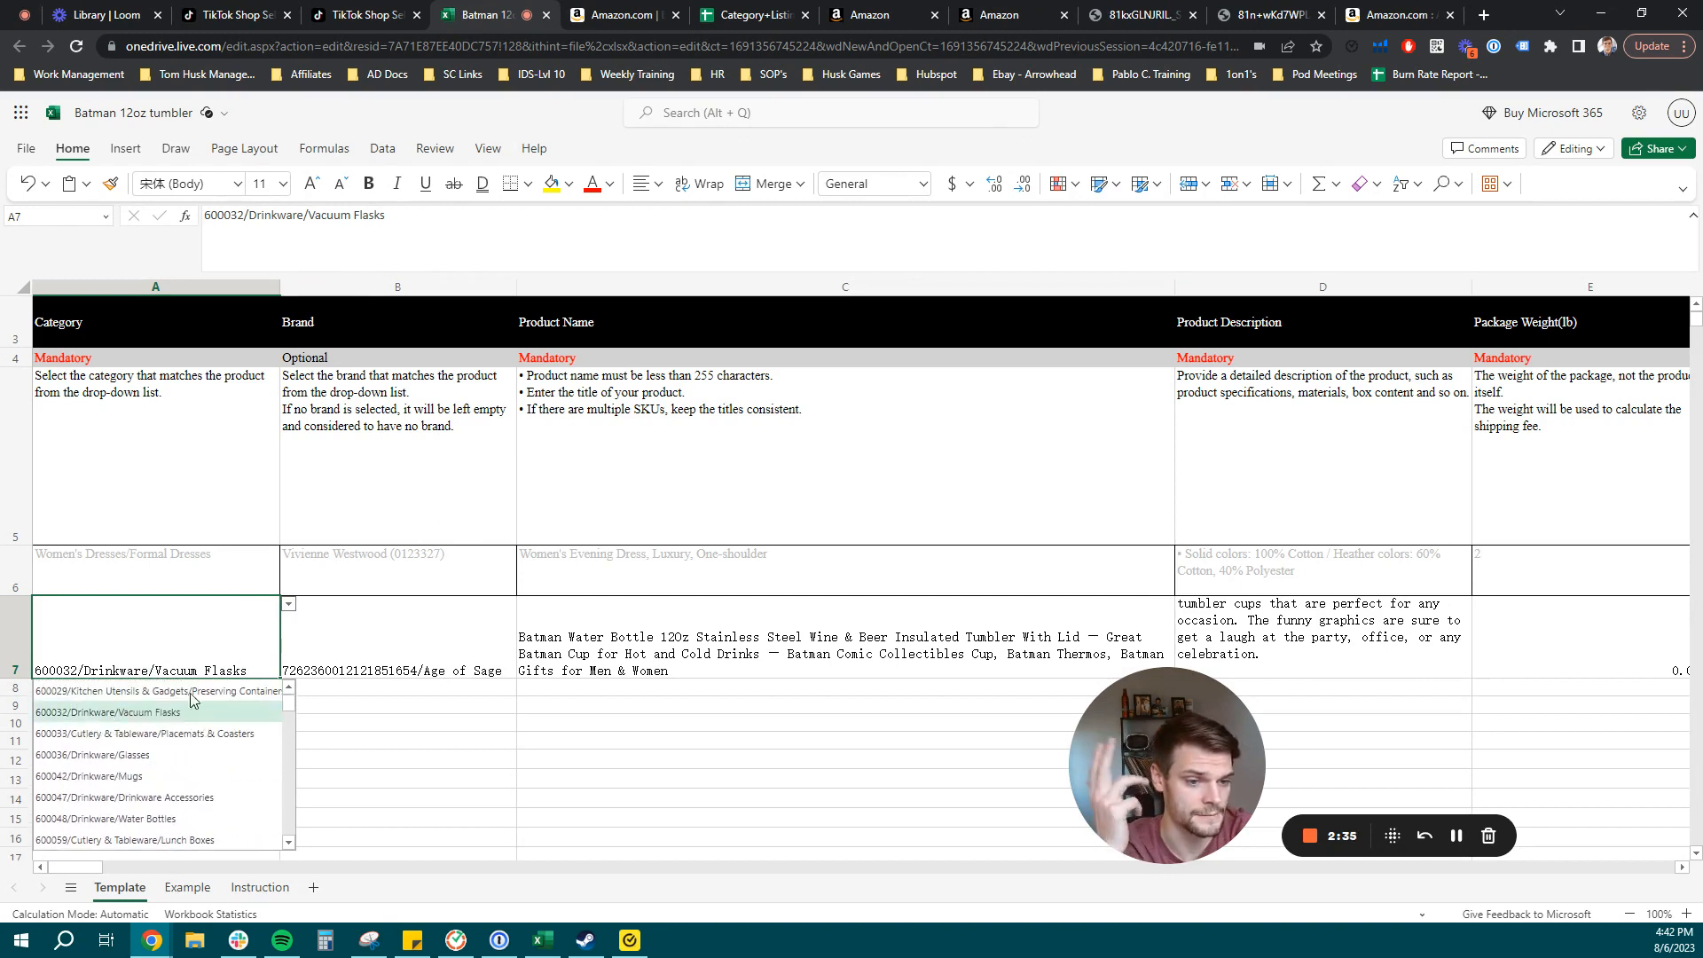
click(107, 712)
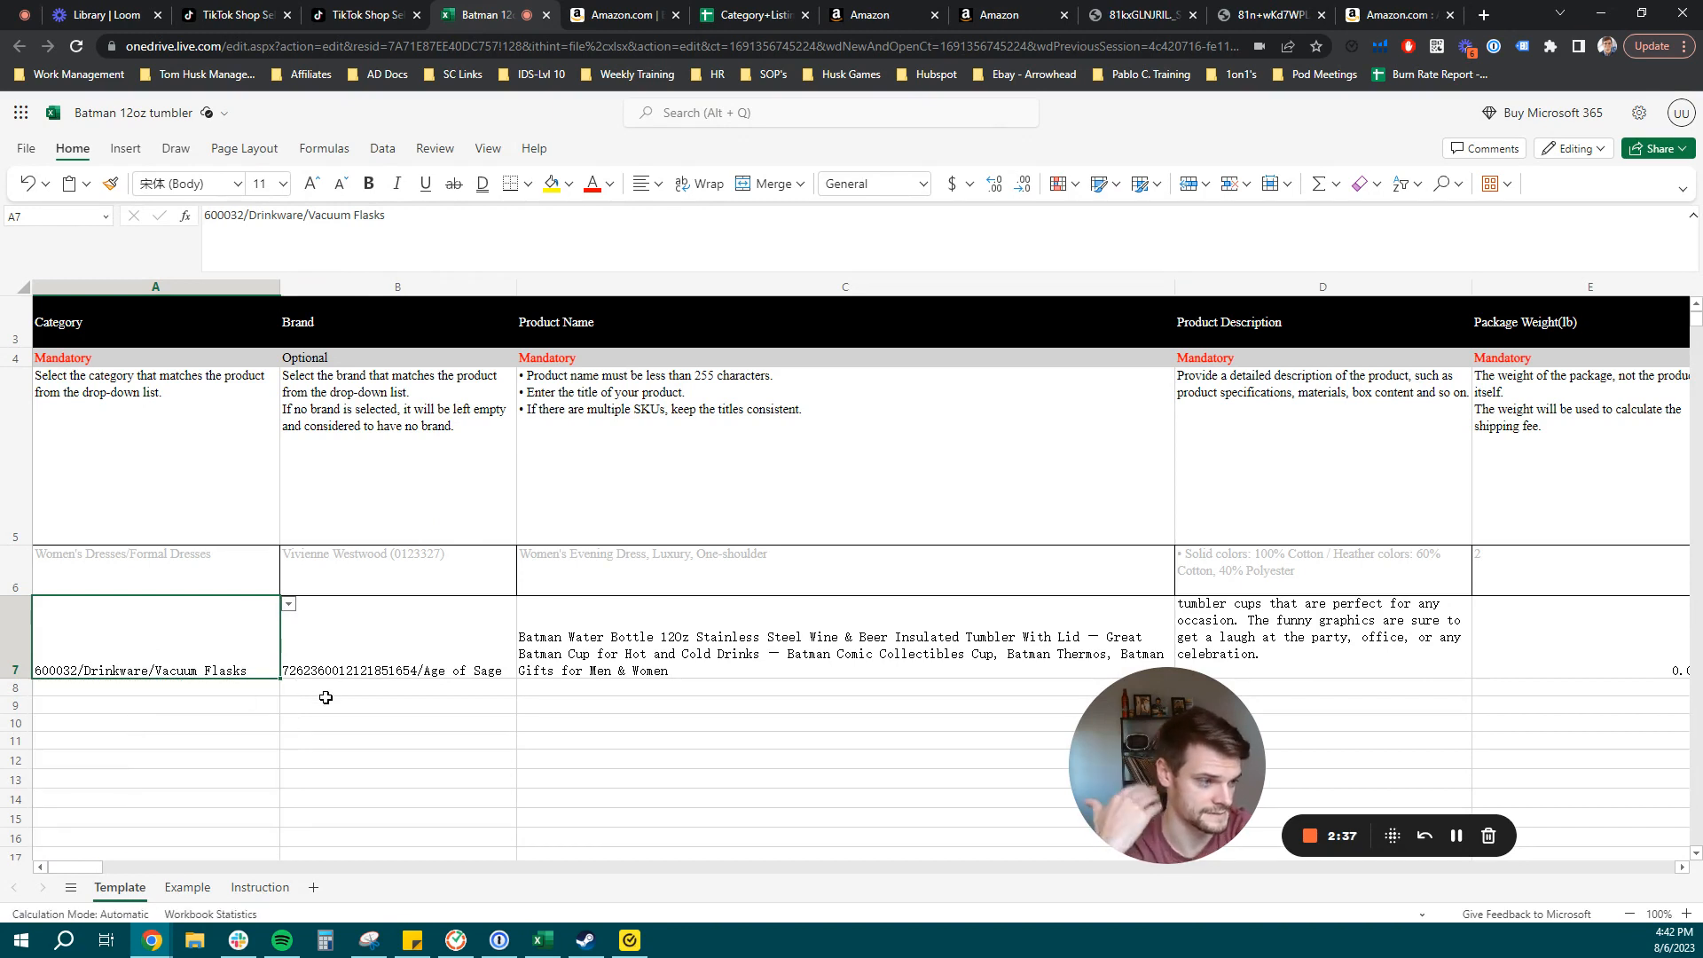
click(396, 638)
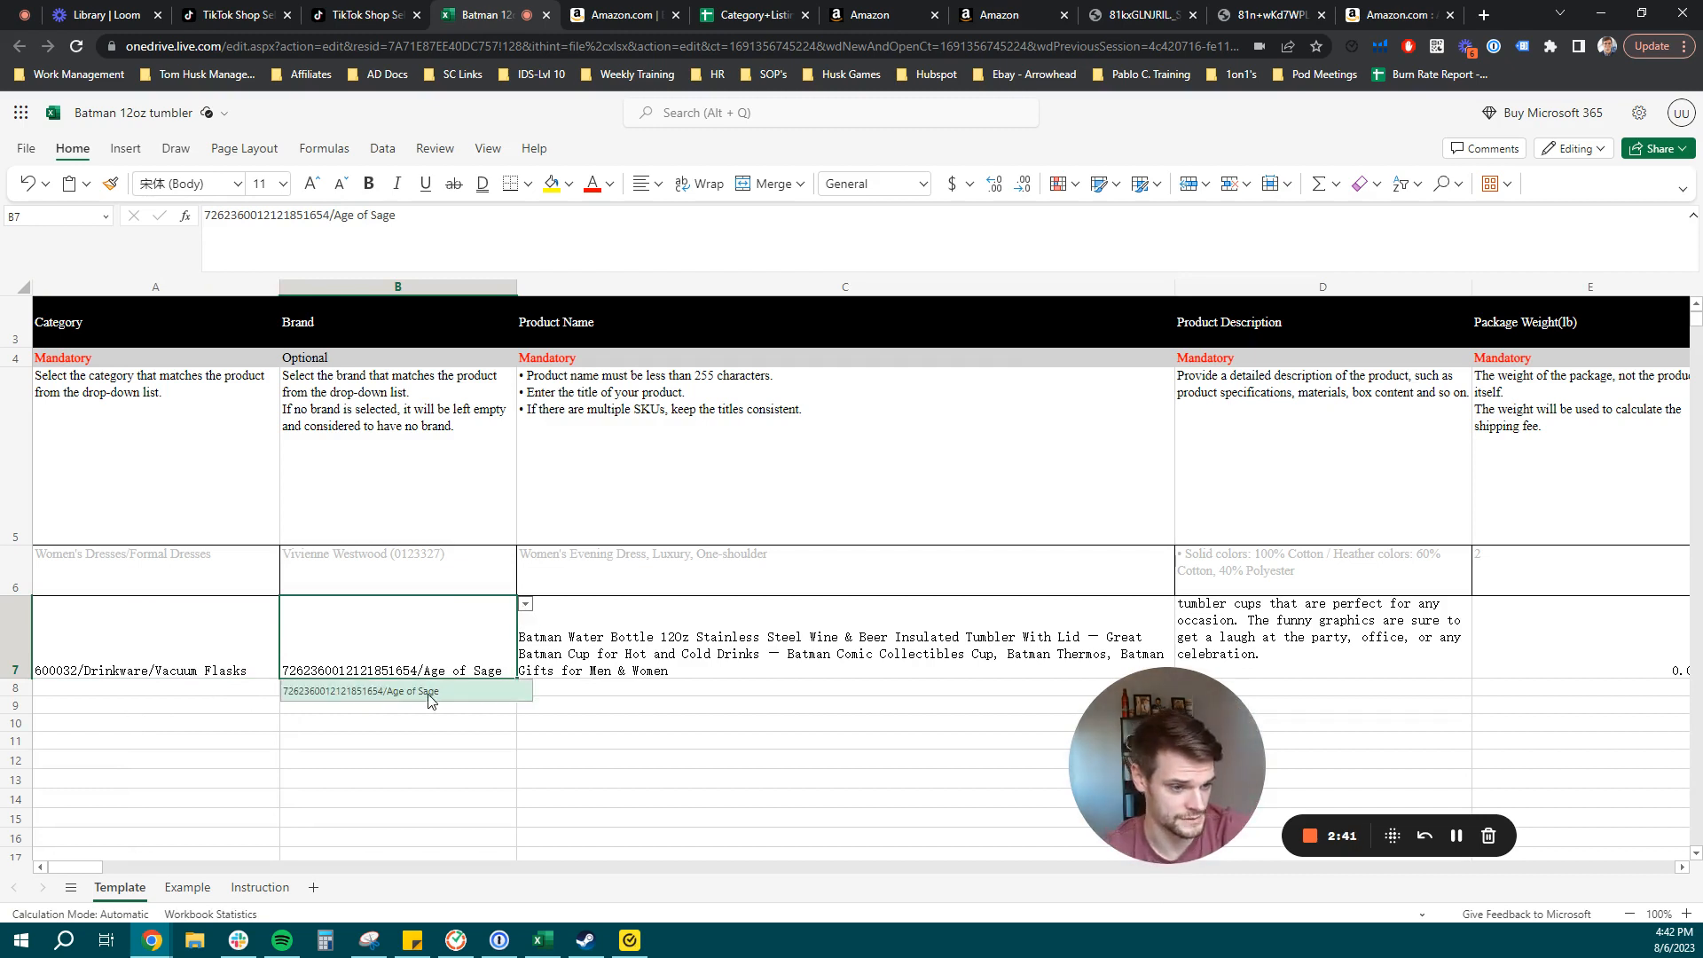
mouse_move(374, 719)
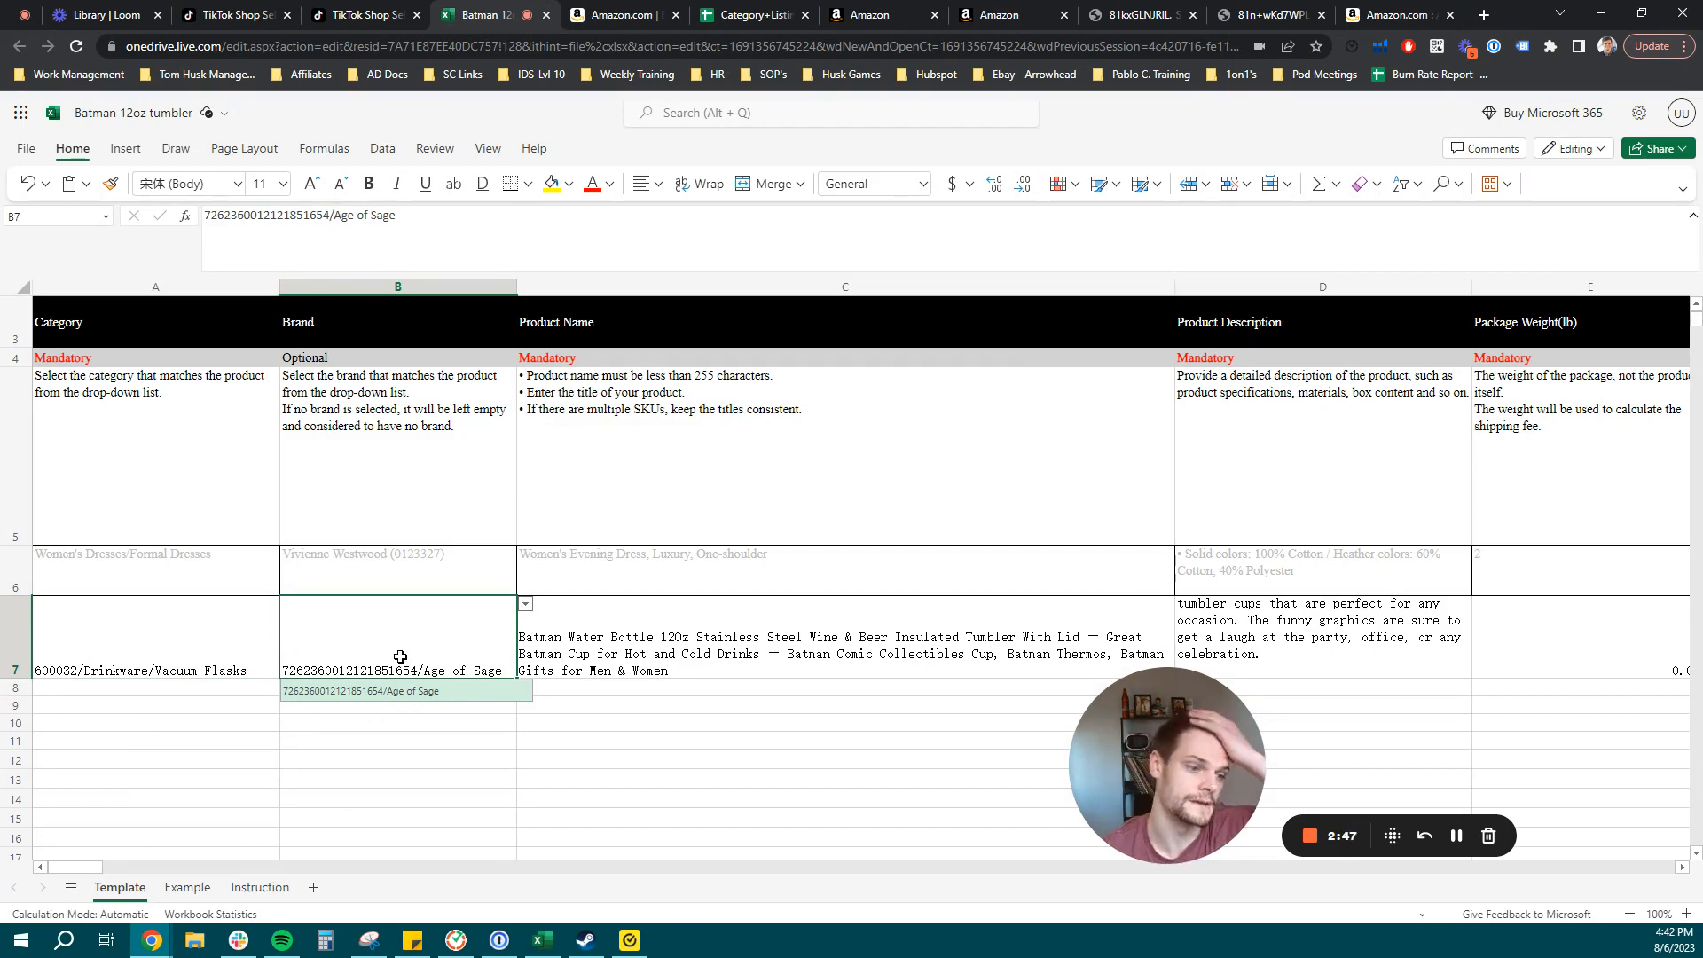
click(845, 647)
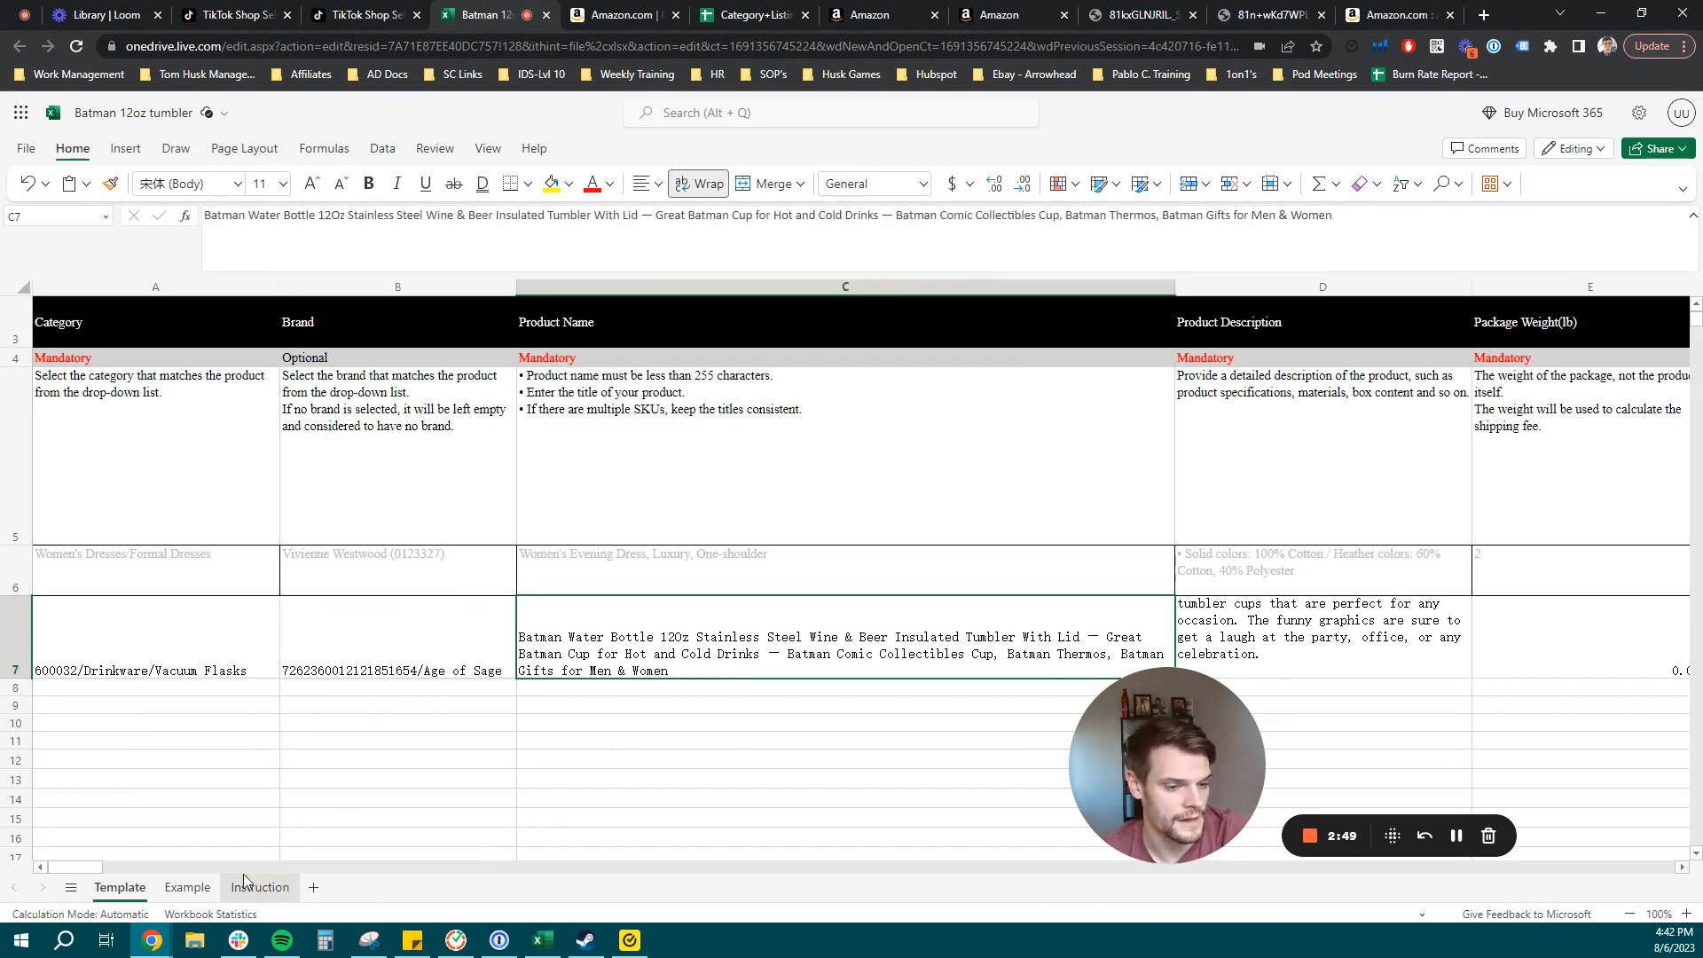
scroll(right, 3)
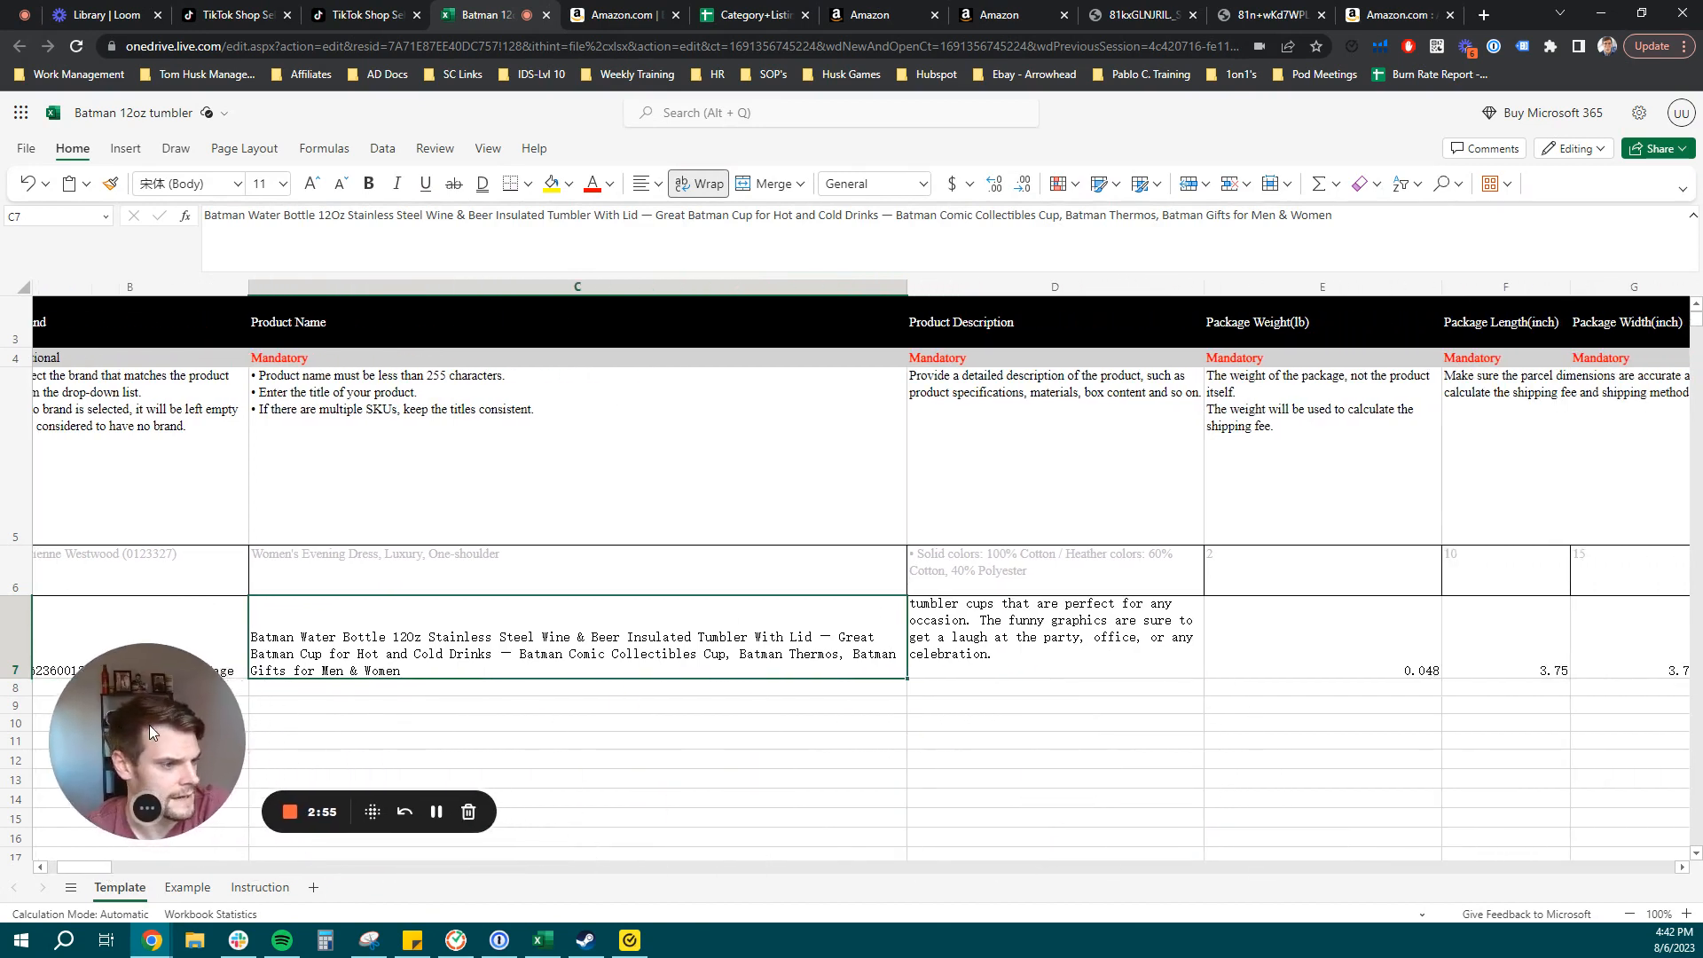
scroll(right, 3)
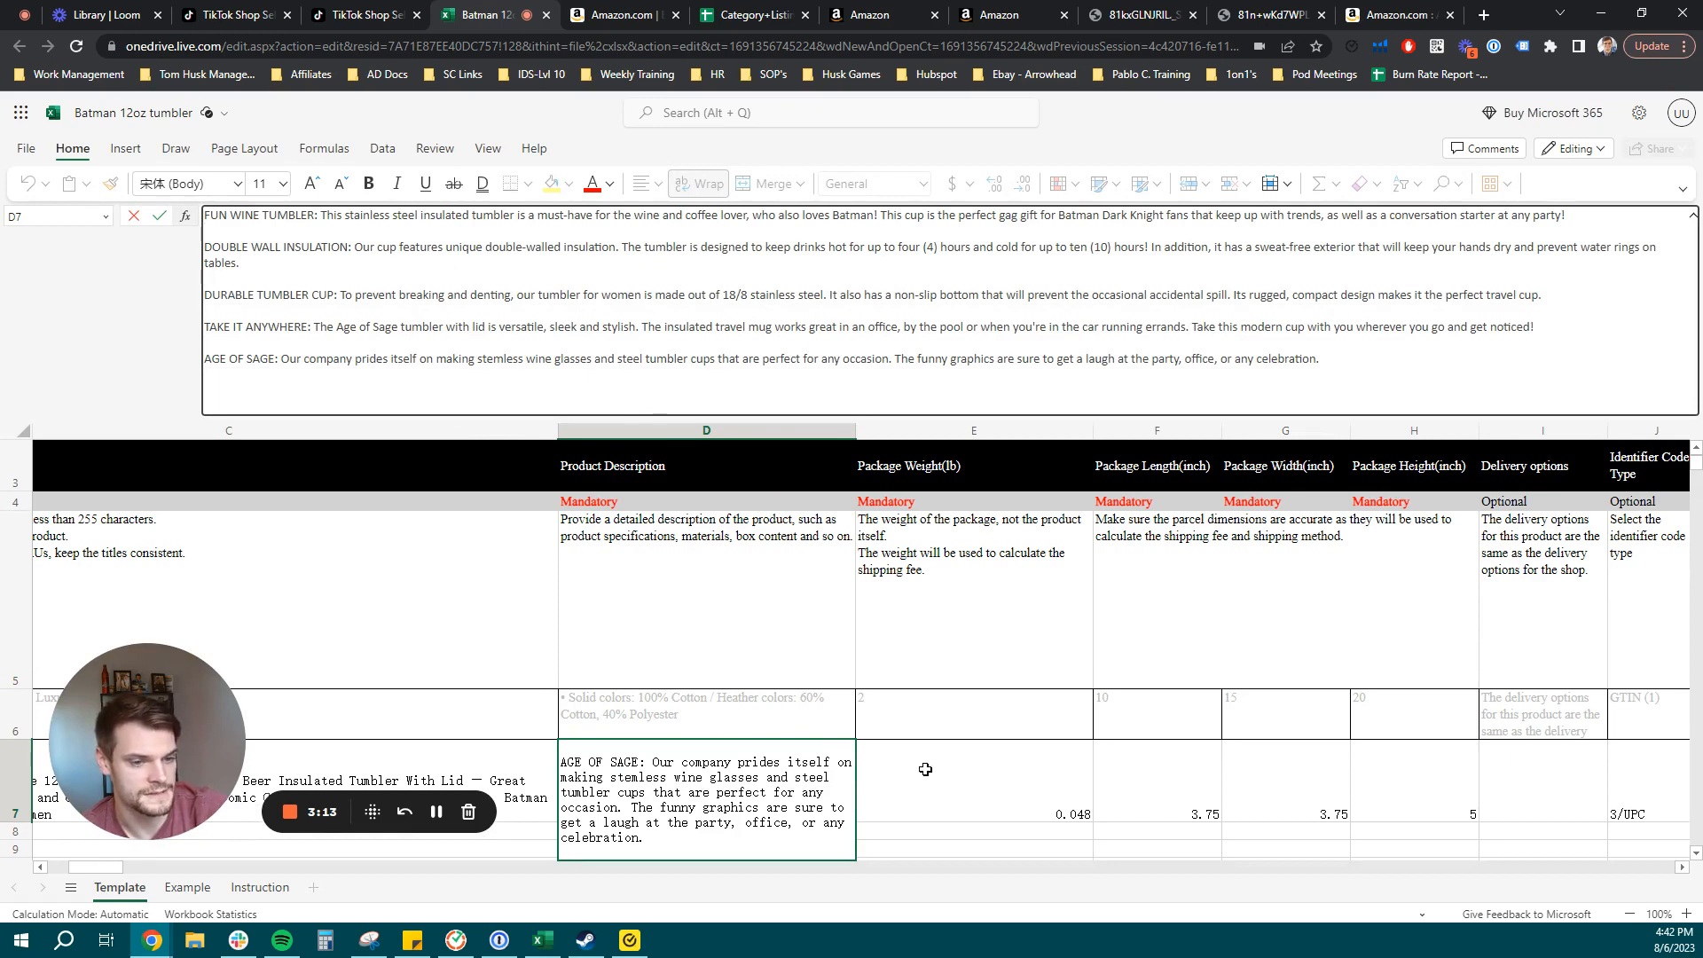
click(972, 779)
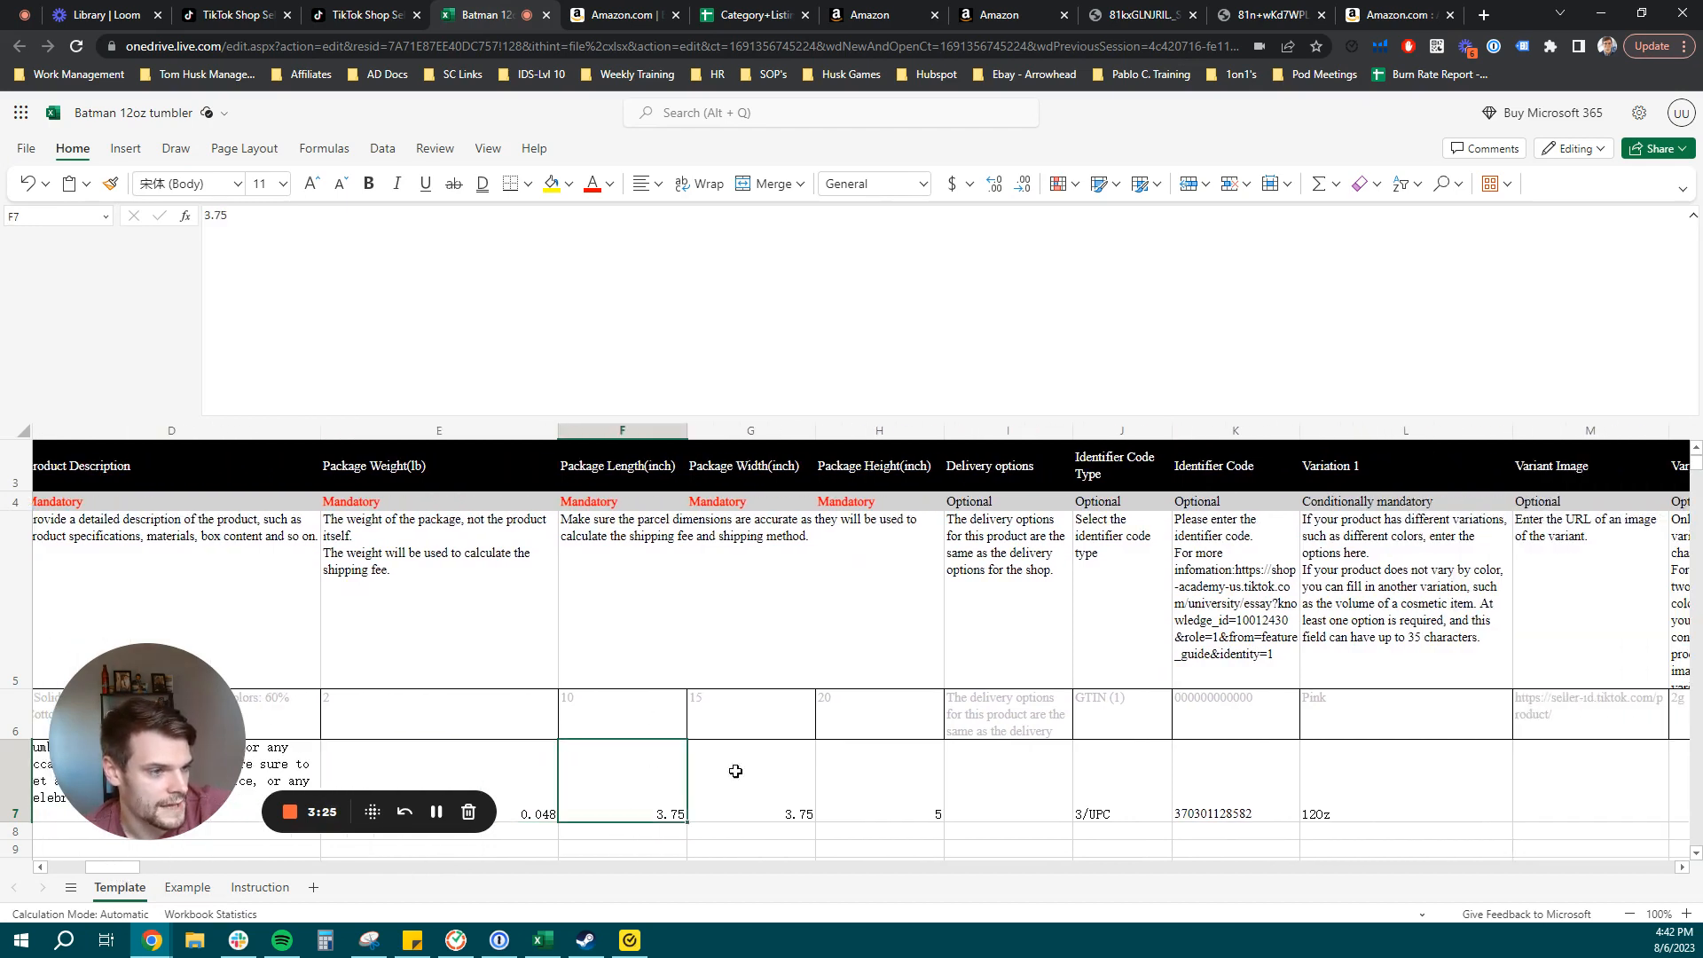
click(879, 782)
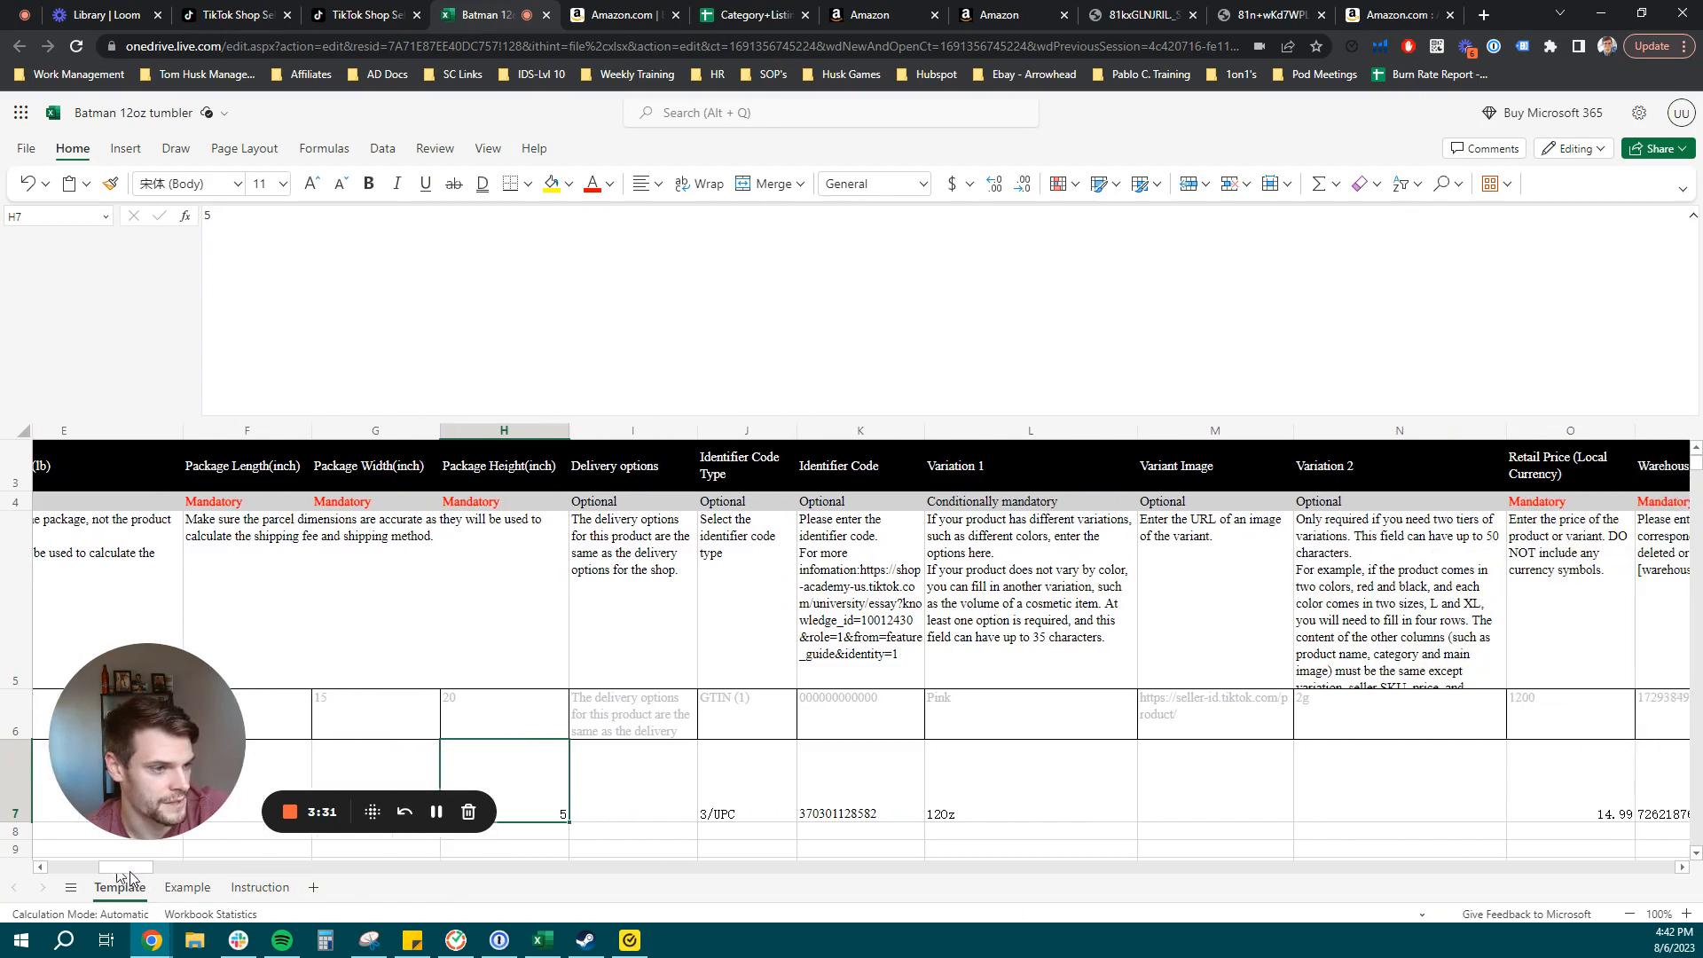
click(746, 783)
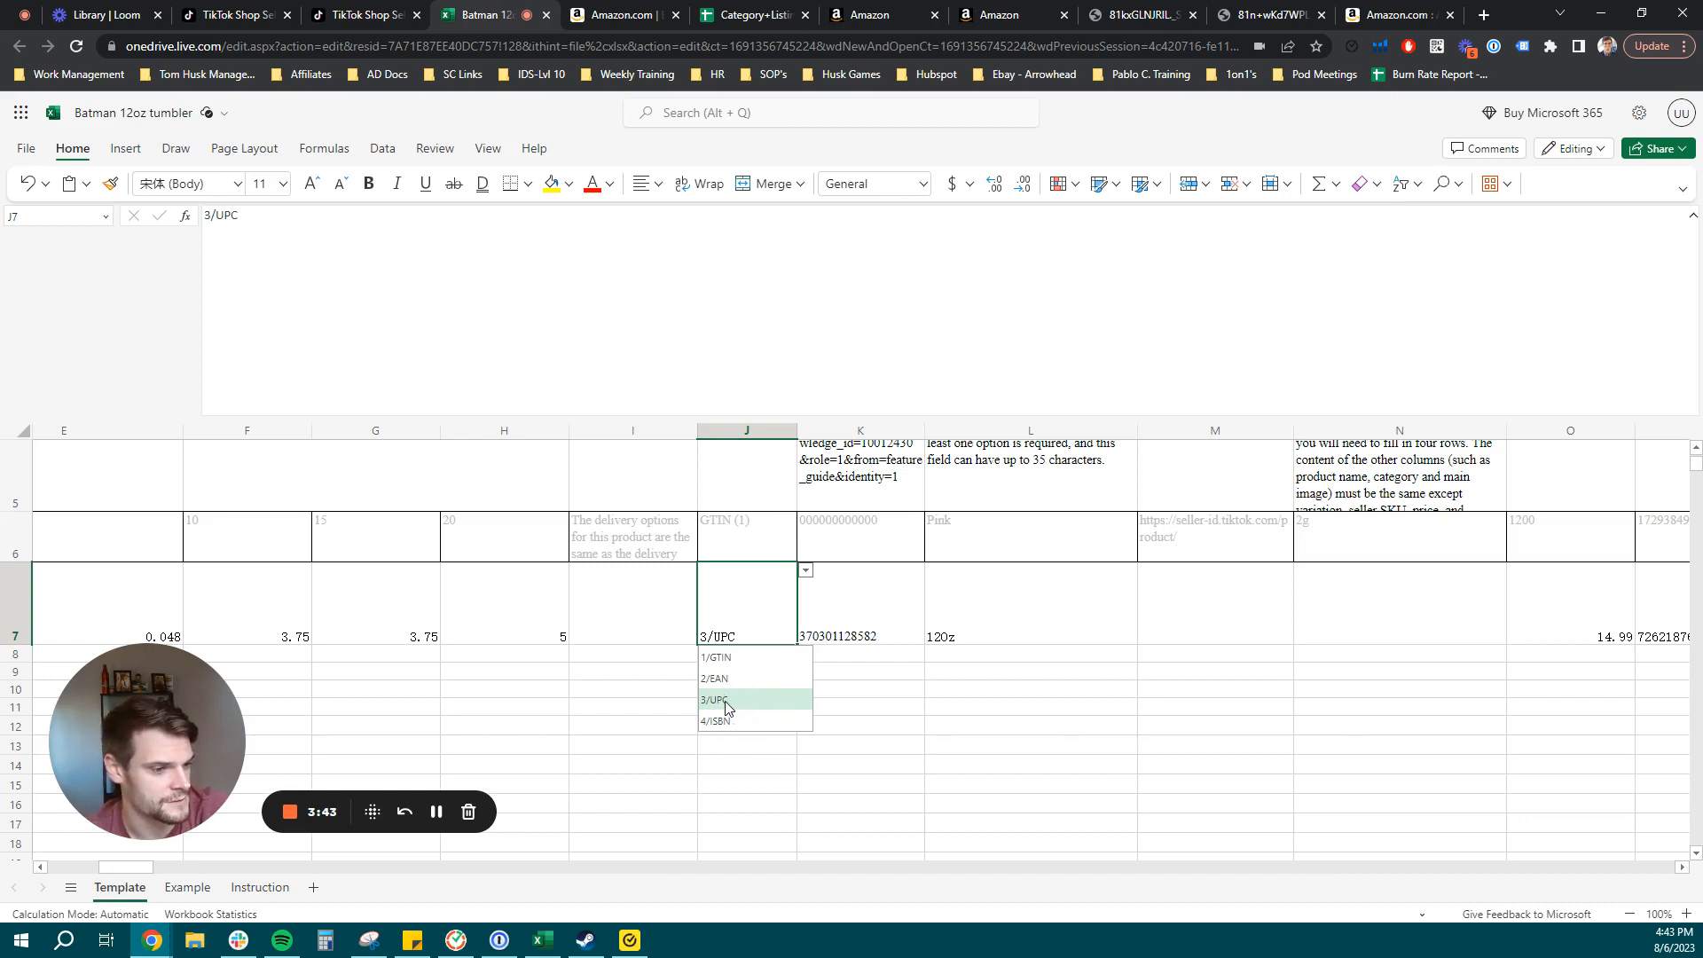
click(725, 700)
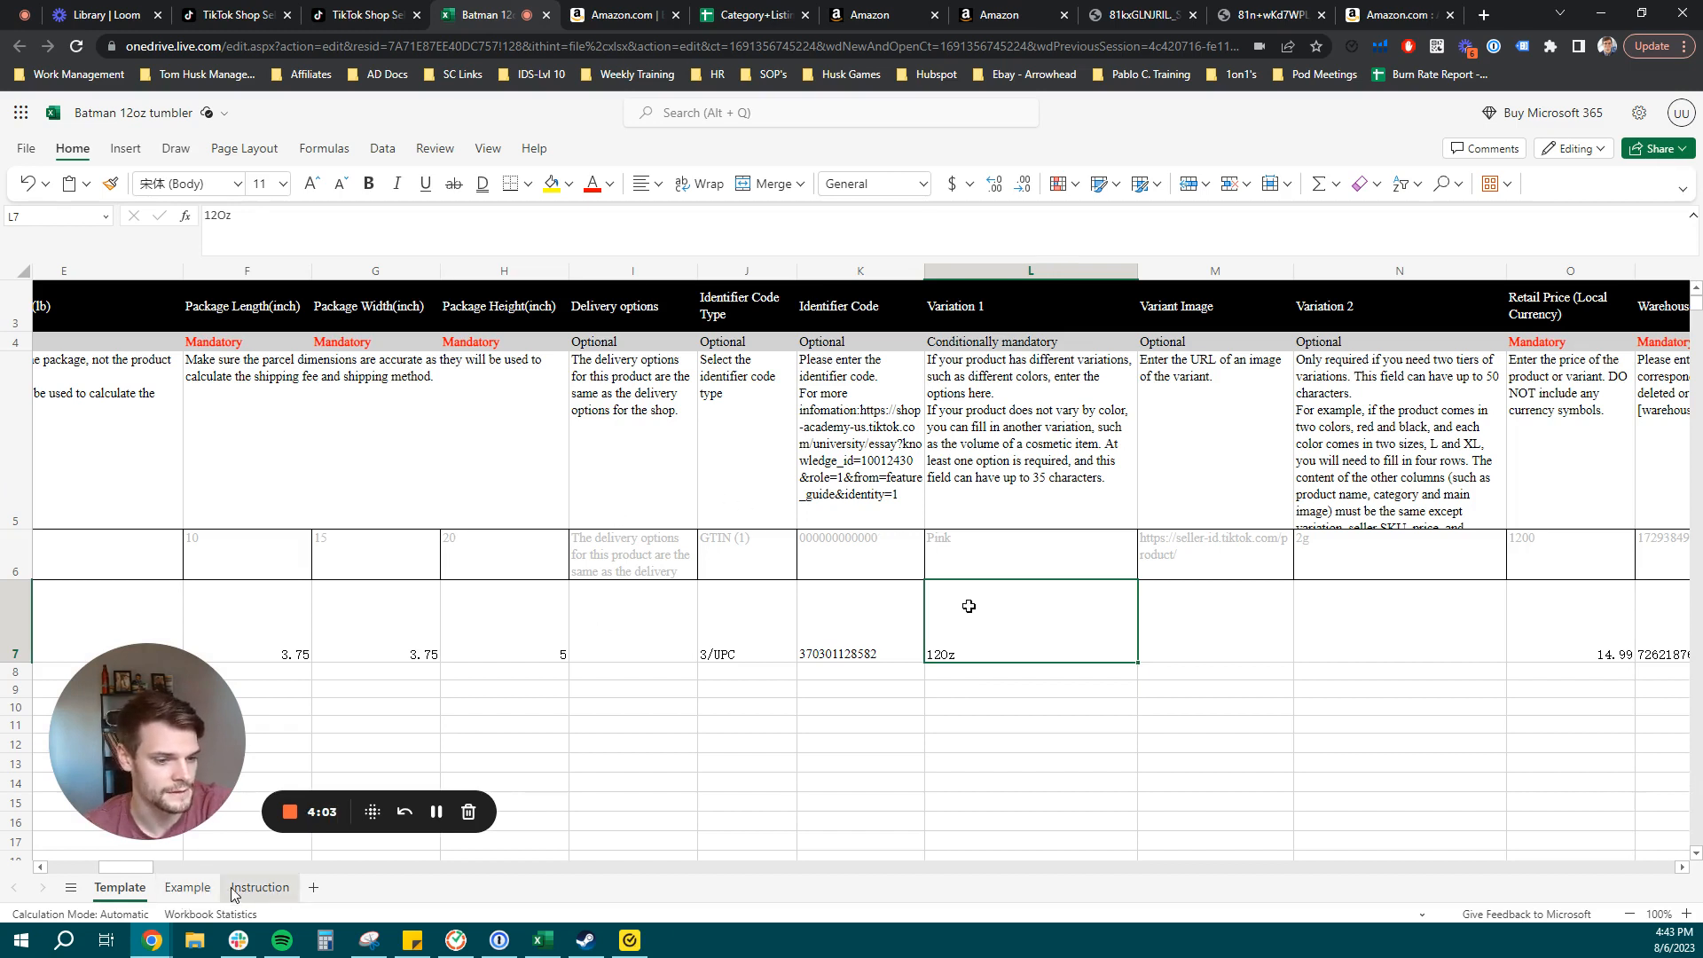
Study the two-variation lipstick example with Pink/Red colours and 2g/5g sizes.
click(187, 887)
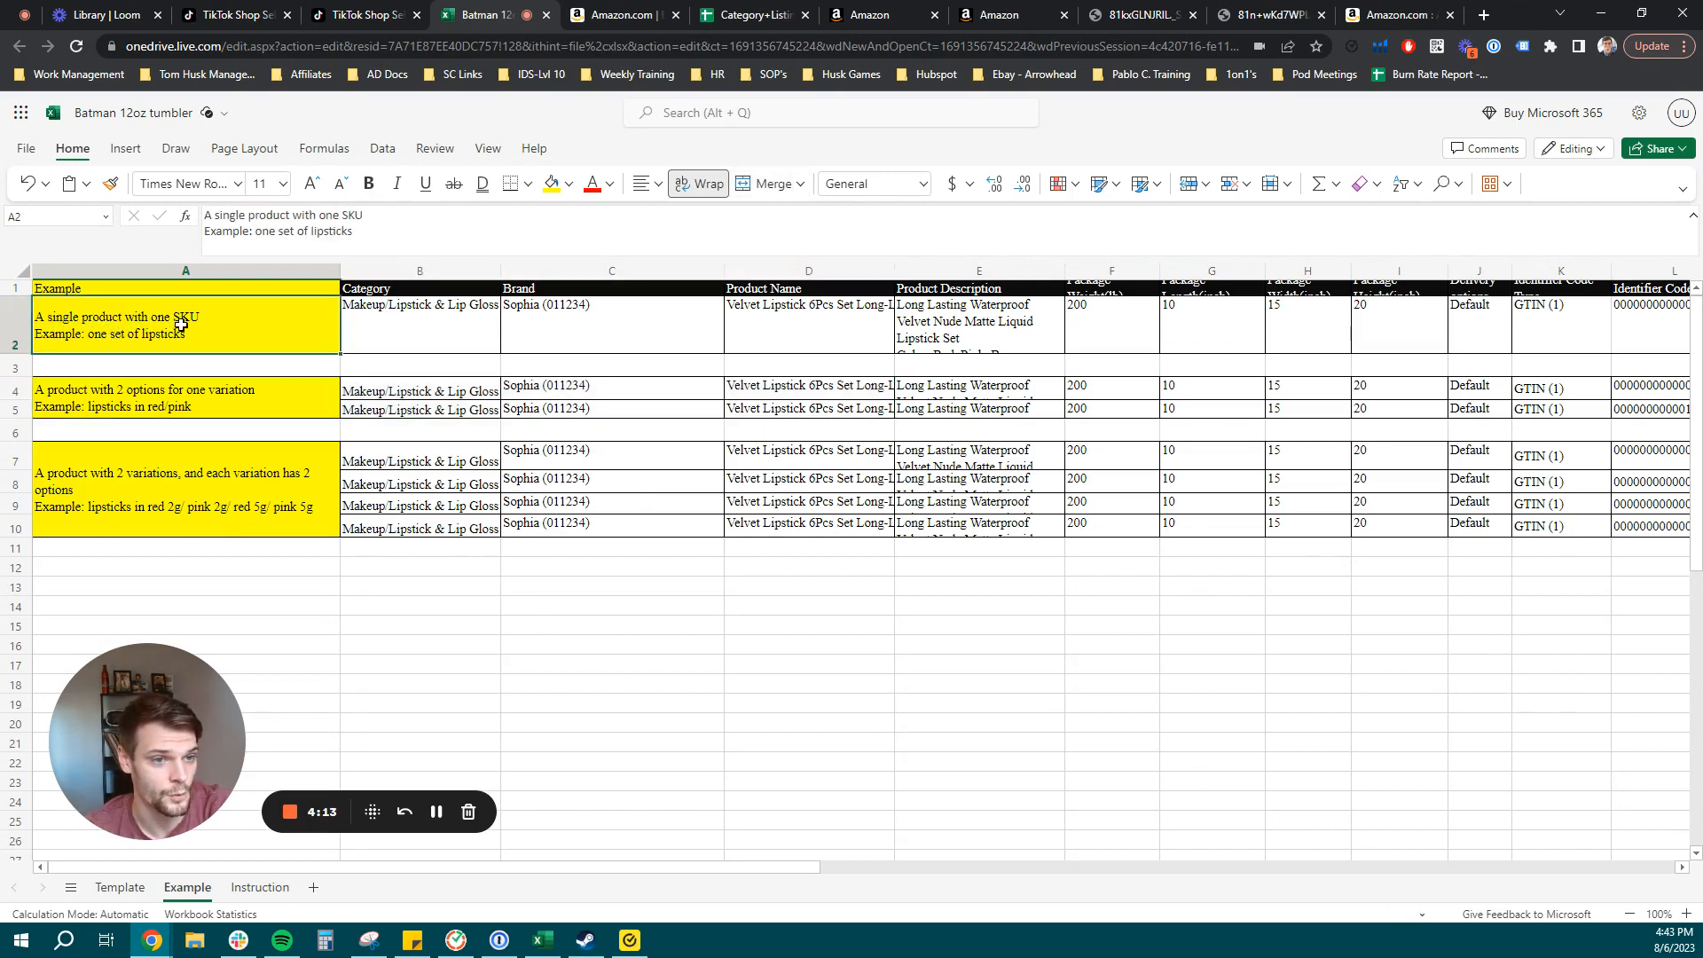
drag(419, 320, 808, 320)
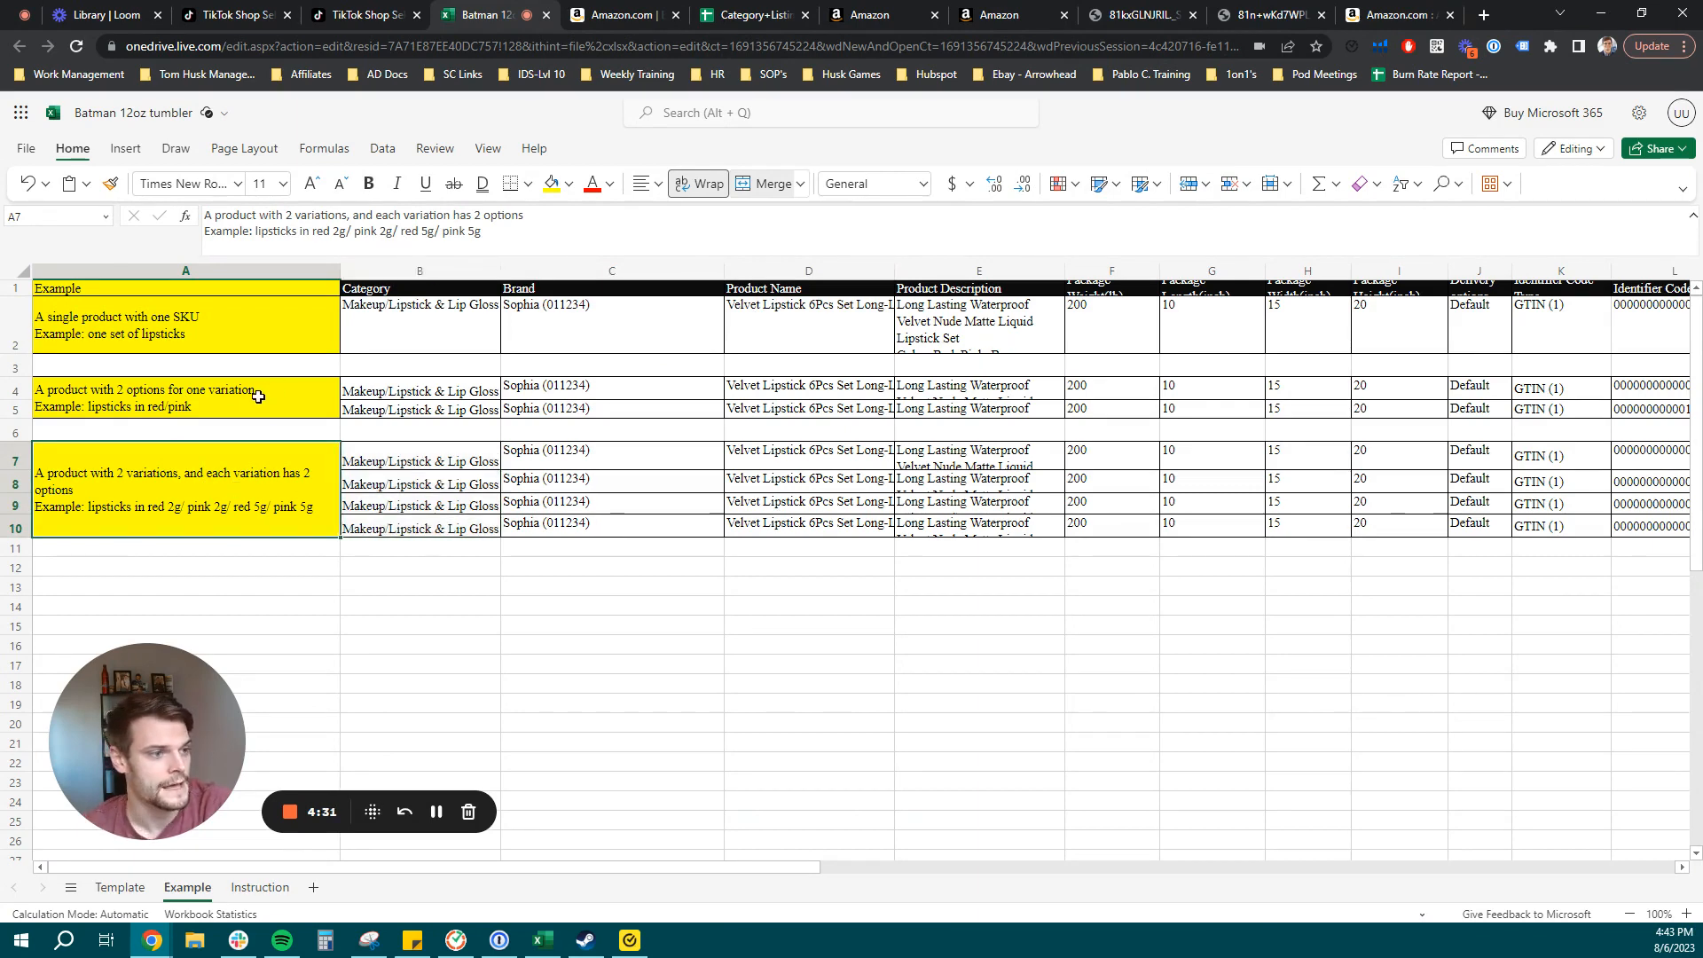
mouse_move(234, 489)
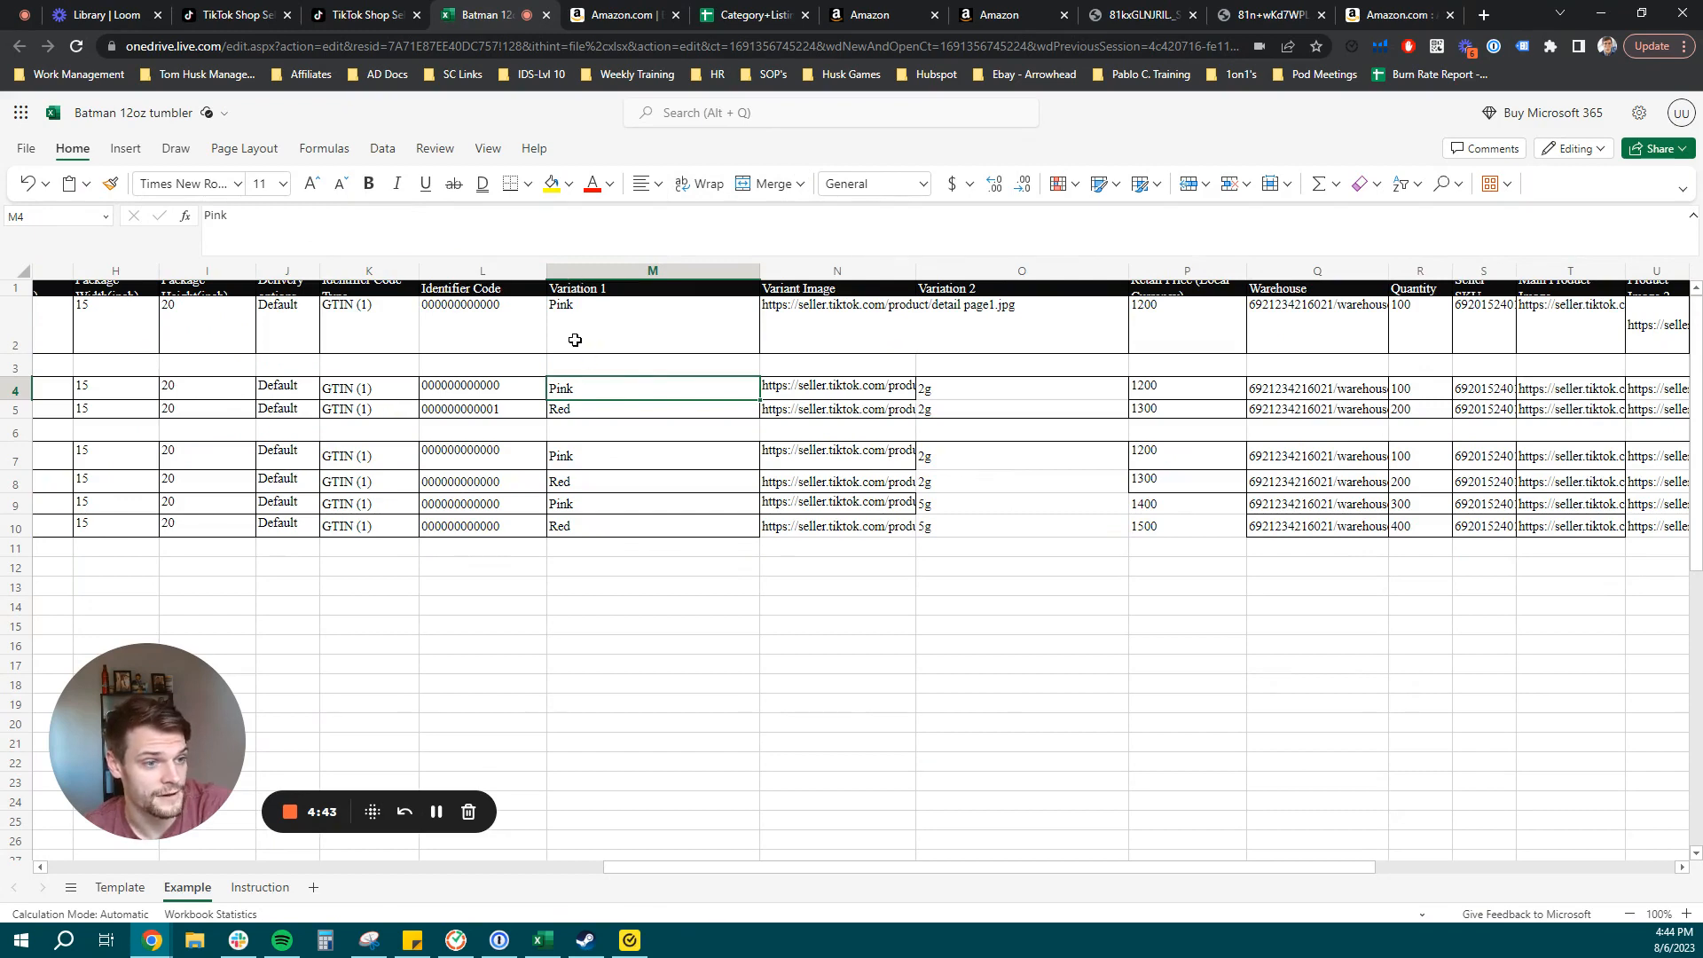
click(574, 408)
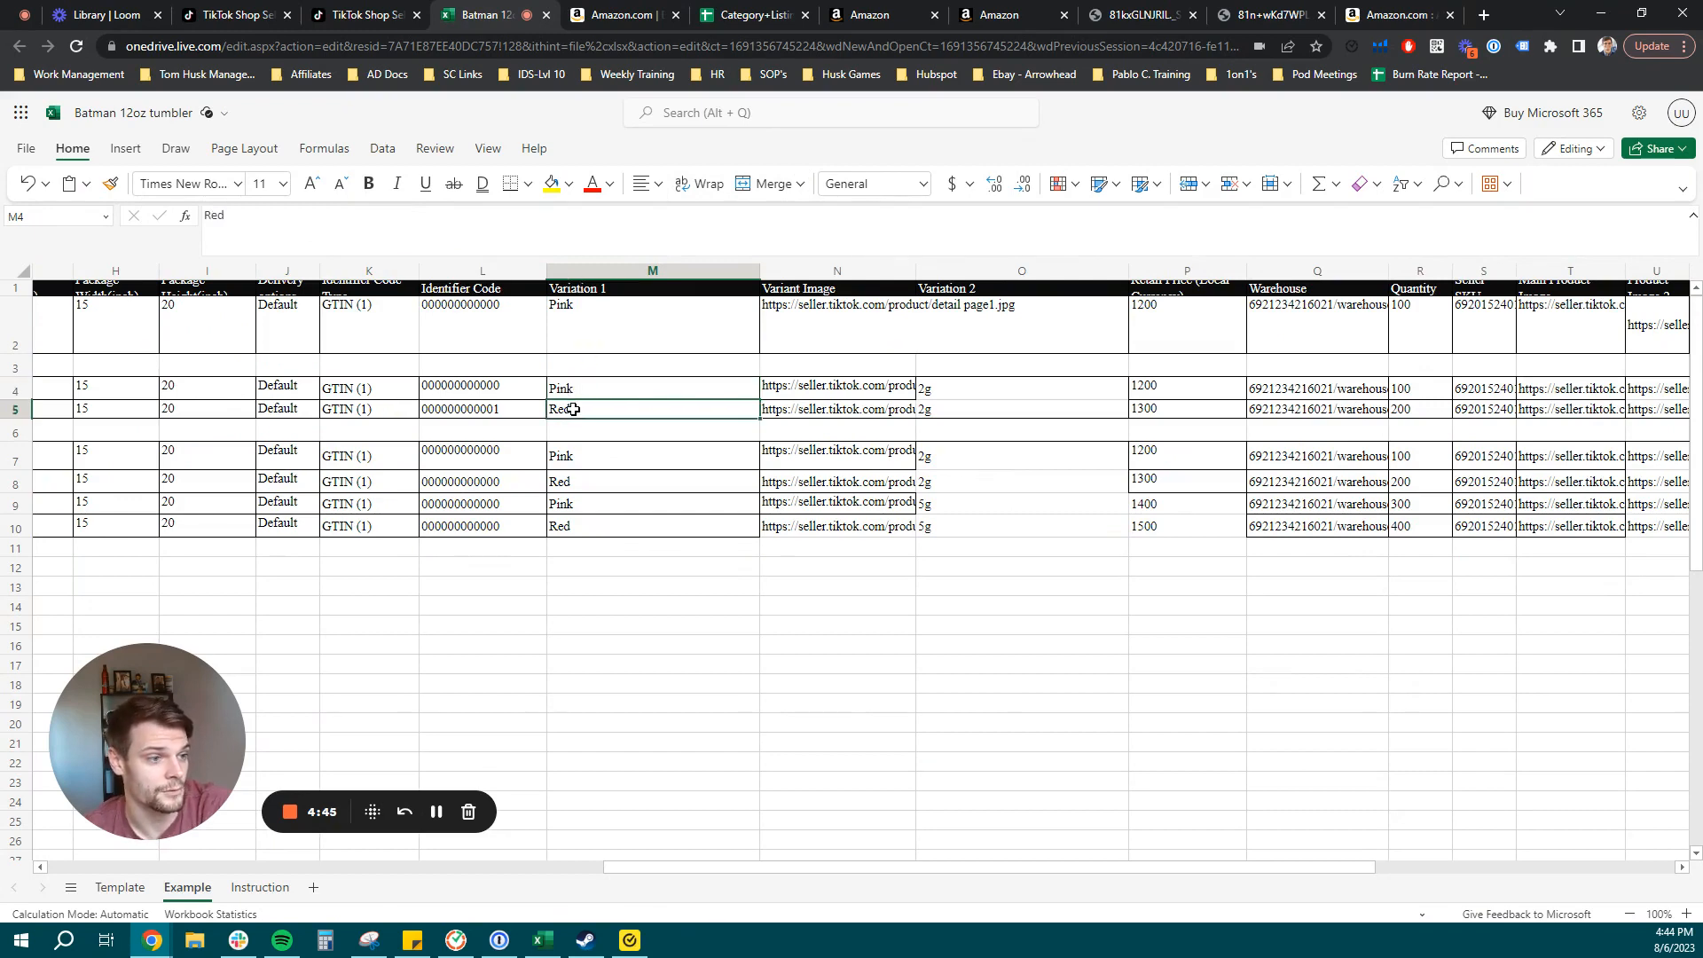
click(652, 408)
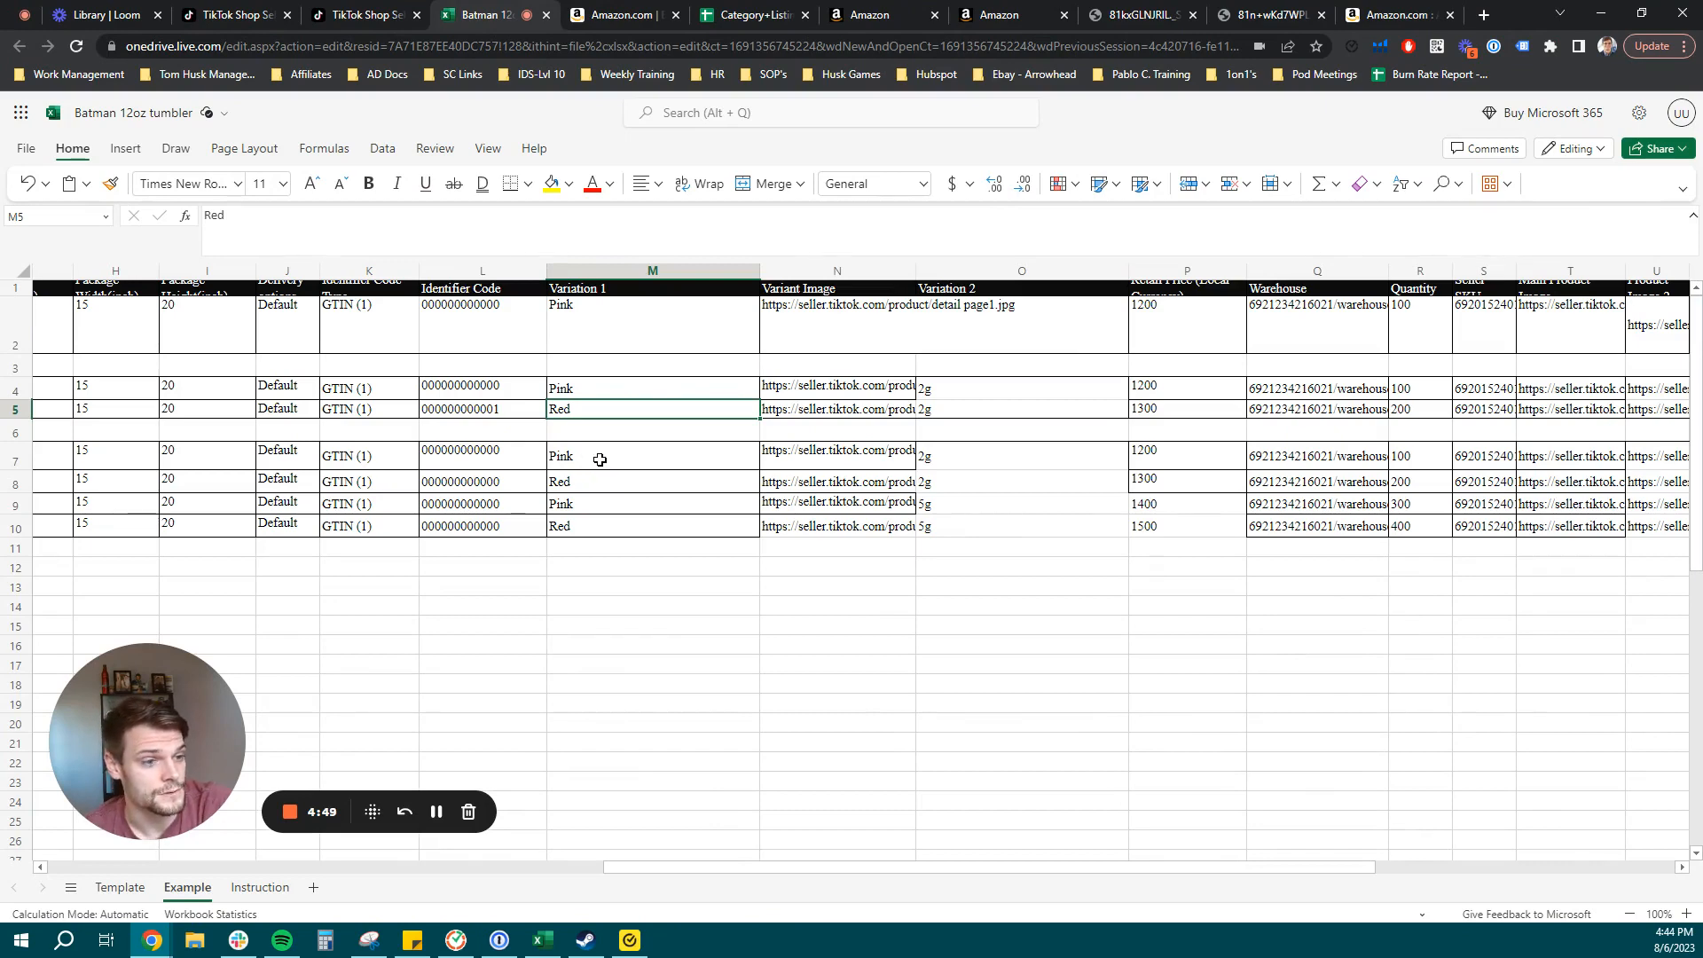
drag(598, 455, 599, 481)
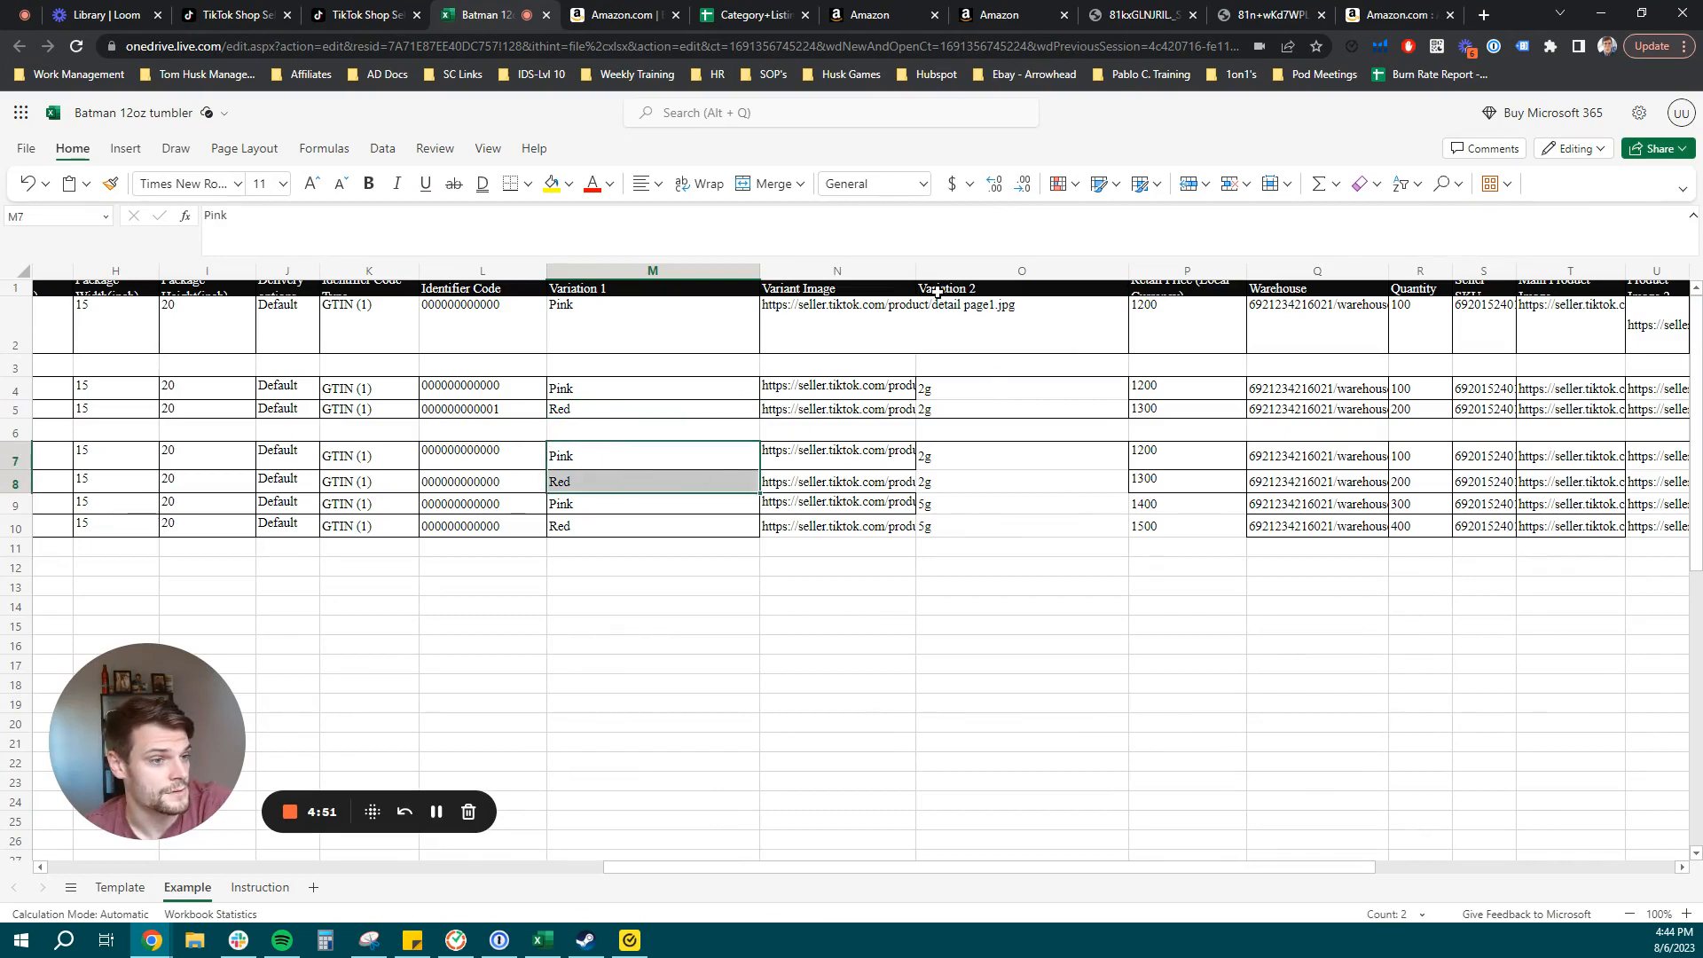
click(1019, 455)
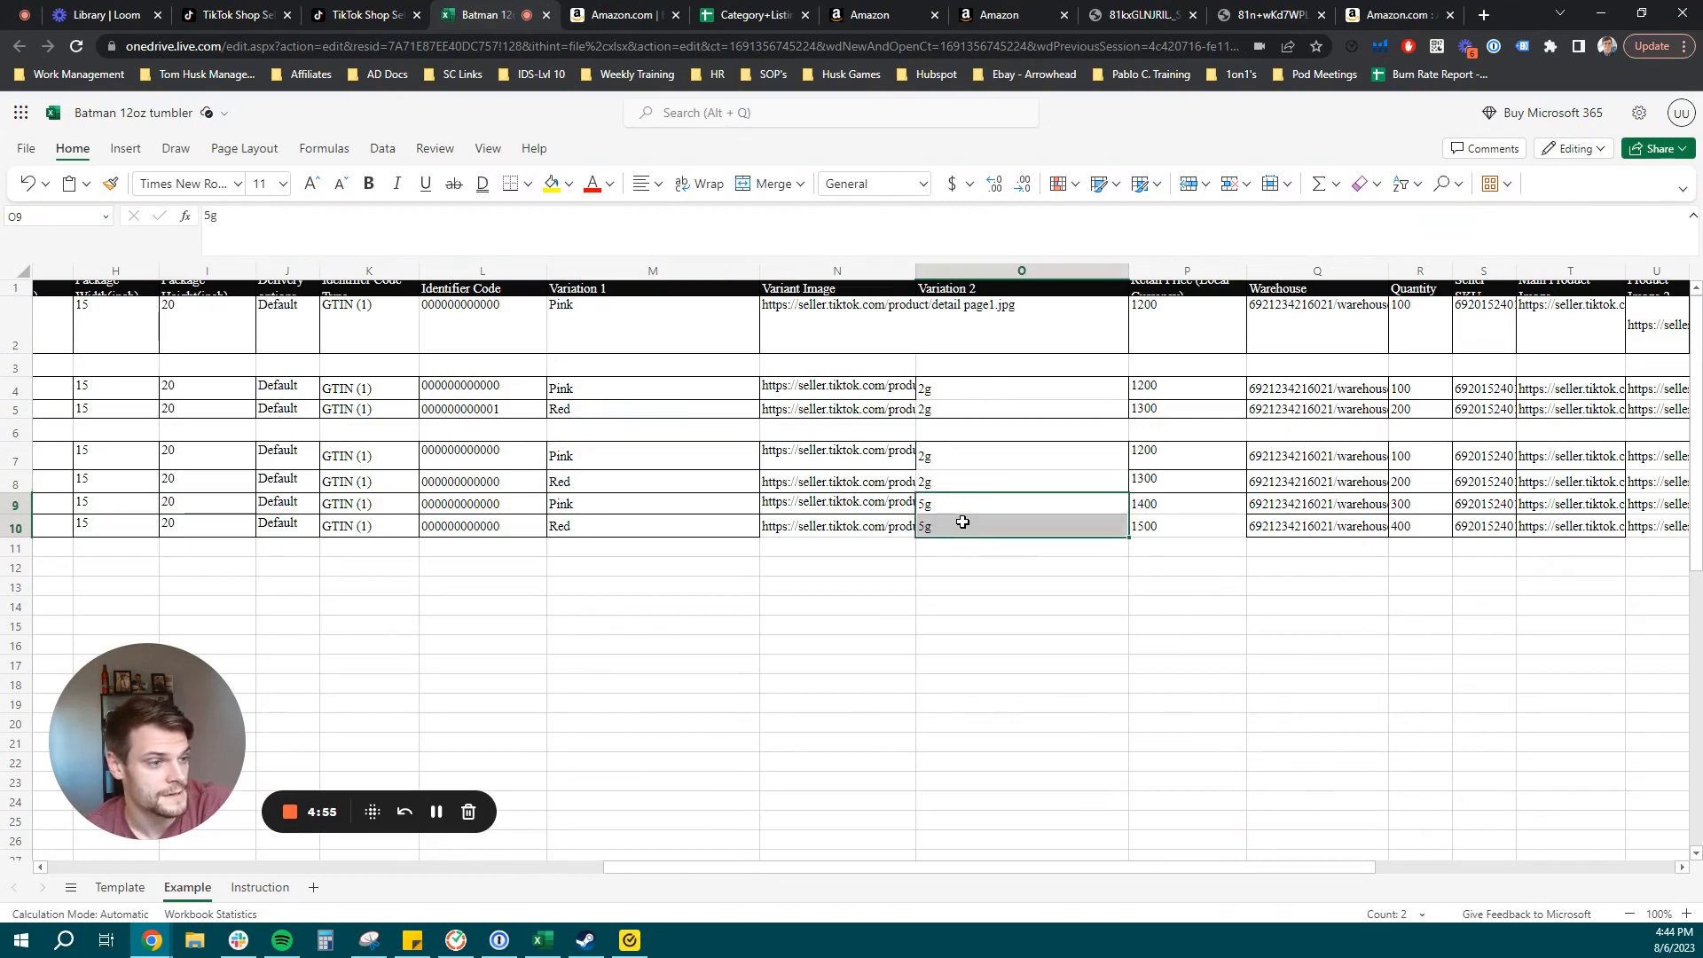
click(1020, 526)
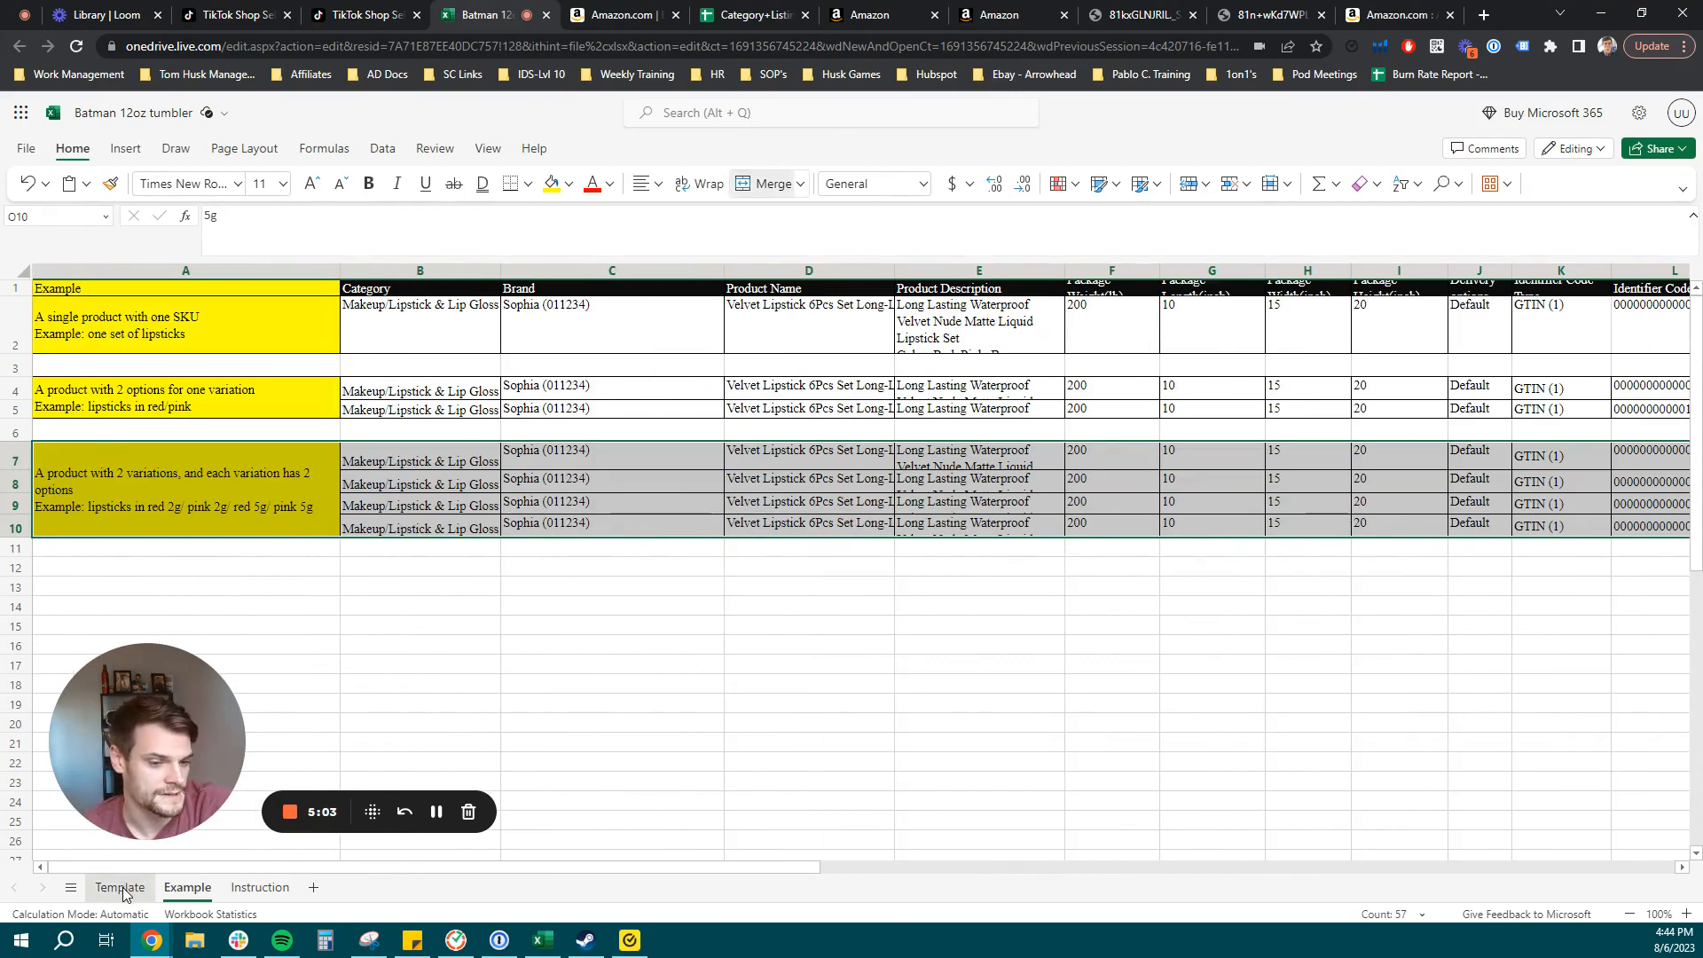
Return to the Template sheet and check the tumbler's empty Variation 2 entry.
click(120, 887)
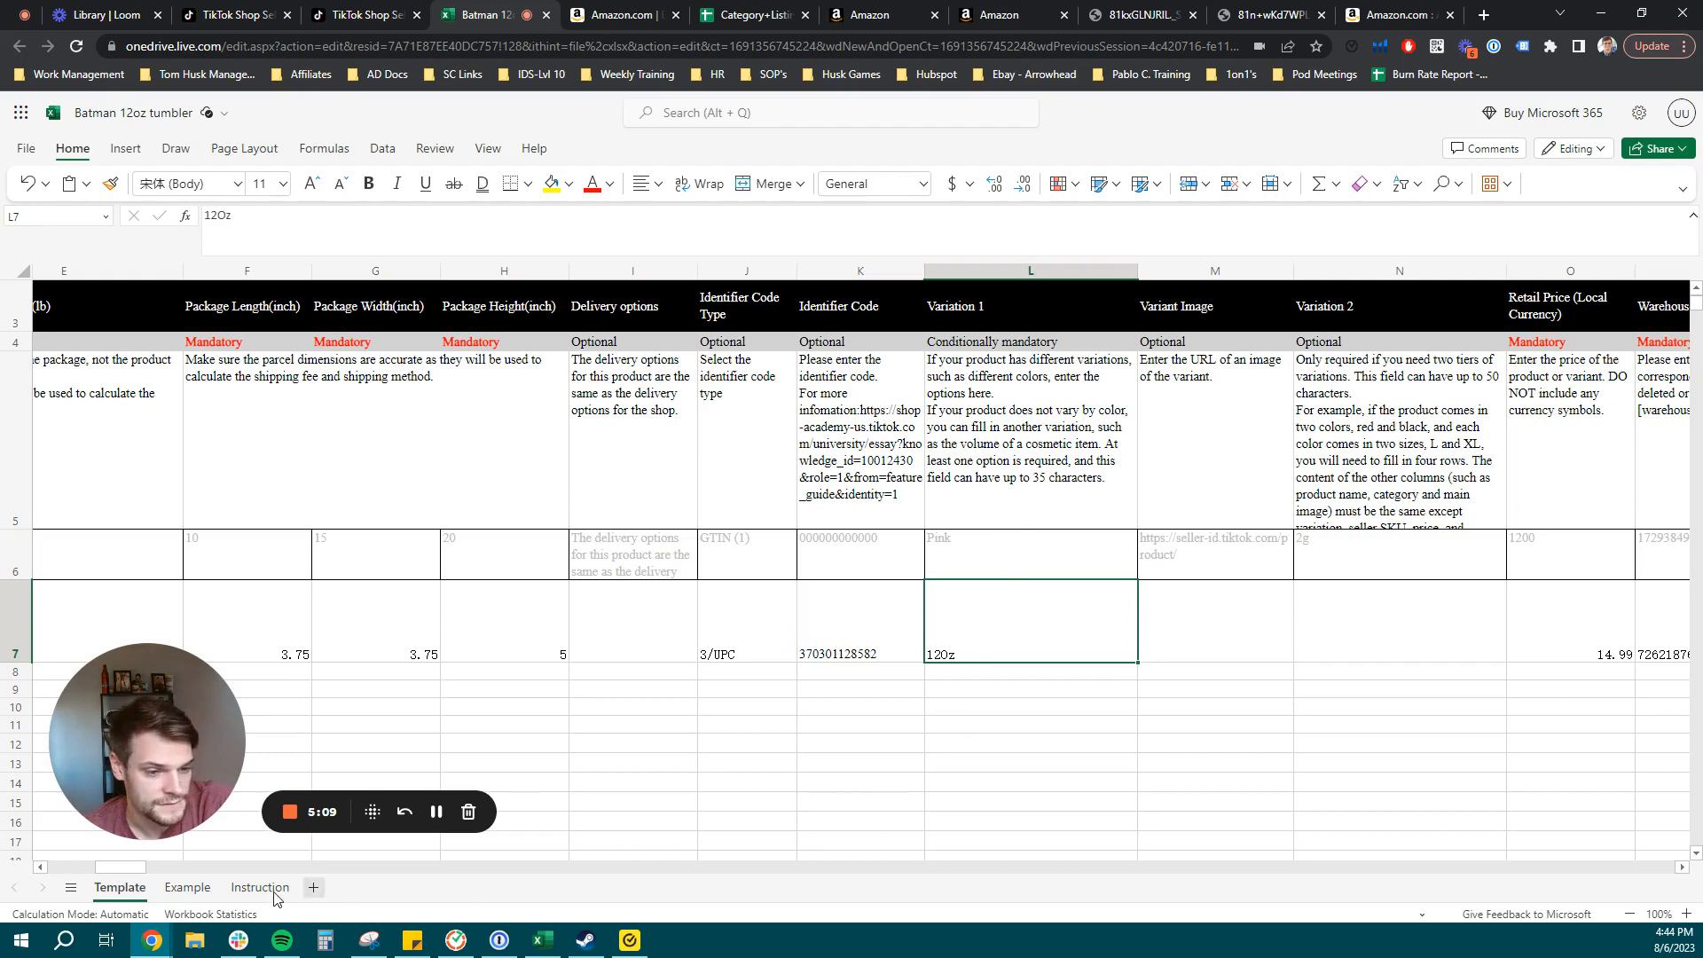
scroll(right, 3)
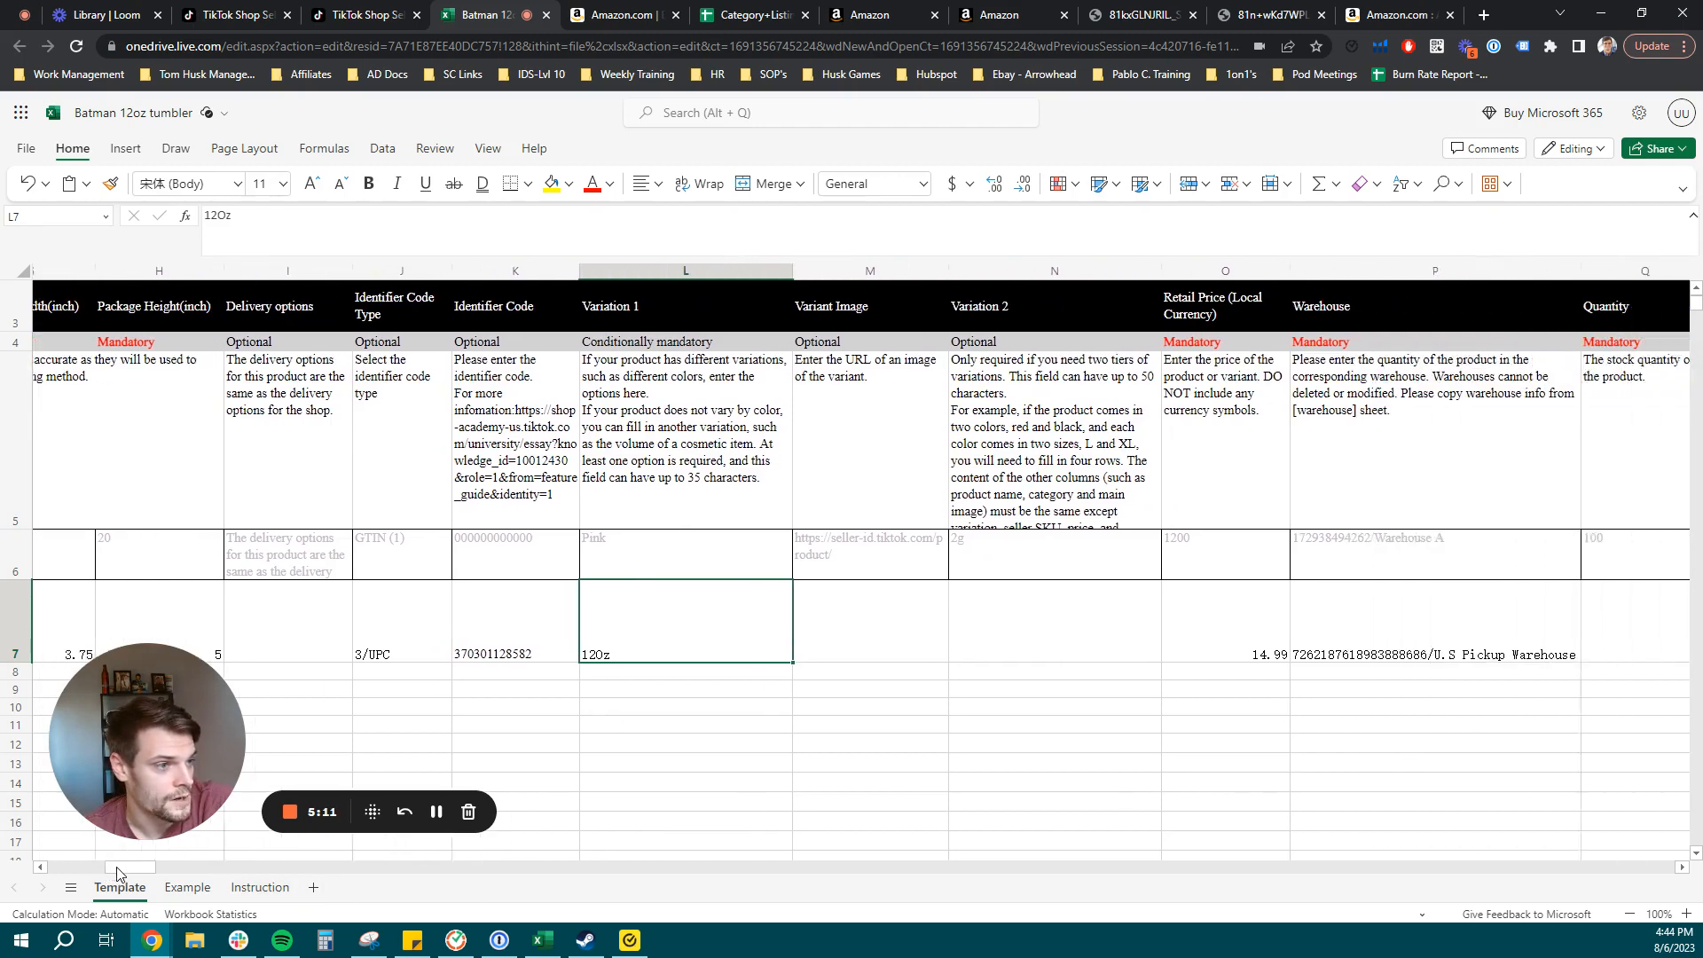
scroll(right, 3)
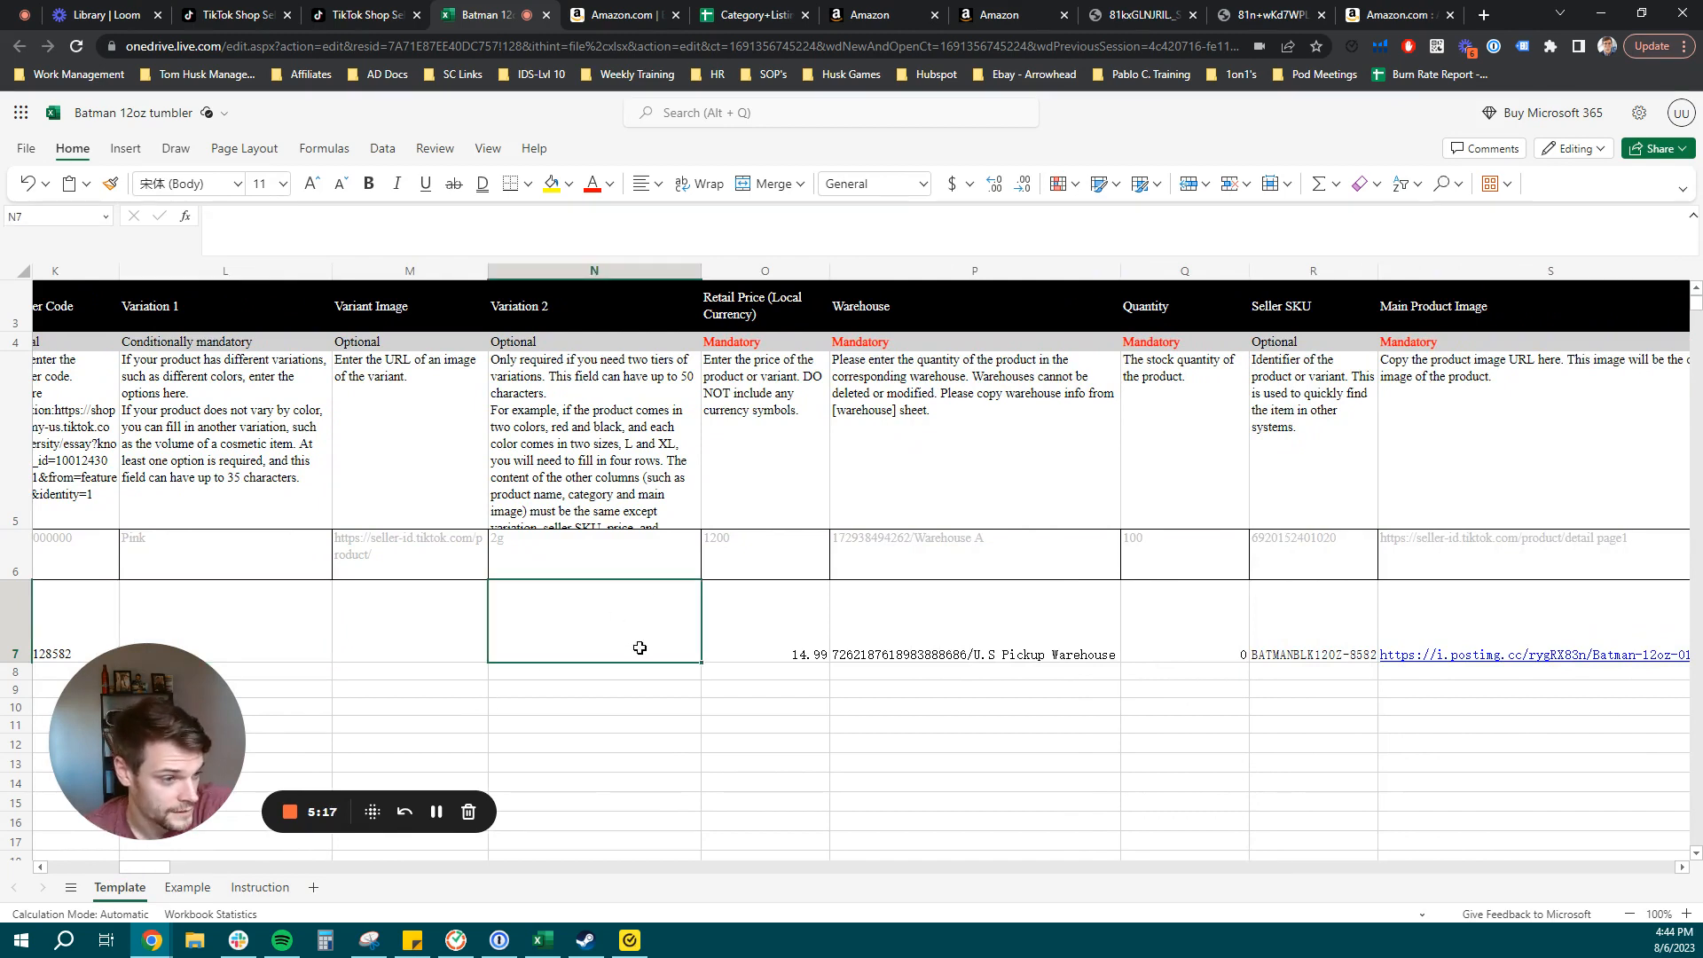
click(764, 623)
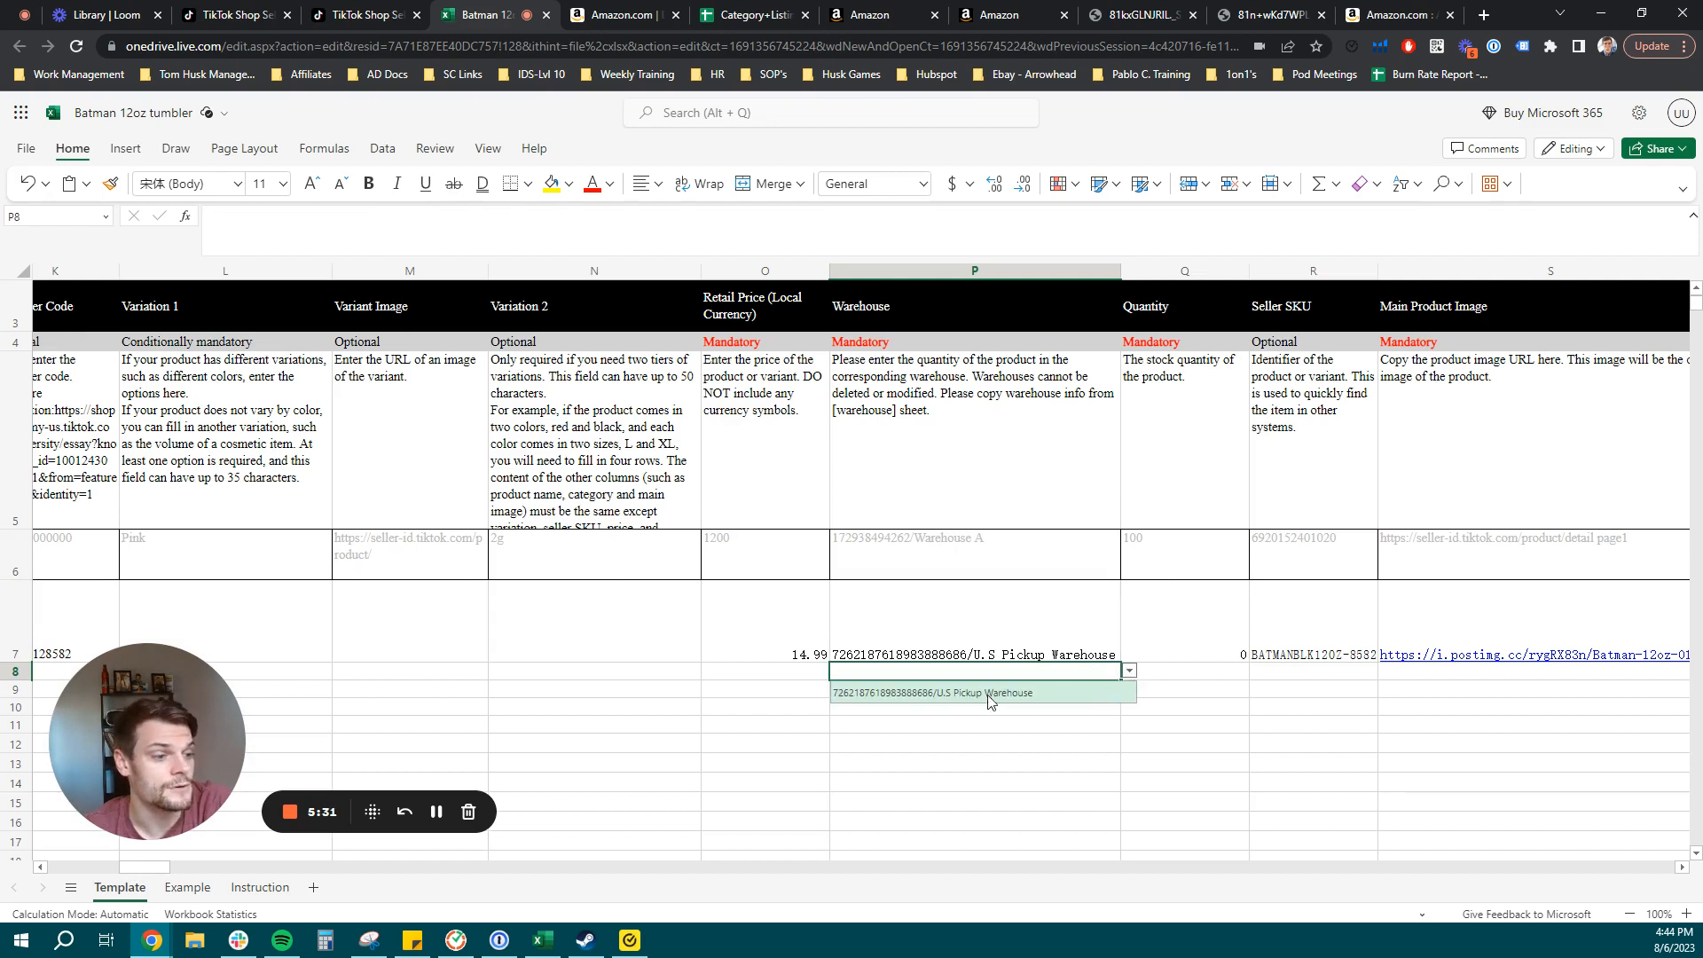
mouse_move(928, 704)
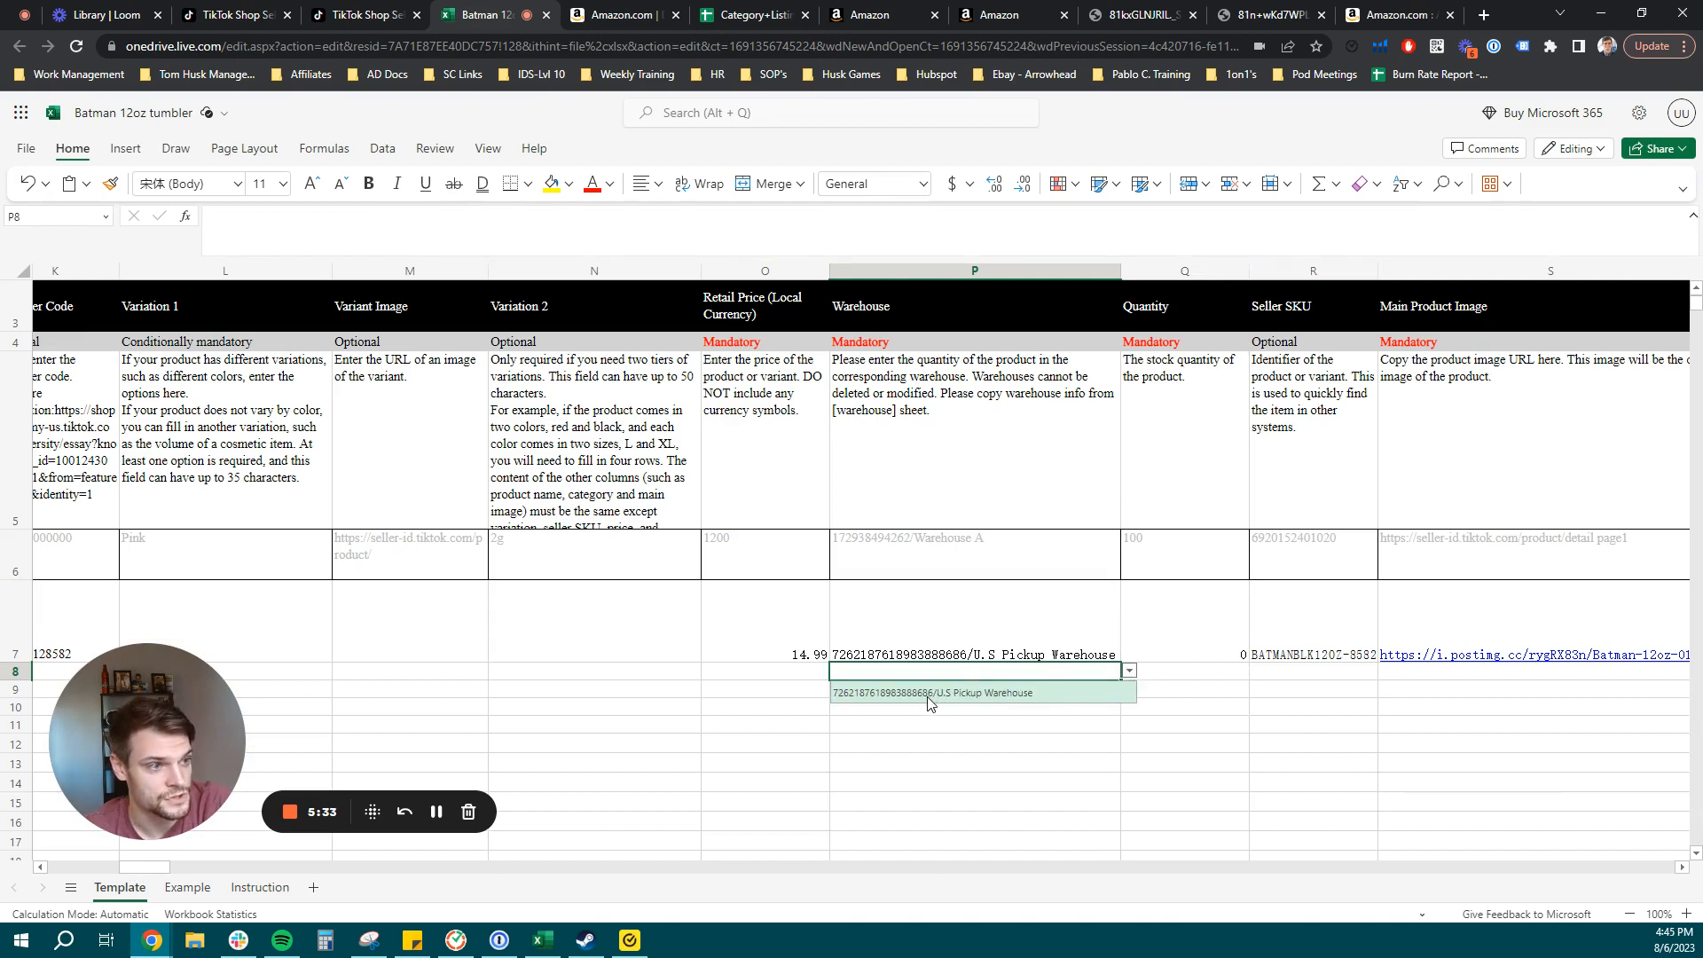
mouse_move(867, 698)
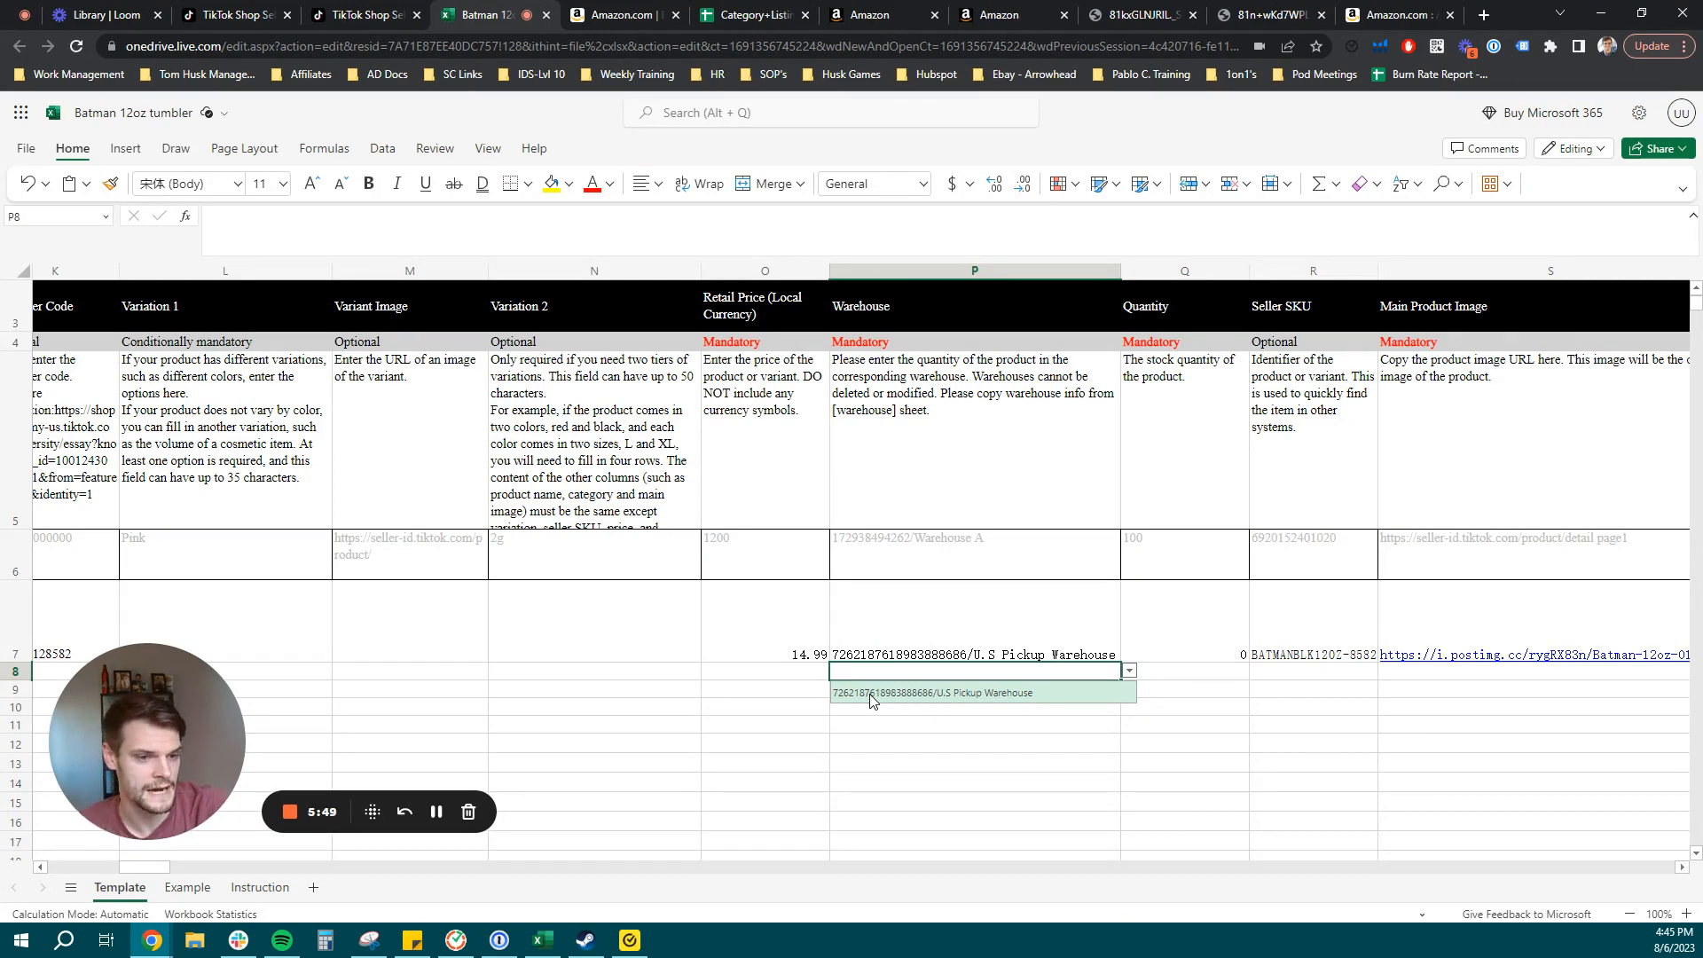
mouse_move(898, 679)
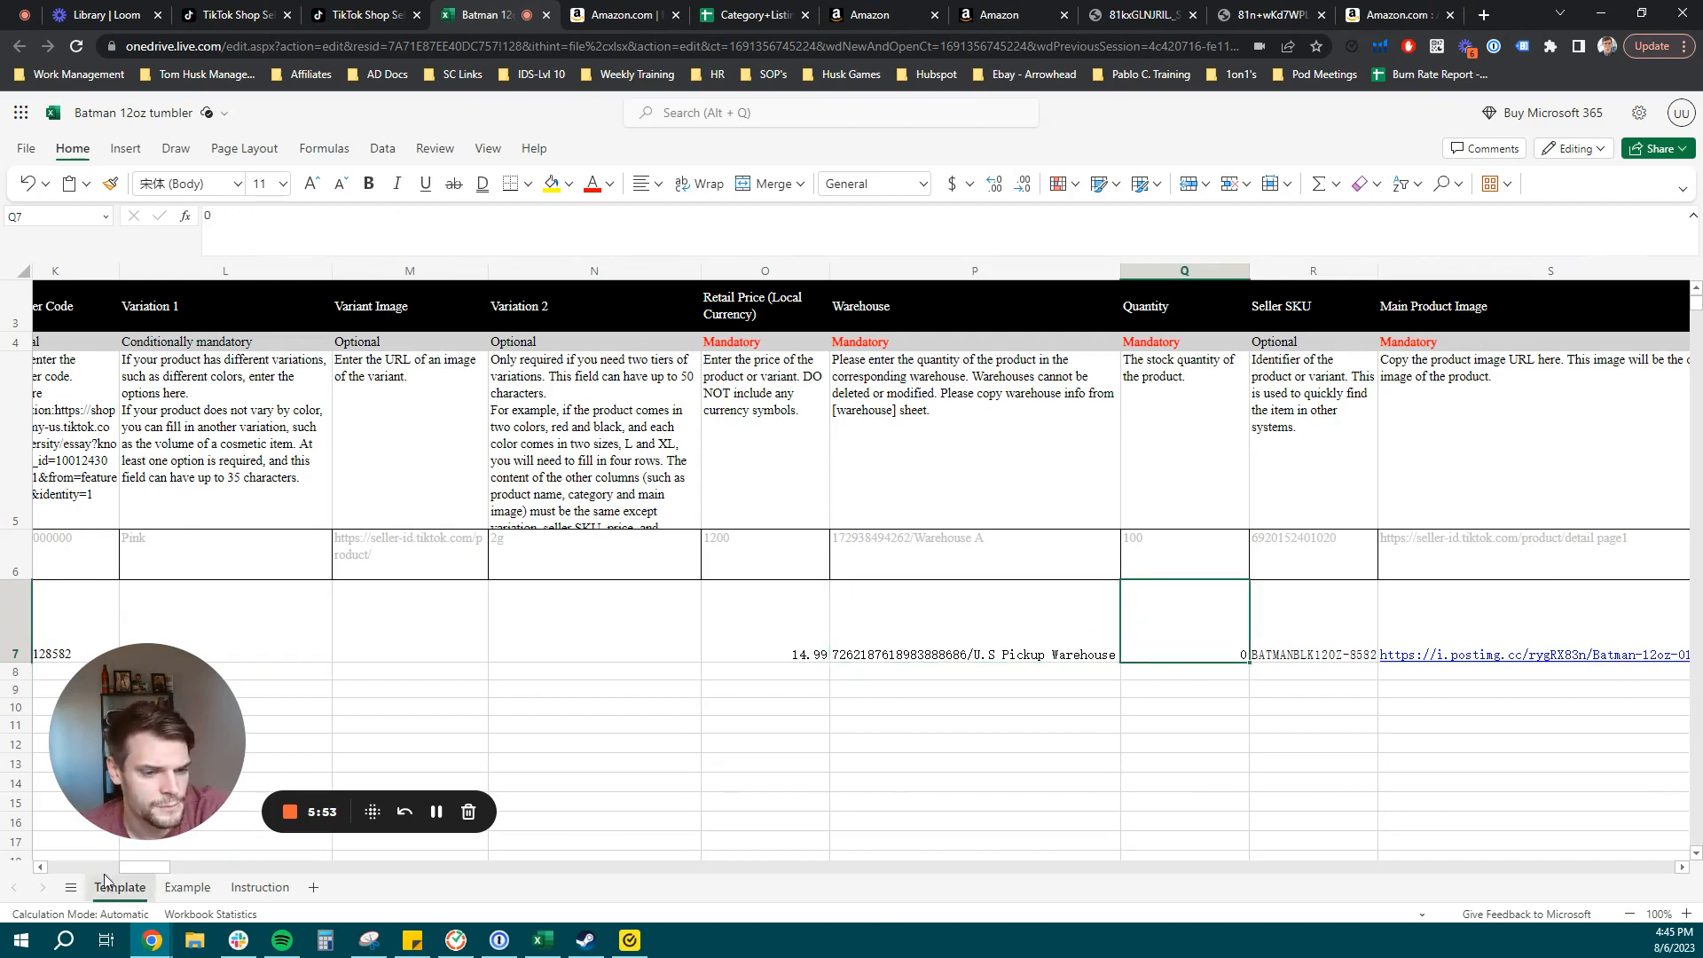
Review the main product image link and the empty extra image columns.
scroll(right, 3)
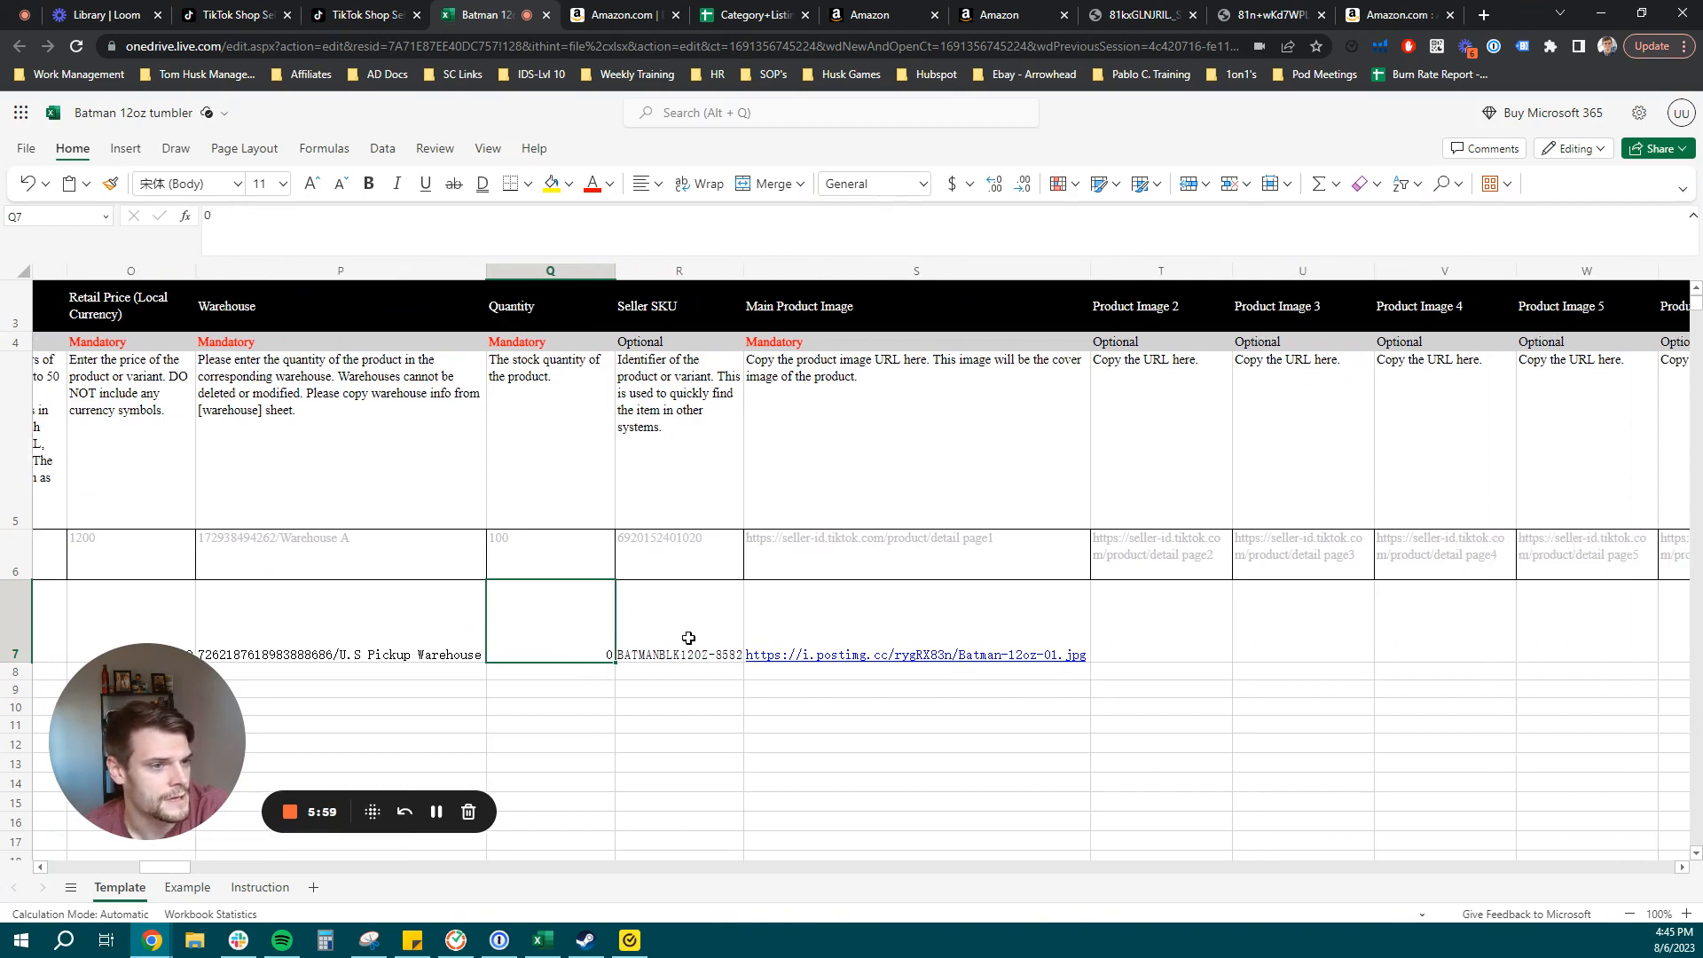
click(679, 624)
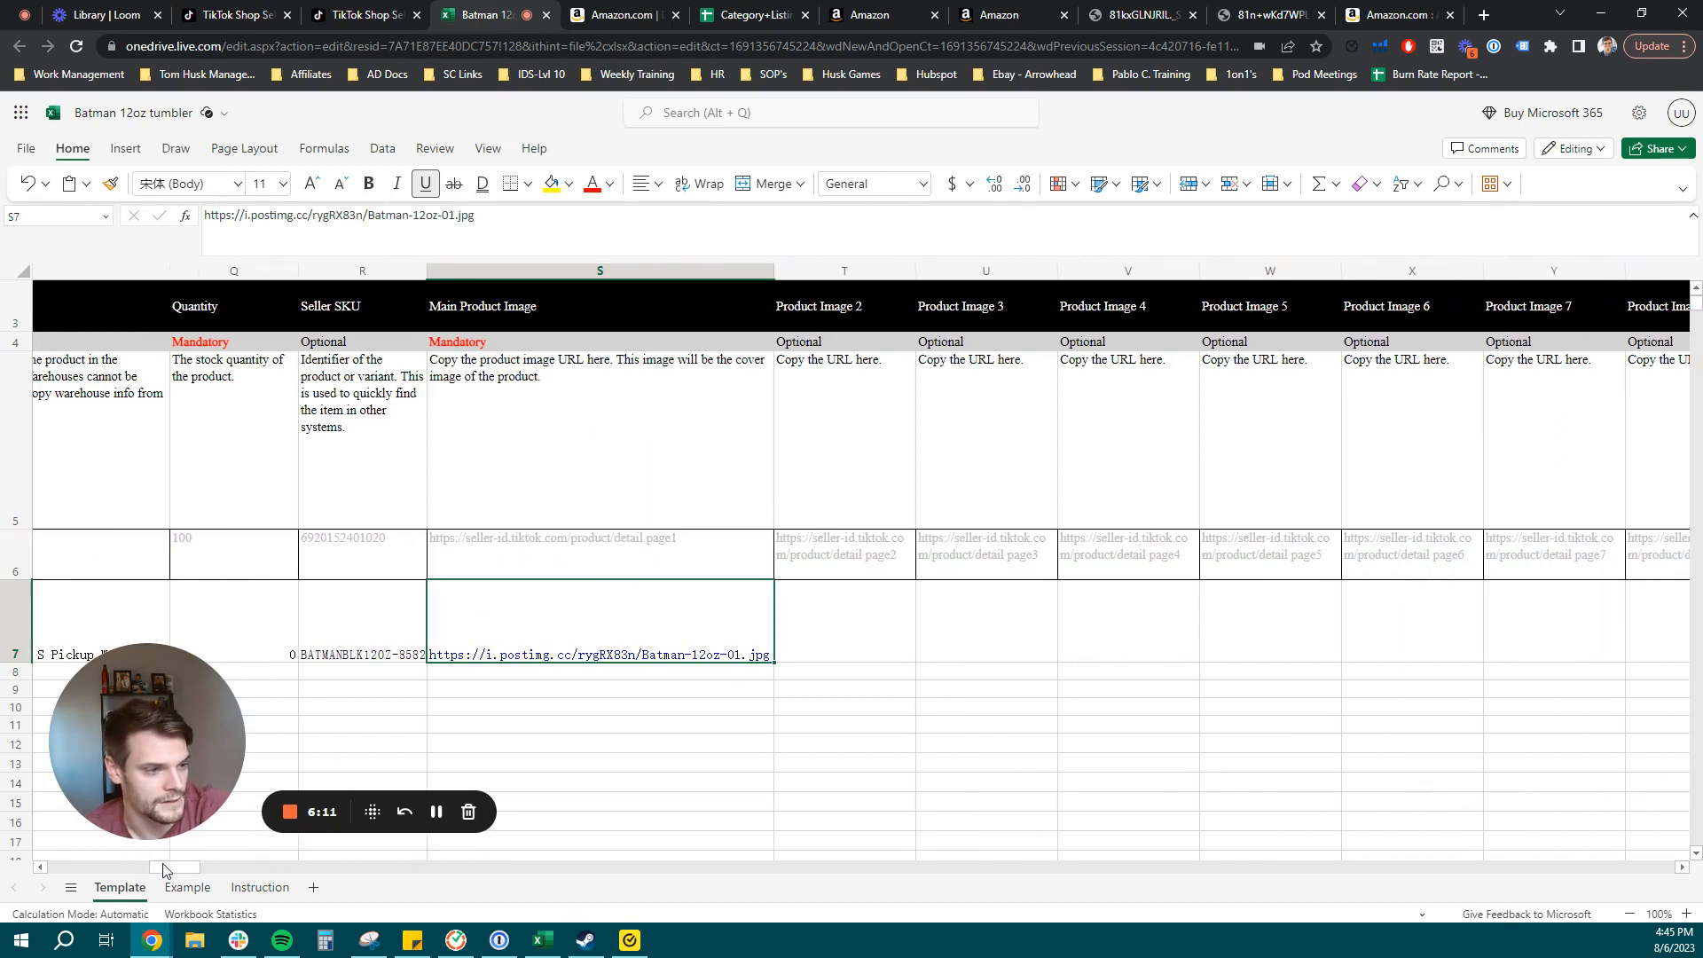
scroll(right, 3)
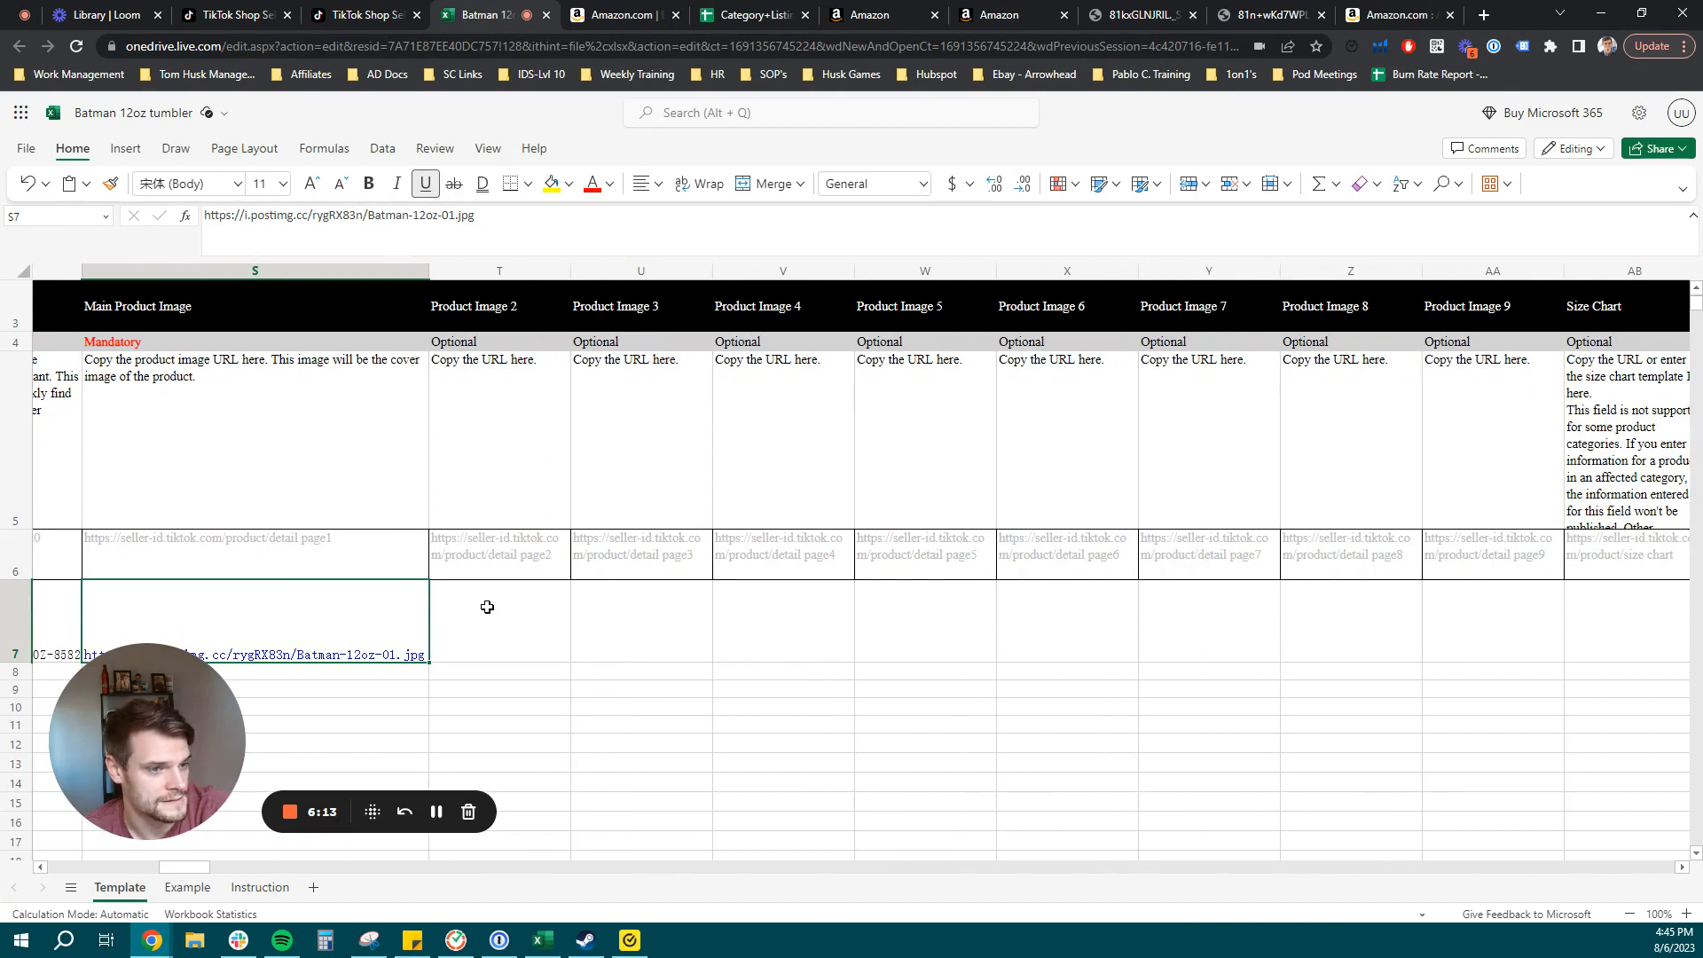
drag(499, 623, 1349, 622)
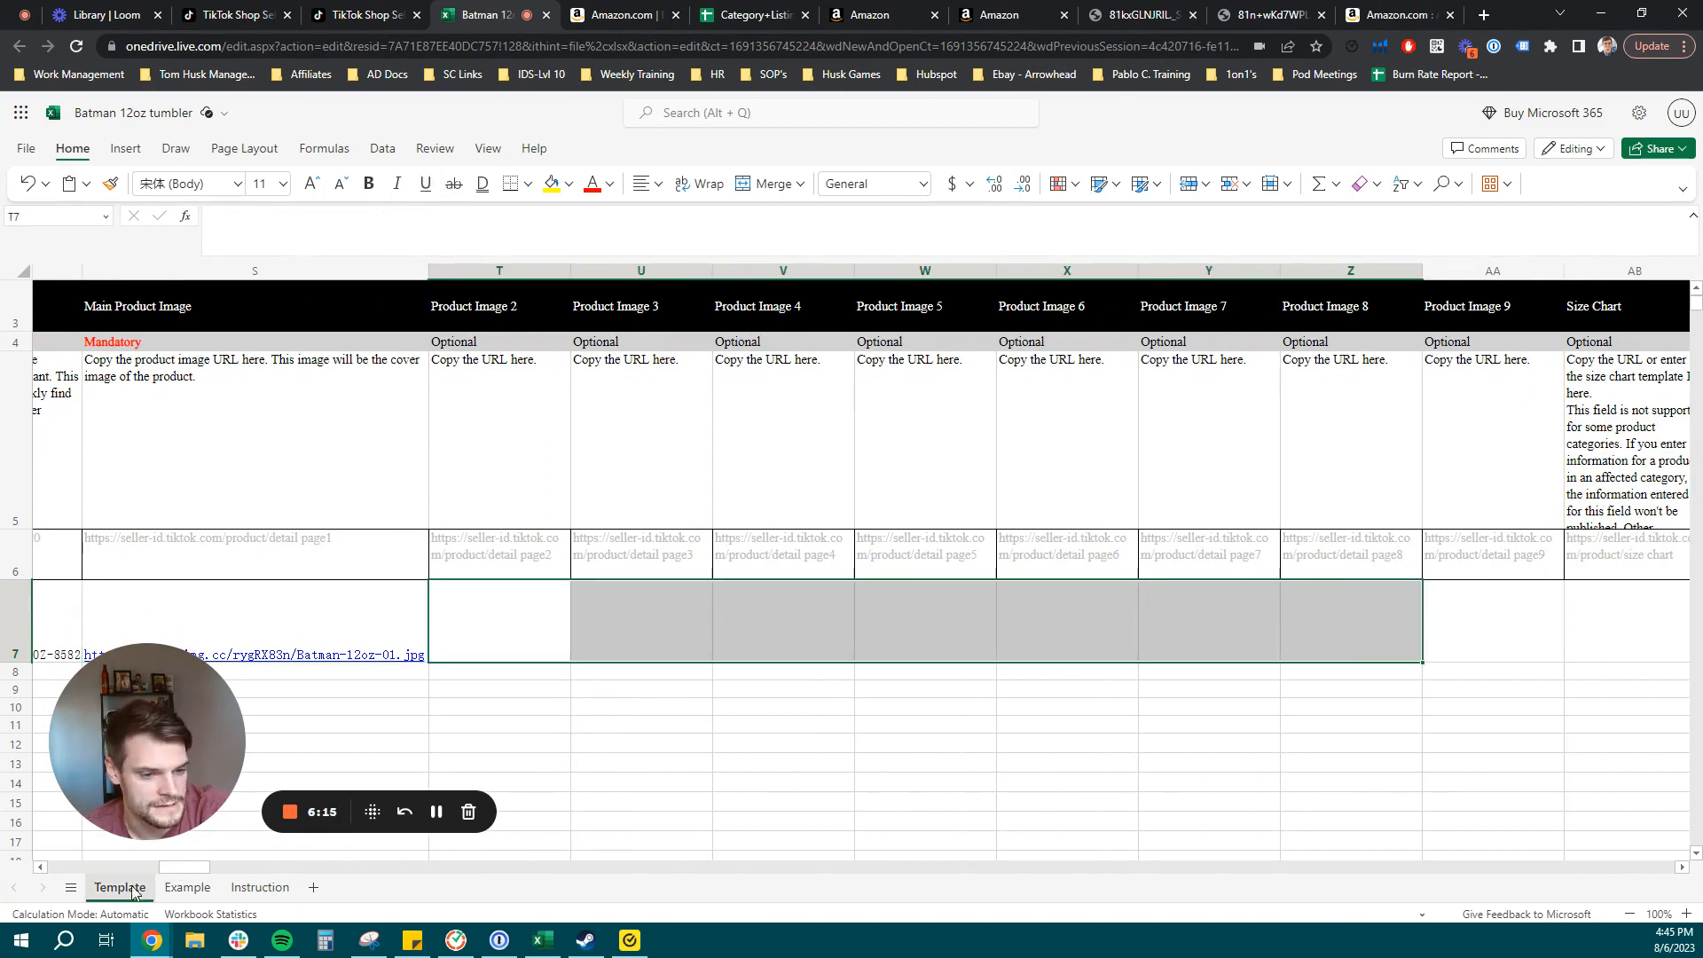
scroll(right, 3)
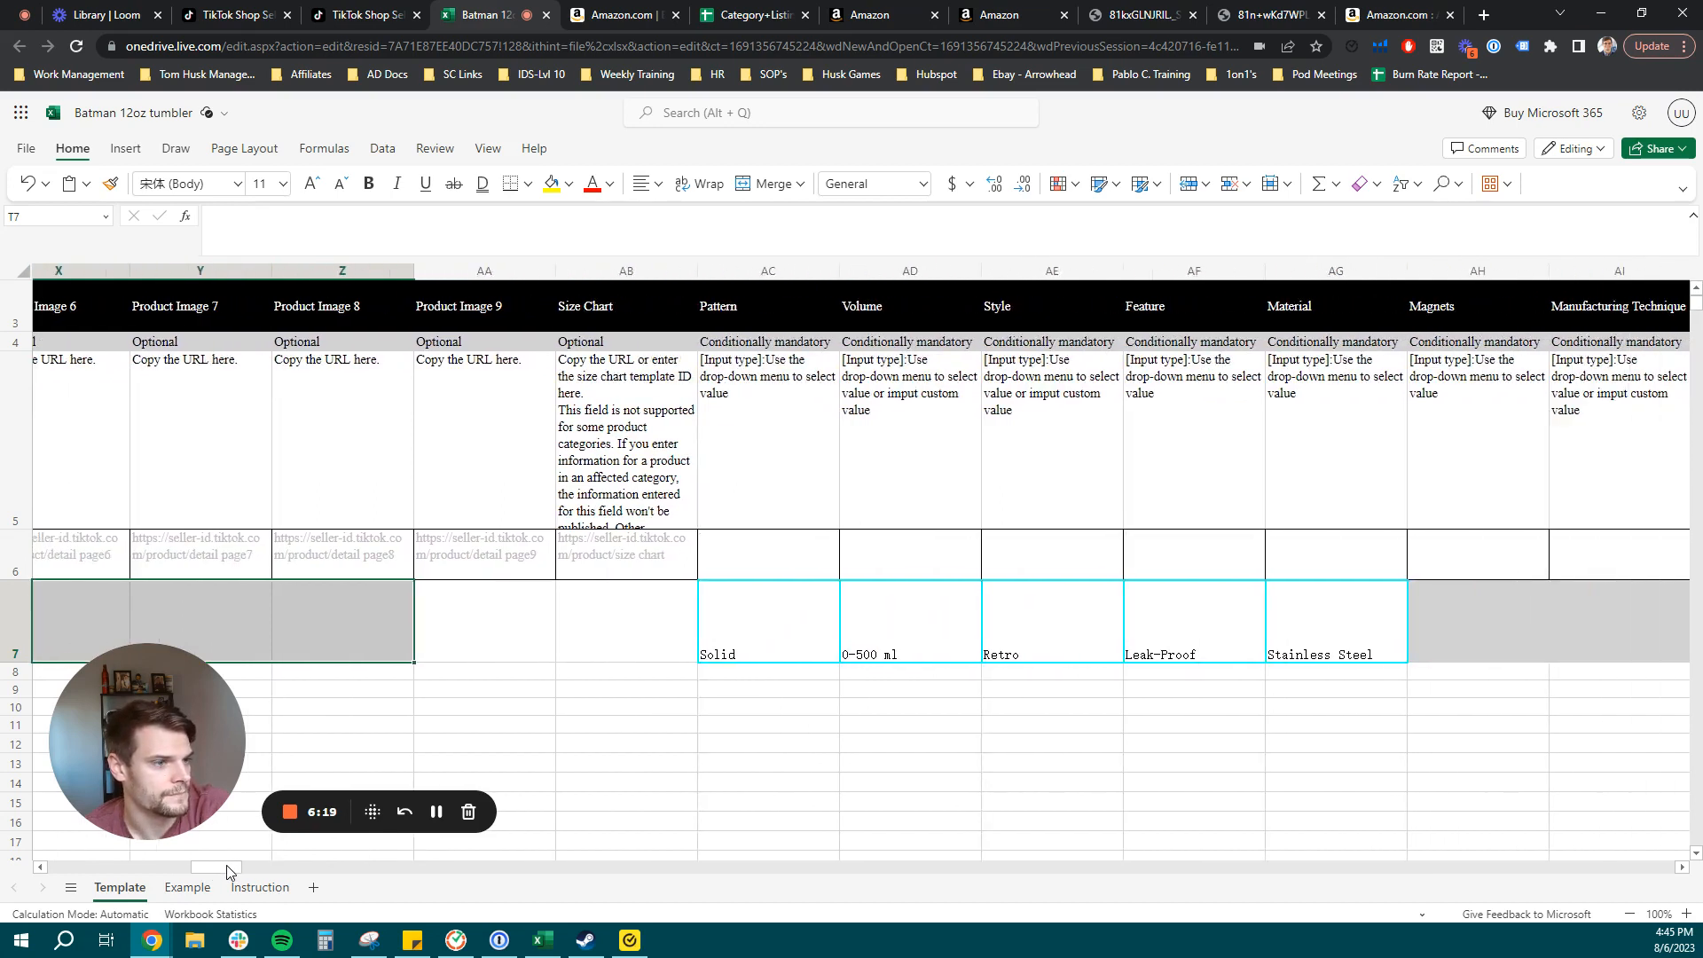
Fill row 7's attribute drop-downs: Solid, 0-500 ml, Retro, Leak-Proof, Stainless Steel.
click(751, 624)
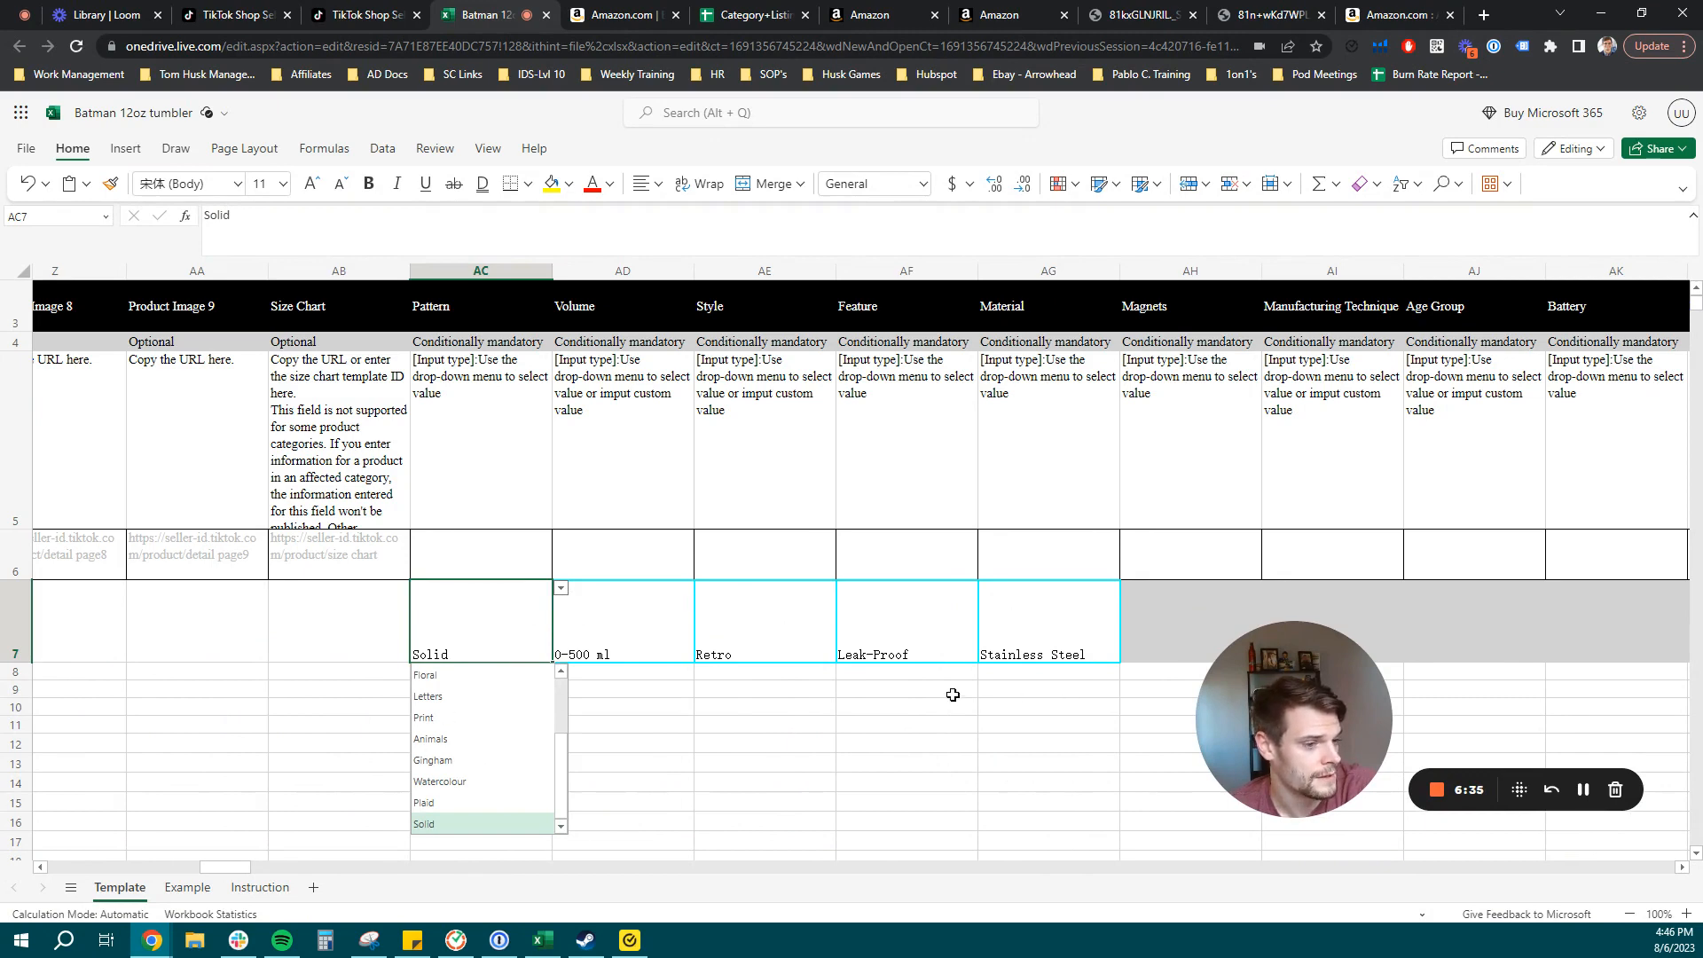
mouse_move(468, 676)
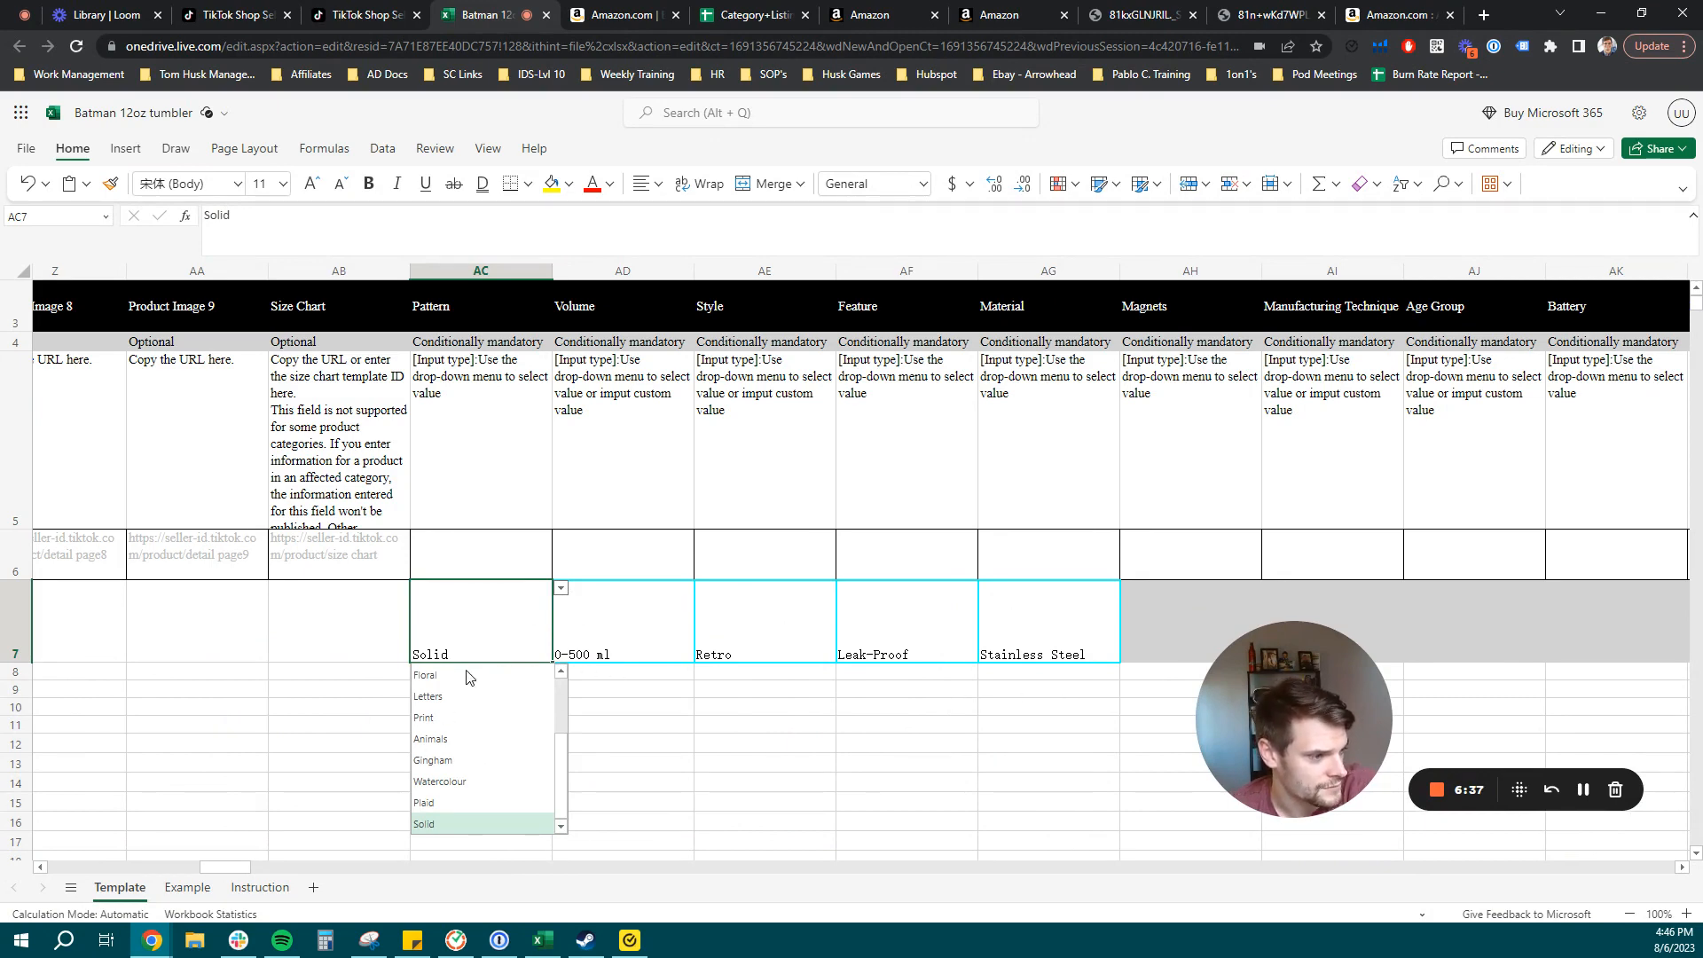
mouse_move(445, 717)
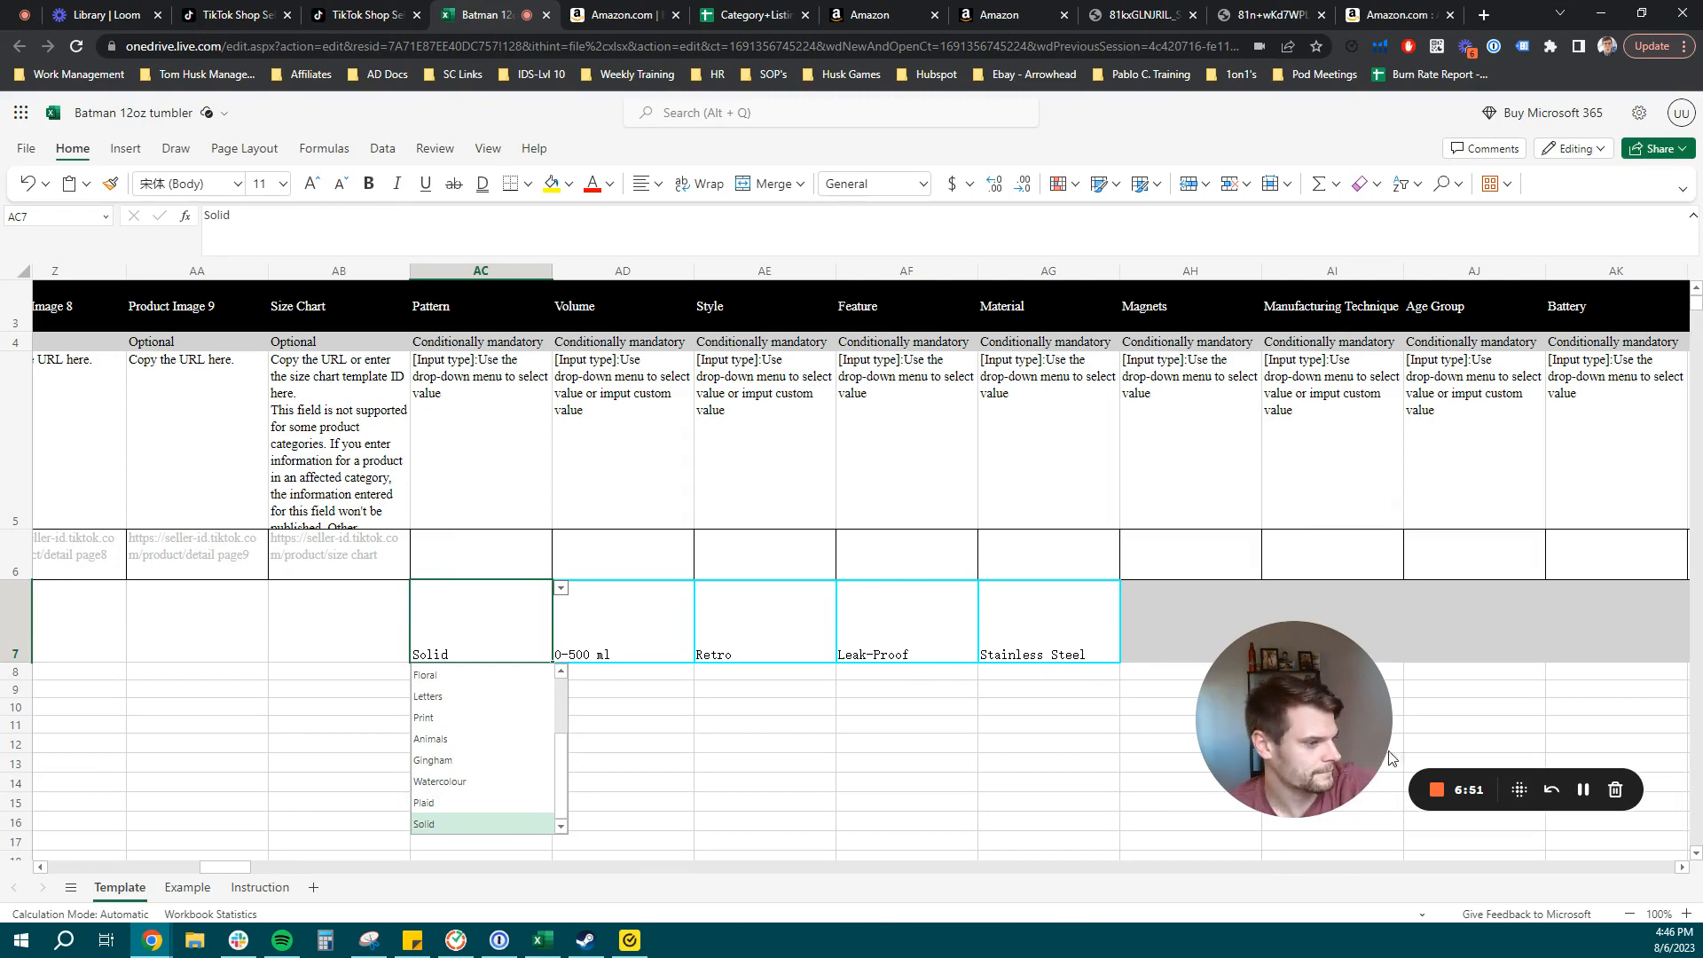
click(763, 724)
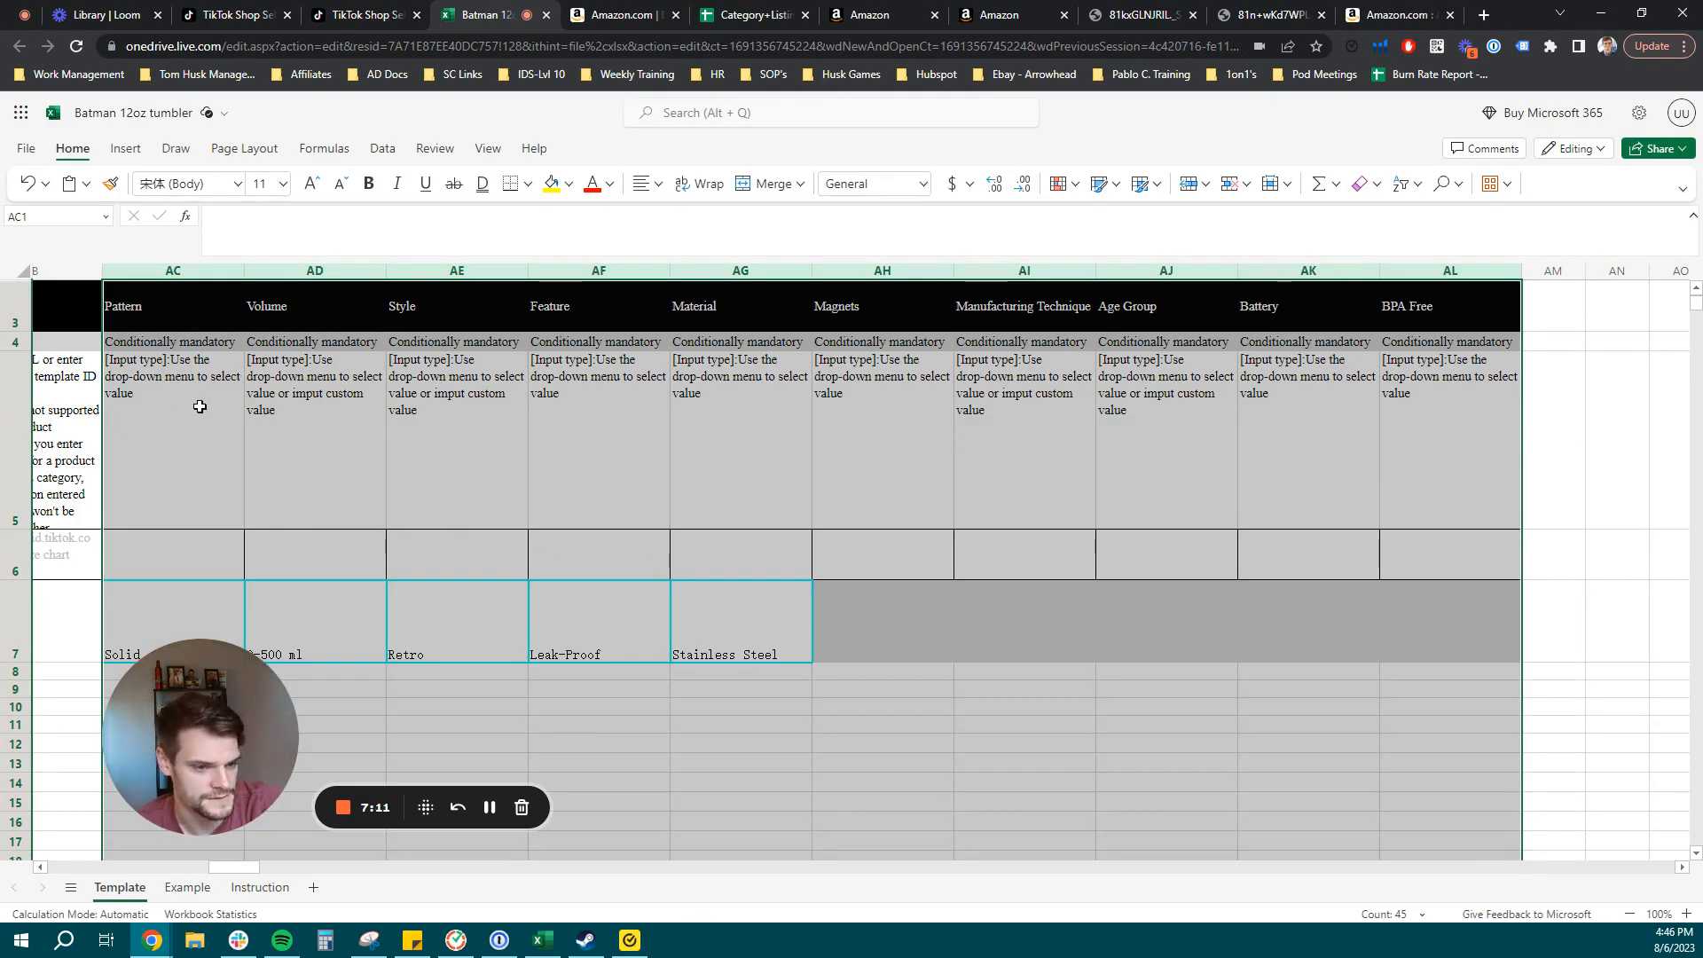
click(172, 434)
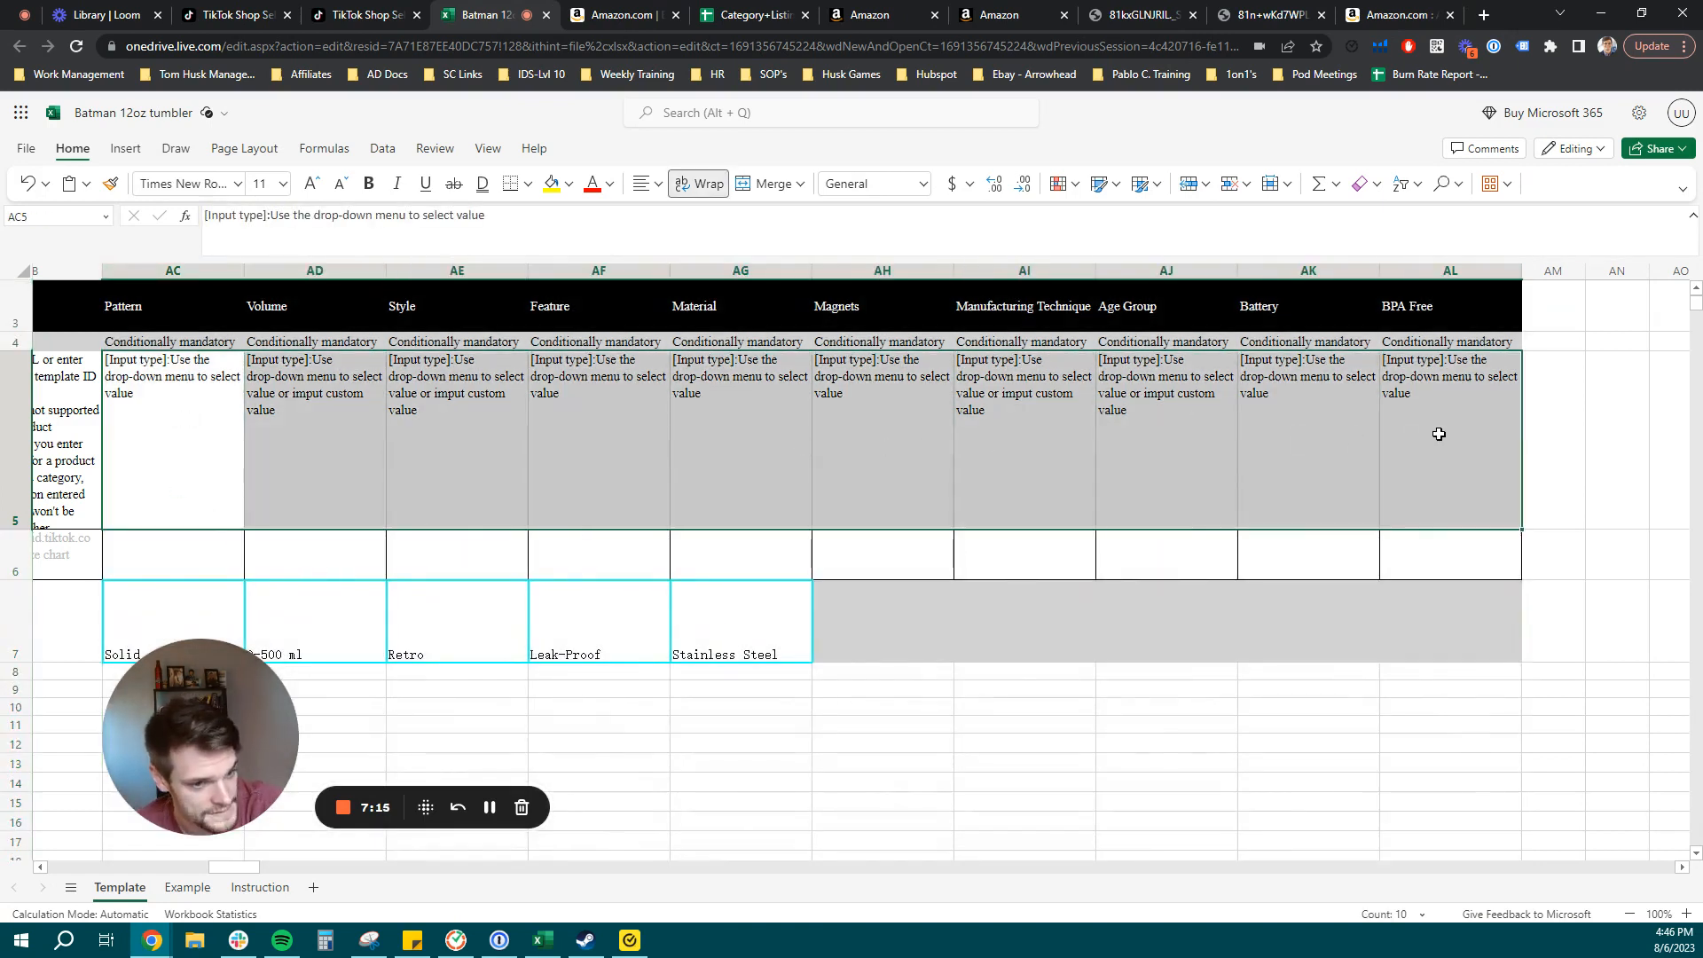
mouse_move(1411, 449)
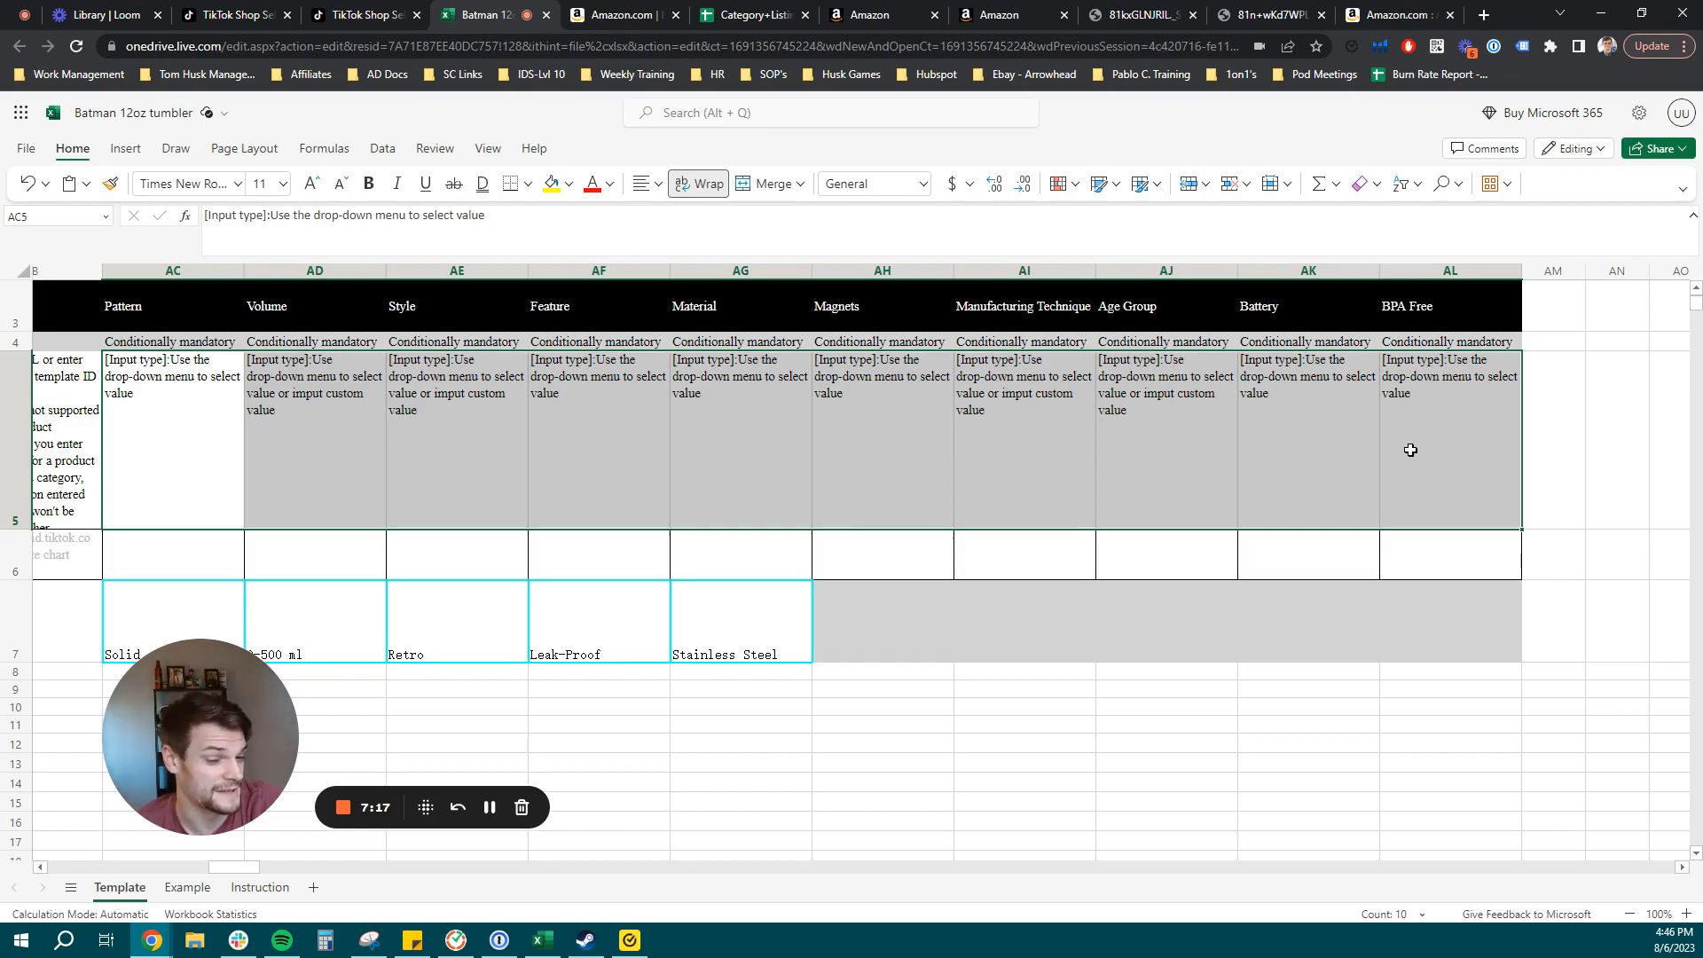
mouse_move(200, 441)
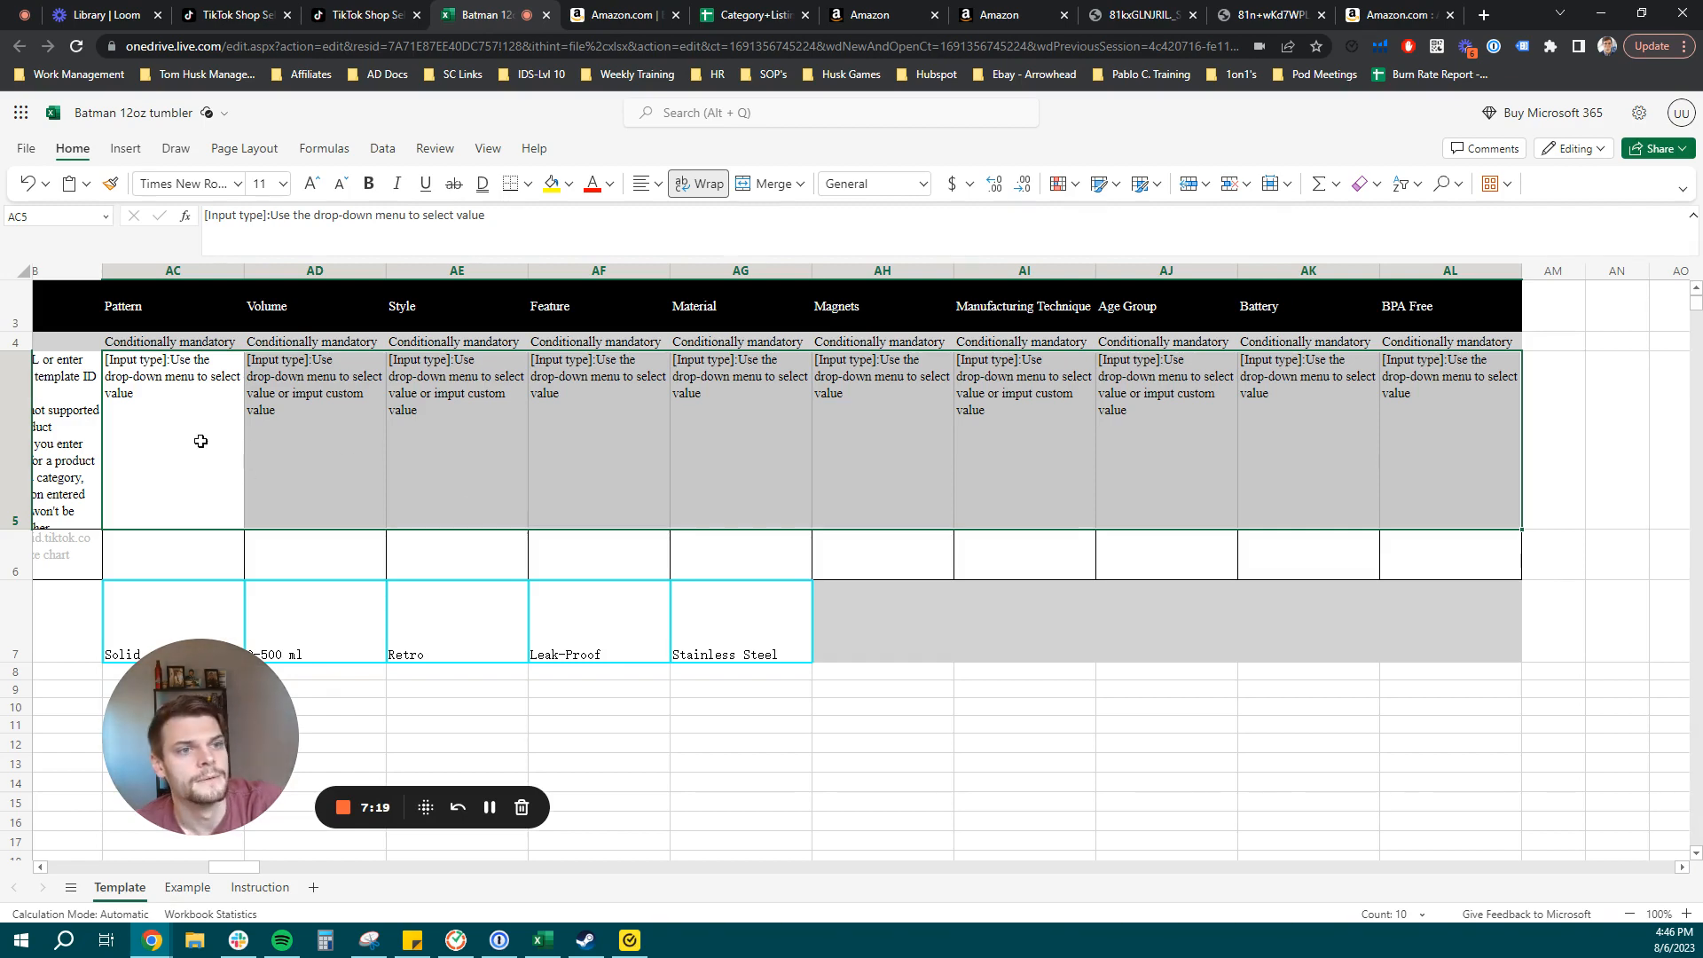
click(739, 621)
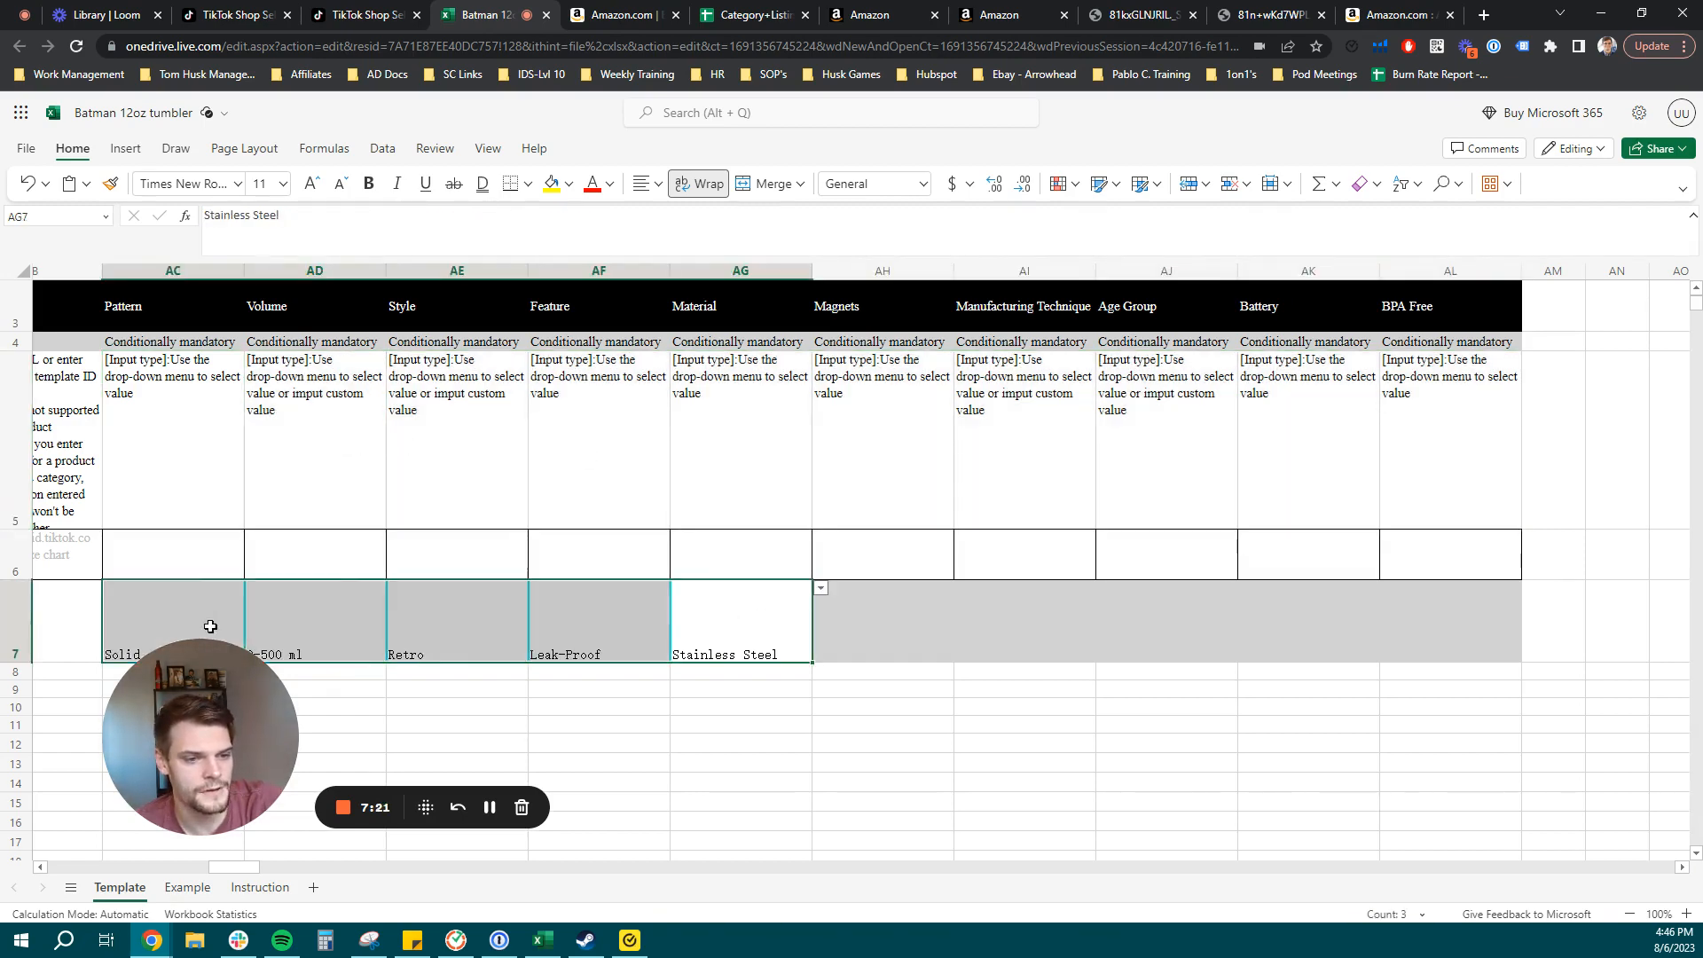
scroll(left, 3)
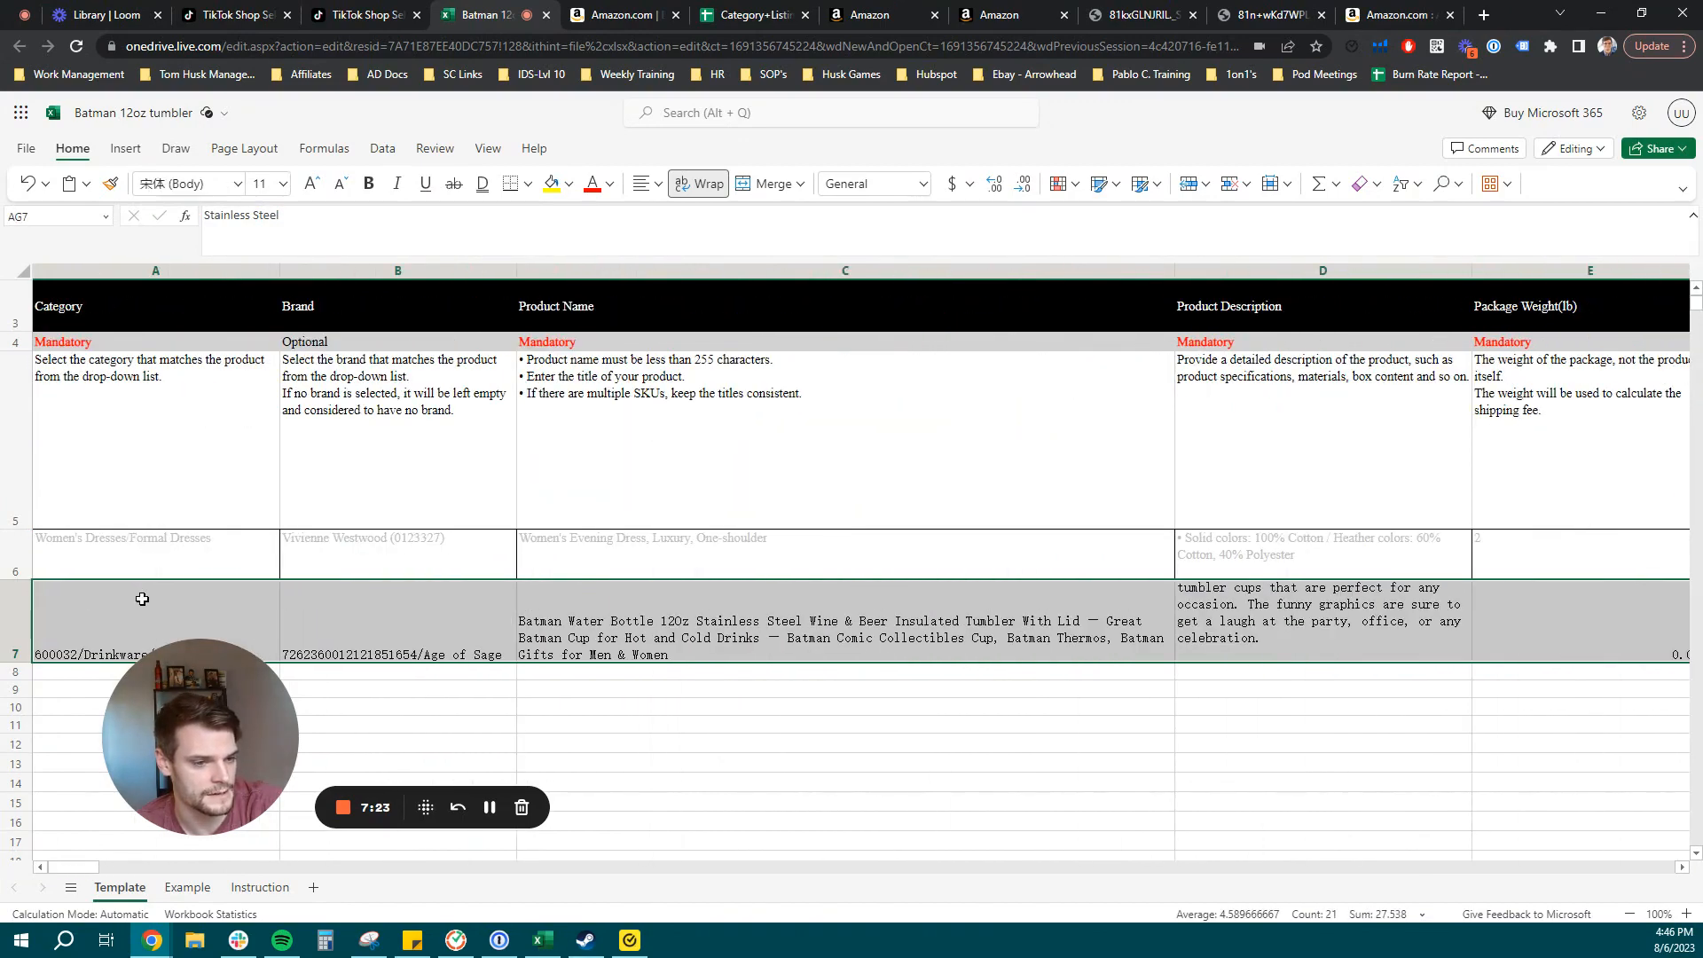
Cancel the template dialog and review Uploaded Records: tumbler succeeded, two files failed.
click(358, 14)
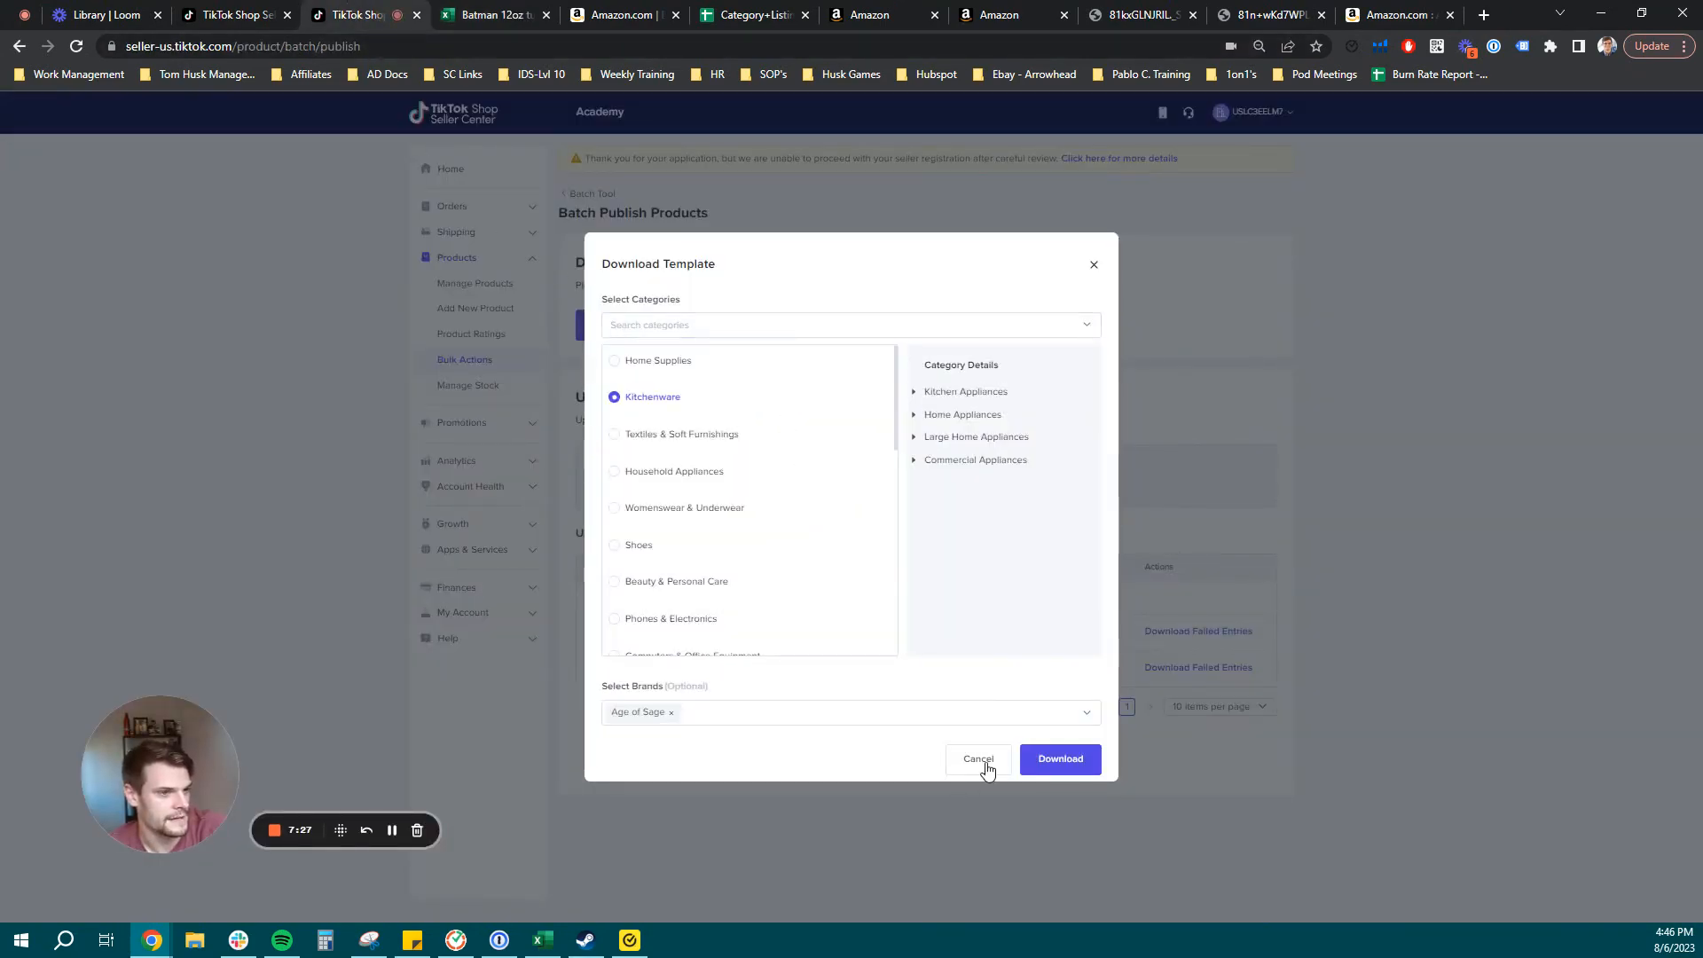
click(976, 759)
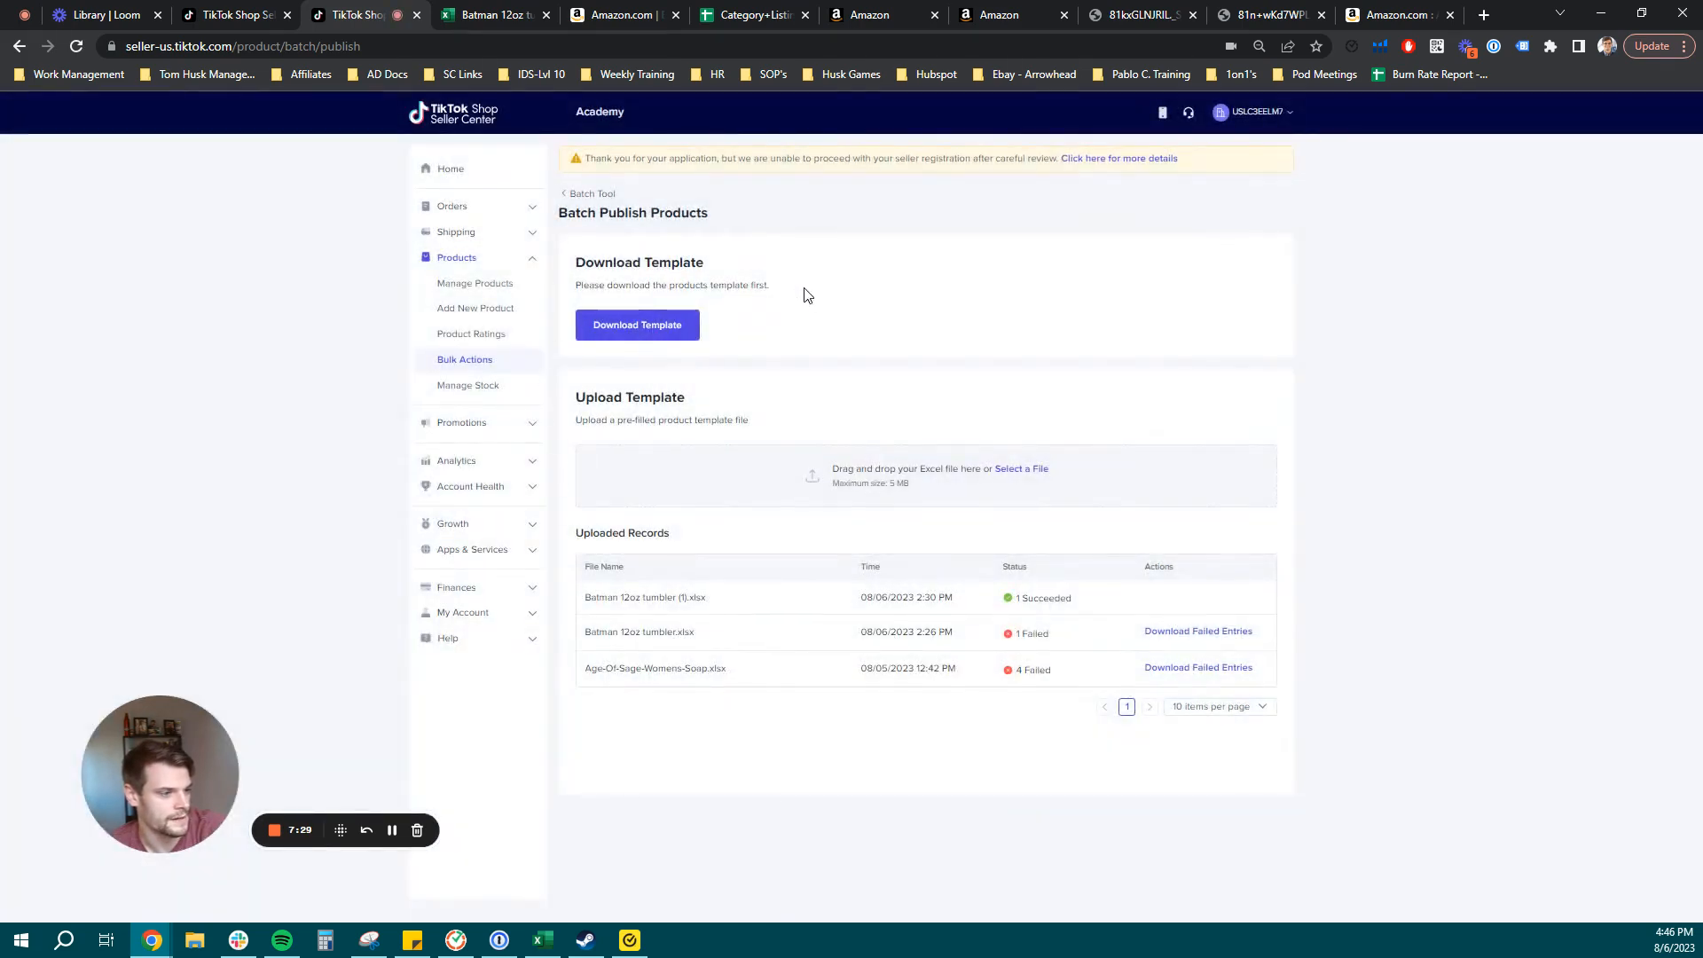
mouse_move(1210, 561)
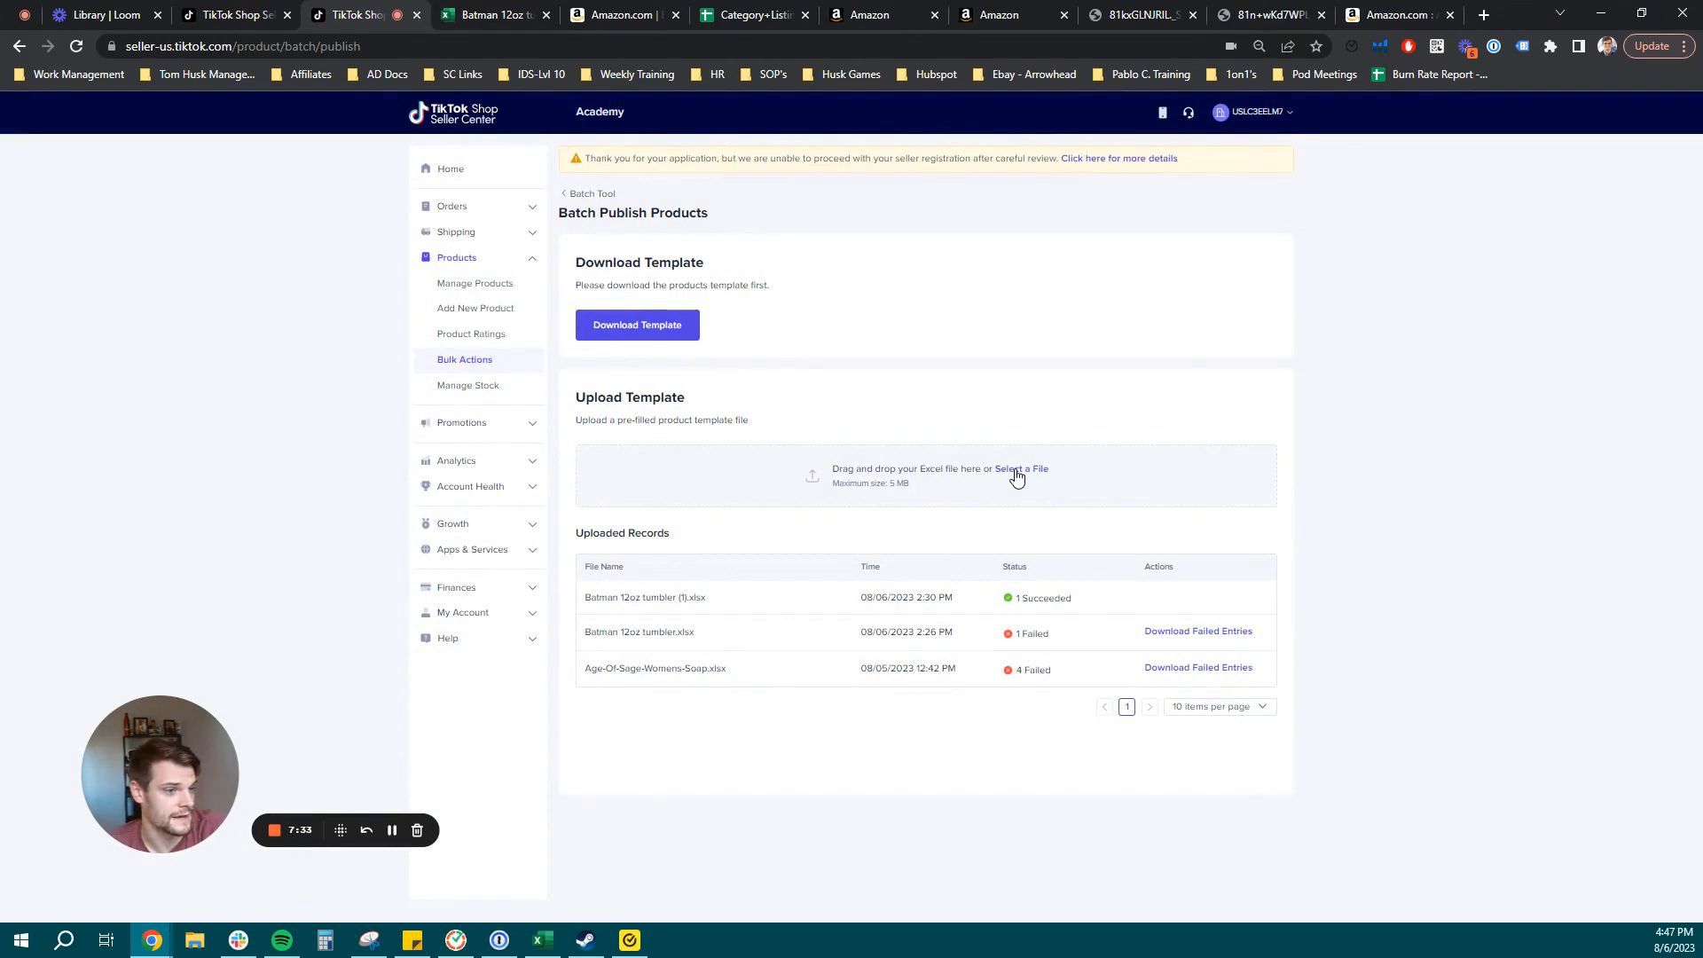
double_click(630, 397)
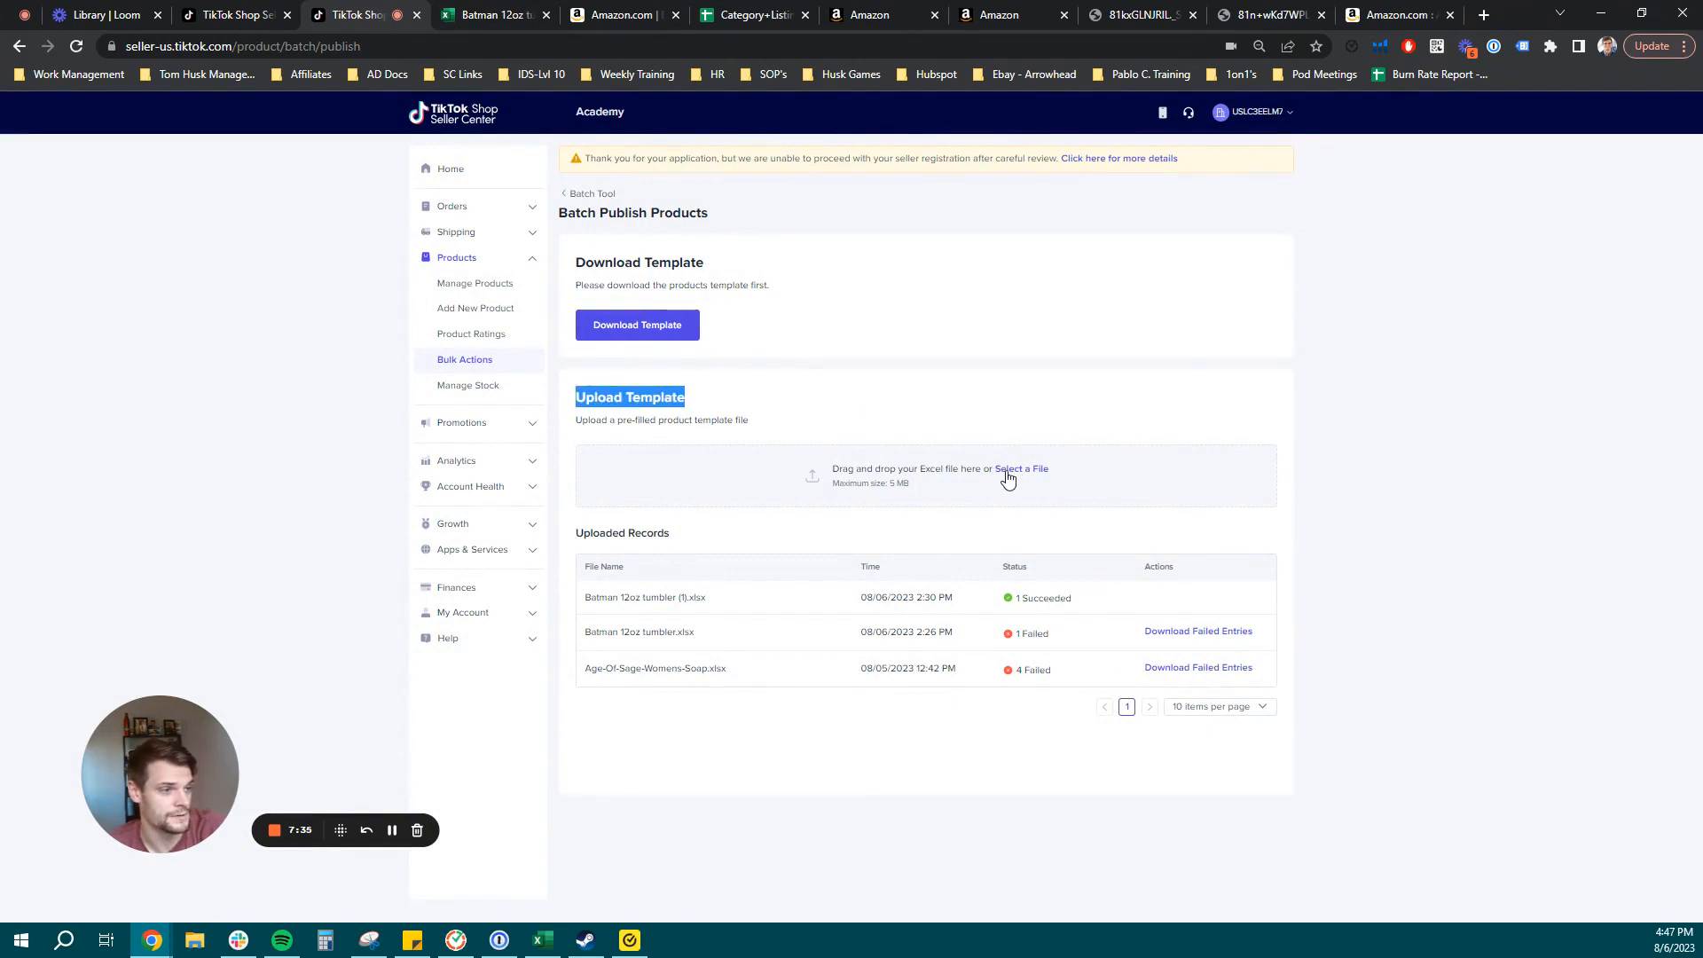
click(1020, 469)
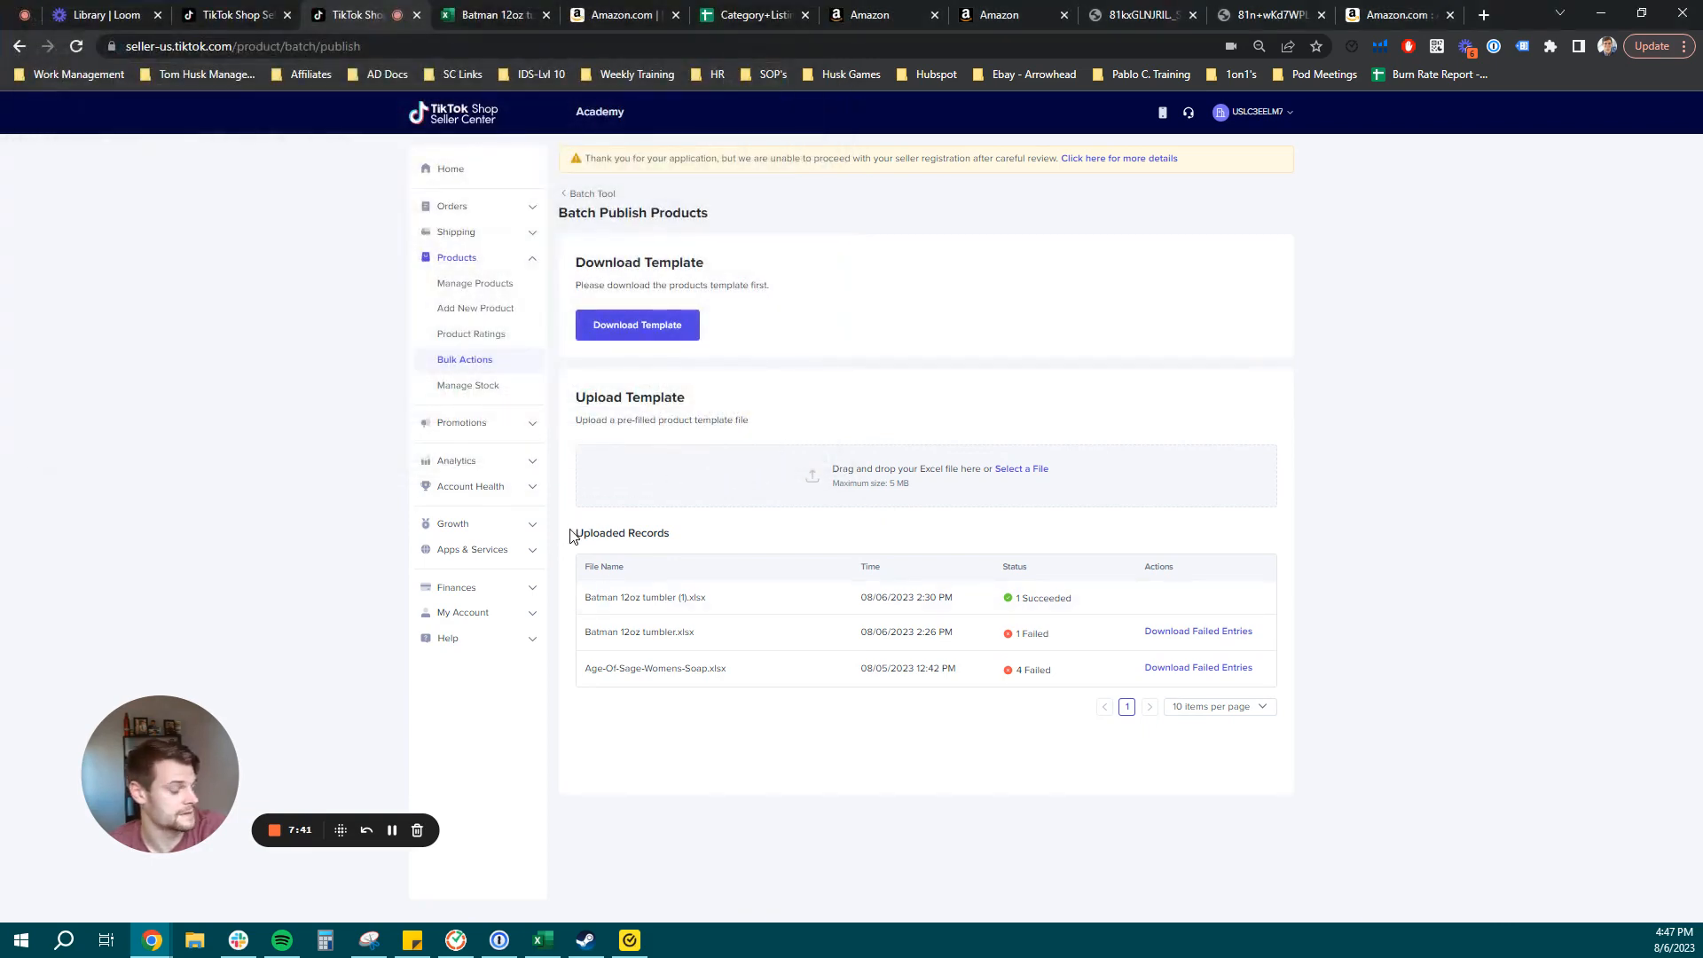
double_click(592, 533)
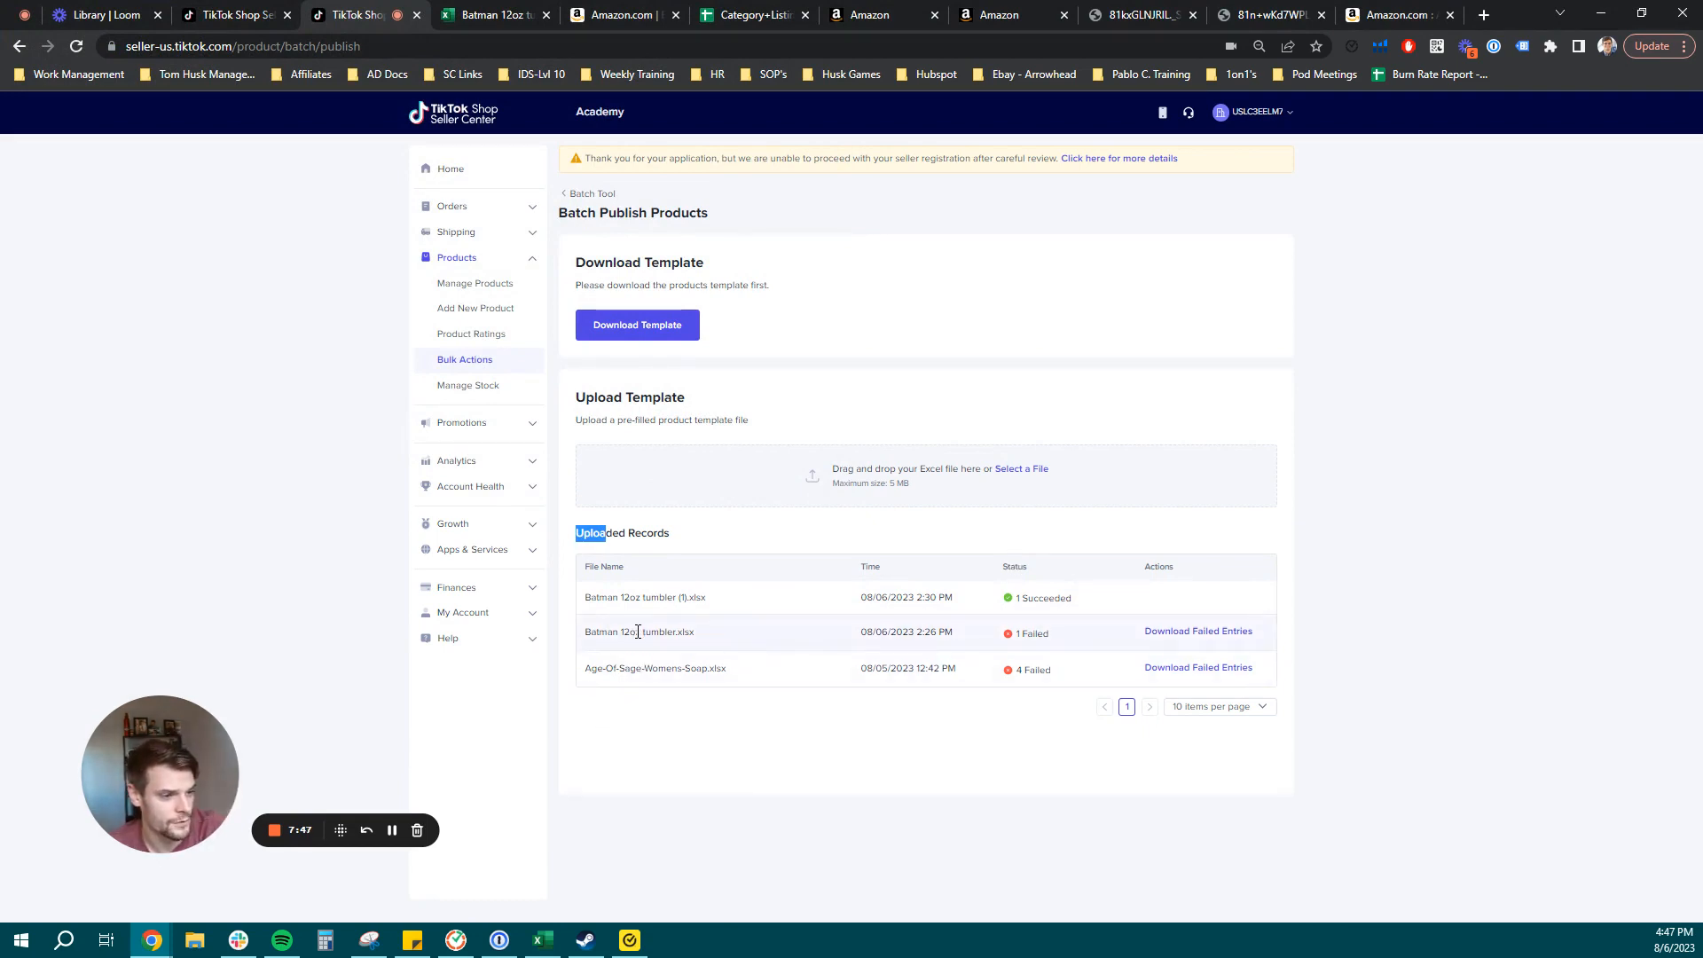
double_click(639, 631)
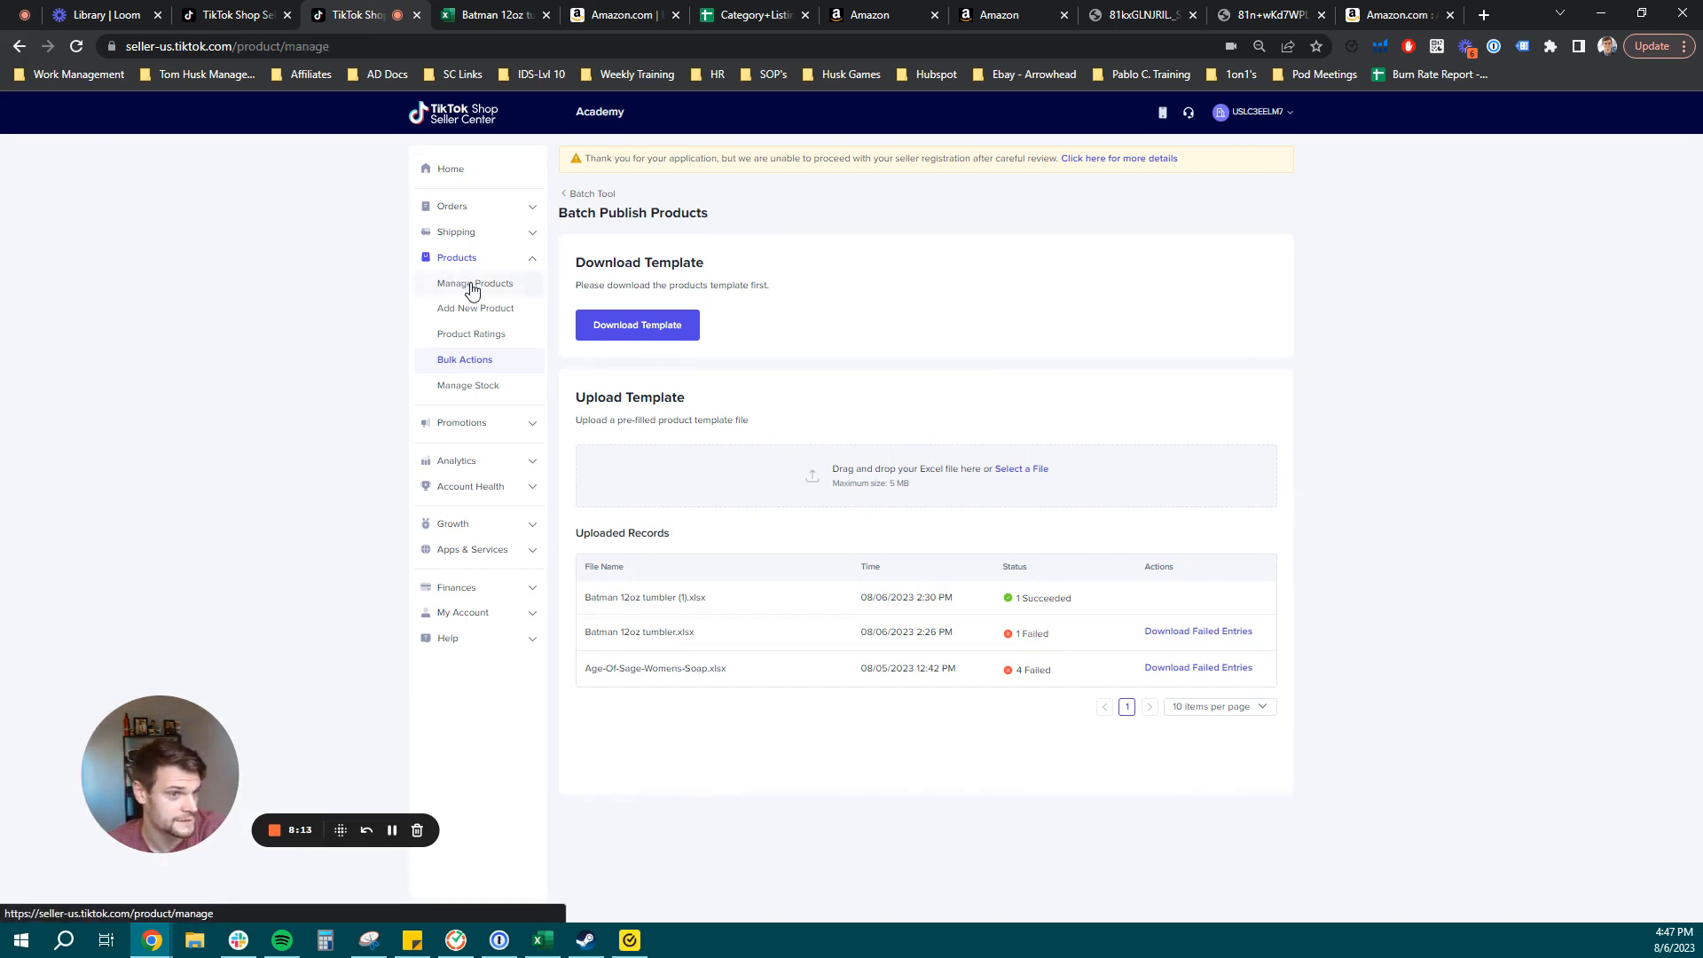
Open the Batman 12Oz listing for editing and check its Pattern and Material options.
click(475, 282)
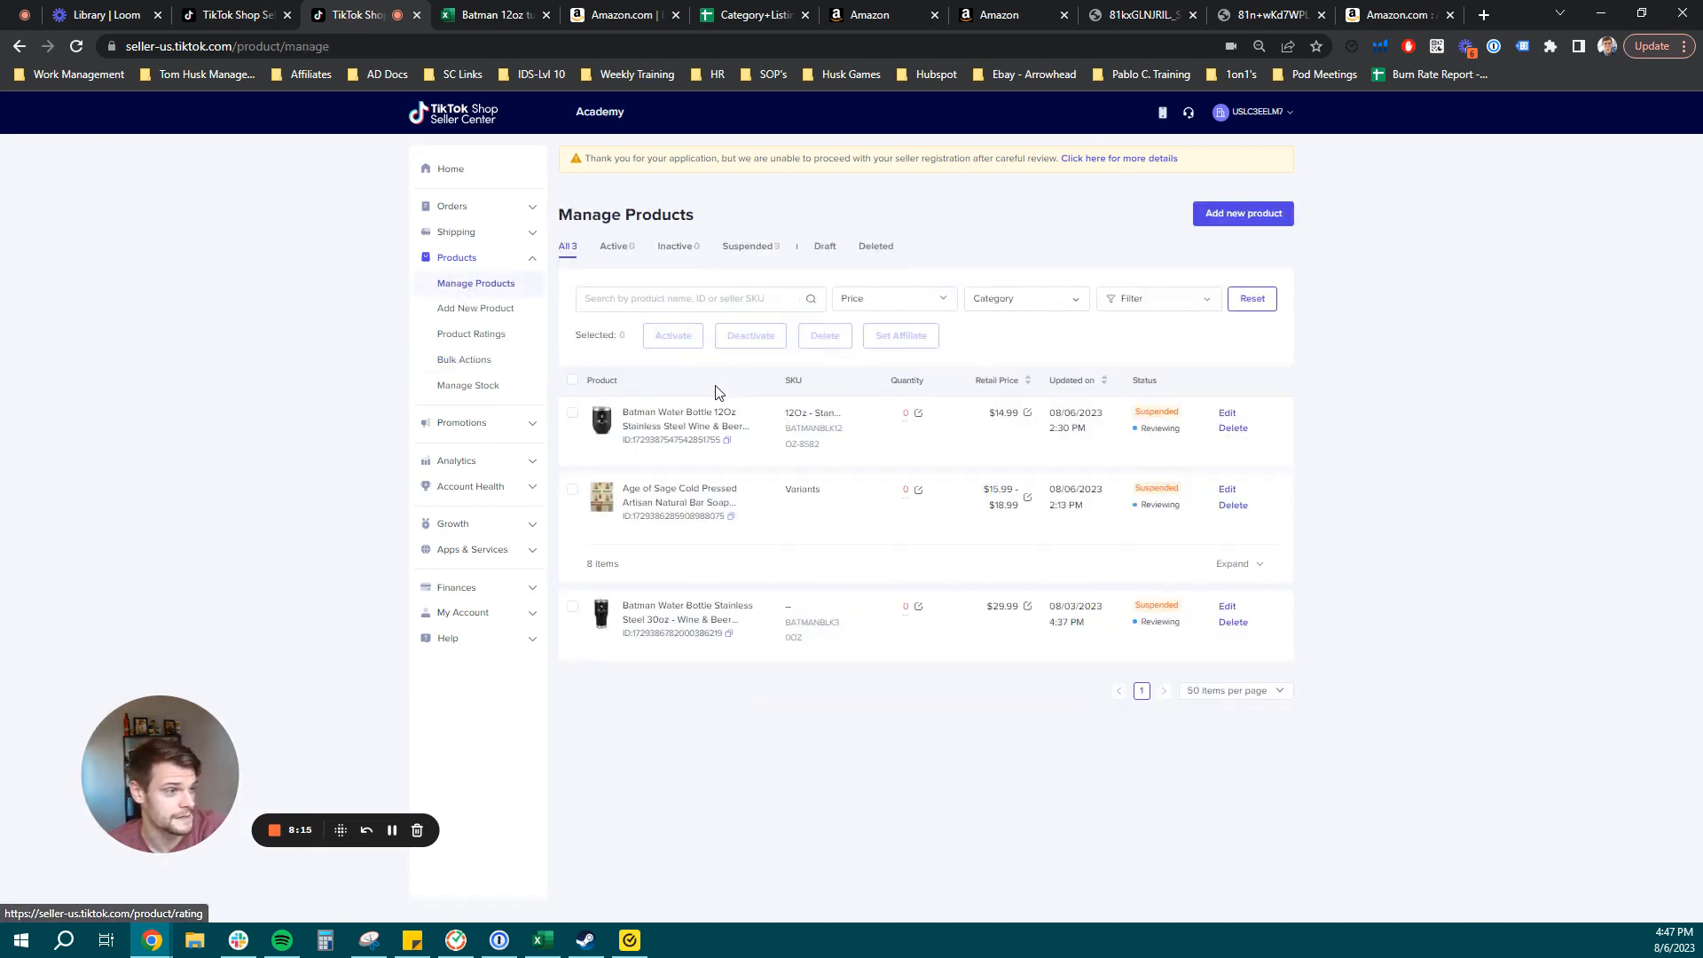
mouse_move(1226, 411)
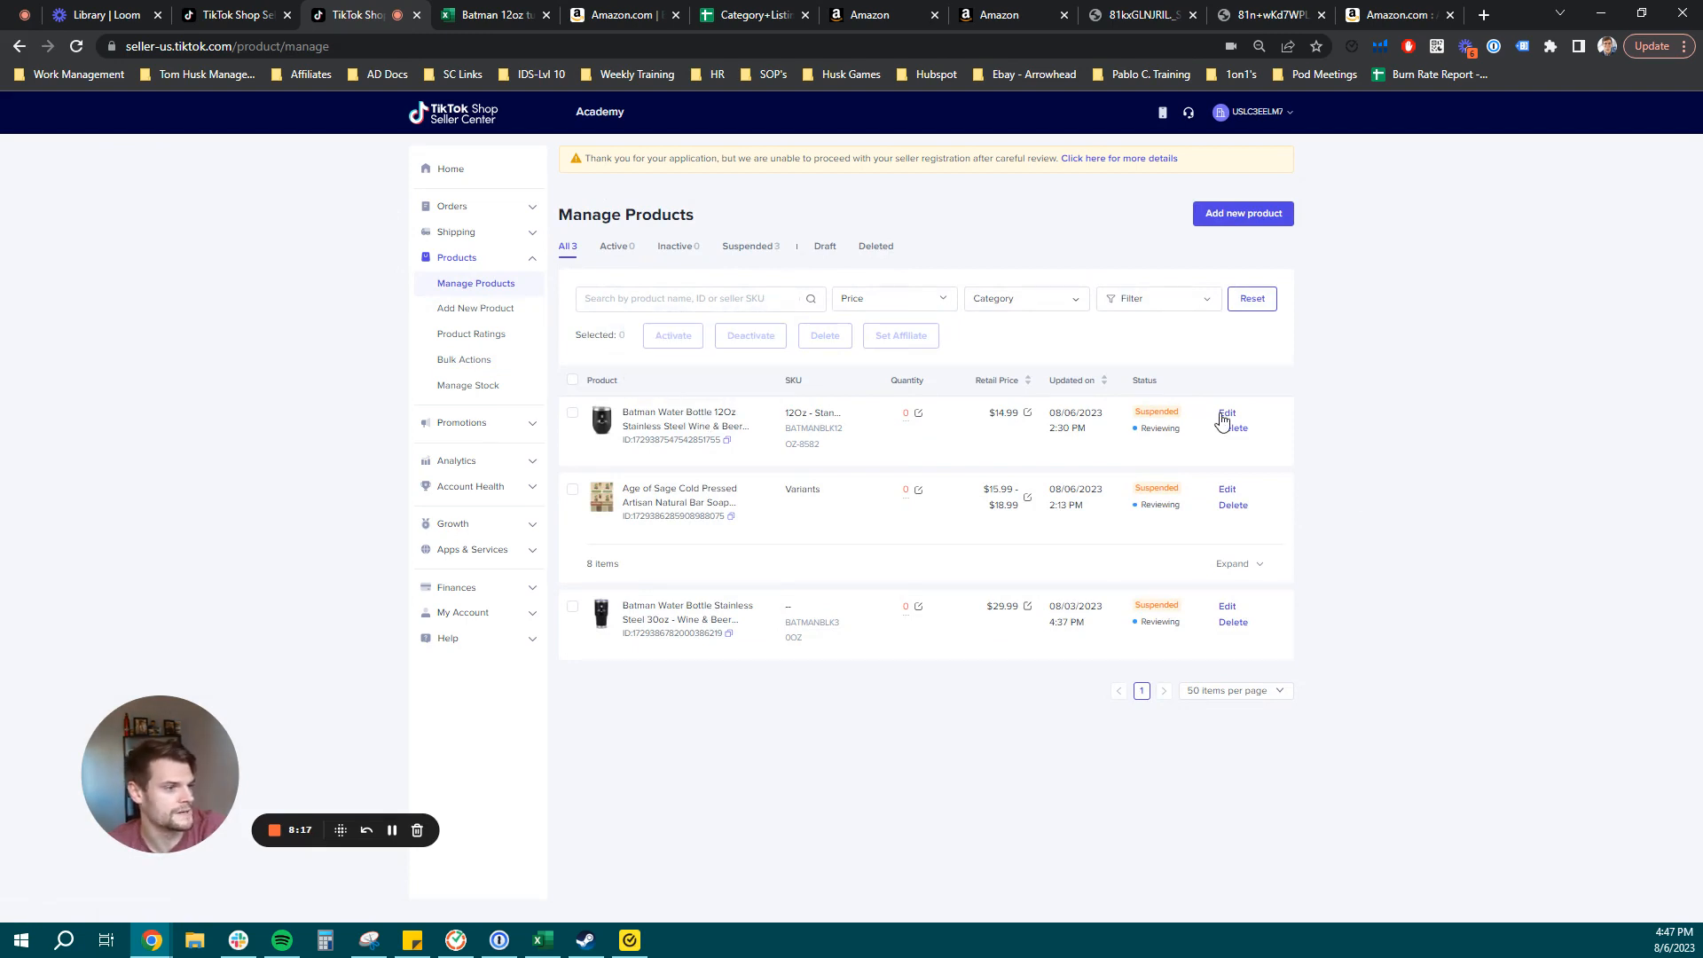
click(1226, 412)
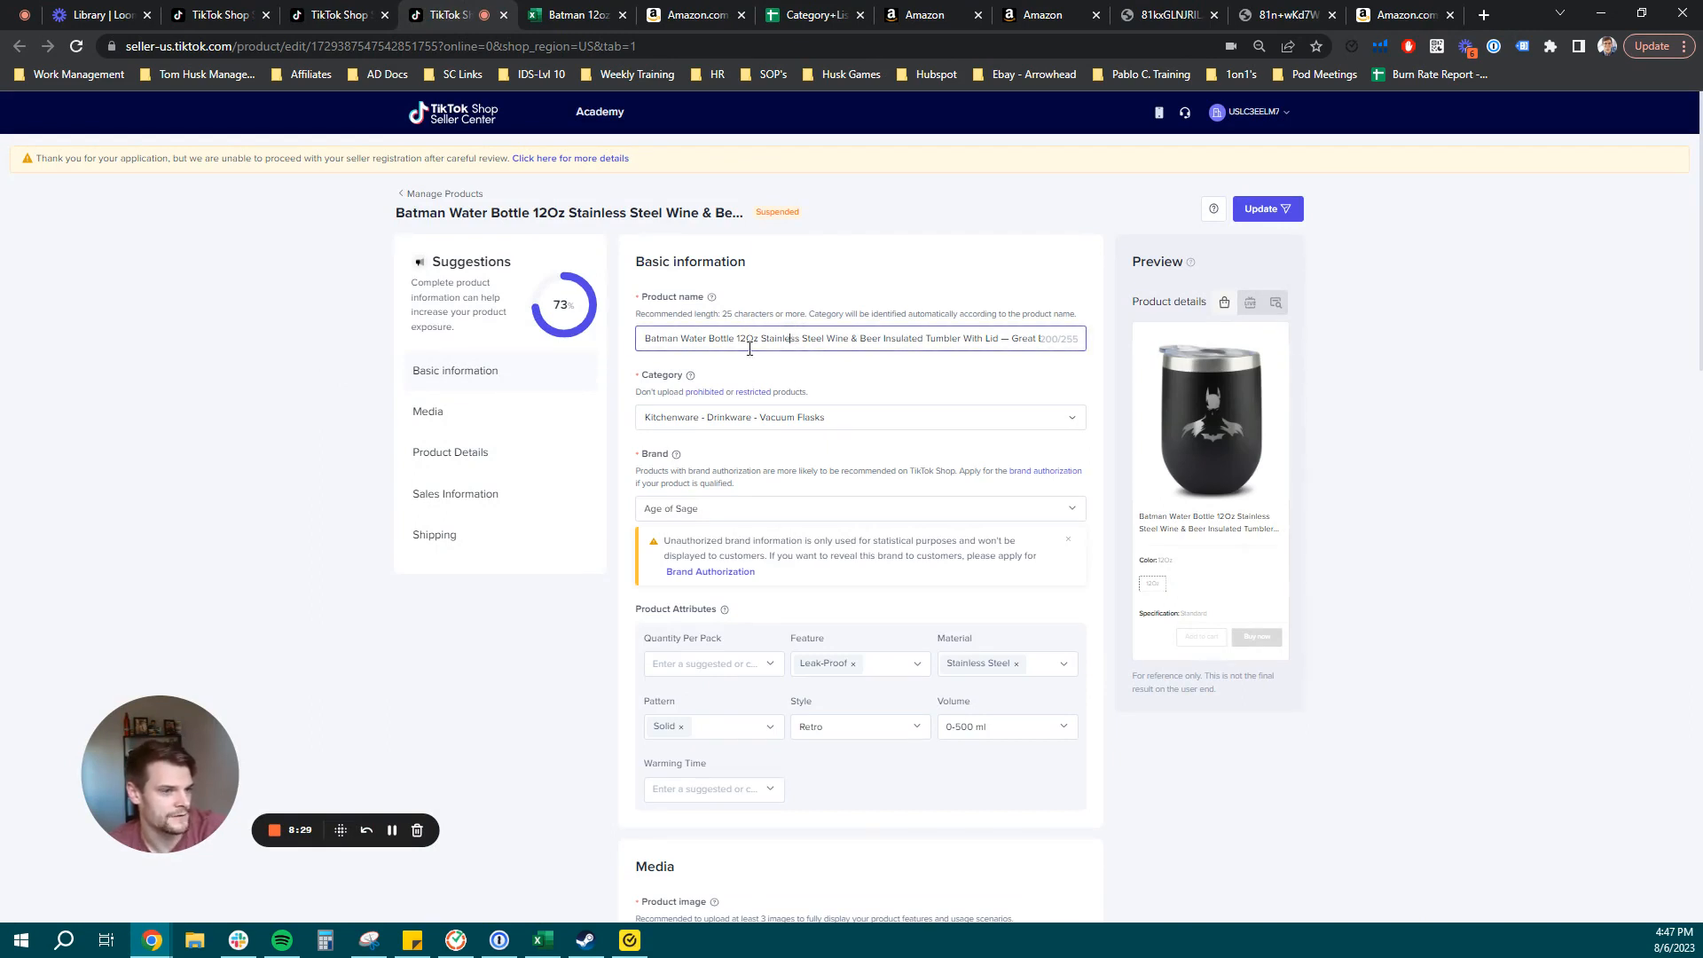
scroll(down, 3)
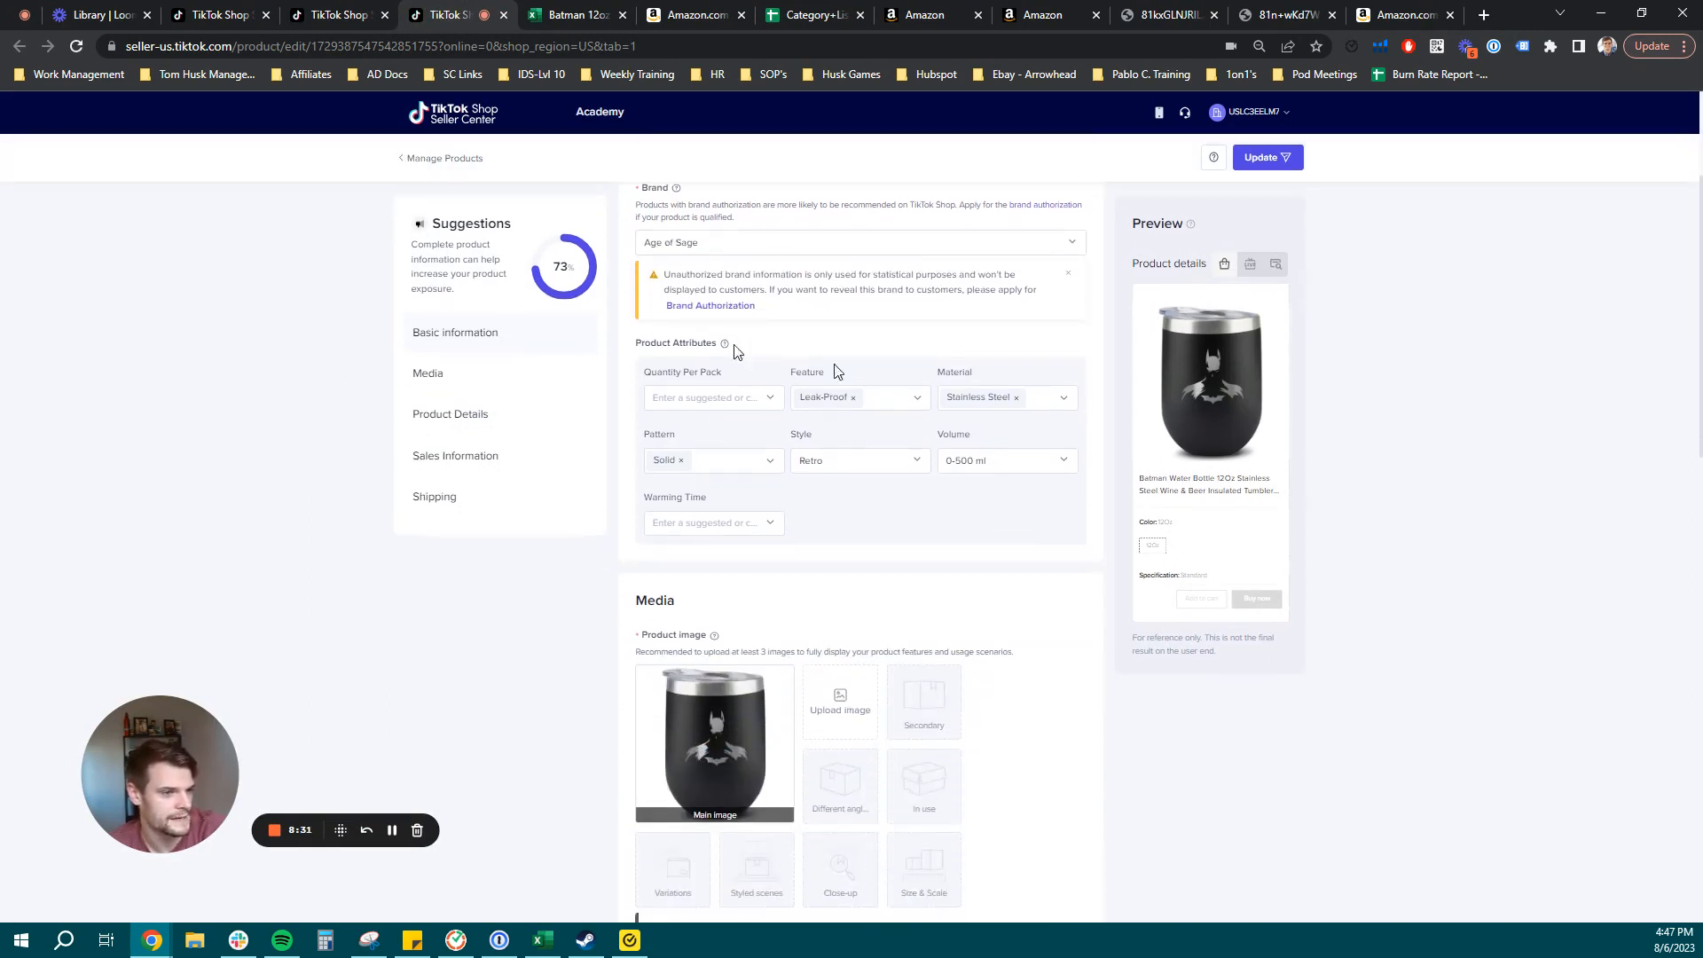
click(706, 459)
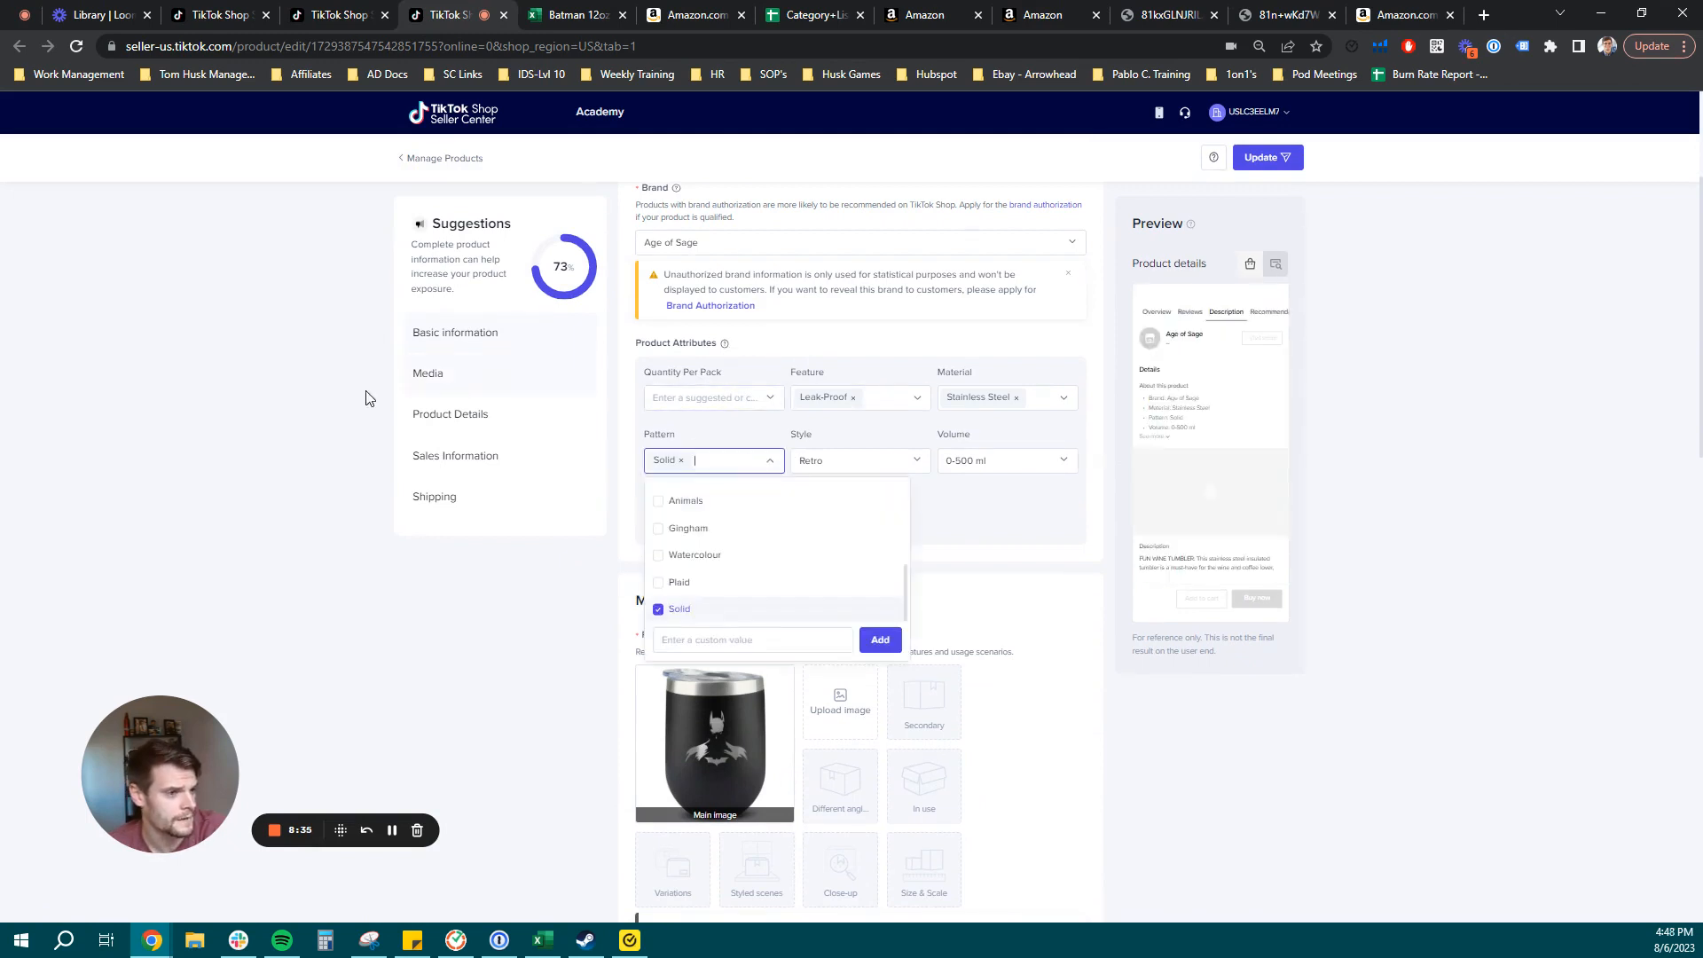
scroll(down, 3)
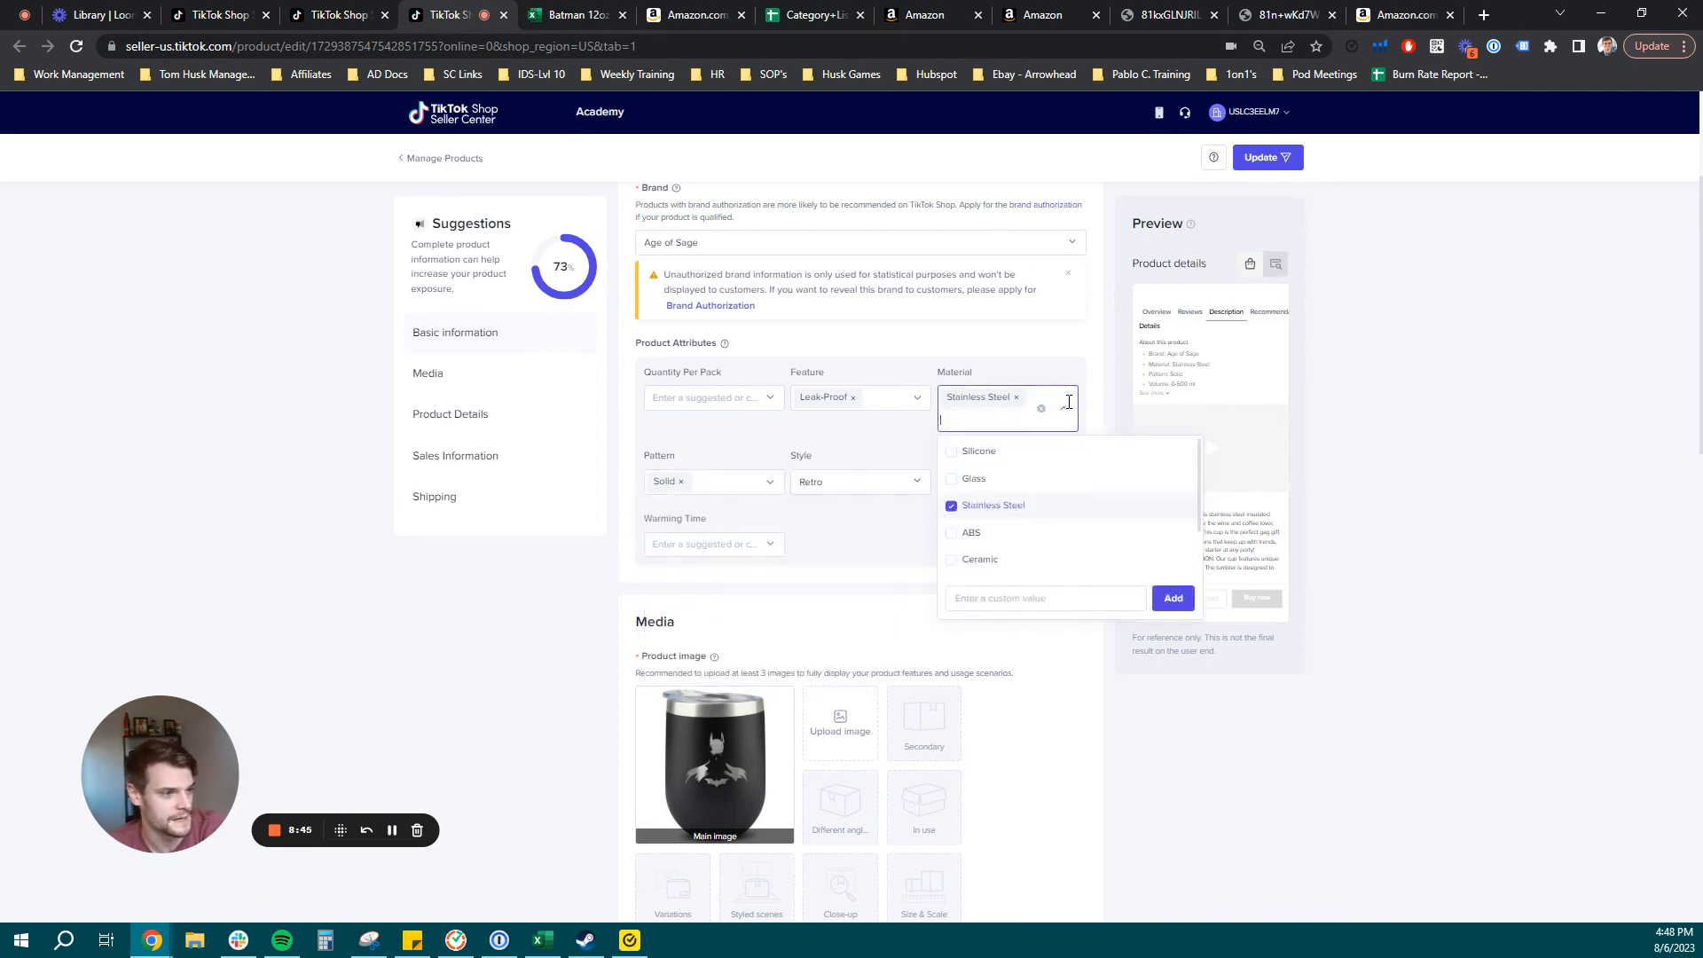
scroll(down, 3)
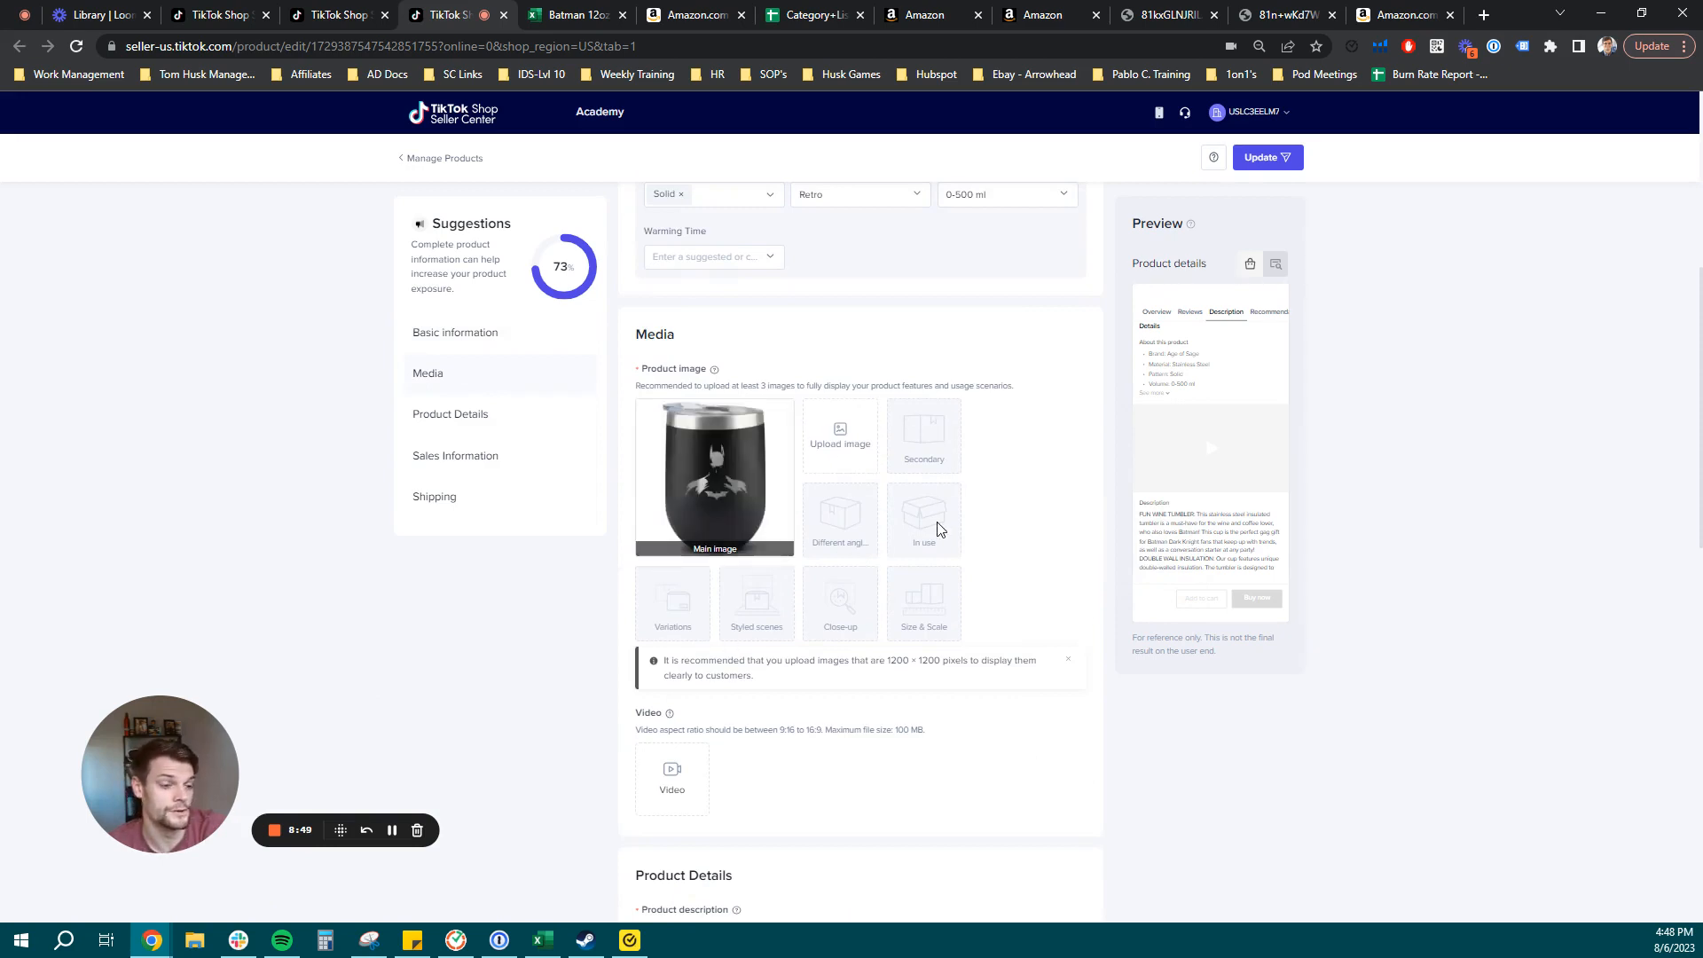
Convert the tumbler's description text into a bulleted list.
scroll(down, 3)
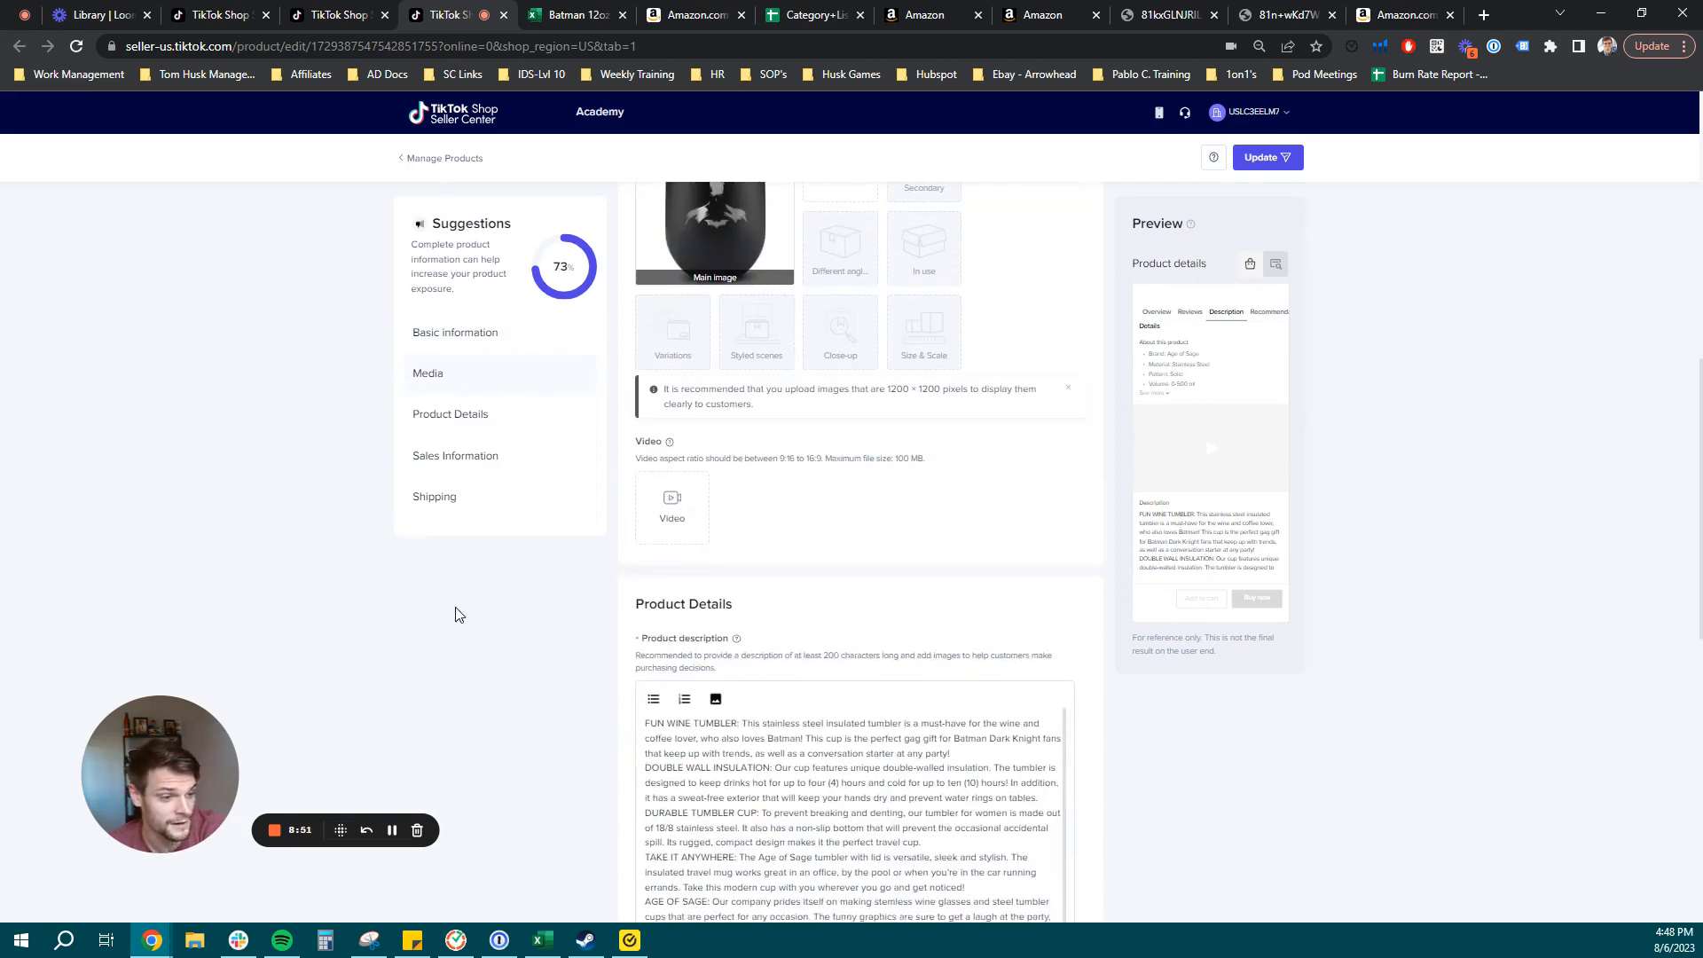
scroll(down, 3)
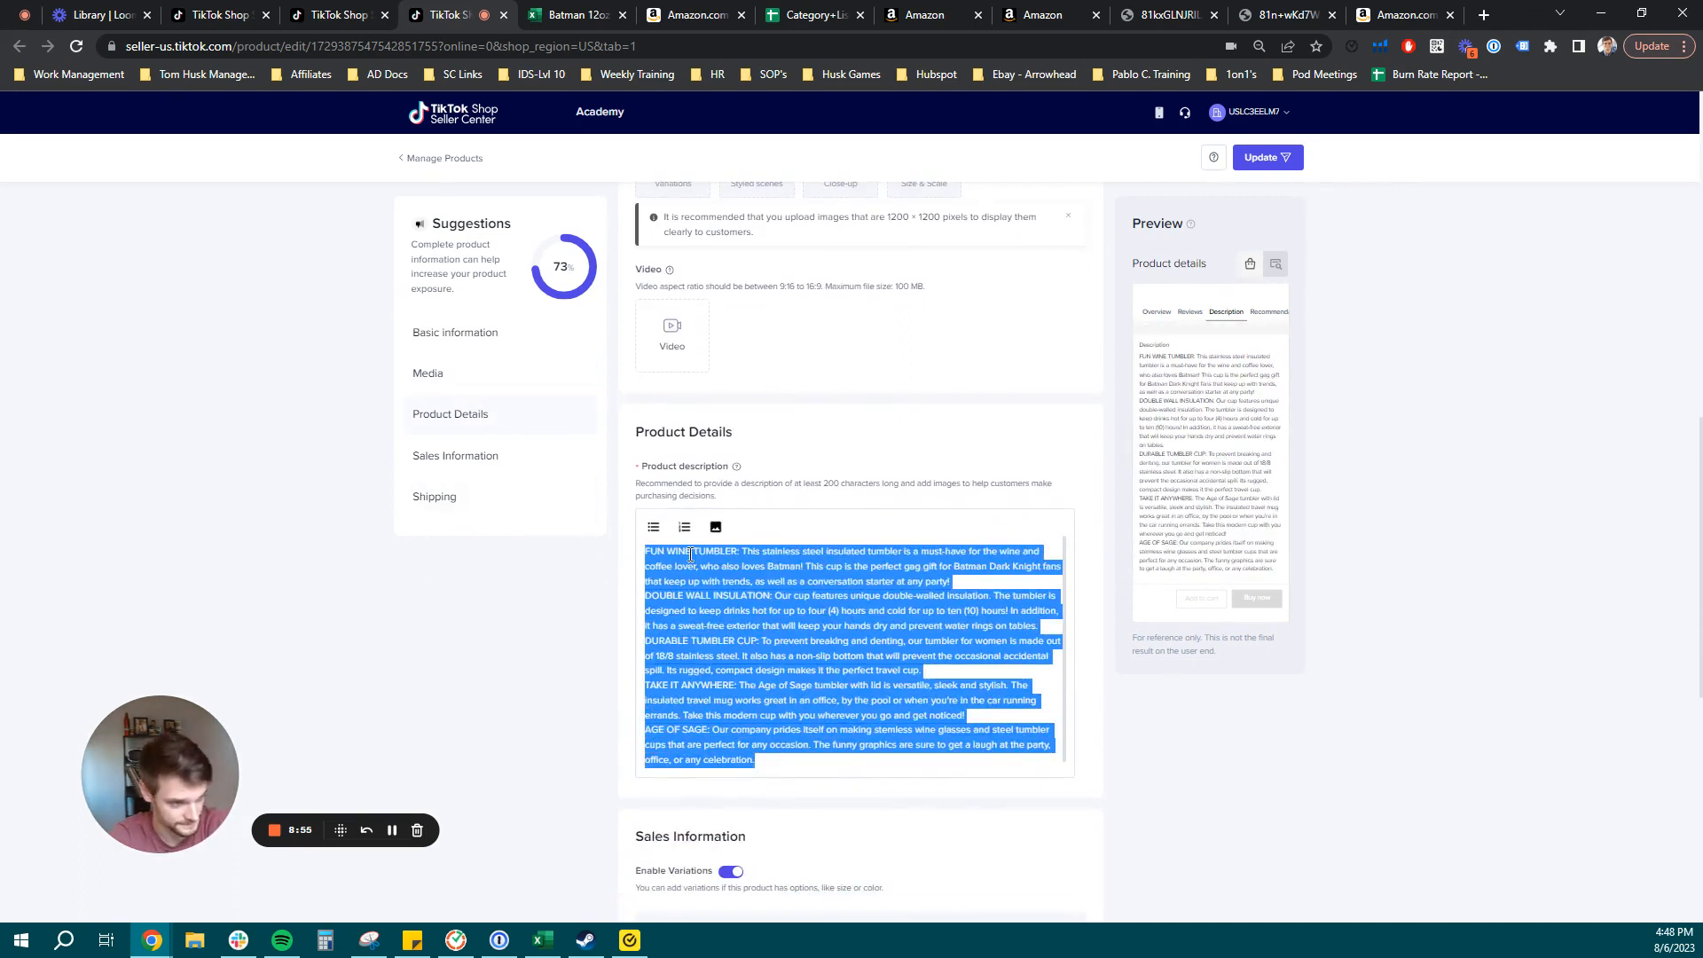
click(684, 527)
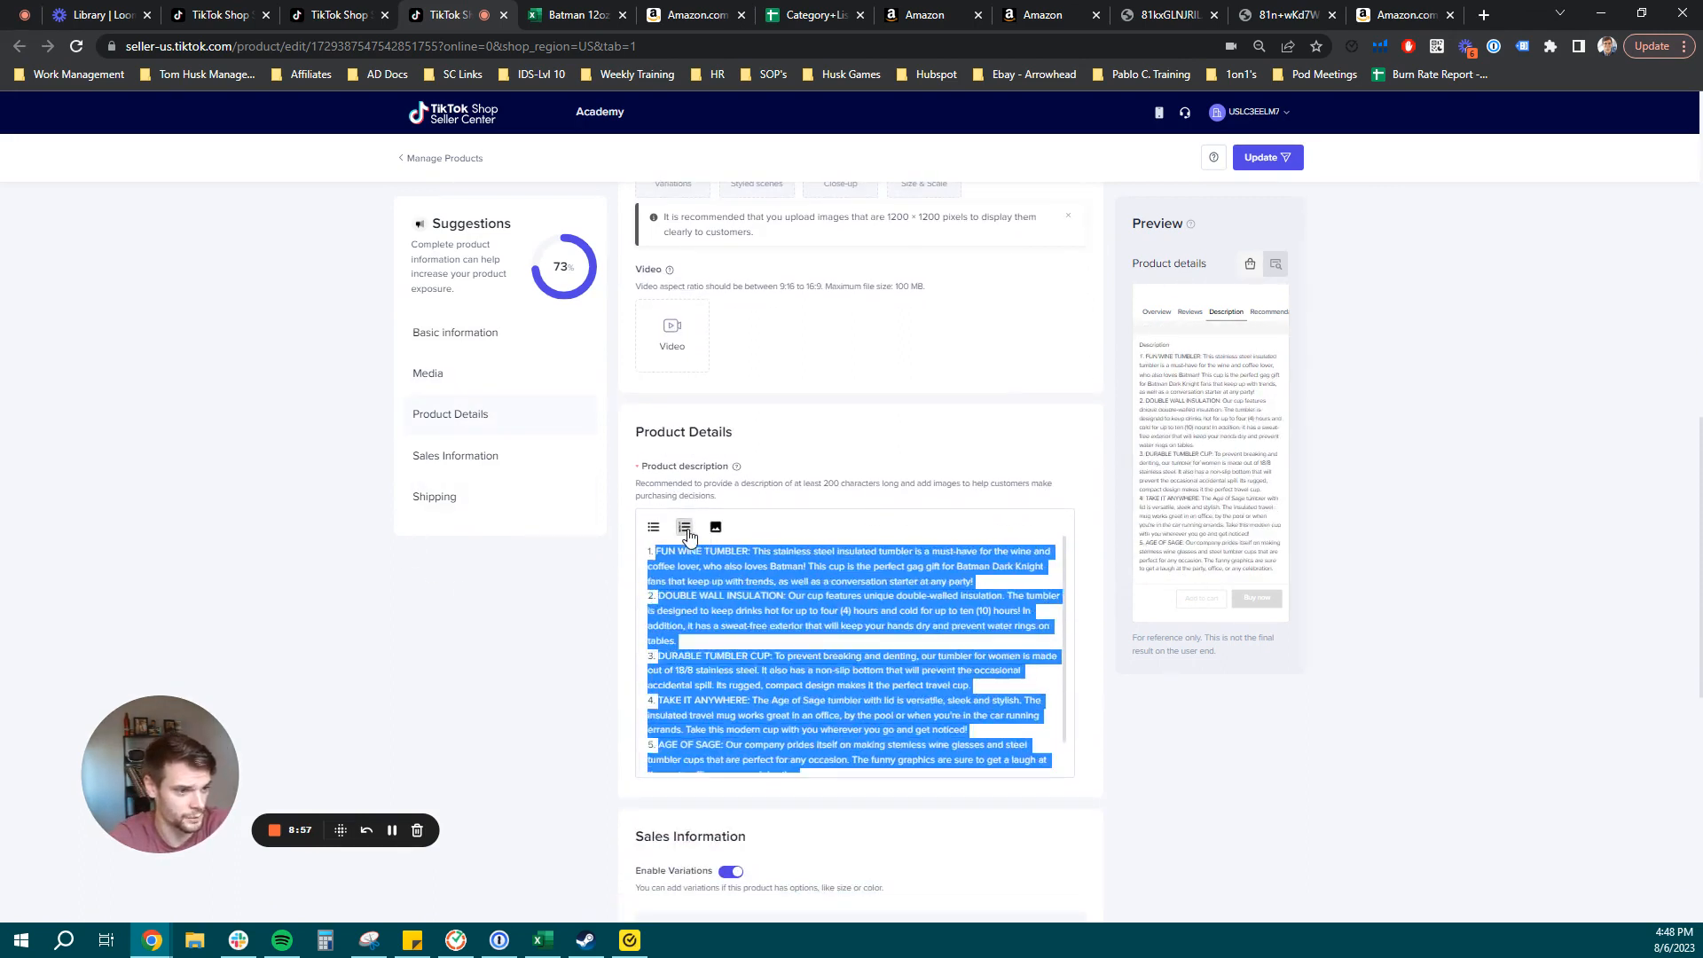
click(652, 528)
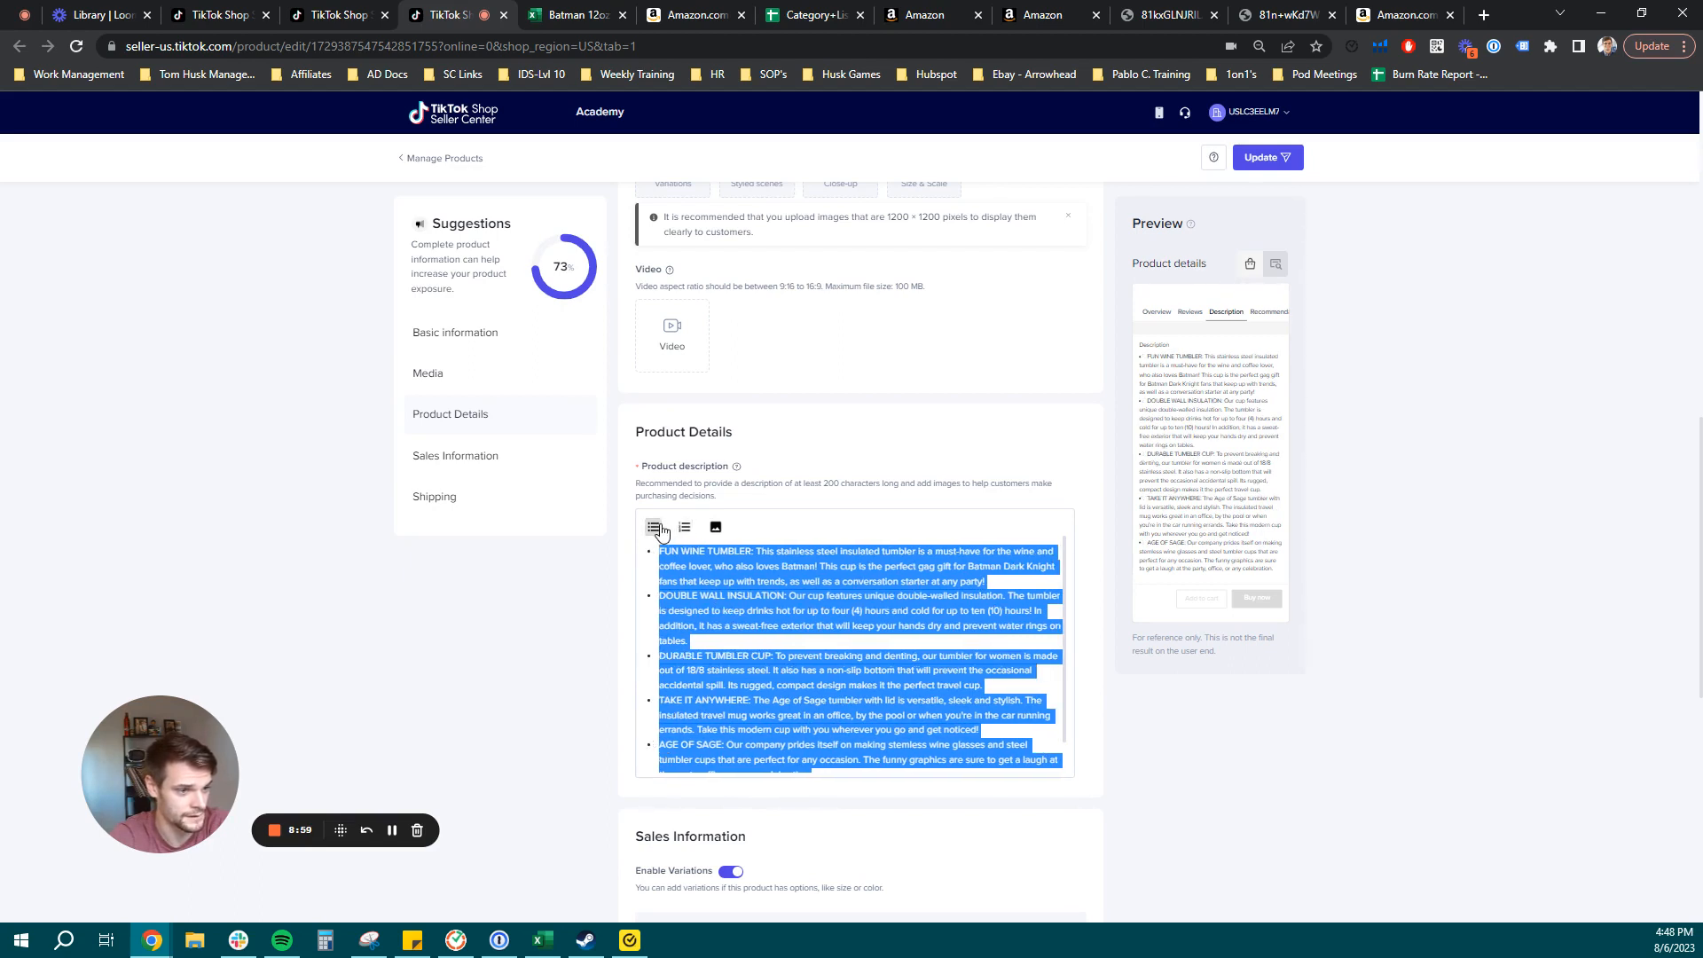
click(983, 581)
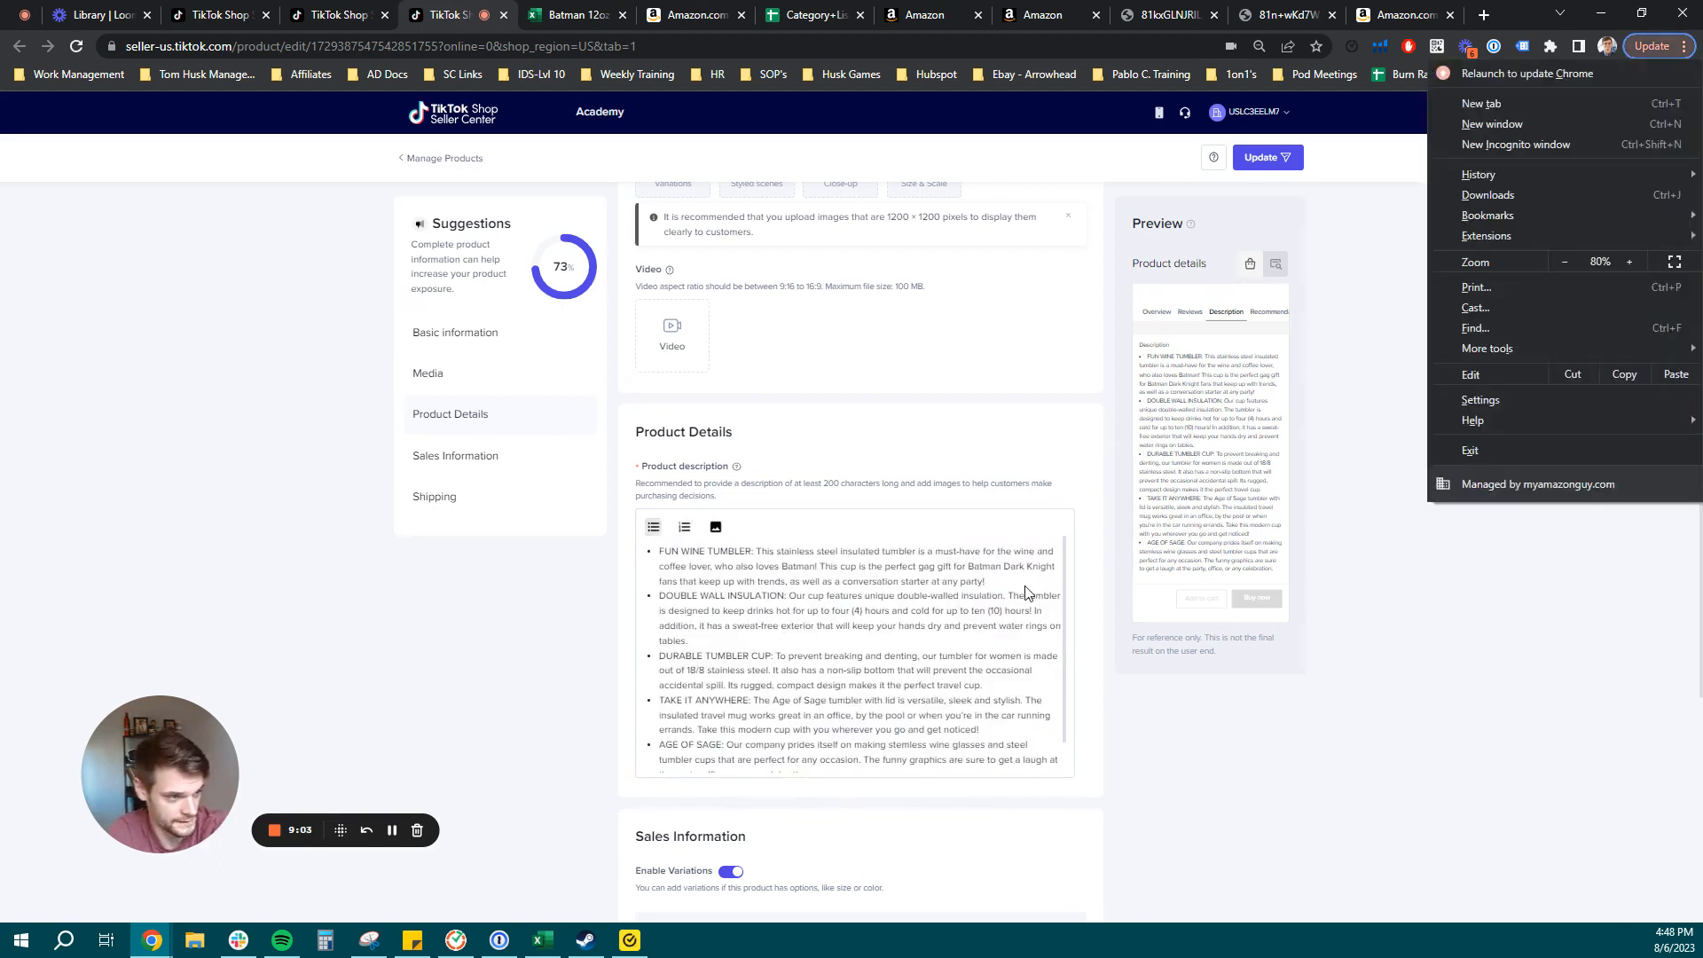
click(1021, 586)
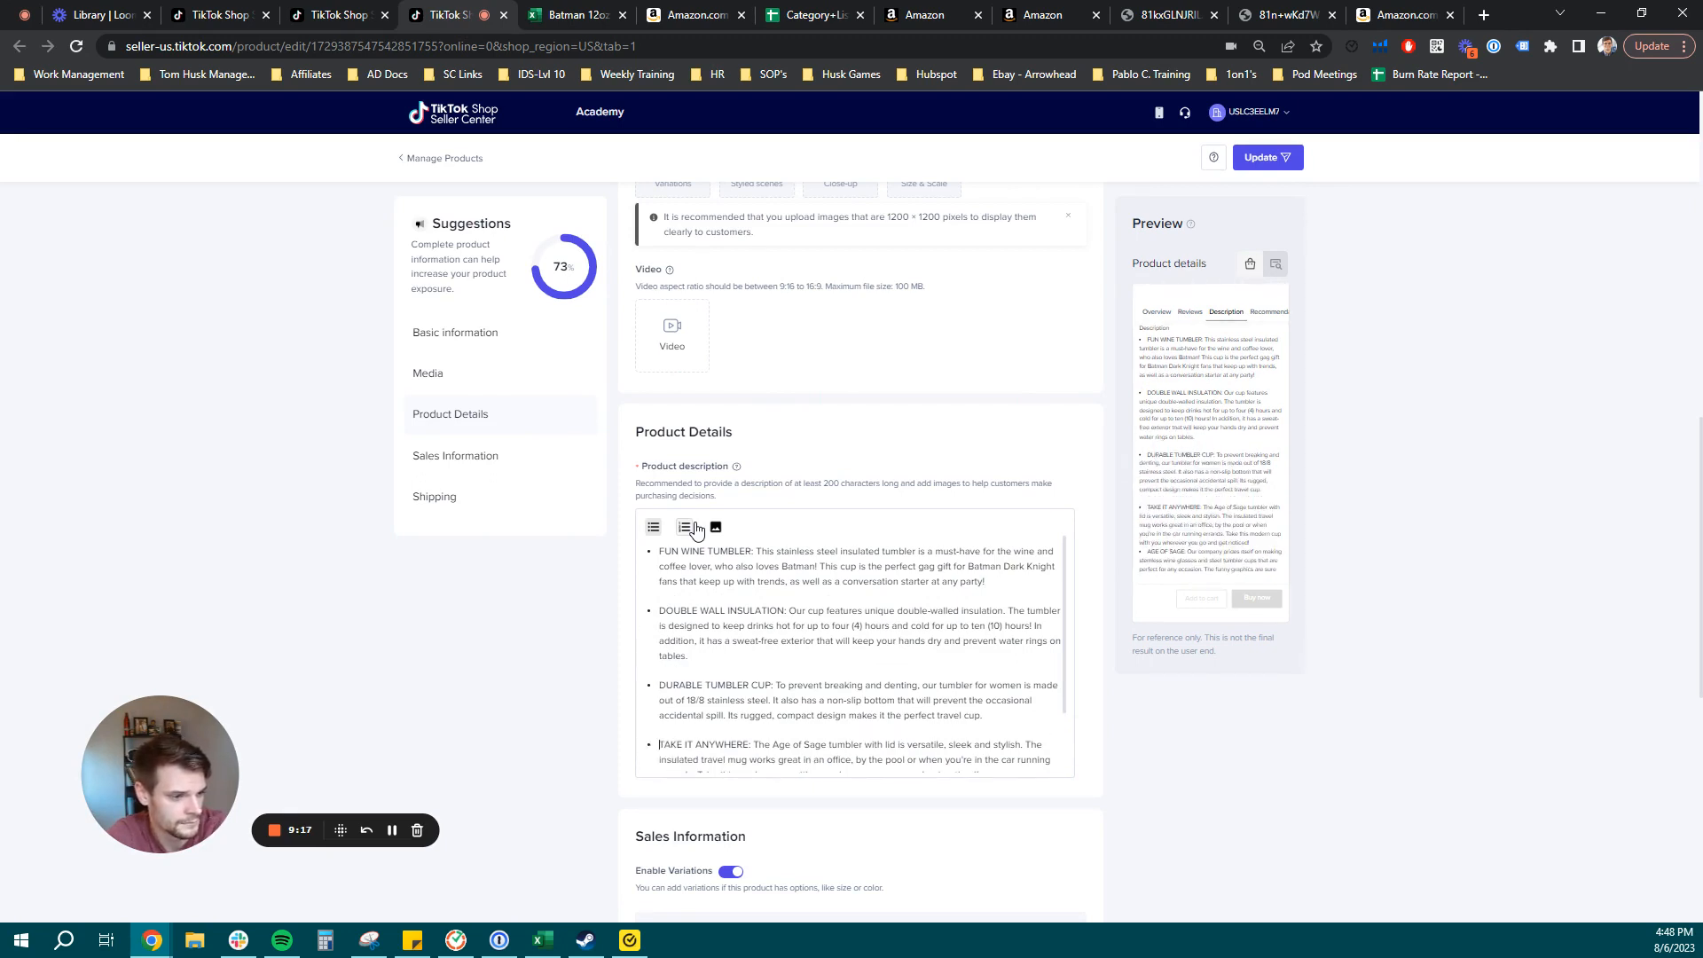
Insert a blank line between the description bullets for spacing.
scroll(down, 3)
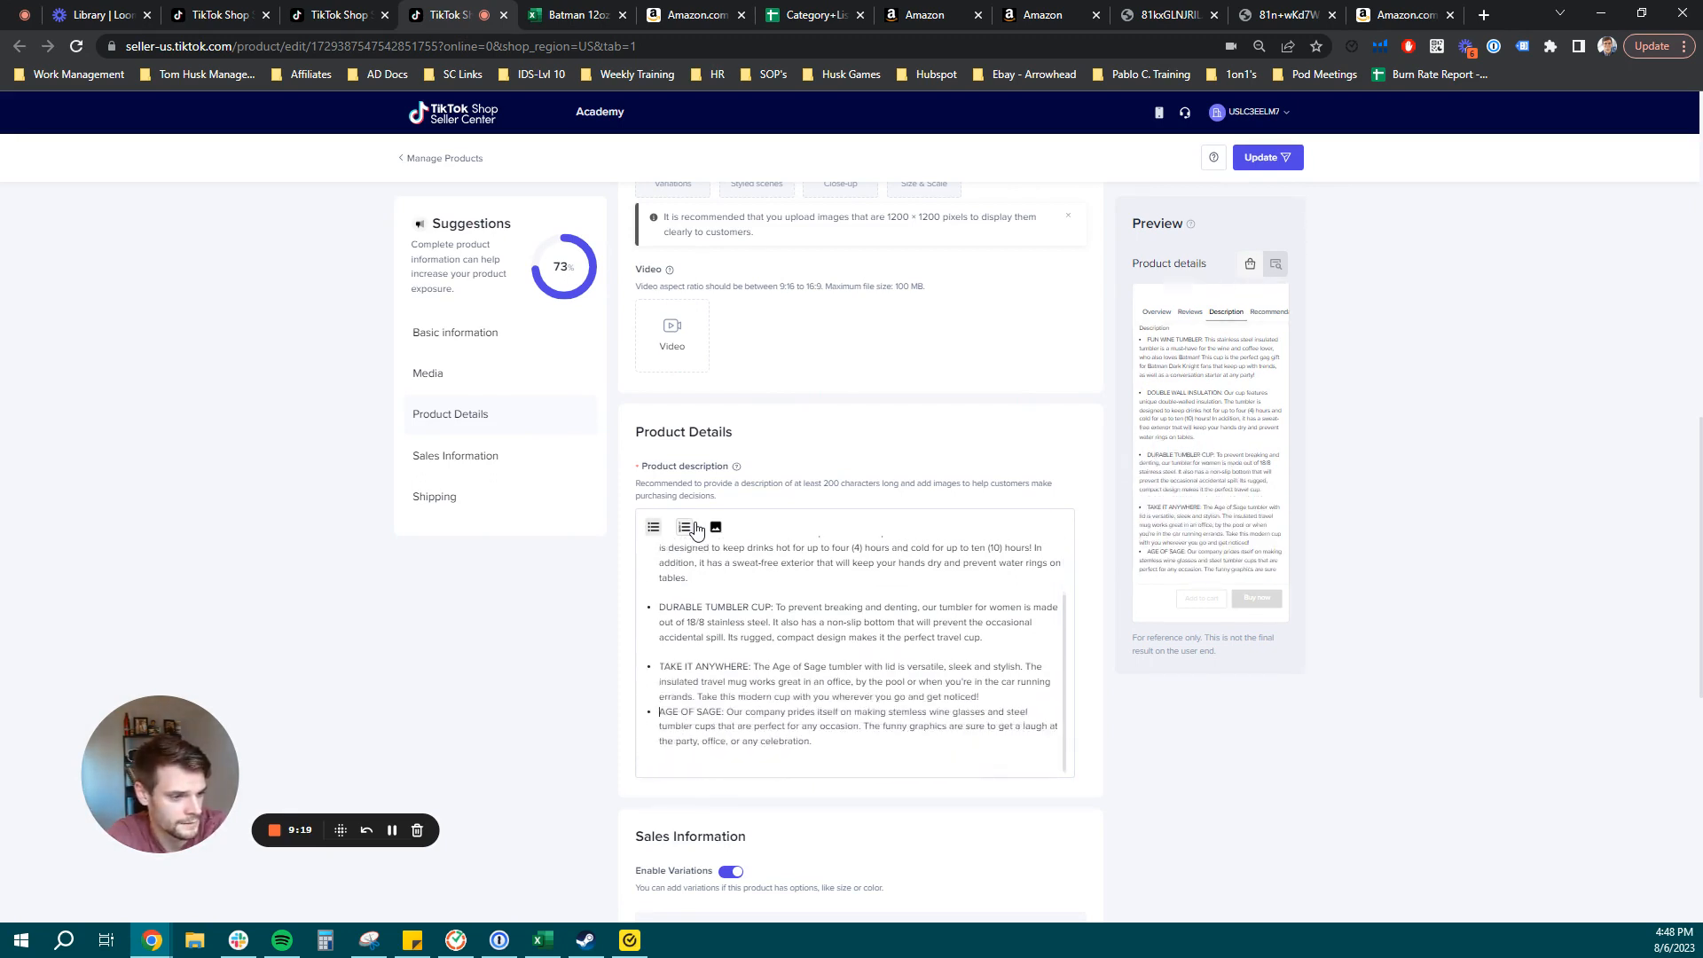
key(enter)
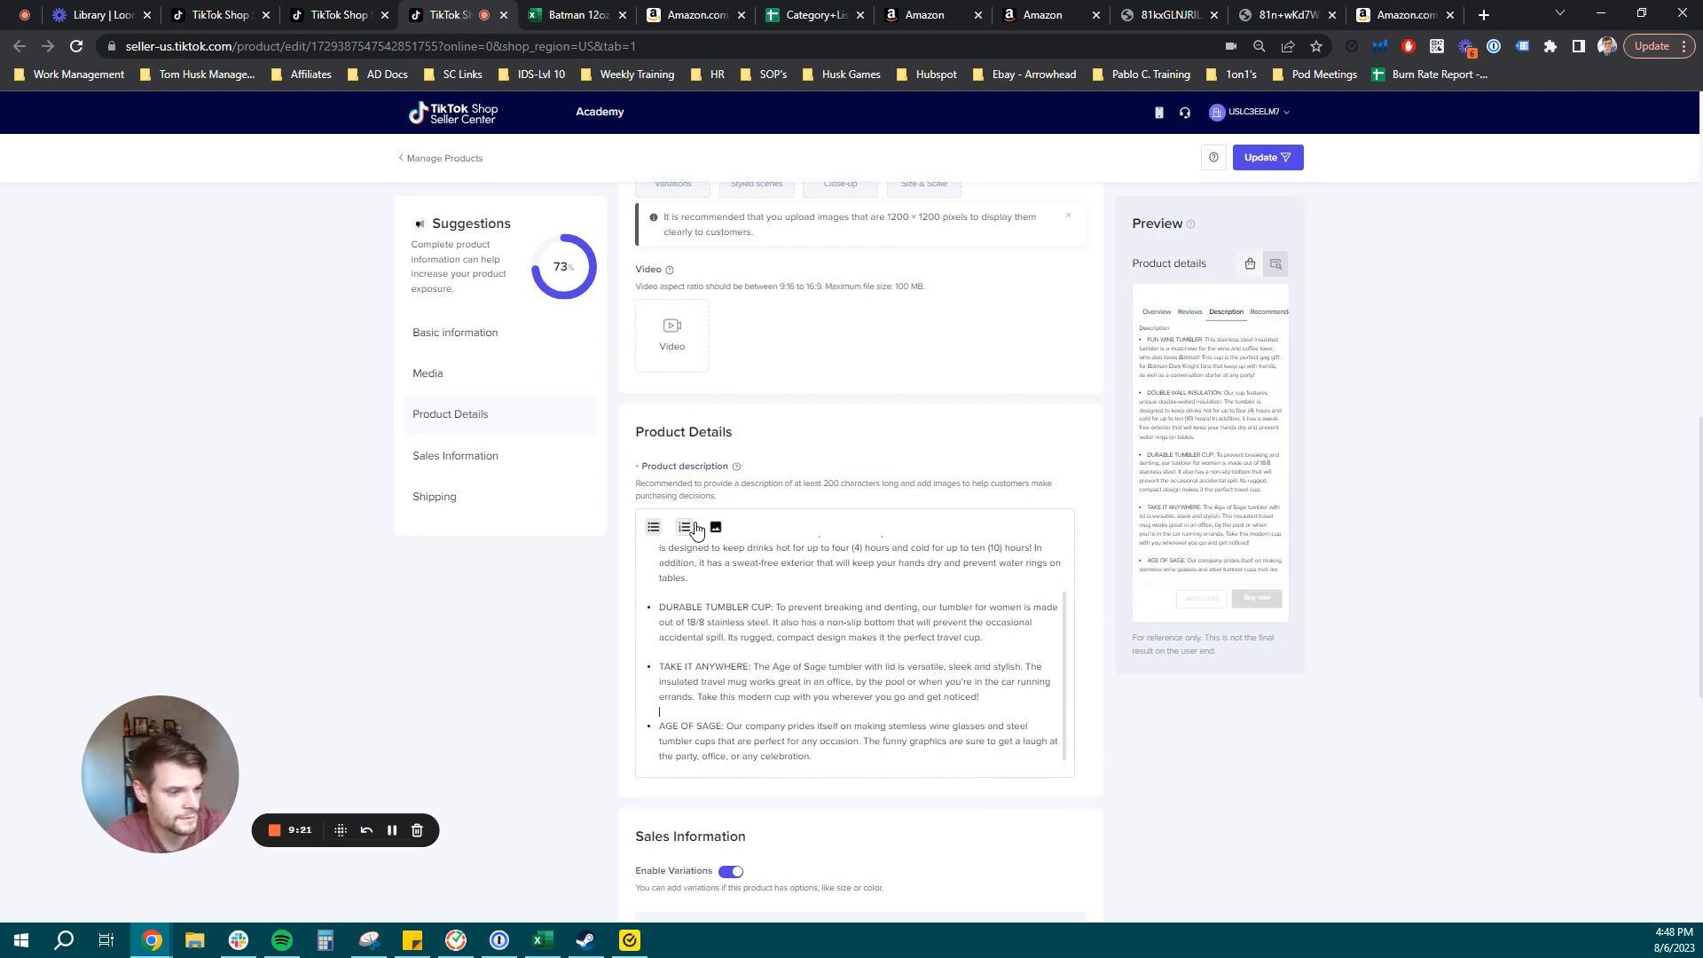
scroll(down, 3)
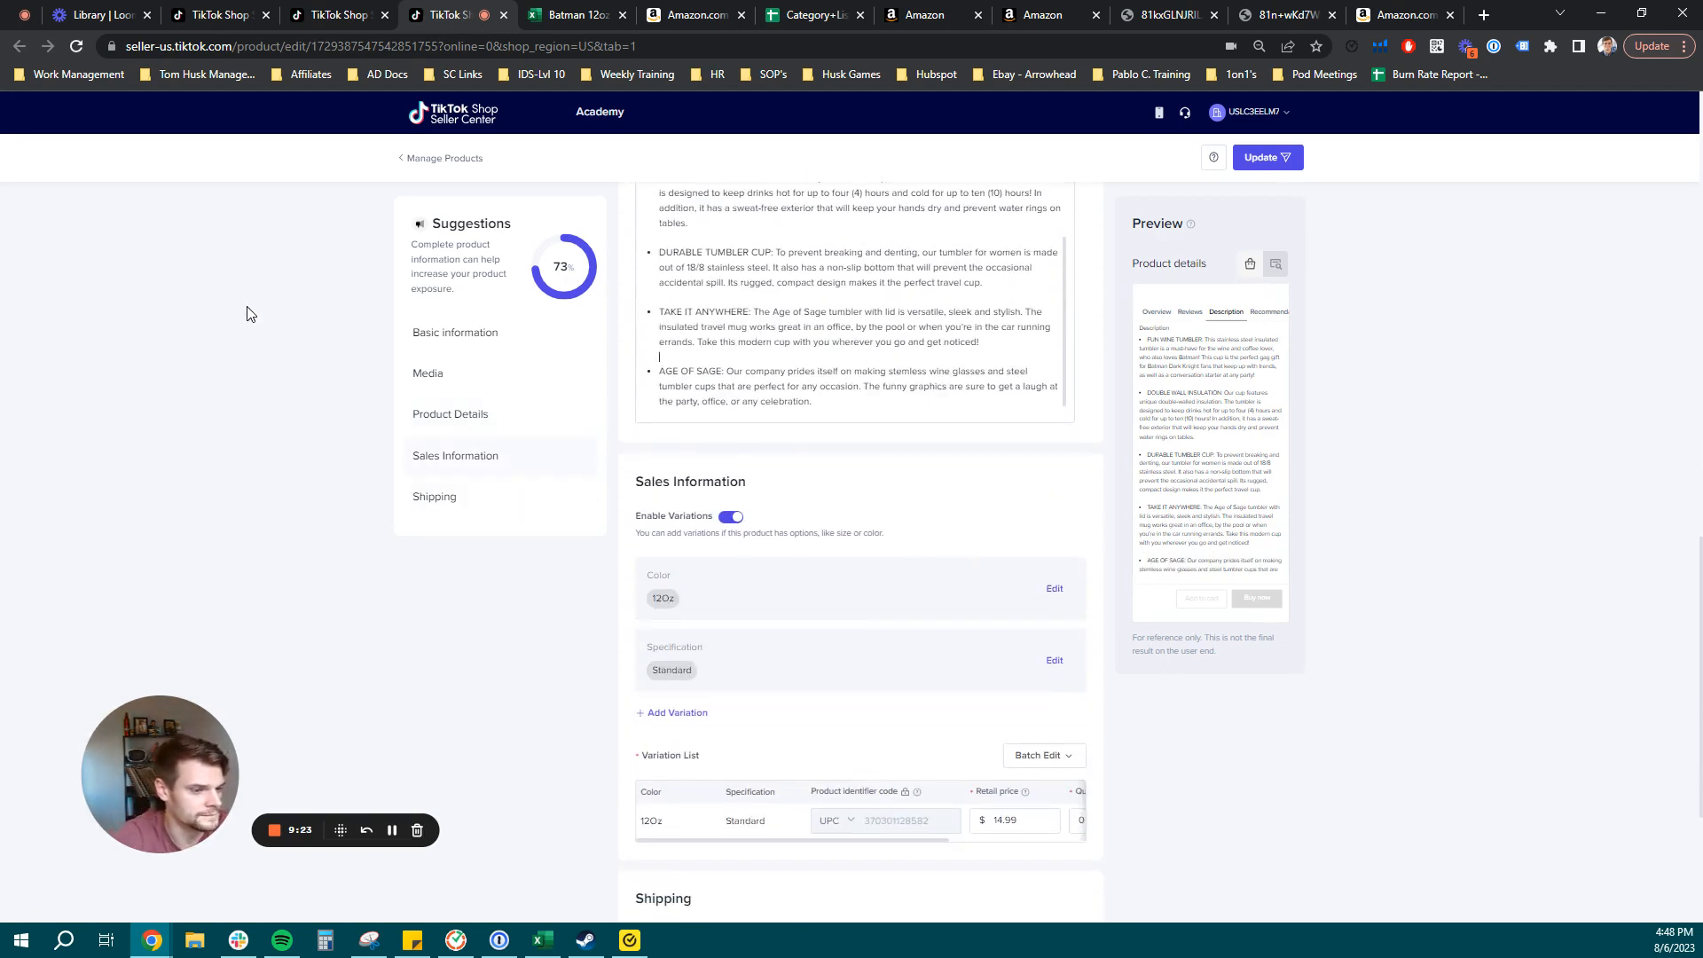
mouse_move(647, 516)
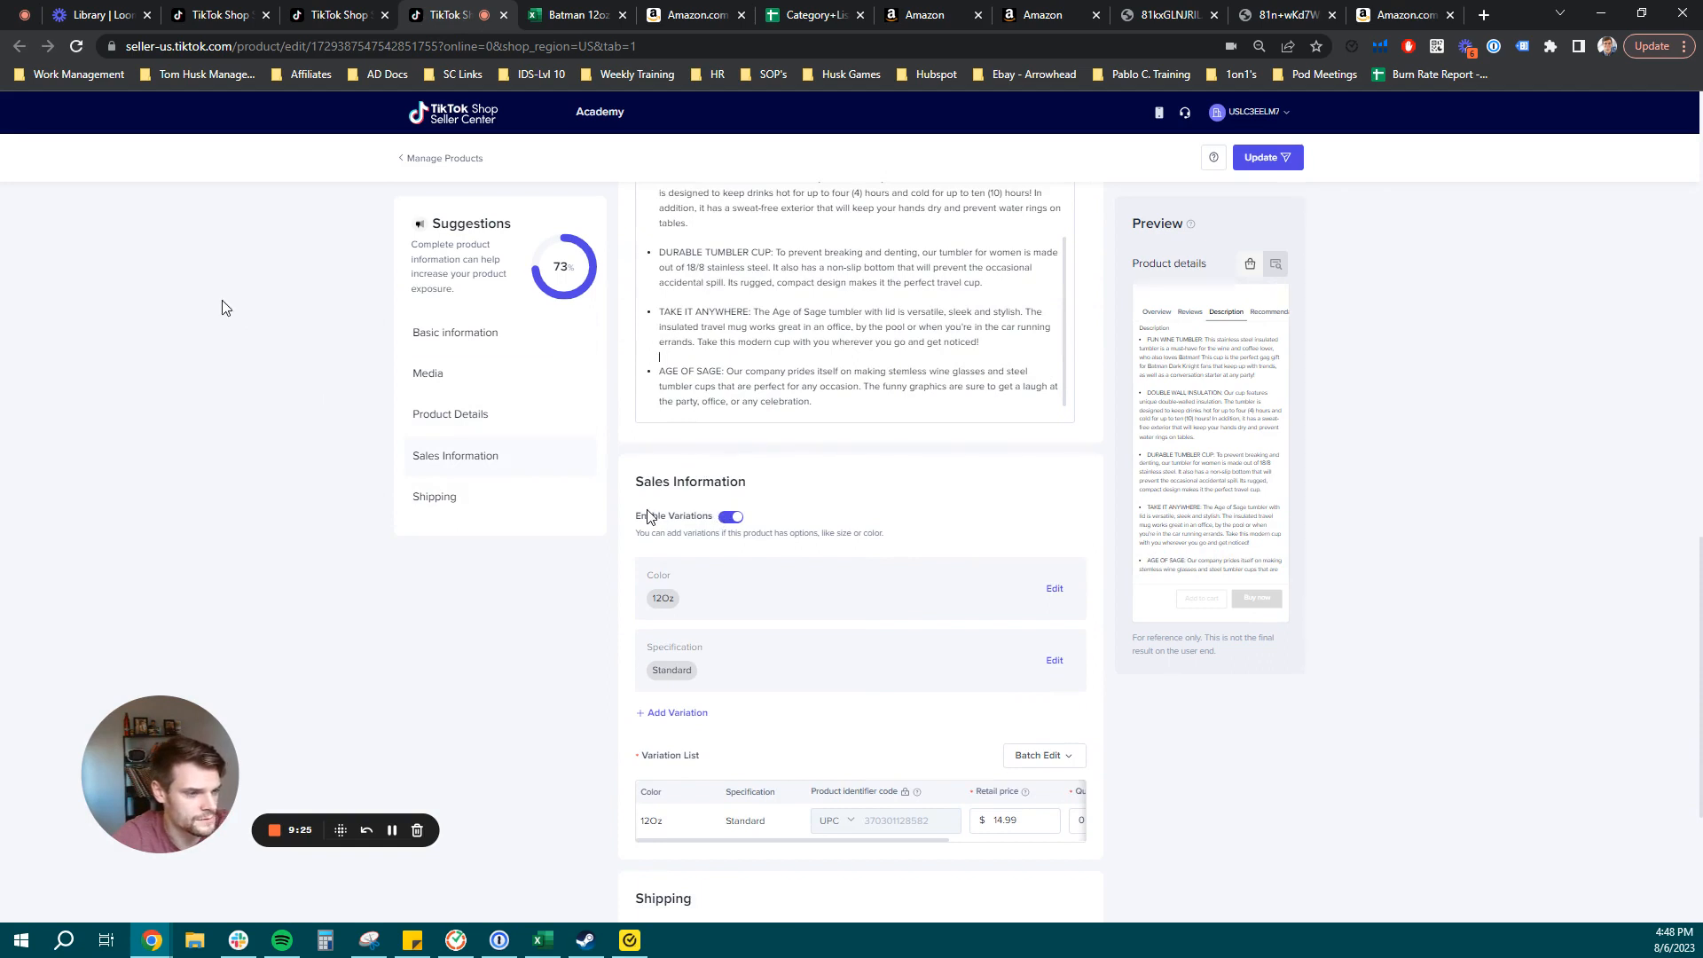
scroll(down, 3)
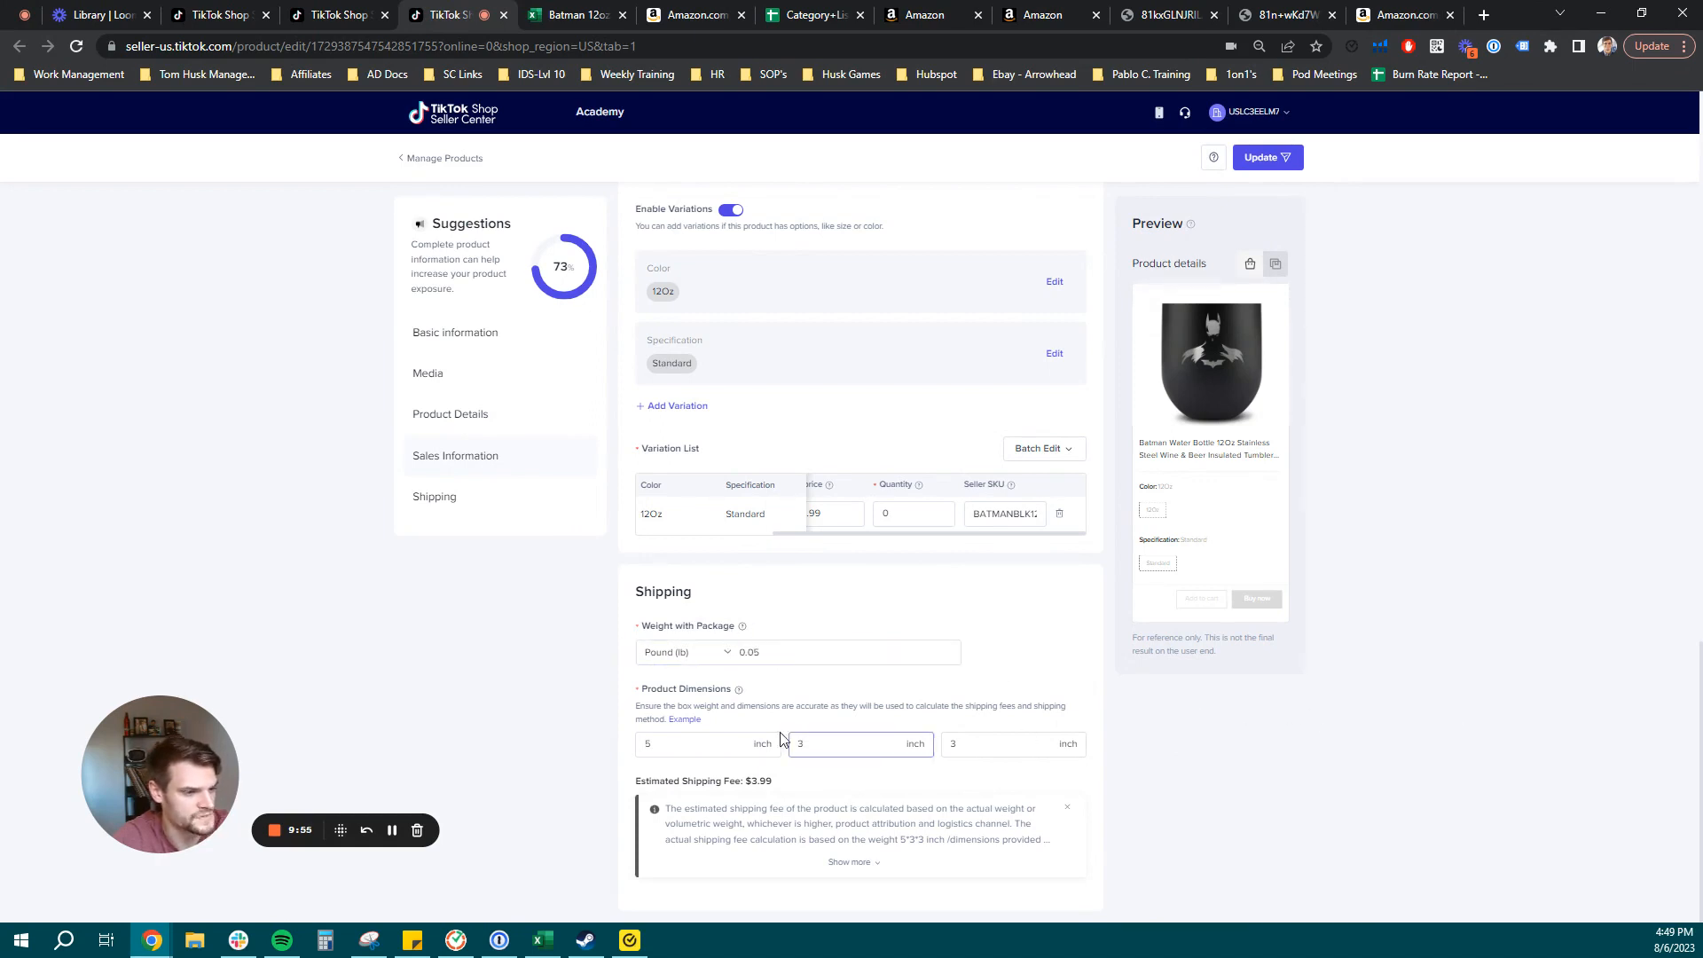
click(706, 744)
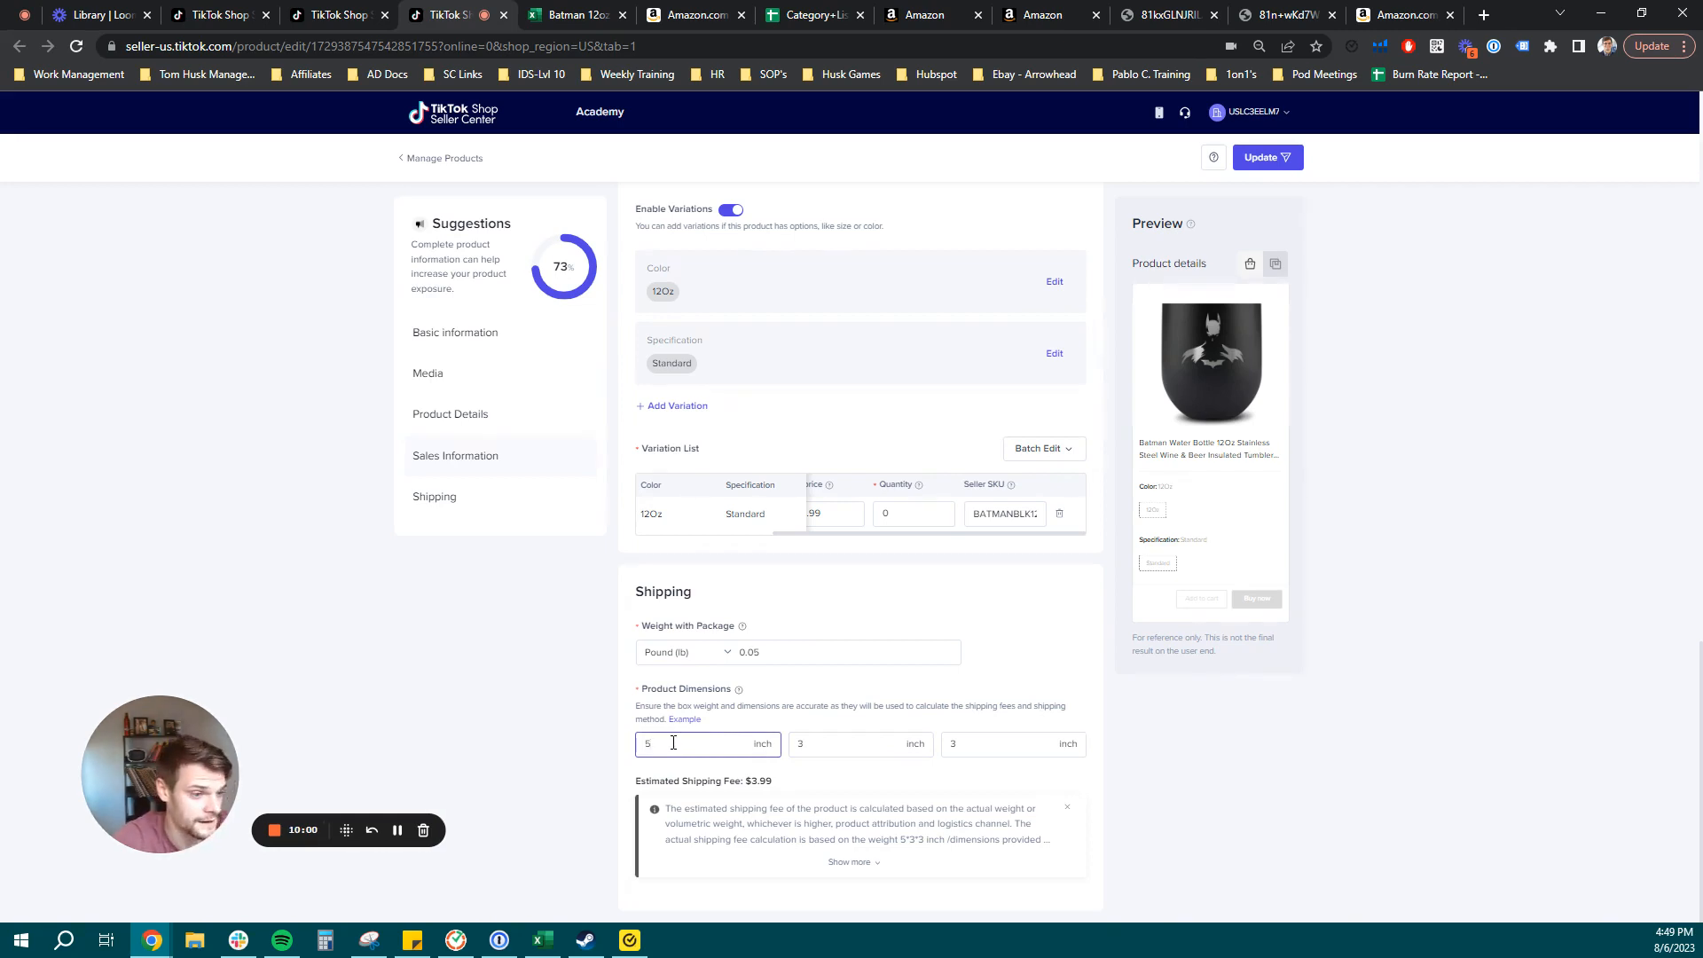
click(858, 744)
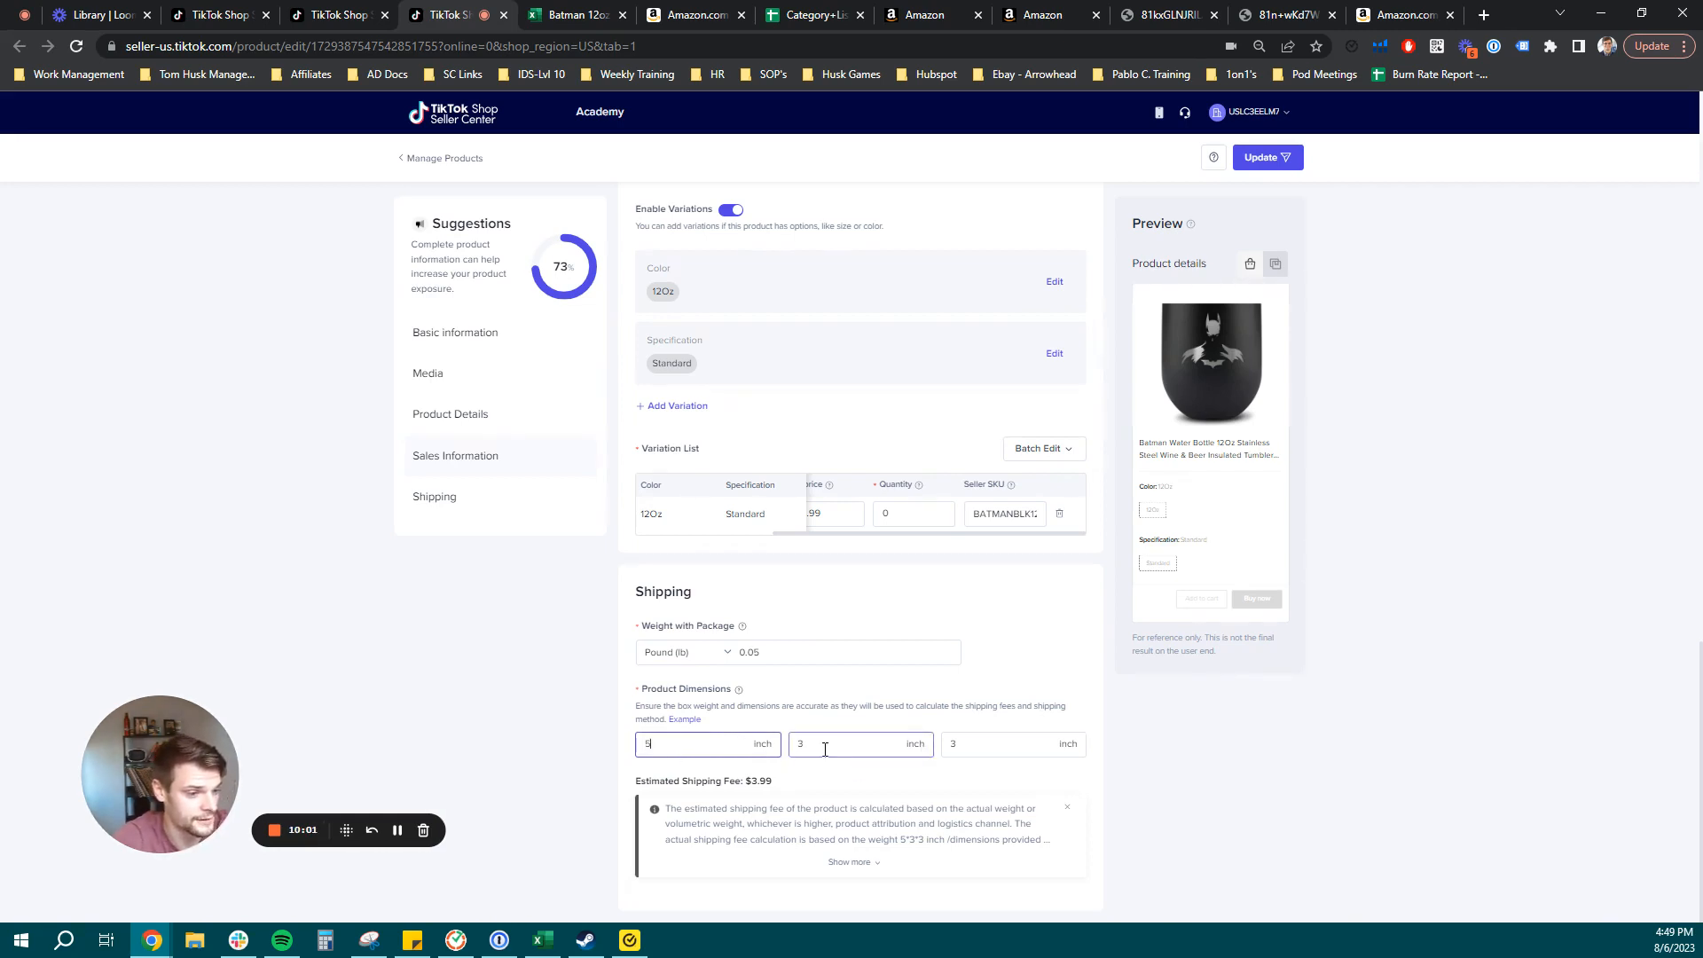